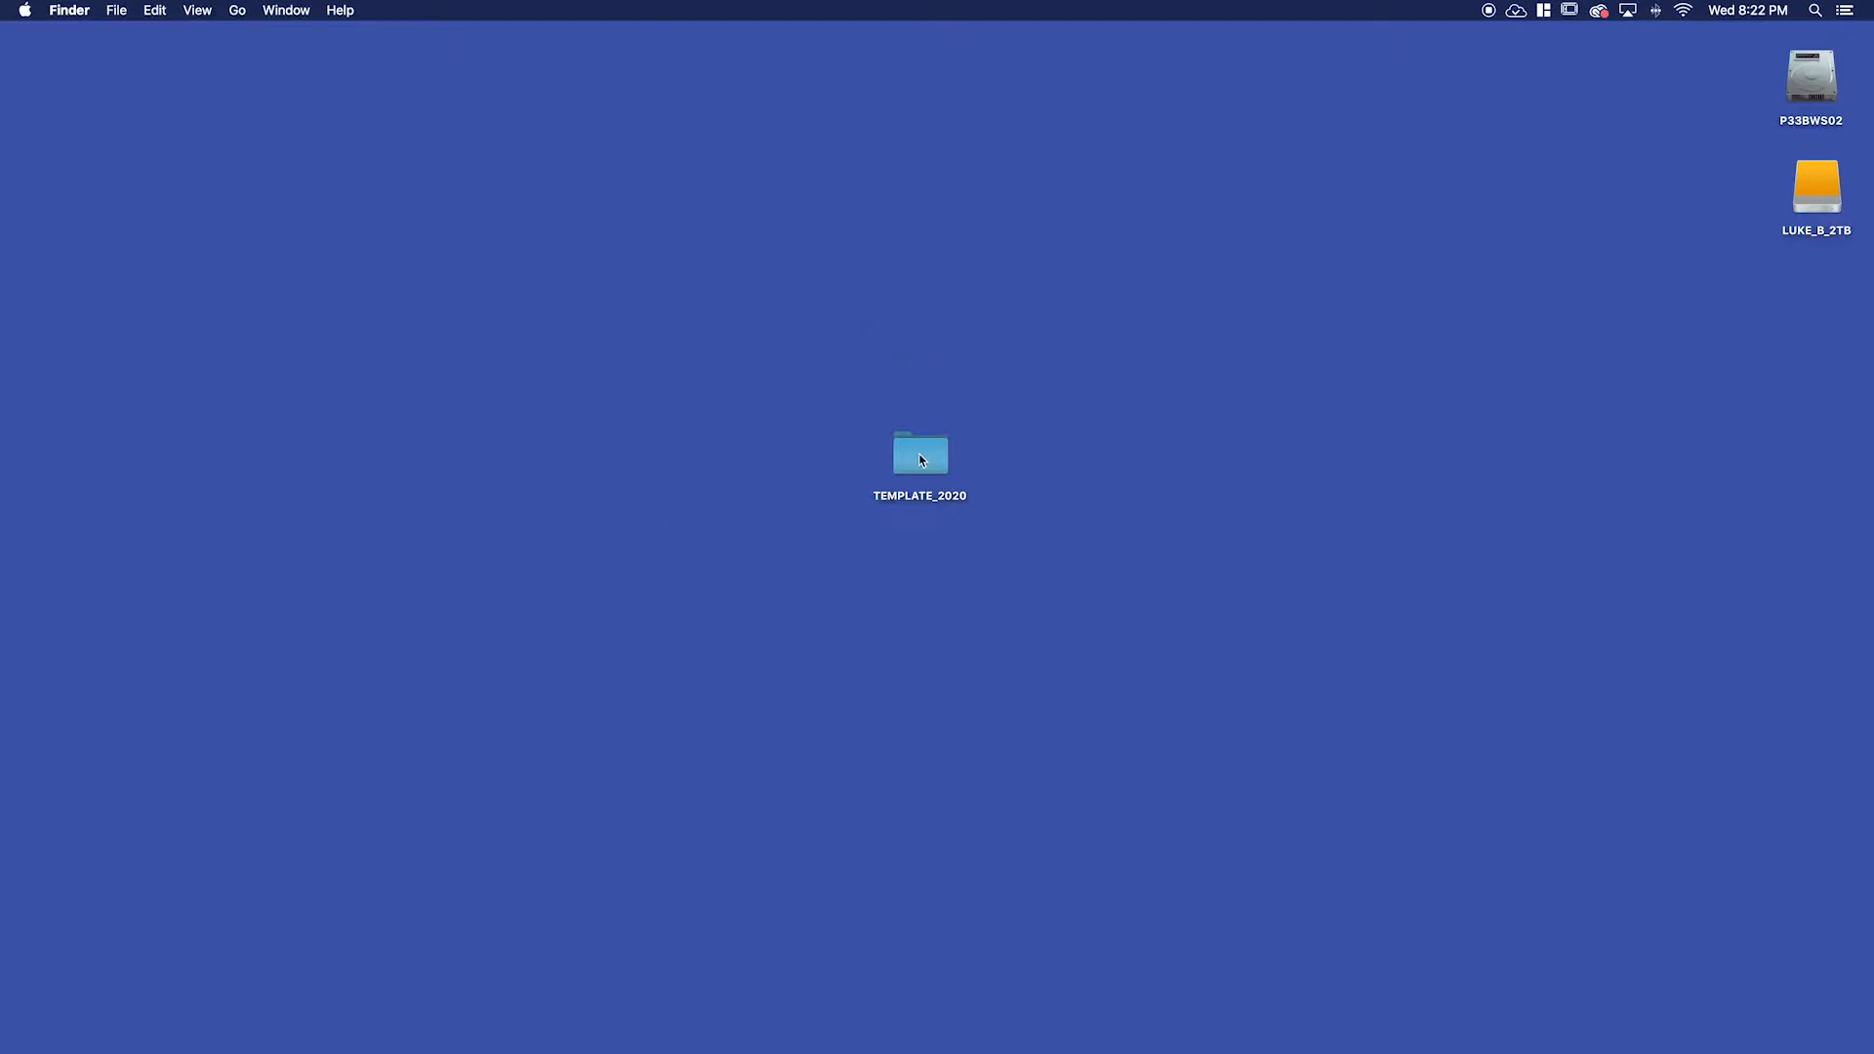
Copy and paste TEMPLATE_2020 on the desktop, placing the TEMPLATE_2020 2 copy centrally.
{"action": "right_click", "coordinate": [919, 454]}
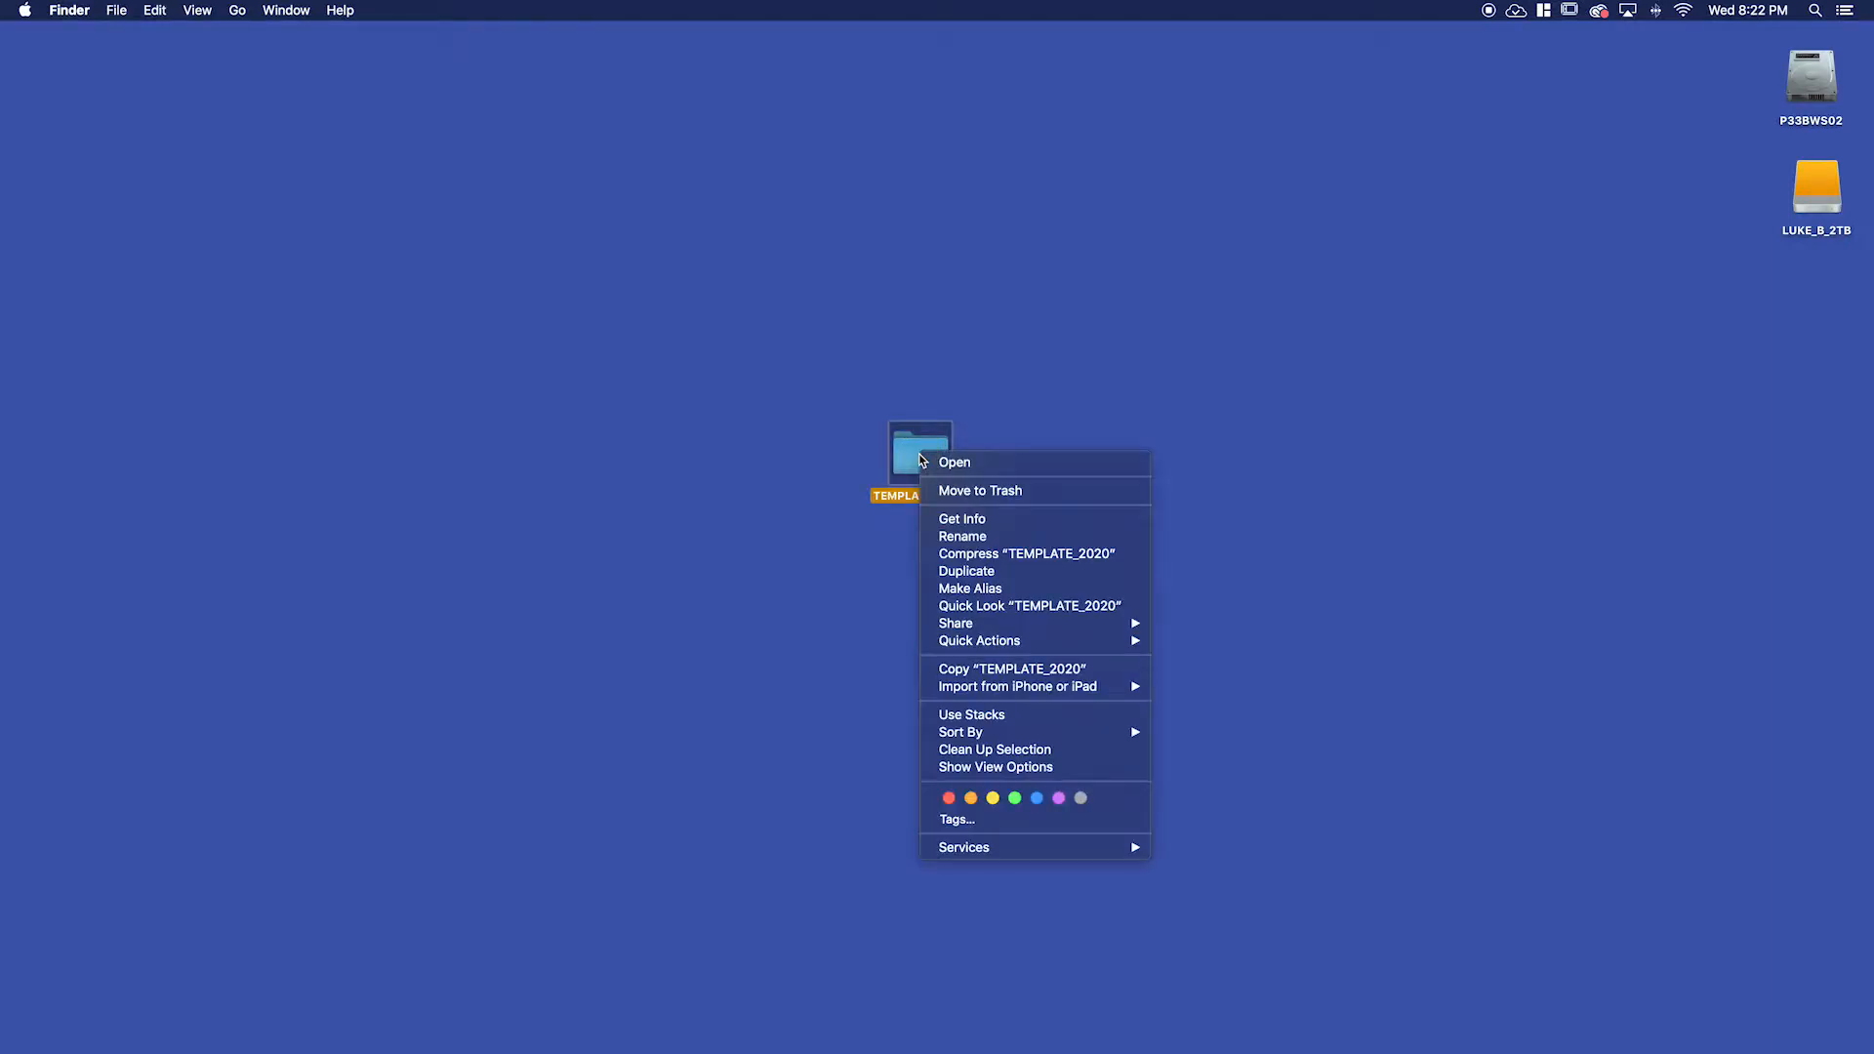
{"action": "mouse_move", "coordinate": [1010, 668]}
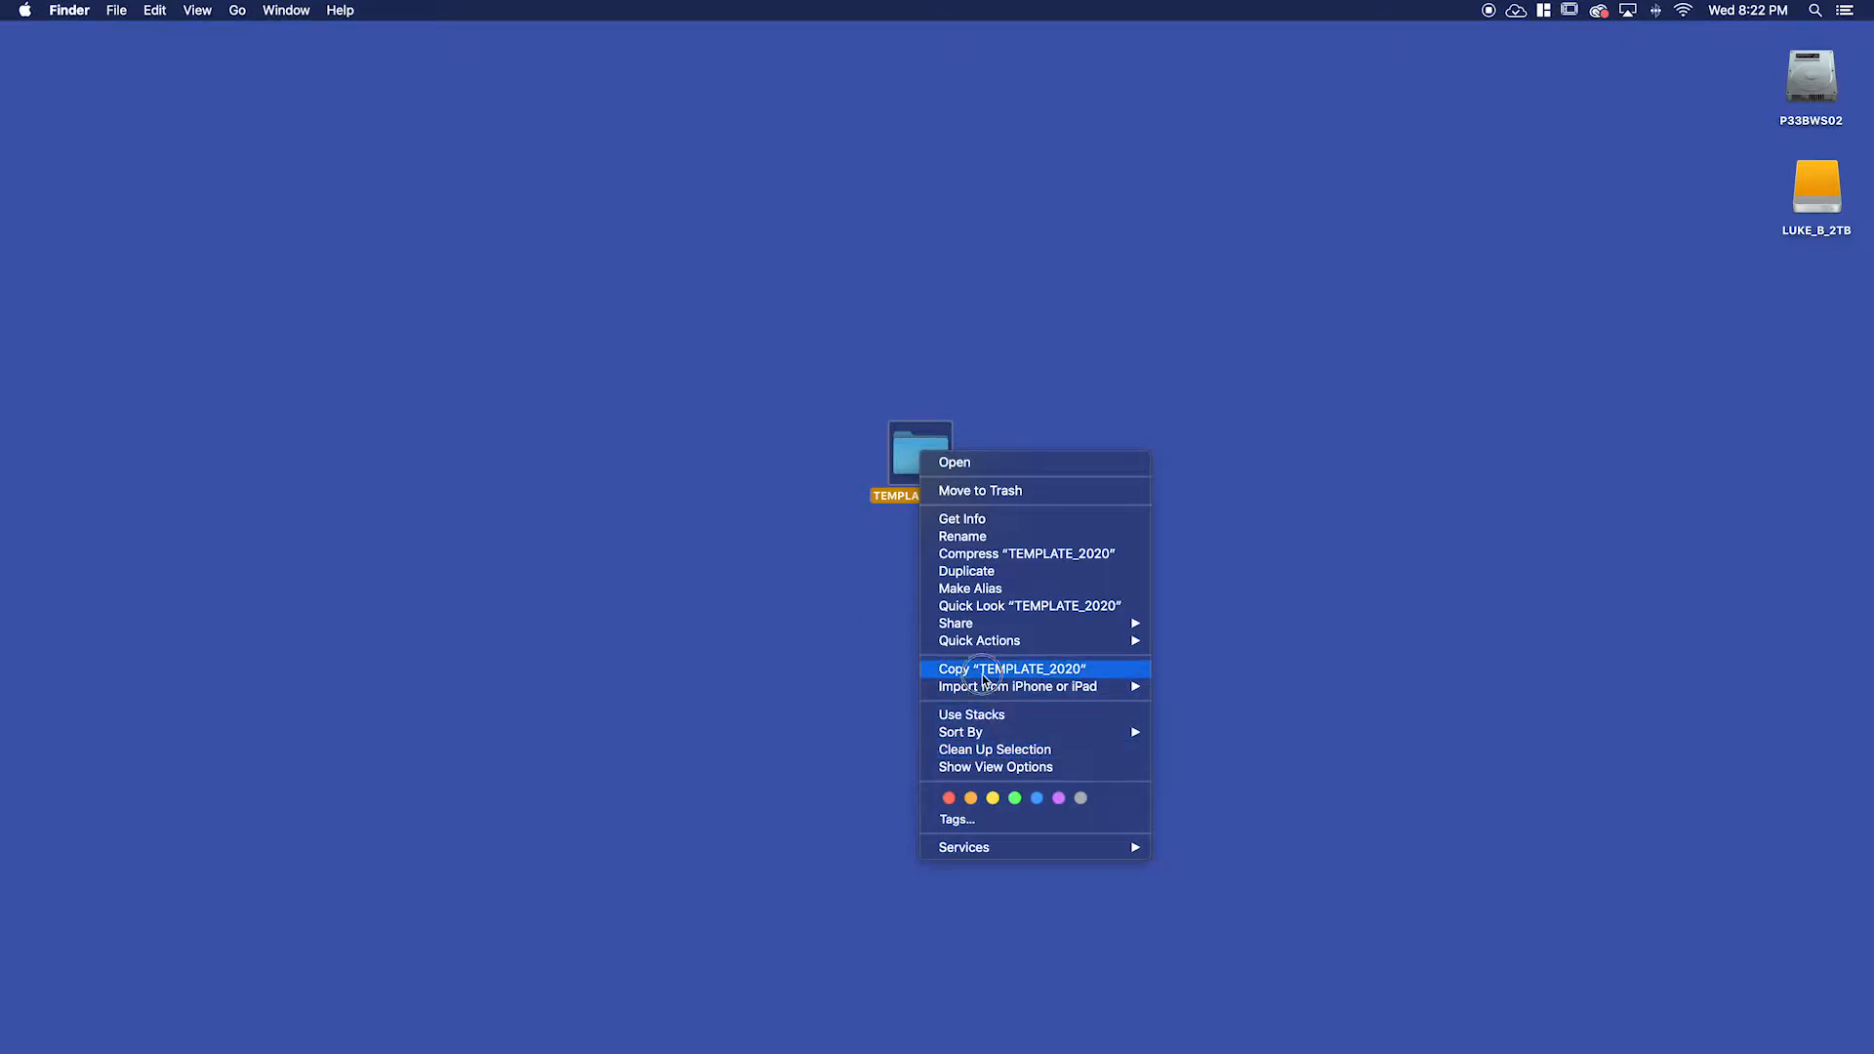
{"action": "left_click", "coordinate": [1011, 668]}
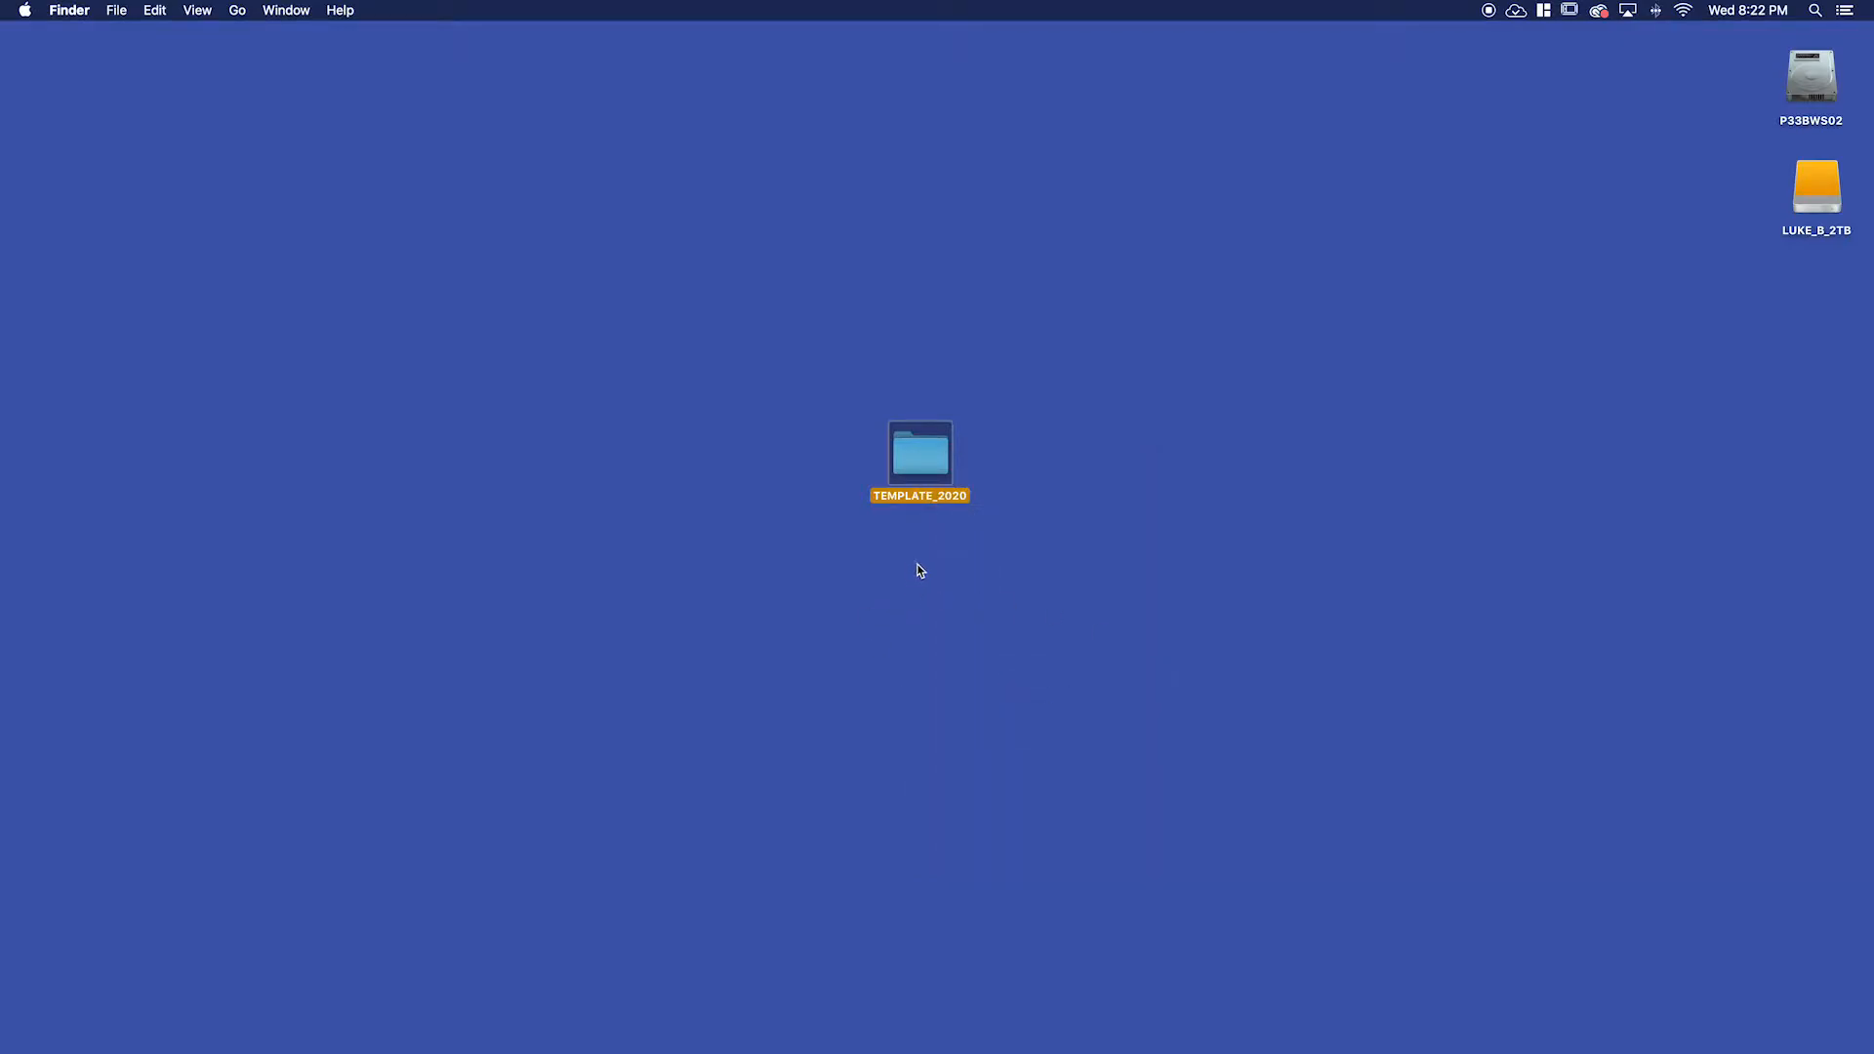
{"action": "right_click", "coordinate": [920, 570]}
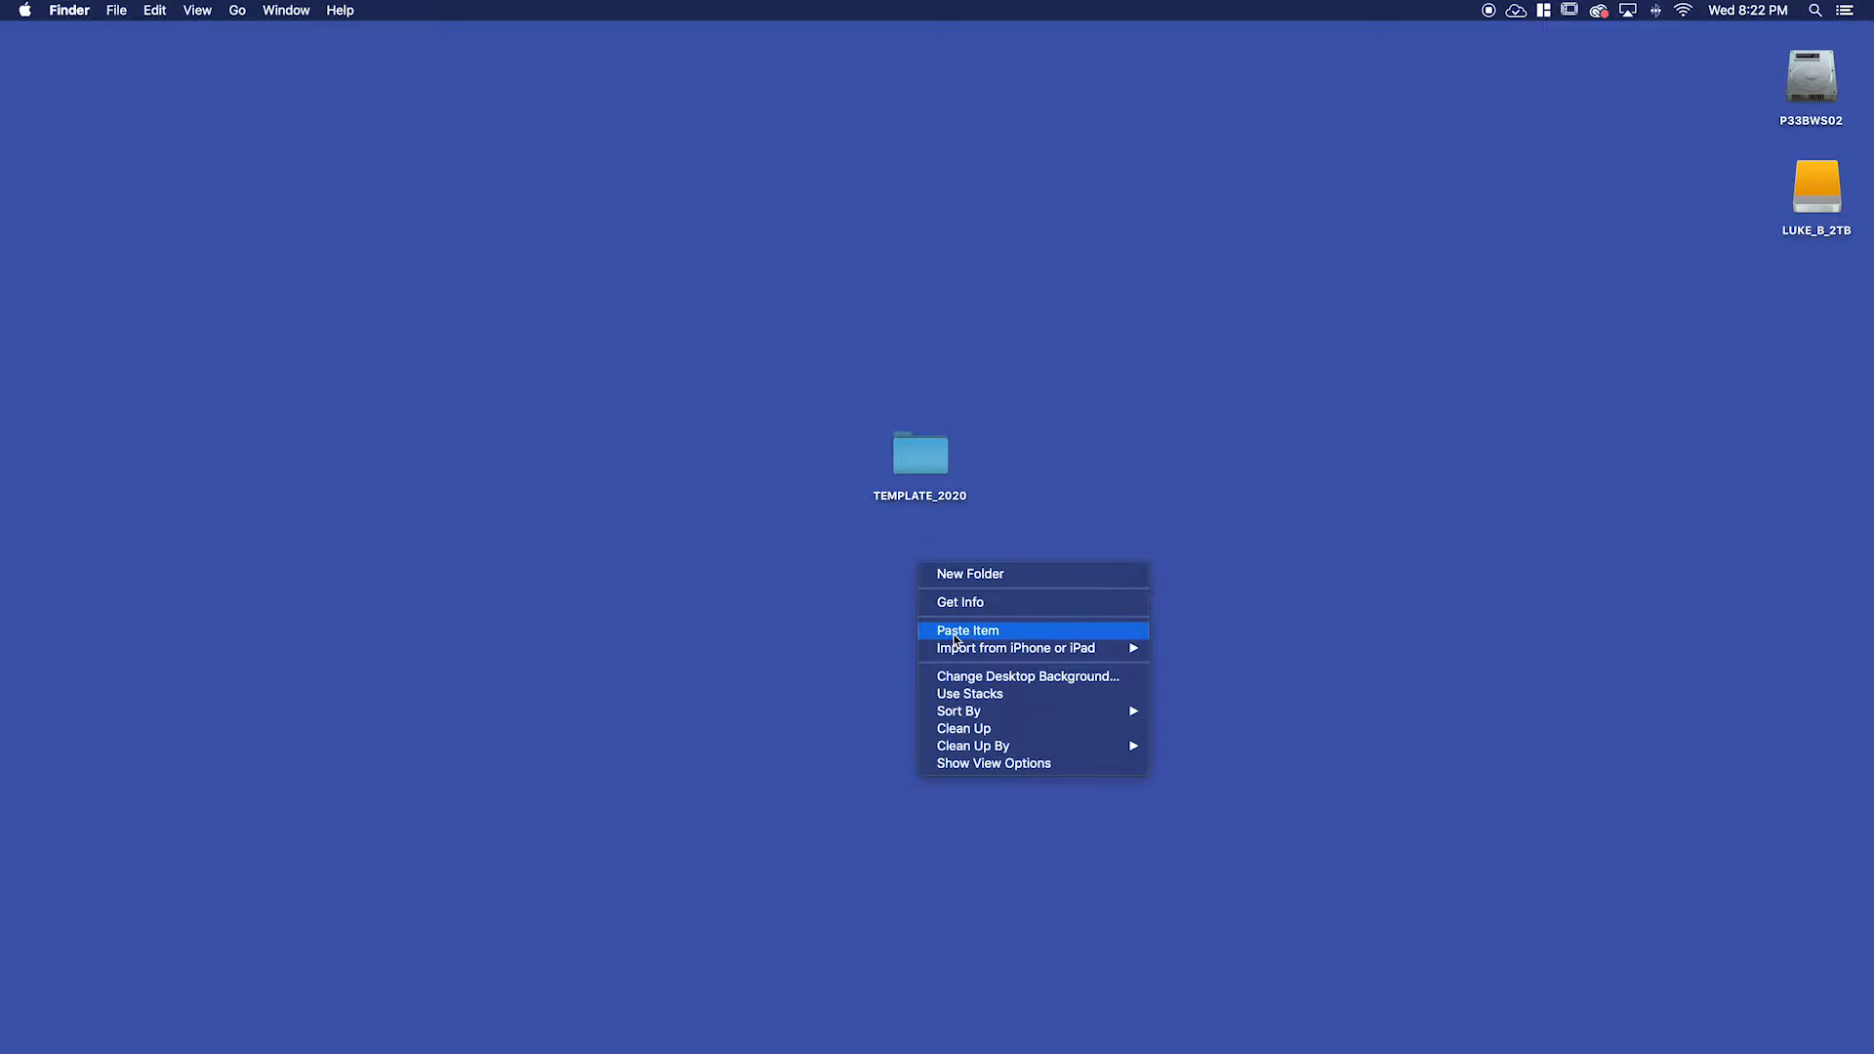
{"action": "left_click", "coordinate": [968, 630]}
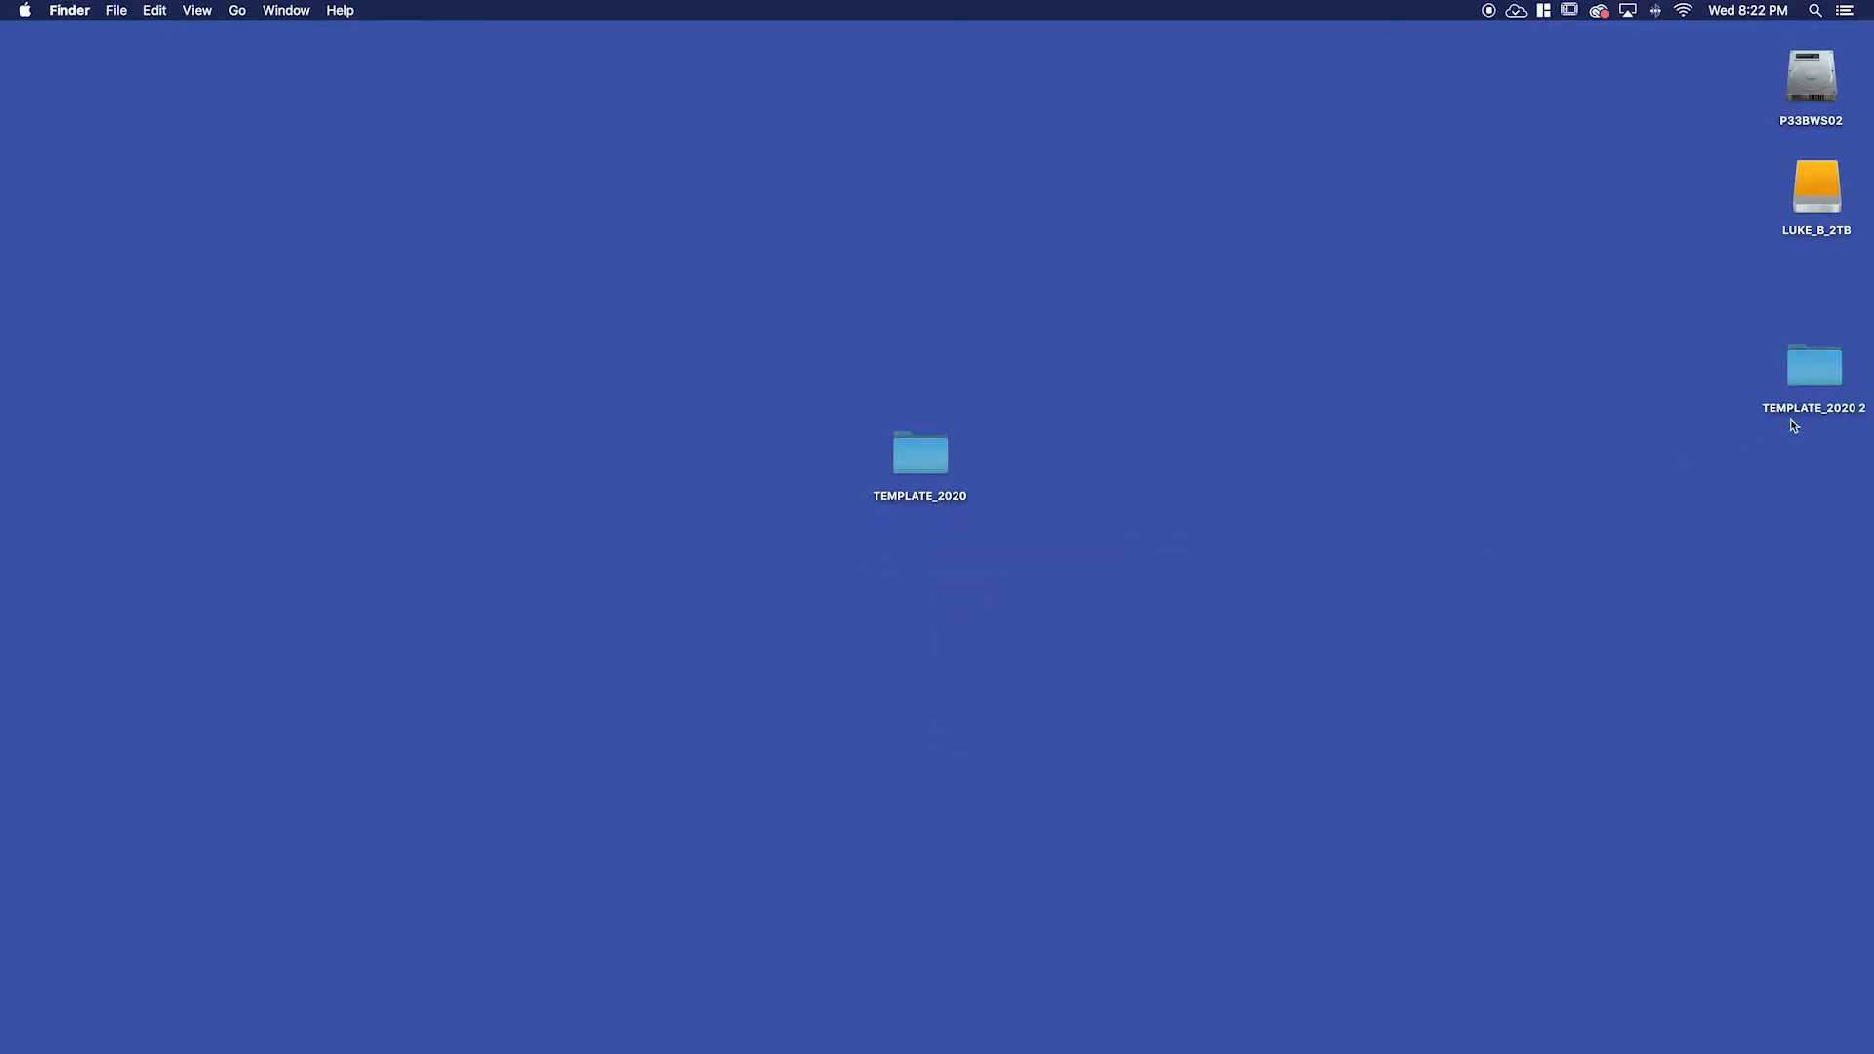
{"action": "left_click_drag", "start_coordinate": [1815, 367], "coordinate": [889, 553]}
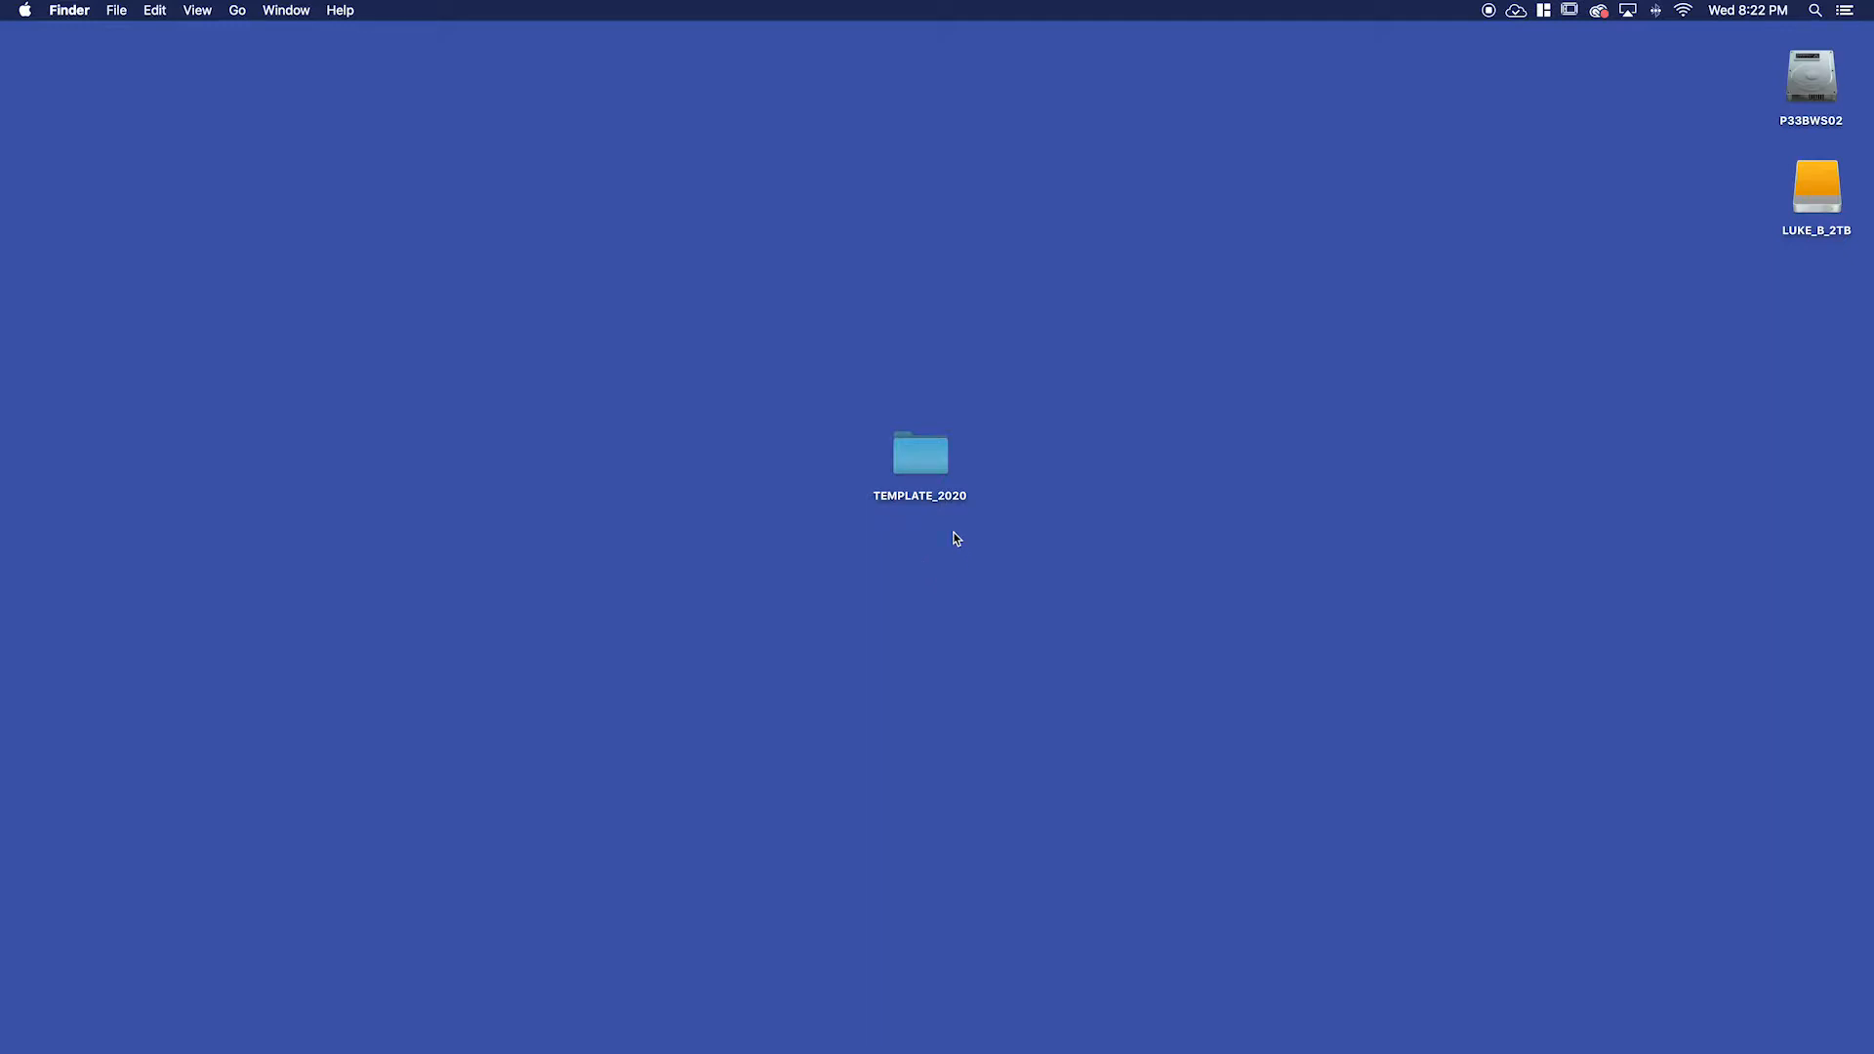
{"action": "left_click", "coordinate": [920, 454]}
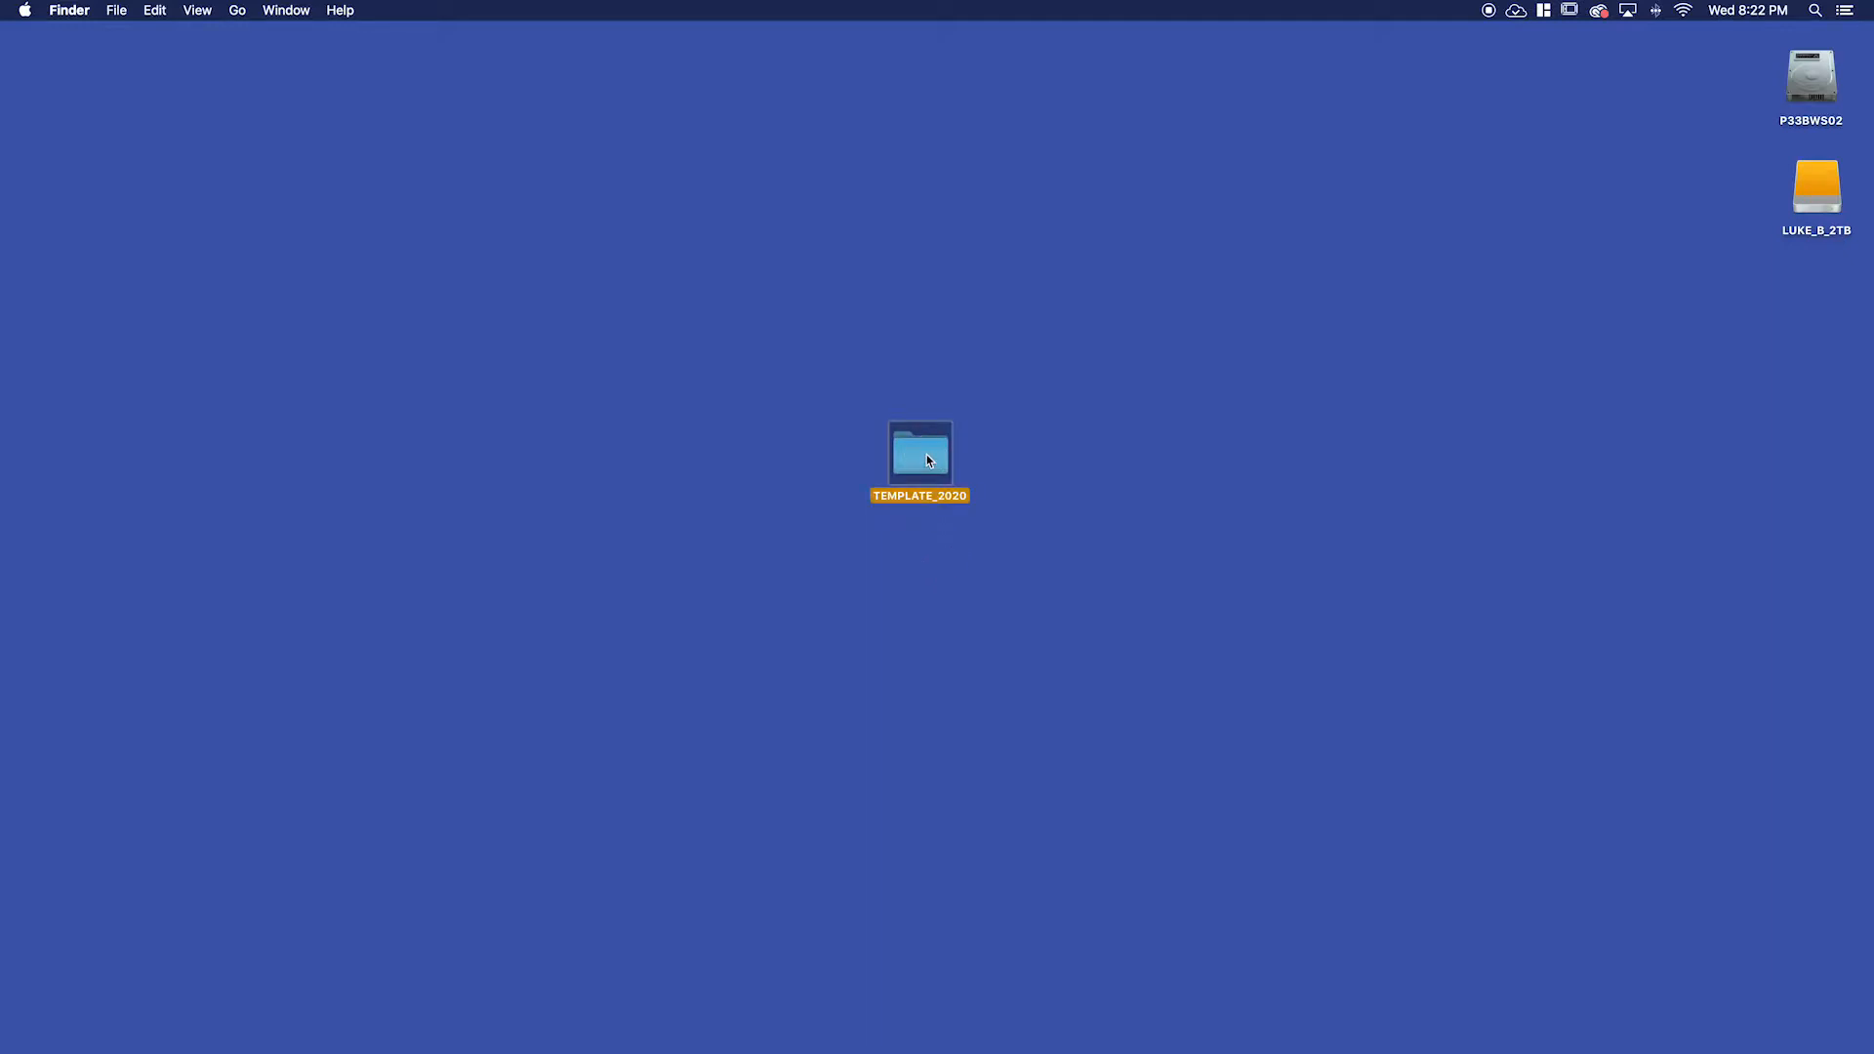
{"action": "key", "text": "cmd+c"}
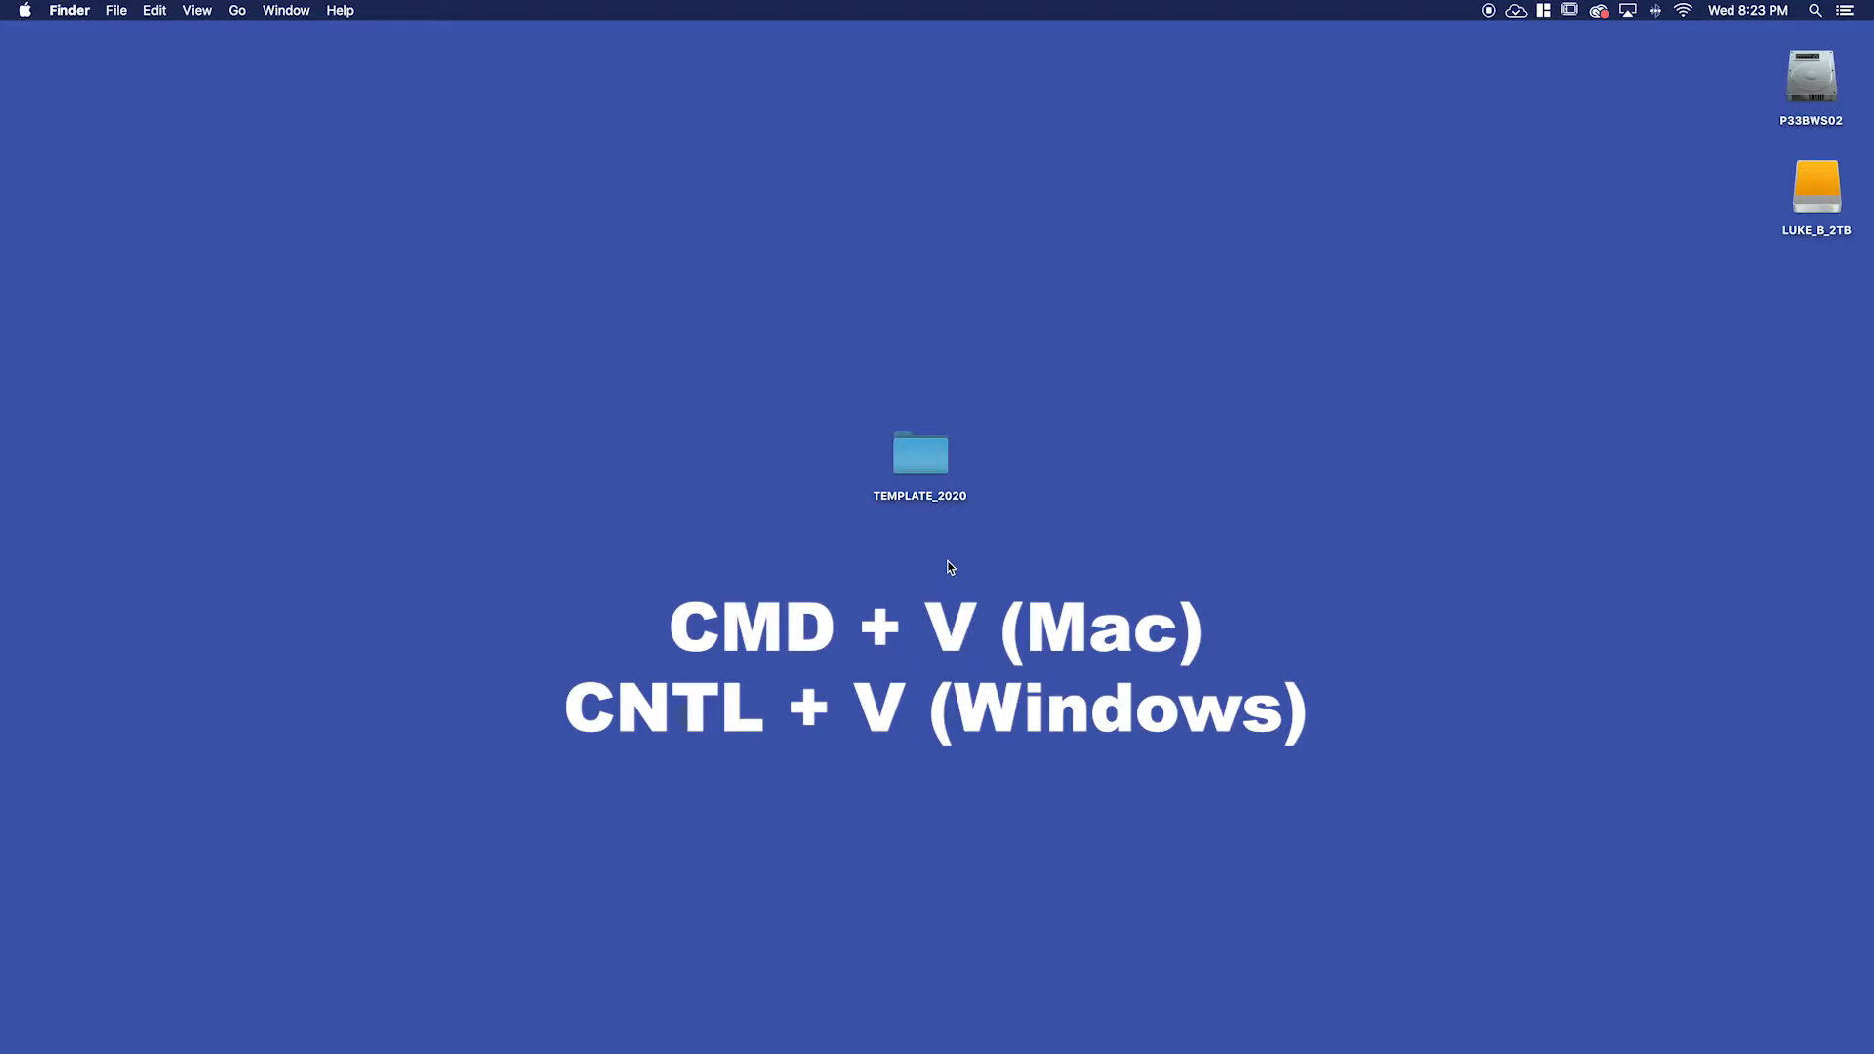
{"action": "key", "text": "cmd+v"}
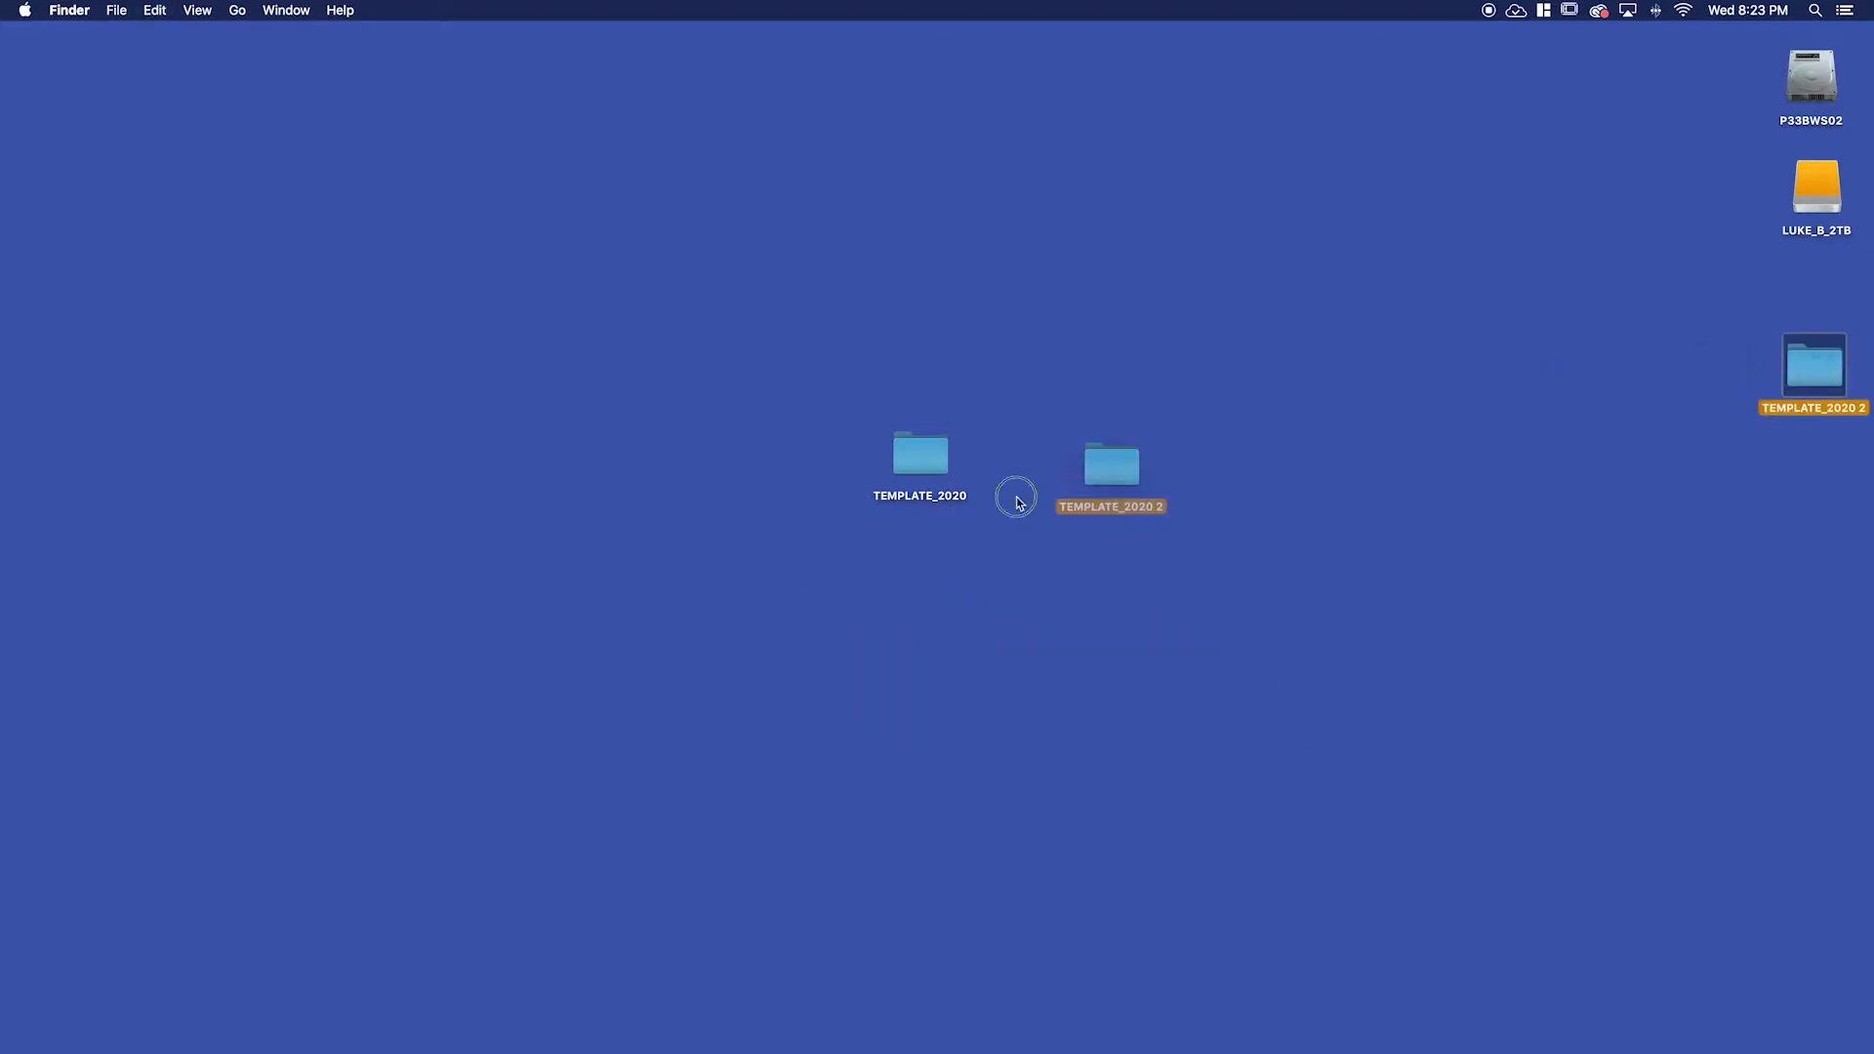
{"action": "left_click_drag", "start_coordinate": [1111, 467], "coordinate": [920, 550]}
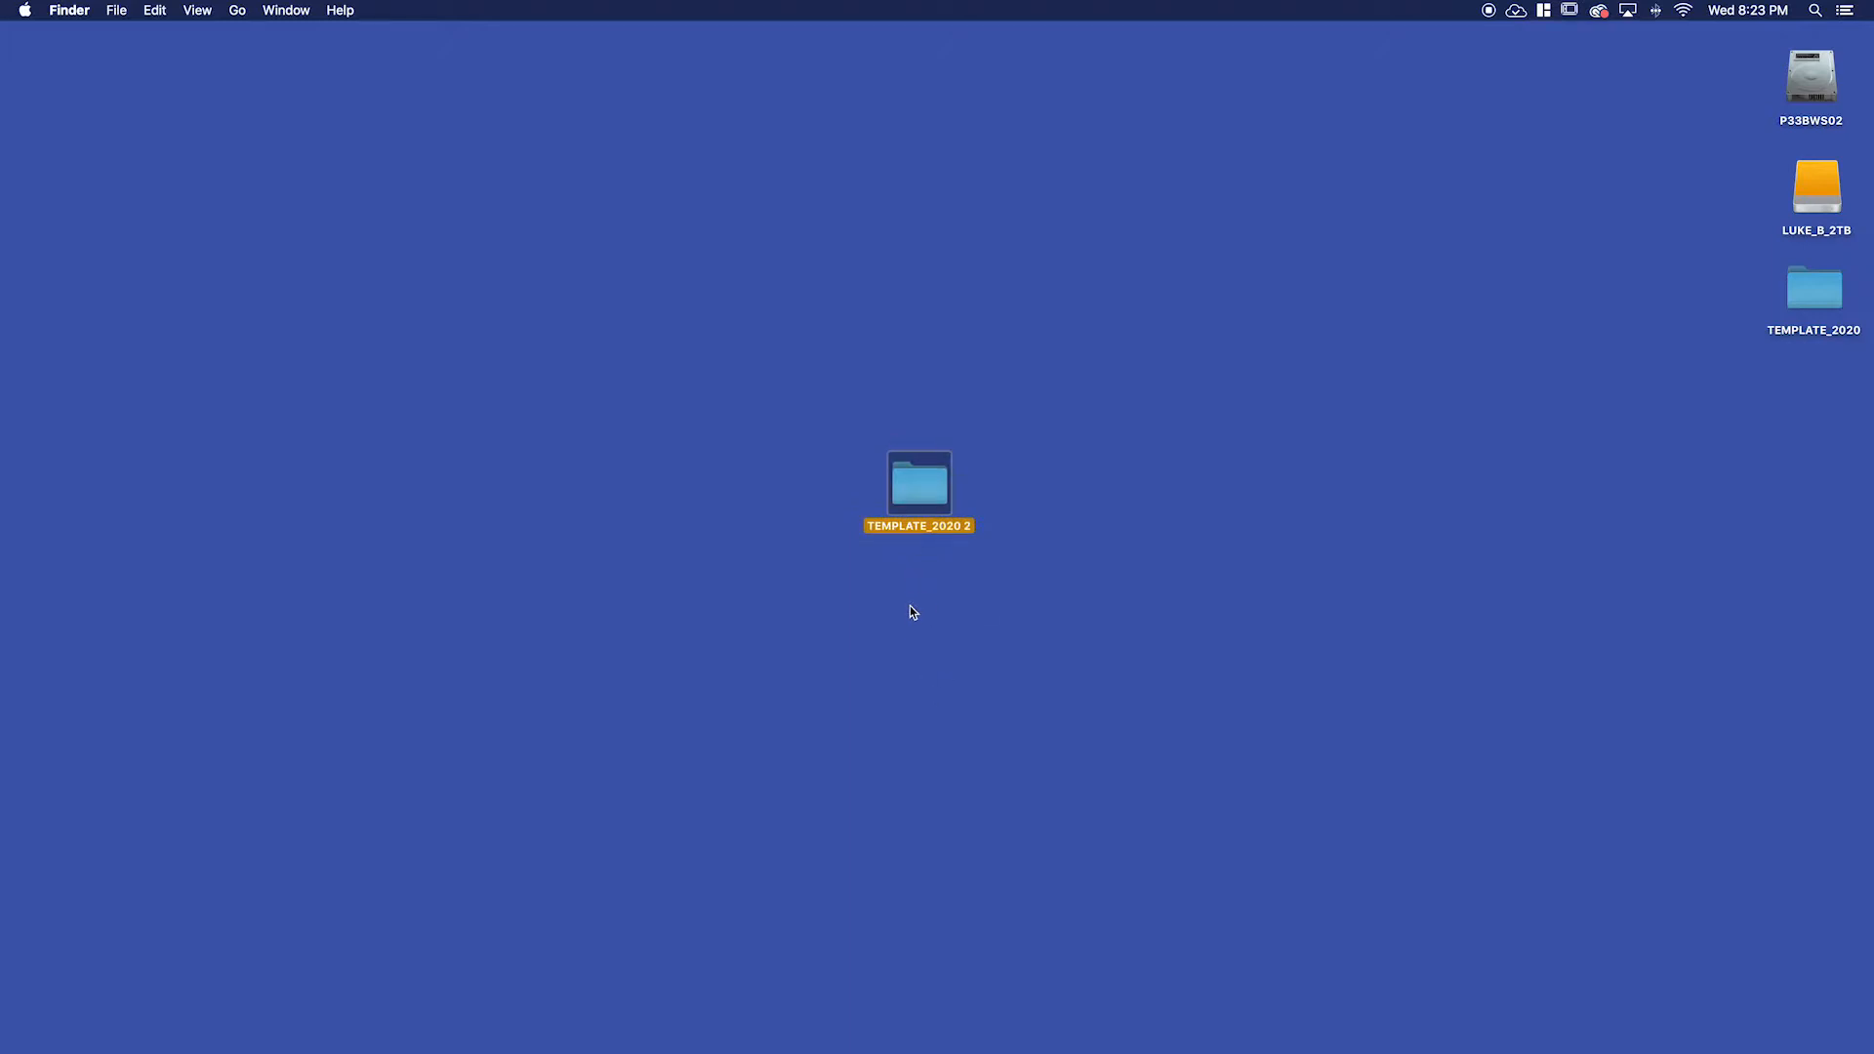
{"action": "mouse_move", "coordinate": [936, 538]}
{"action": "type", "text": "MONTAG"}
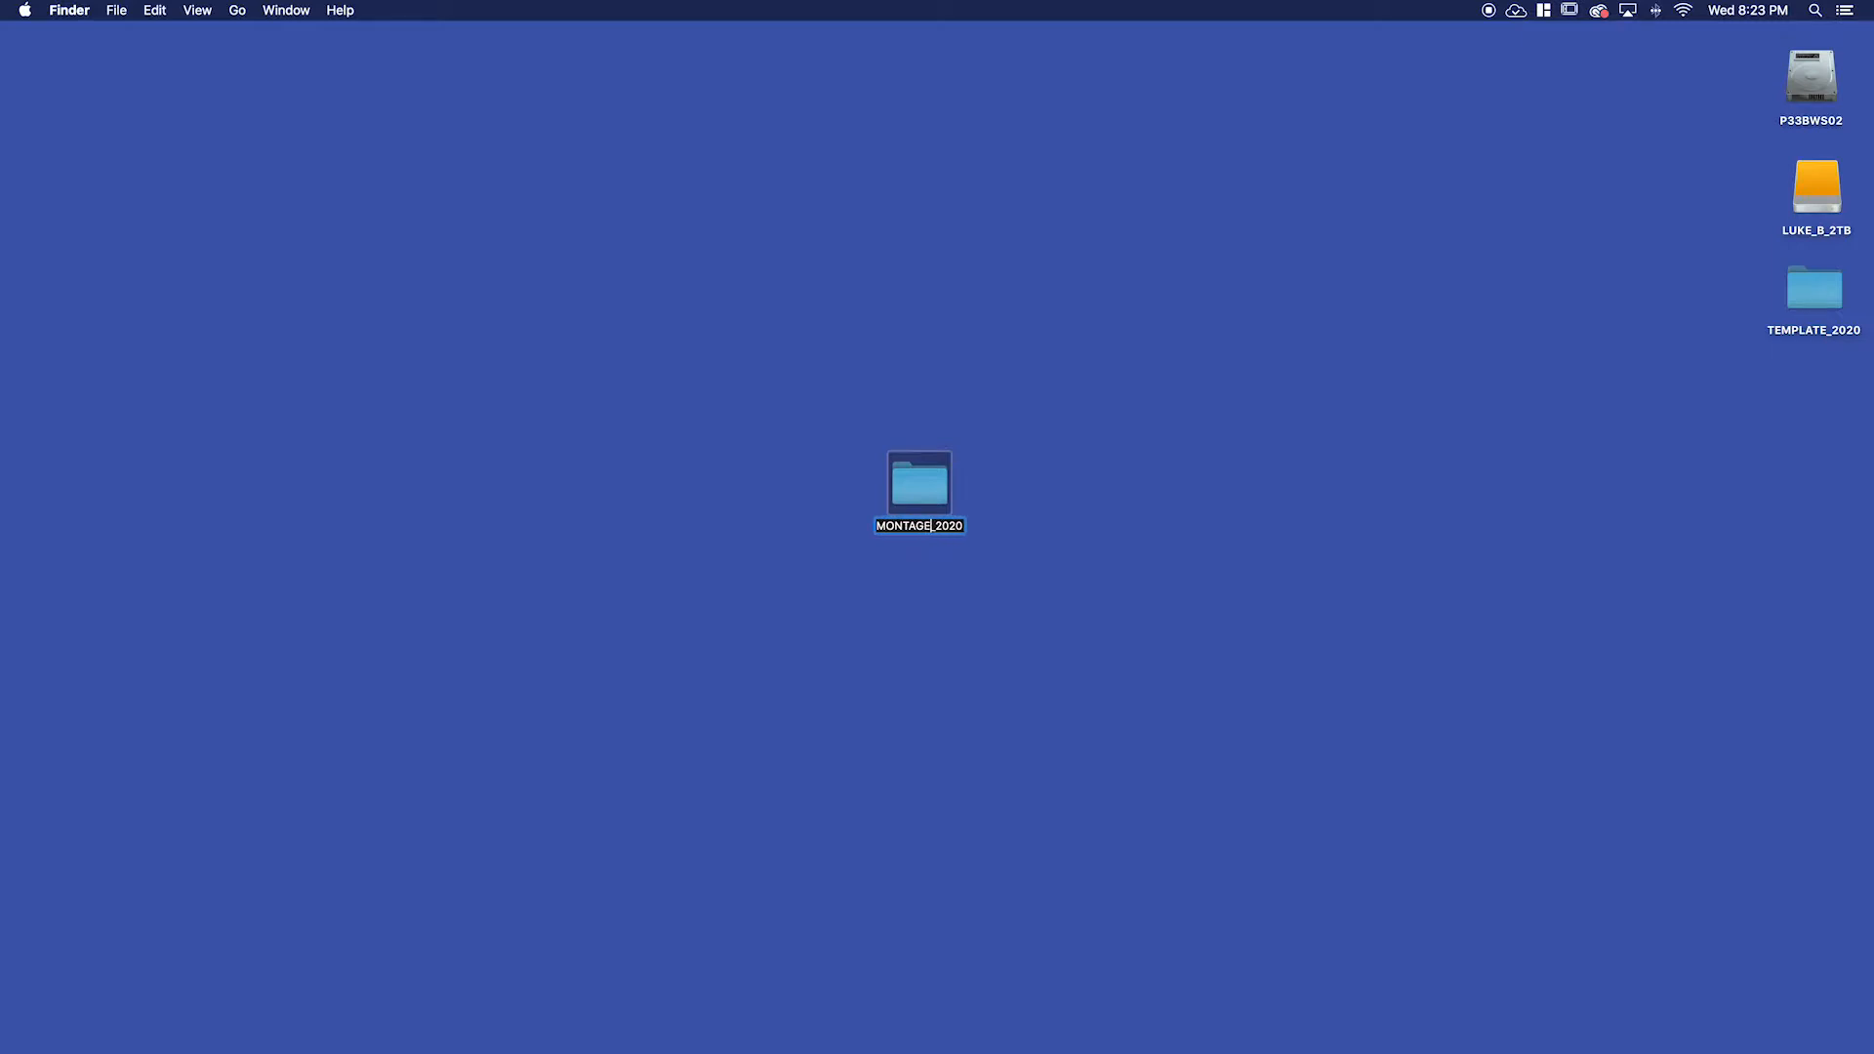
Rename the duplicate folder MONTAGE_2020 and open it to view its subfolders.
{"action": "left_click", "coordinate": [920, 484]}
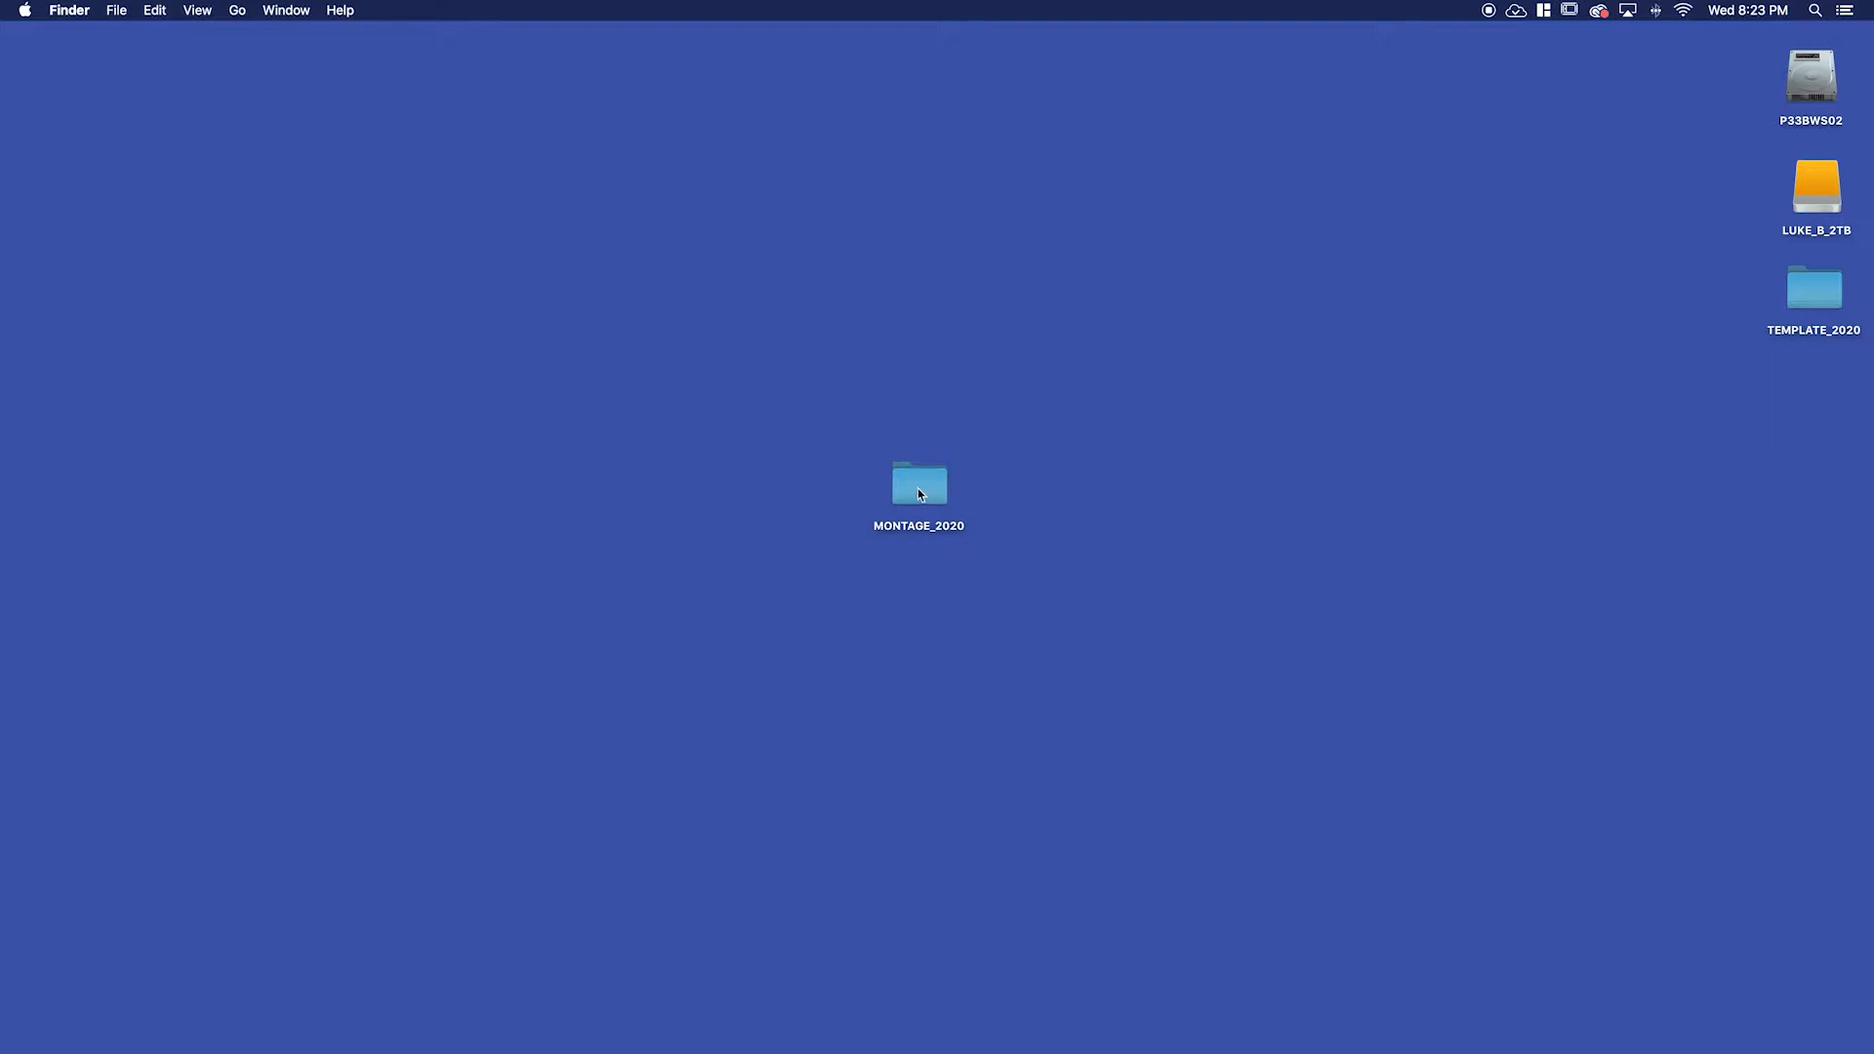
{"action": "left_click", "coordinate": [920, 484]}
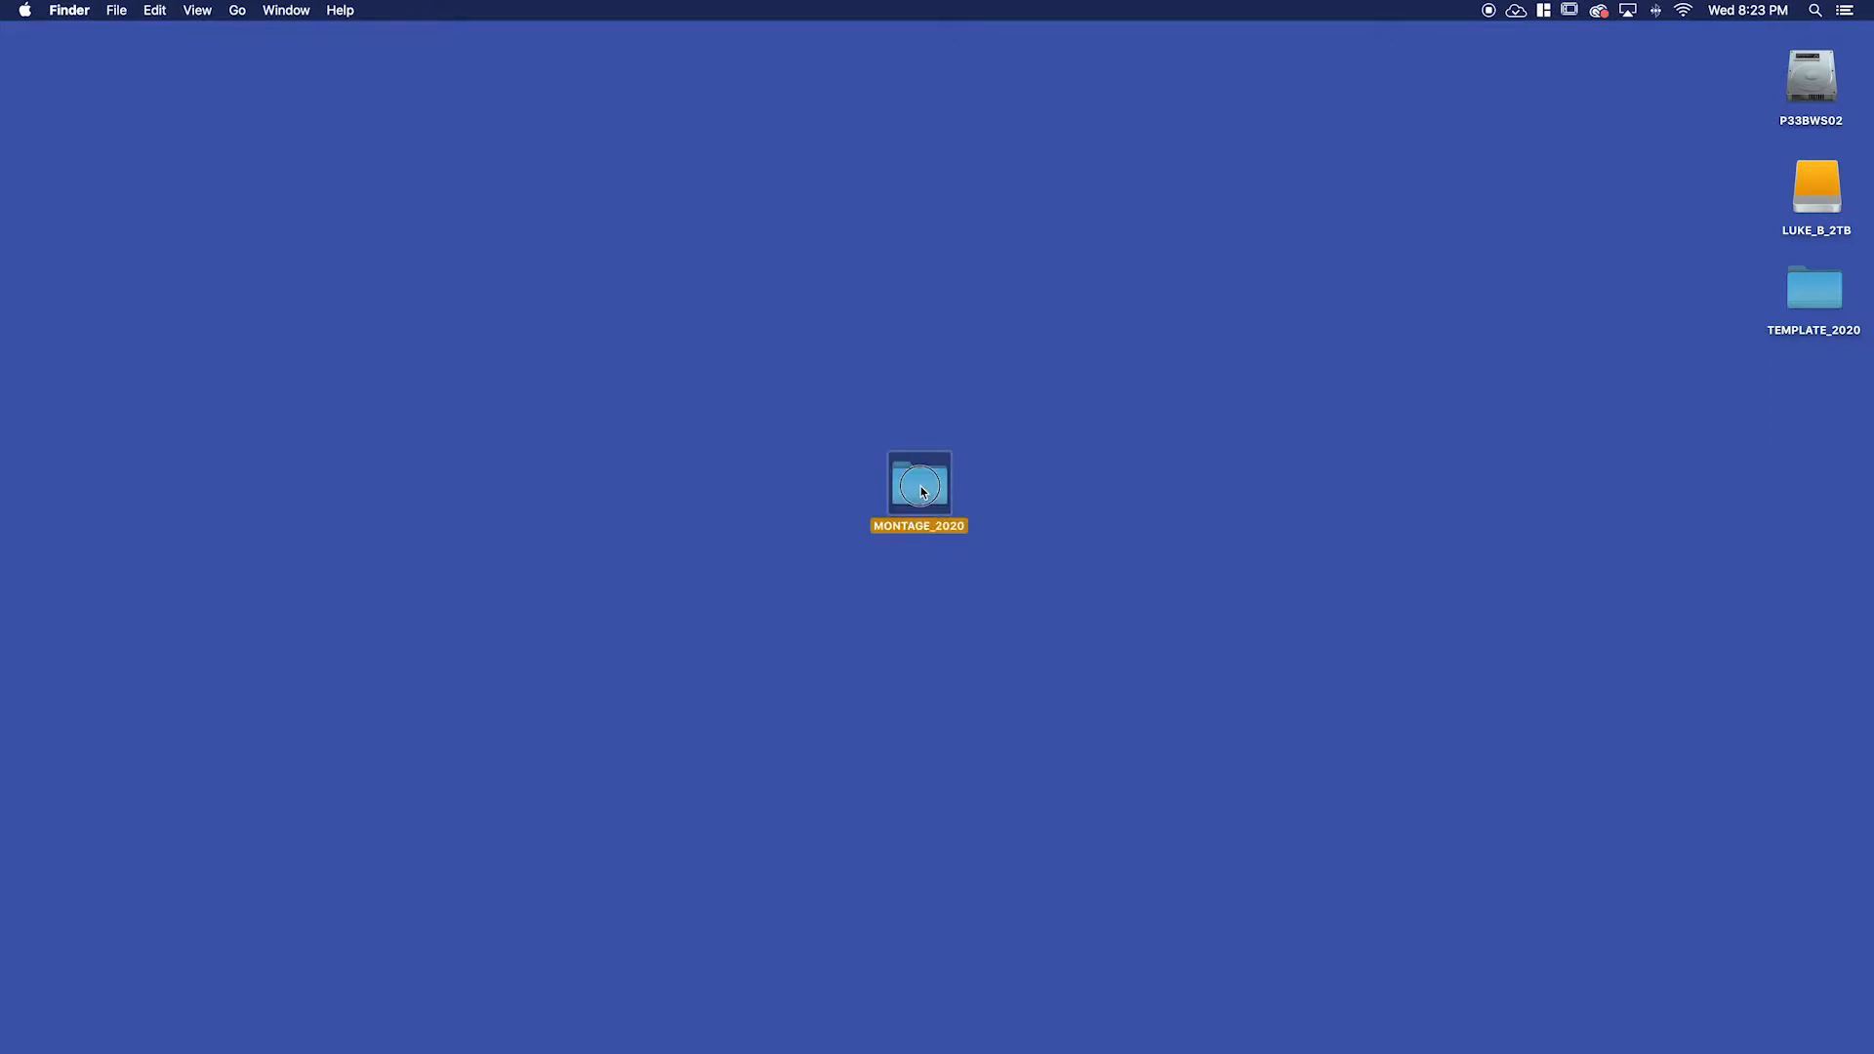
{"action": "double_click", "coordinate": [918, 484]}
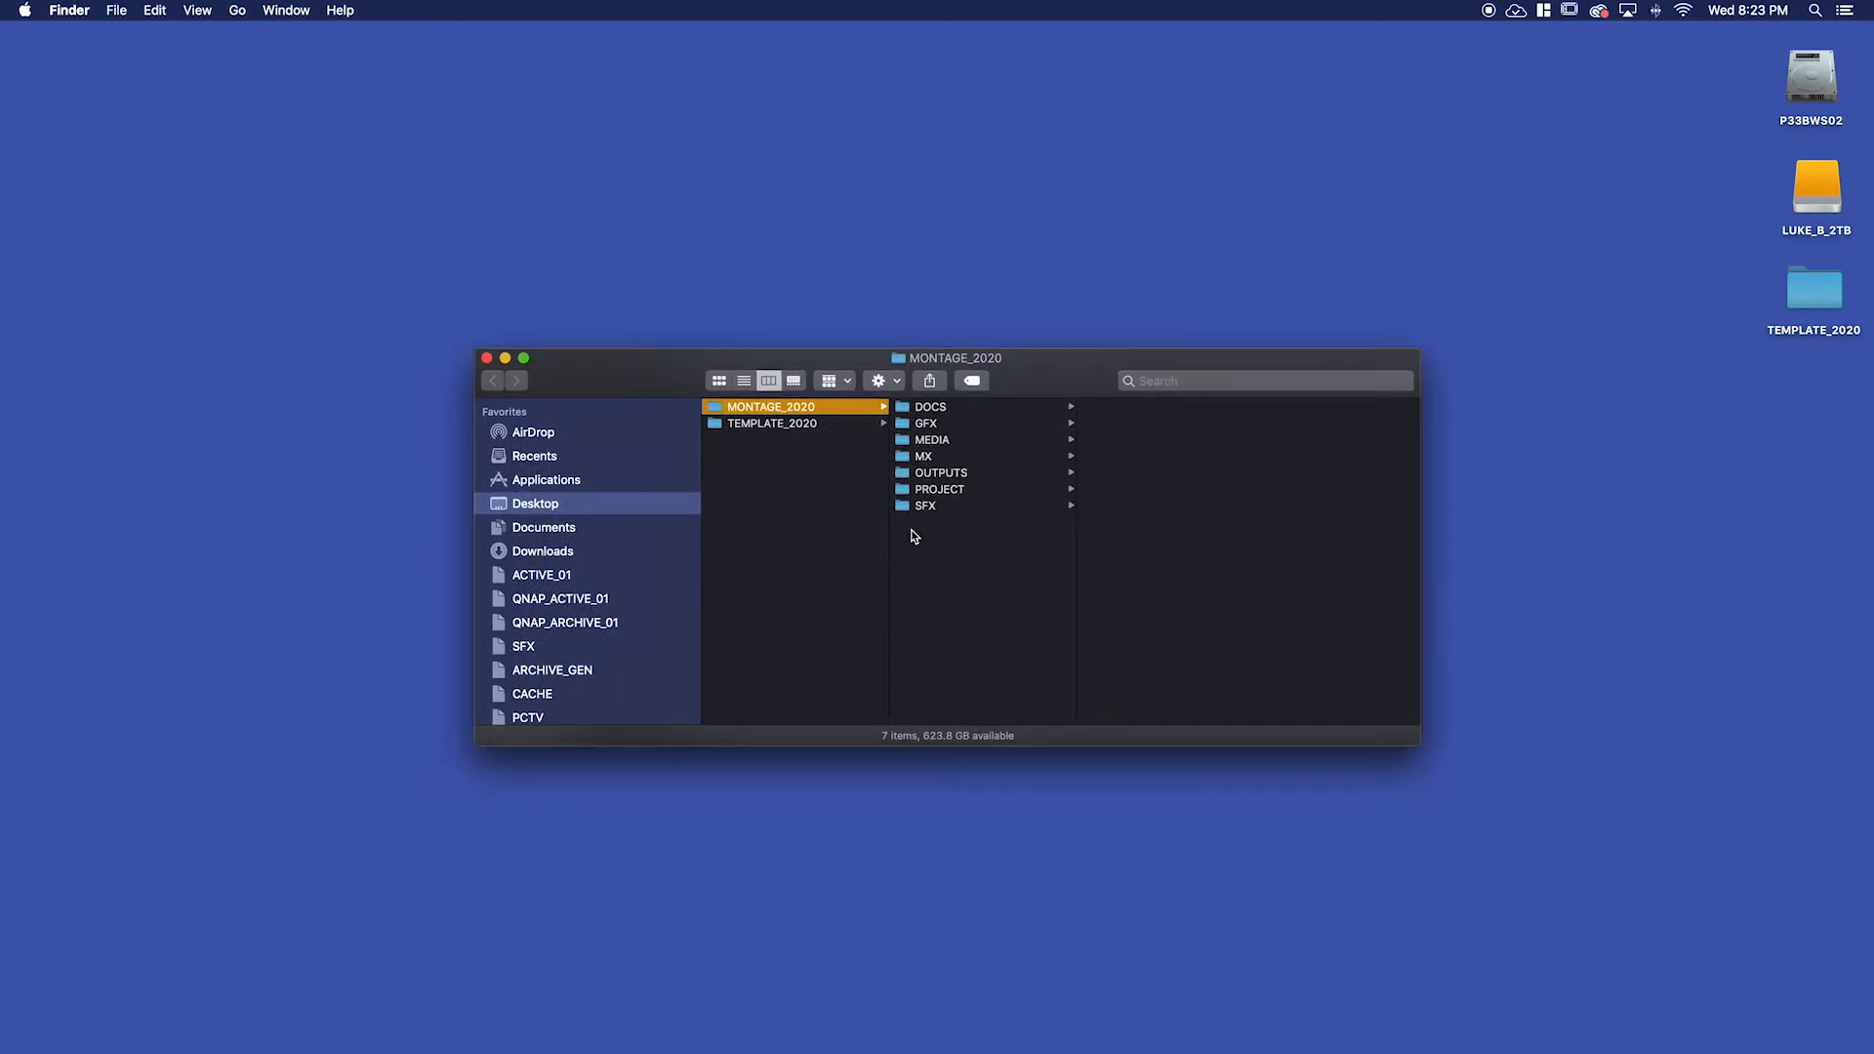
Rename the PROJECT folder's .prproj file to Montage2020_LukeBisagna_20200823.prproj.
{"action": "left_click", "coordinate": [939, 489]}
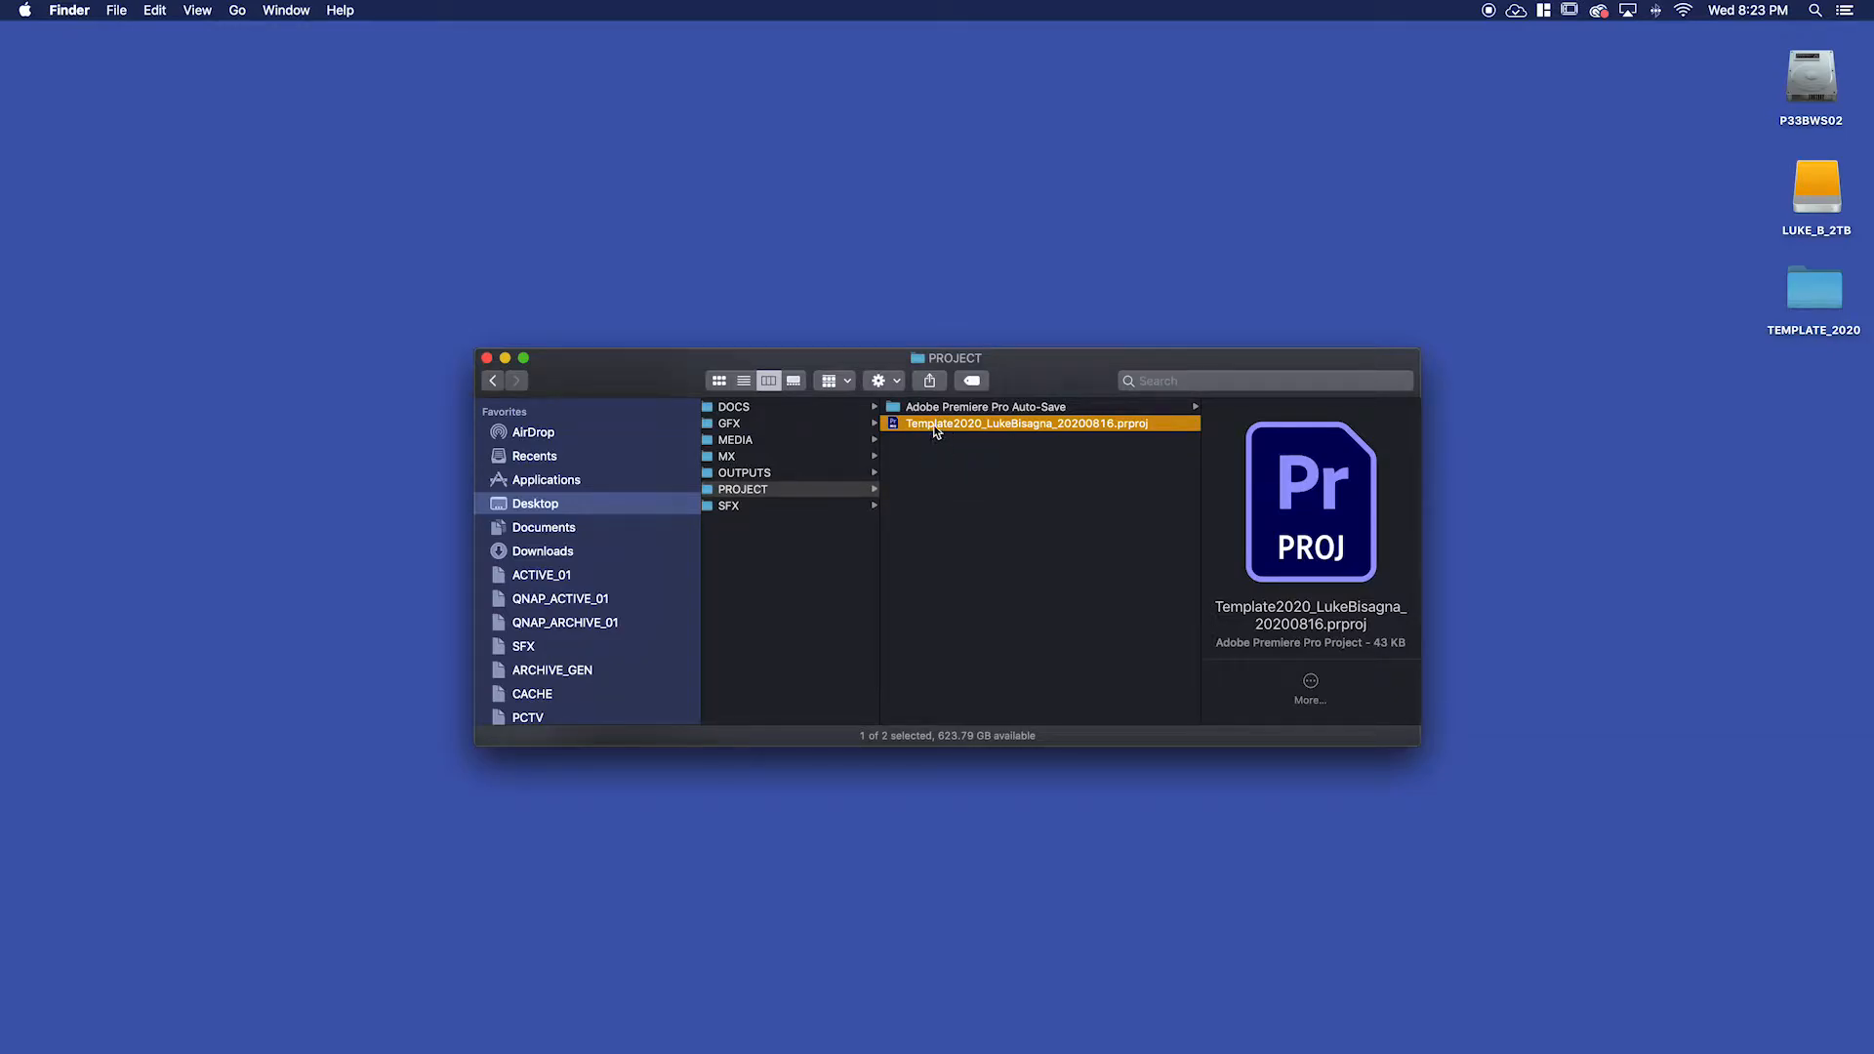
{"action": "left_click", "coordinate": [1024, 423]}
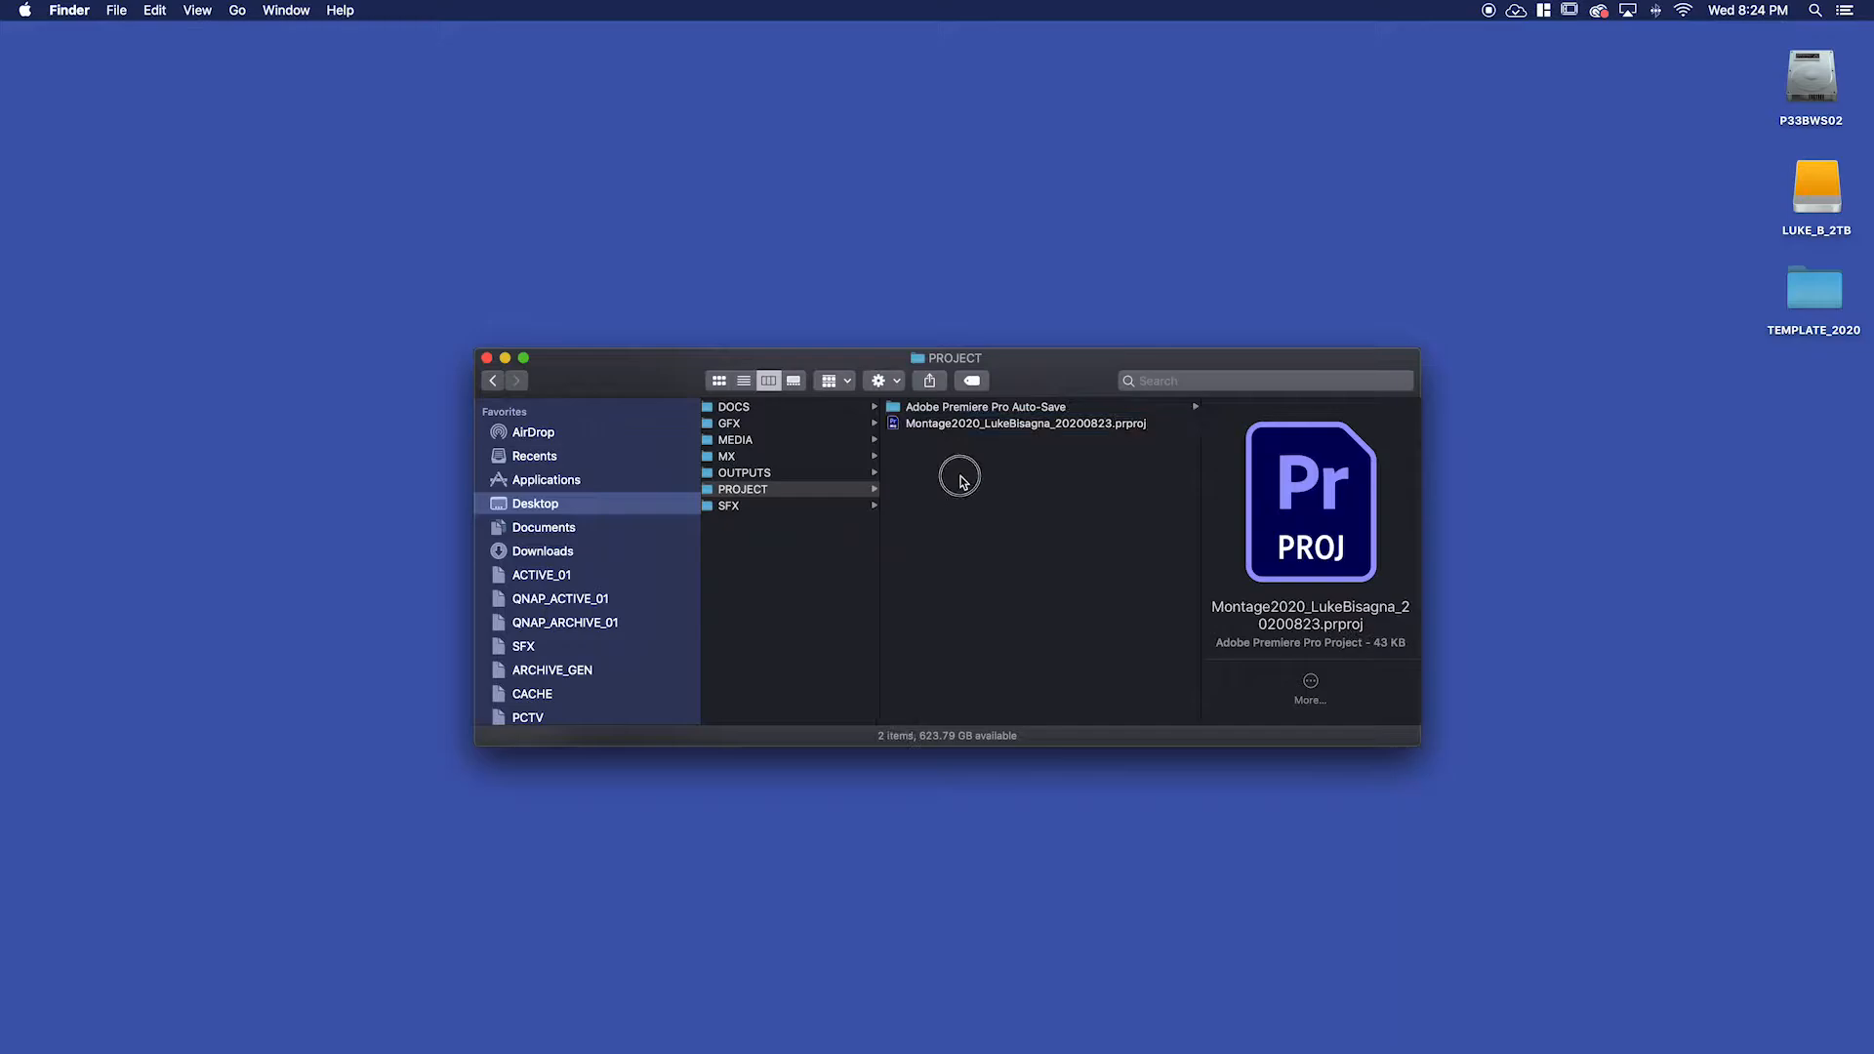
{"action": "left_click", "coordinate": [742, 489]}
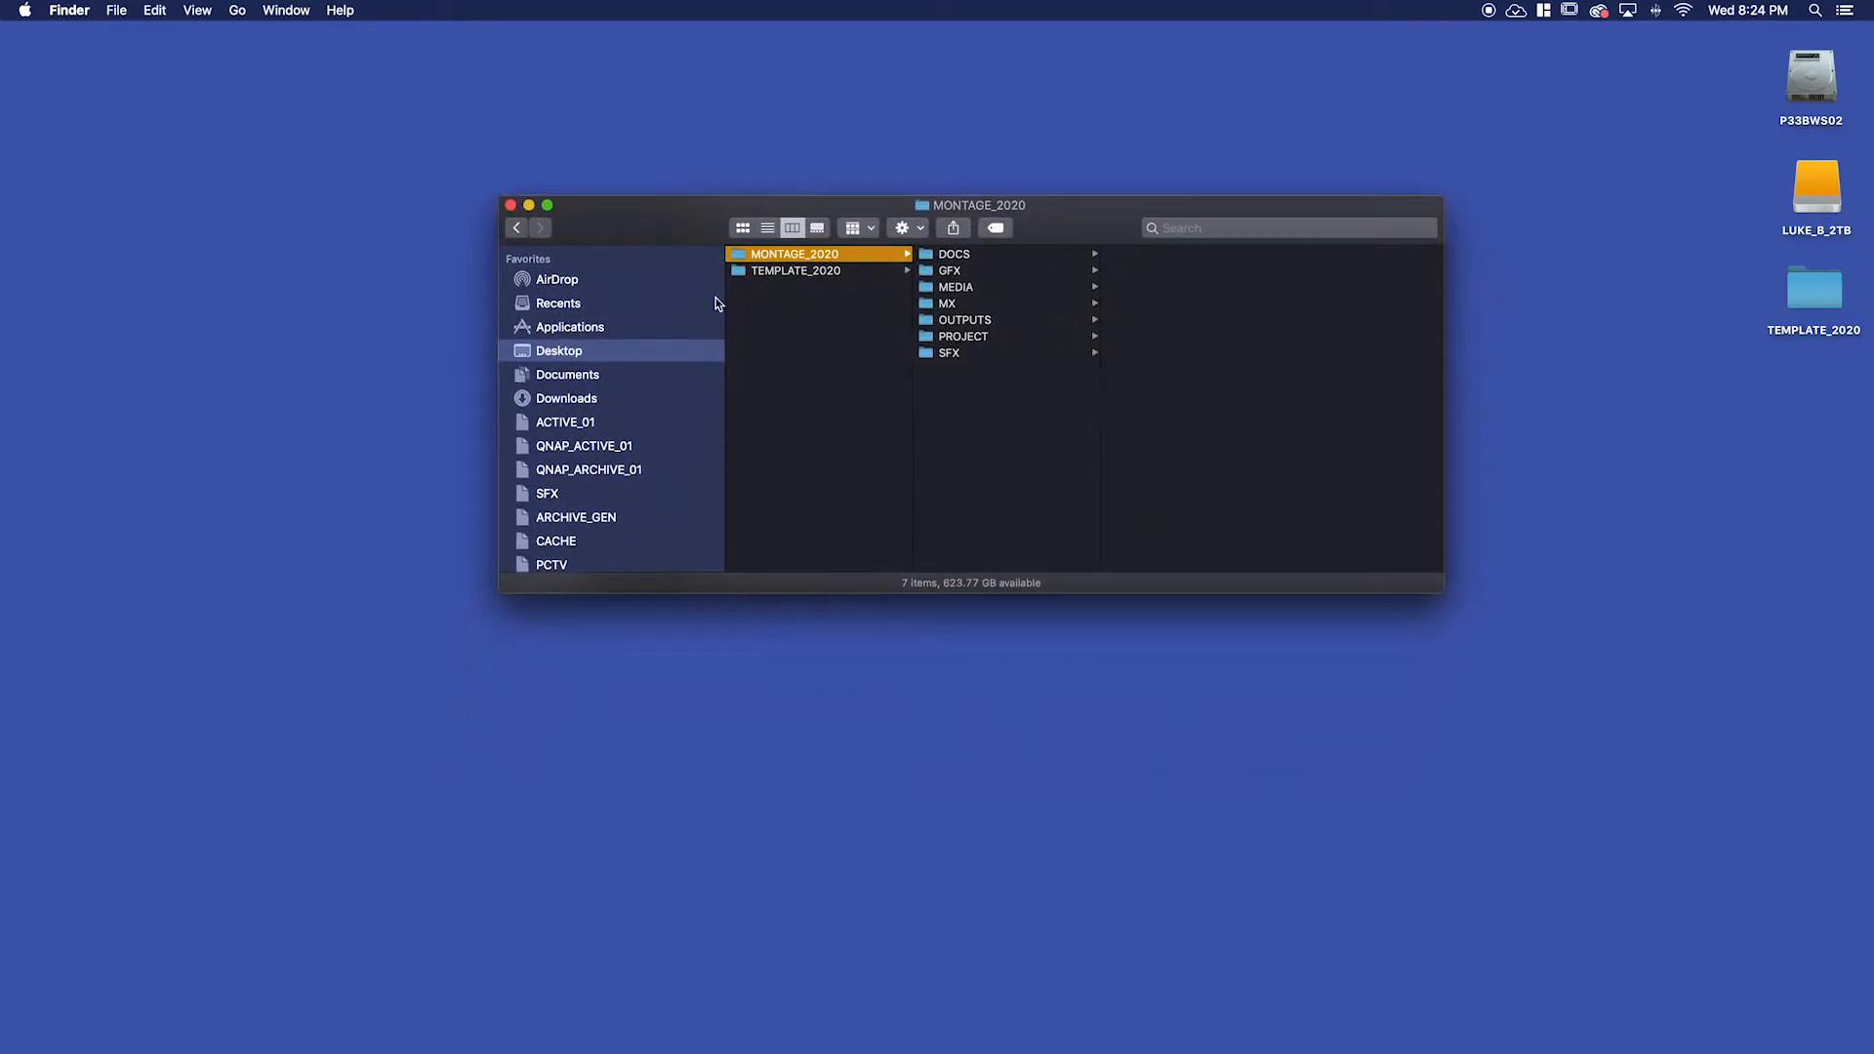
{"action": "mouse_move", "coordinate": [890, 526]}
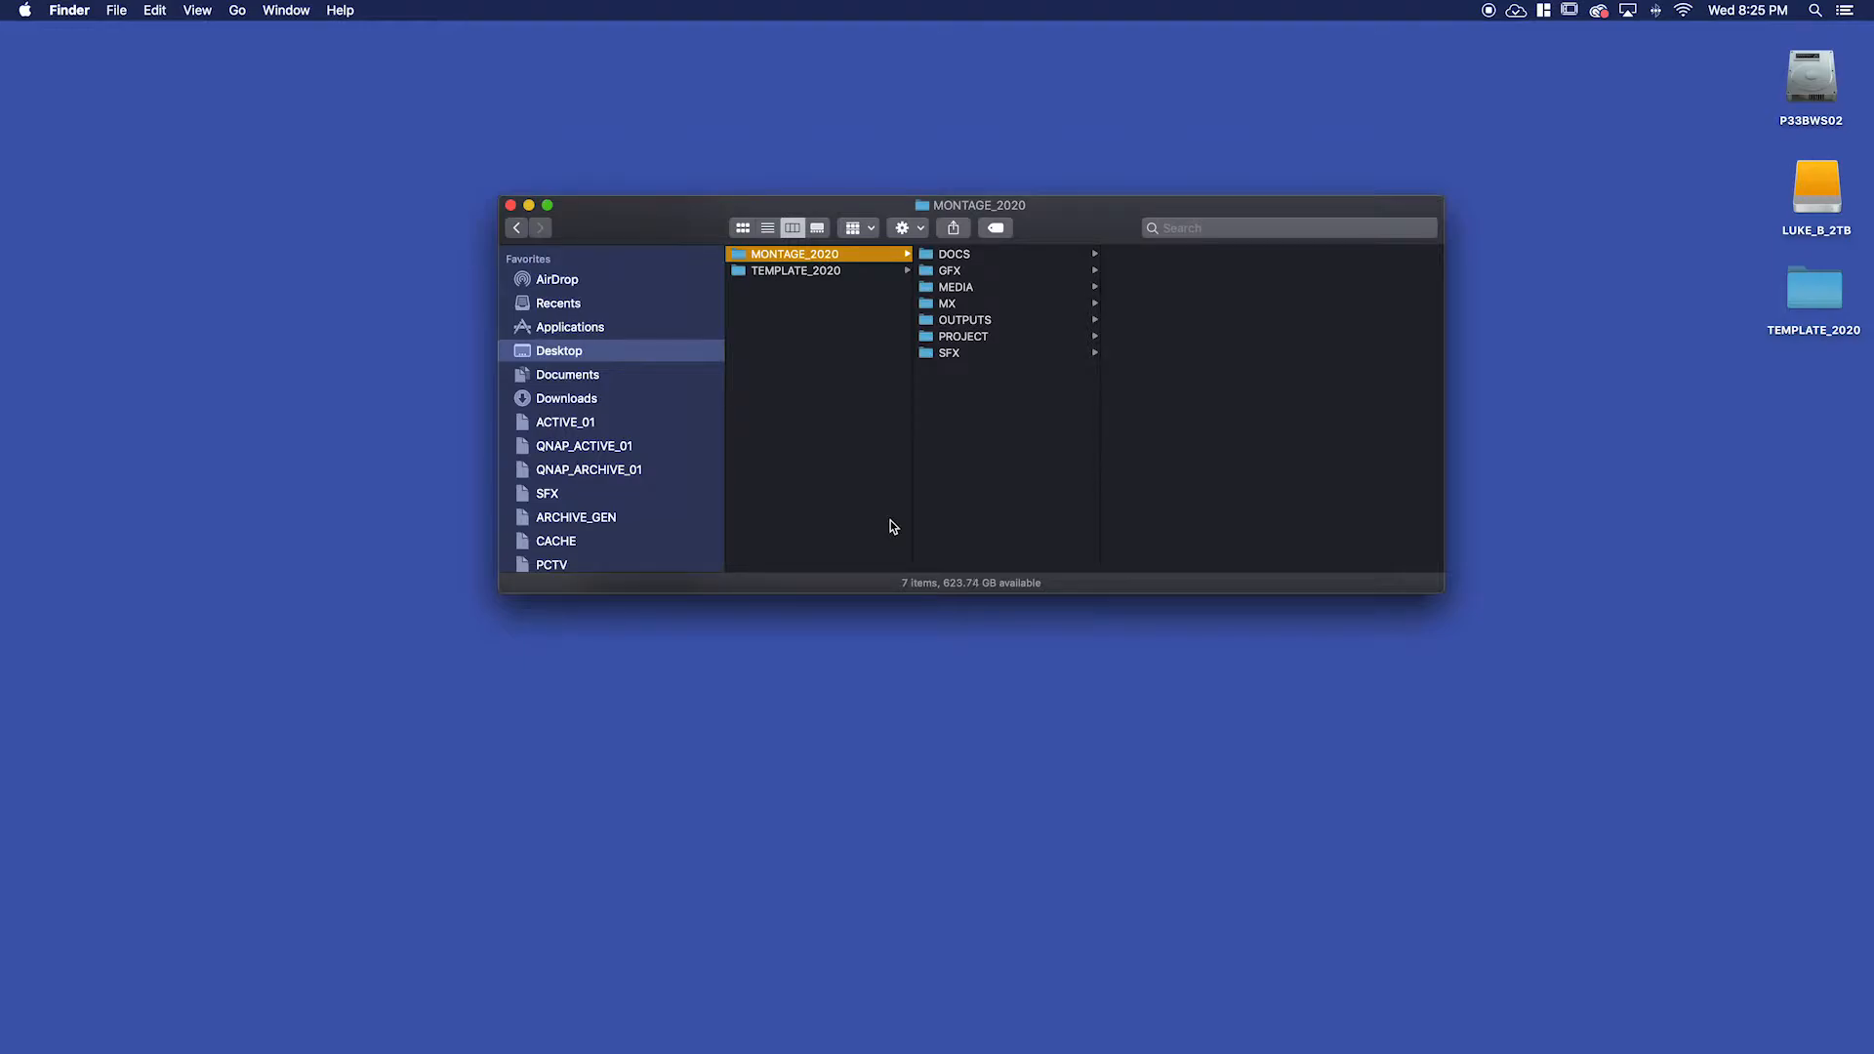
{"action": "mouse_move", "coordinate": [1056, 510]}
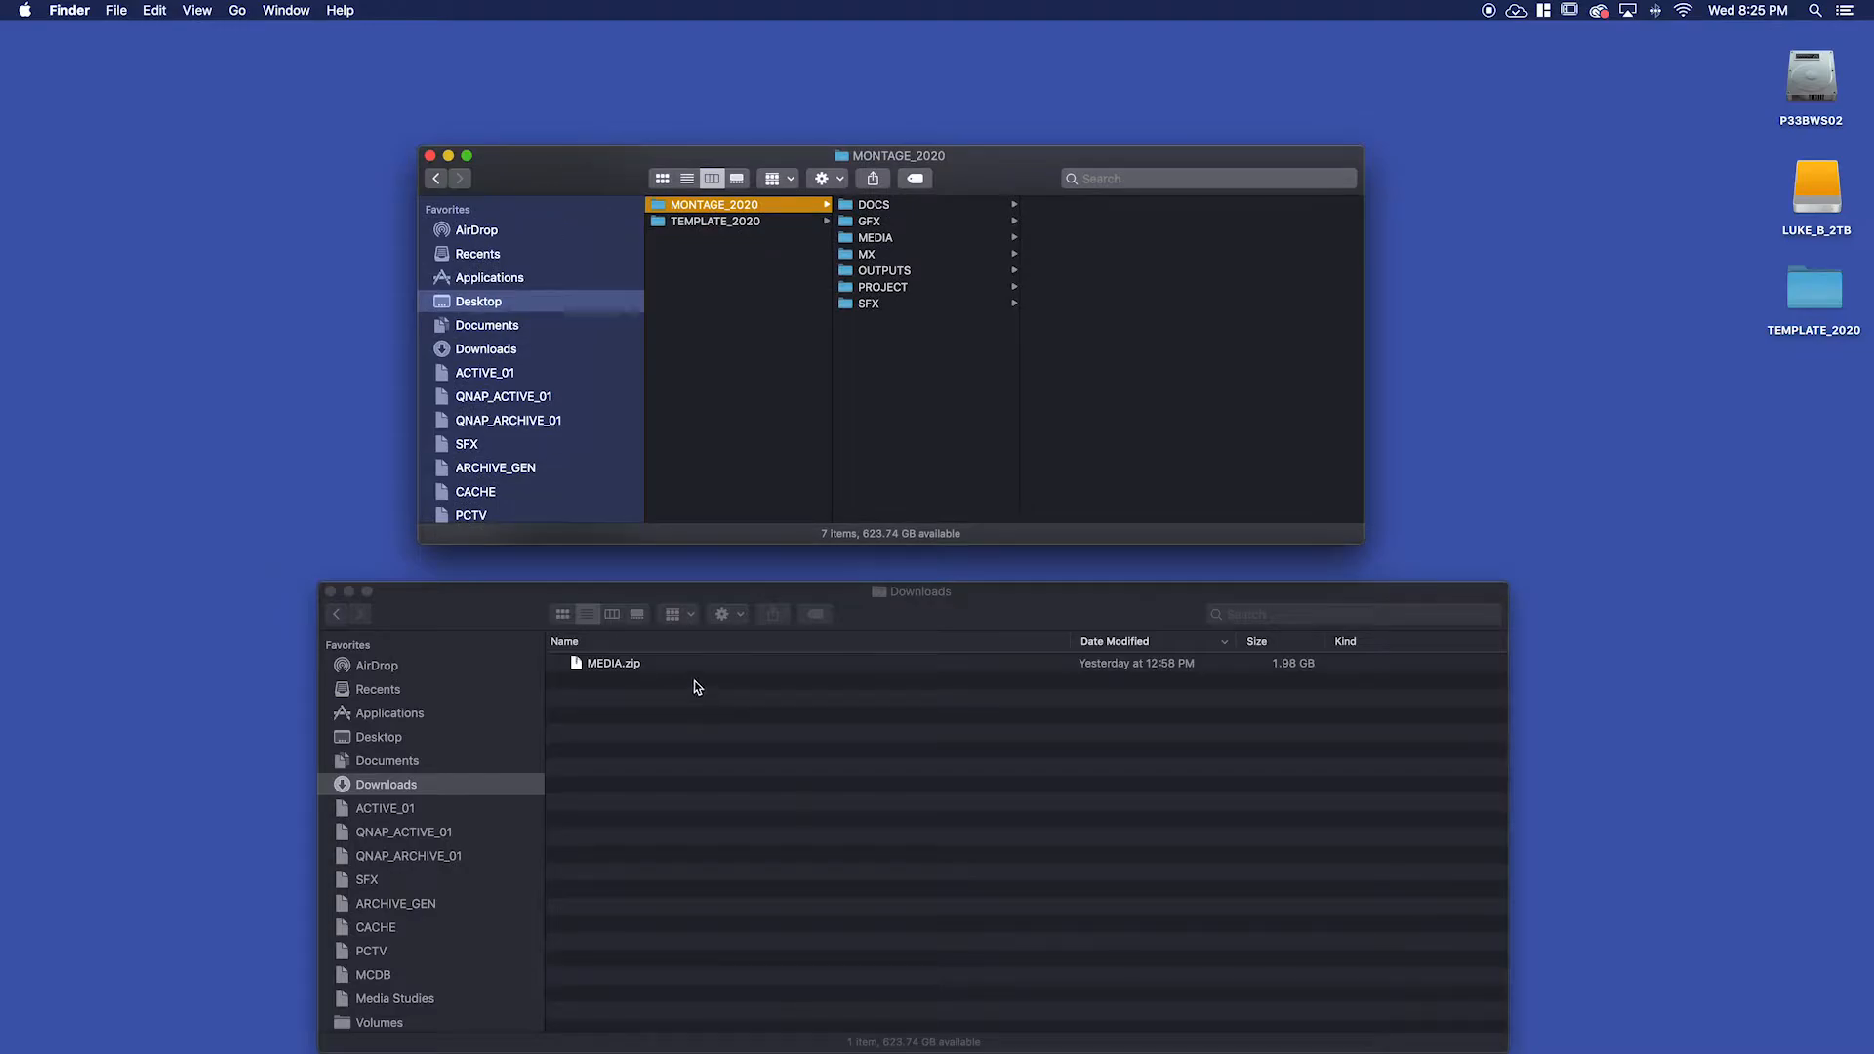
{"action": "mouse_move", "coordinate": [618, 680]}
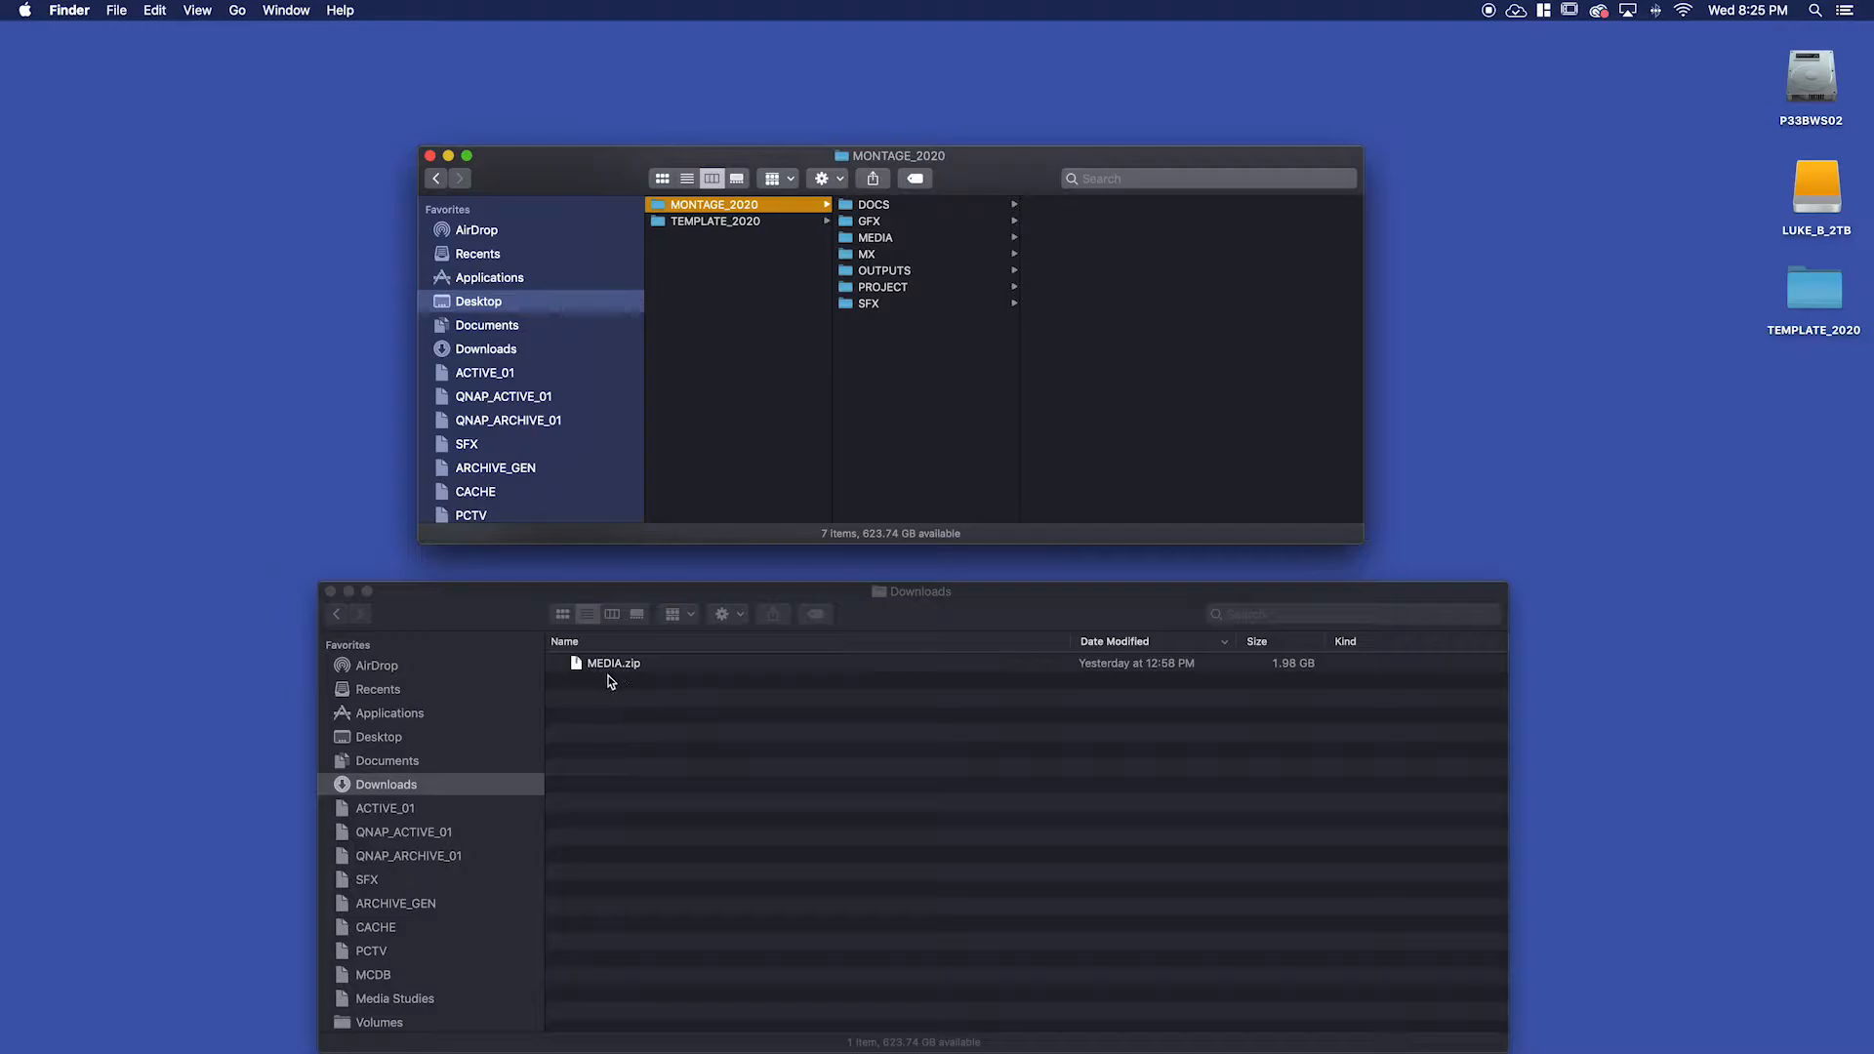
{"action": "mouse_move", "coordinate": [577, 670]}
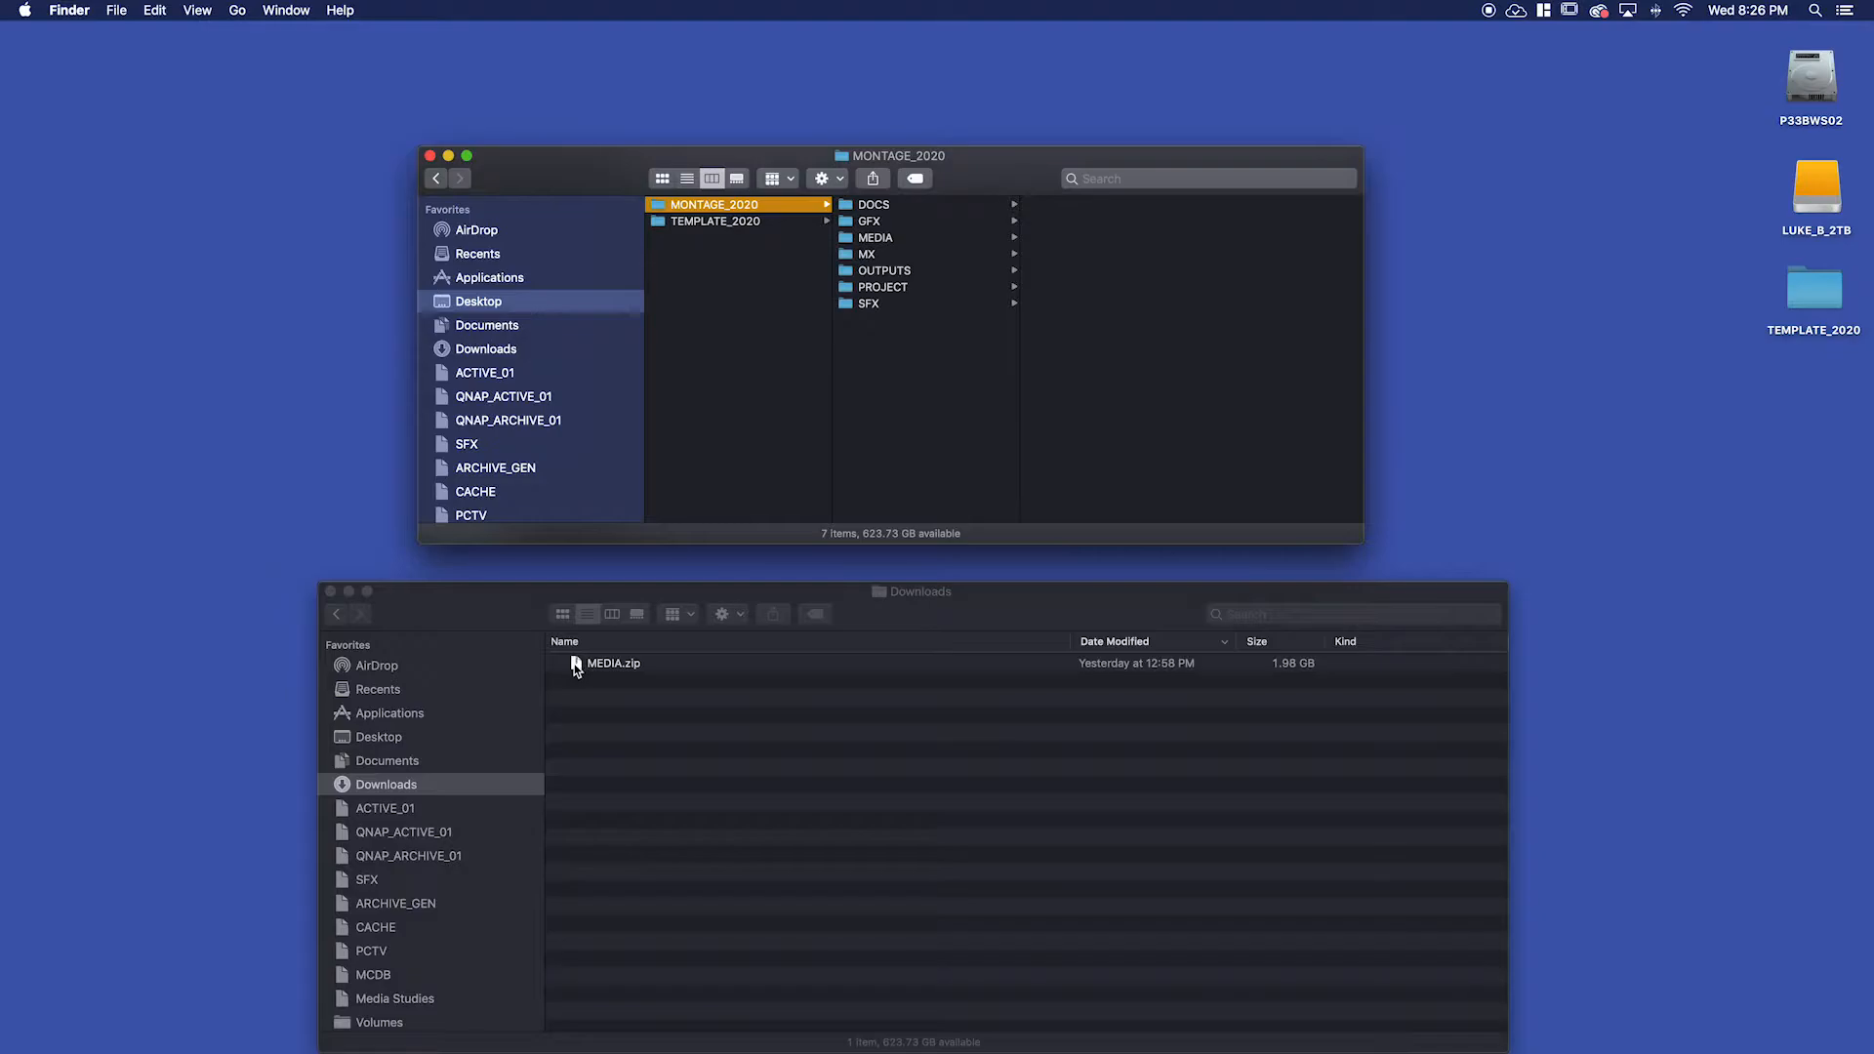
Unzip MEDIA.zip in Downloads and expand MEDIA, briefly peeking inside ANIMALS.
{"action": "double_click", "coordinate": [613, 663]}
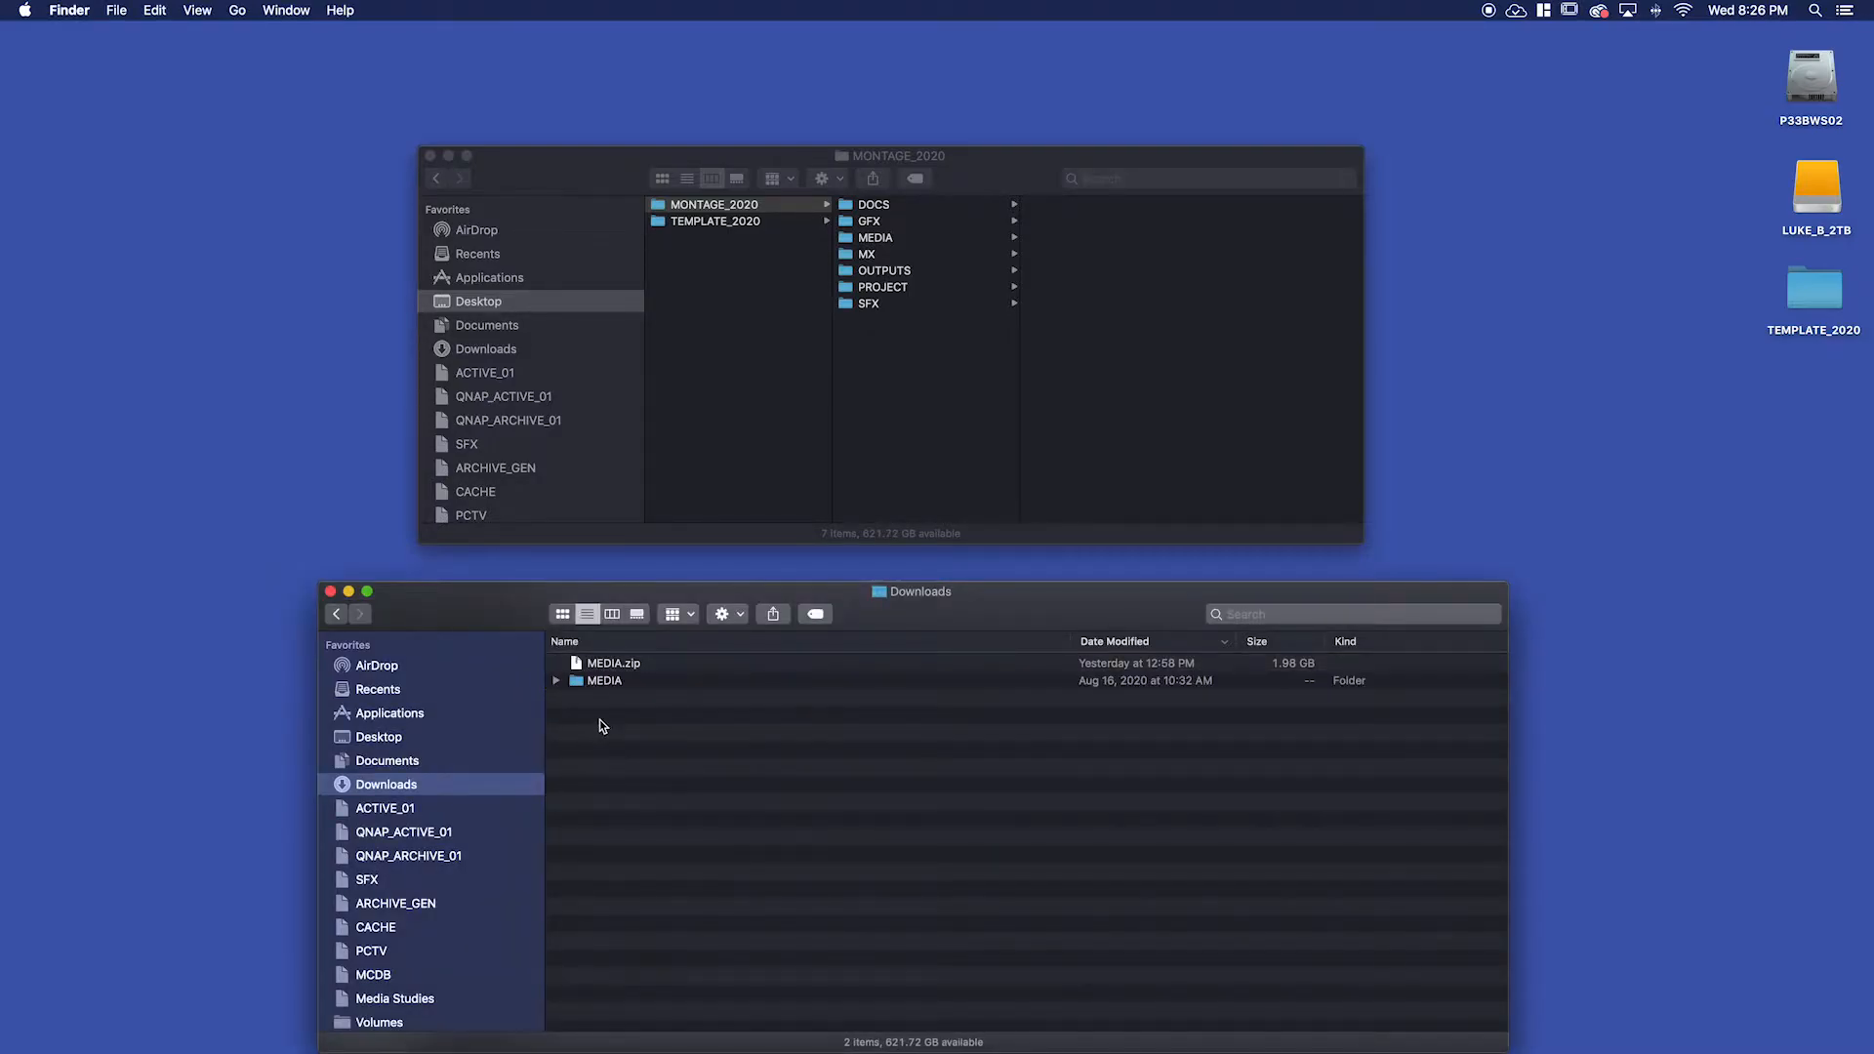
{"action": "left_click", "coordinate": [556, 680]}
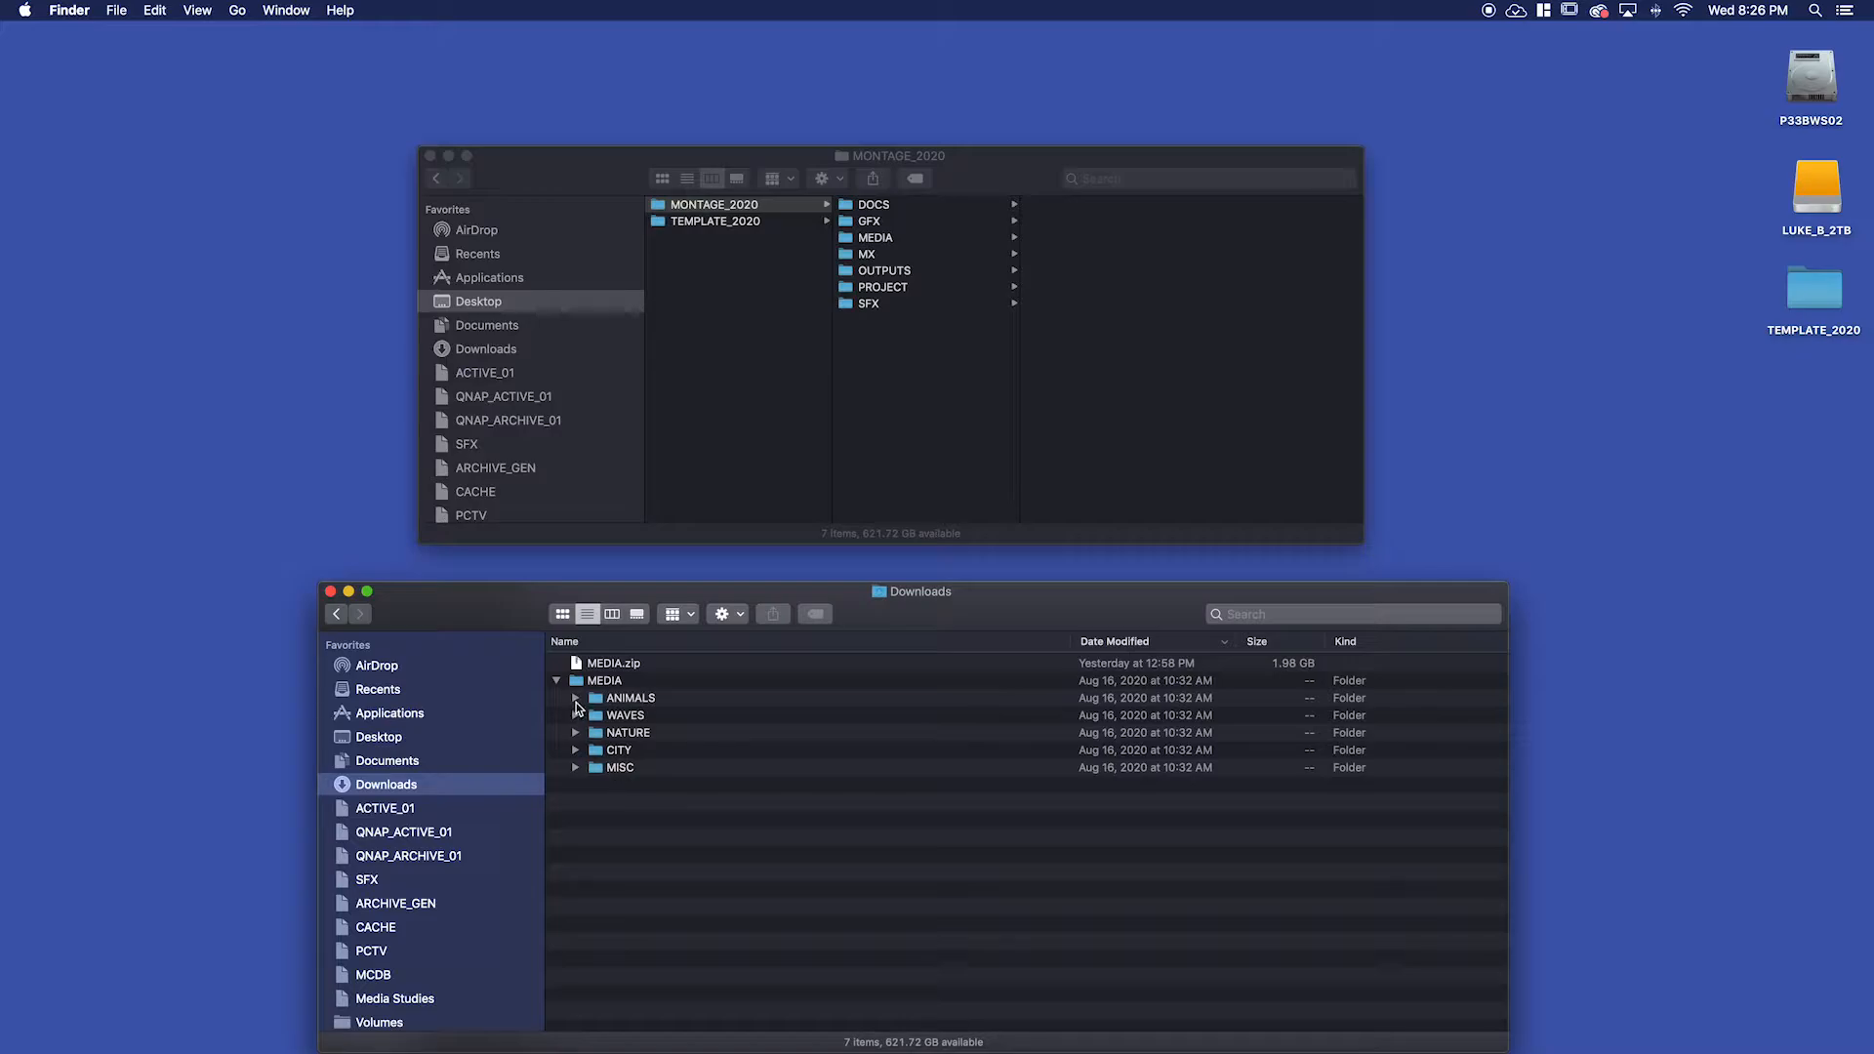
{"action": "left_click", "coordinate": [577, 698]}
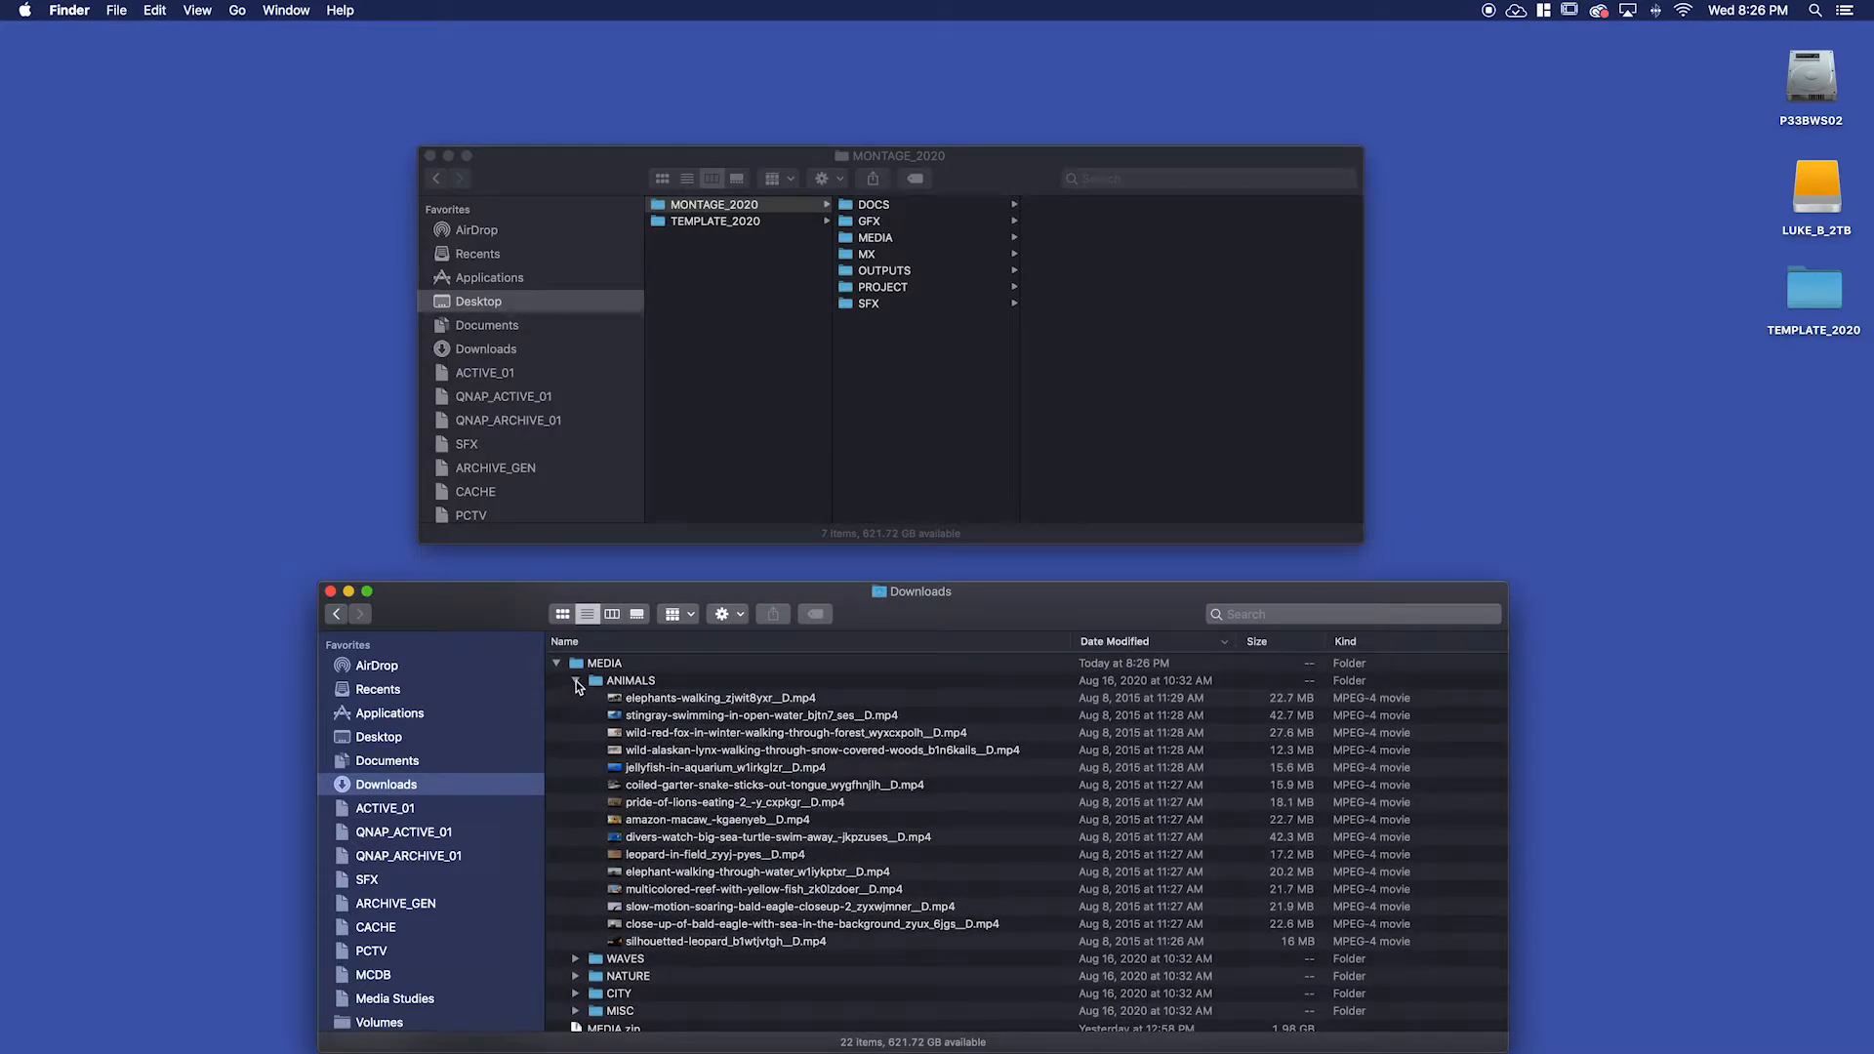
{"action": "left_click", "coordinate": [577, 681]}
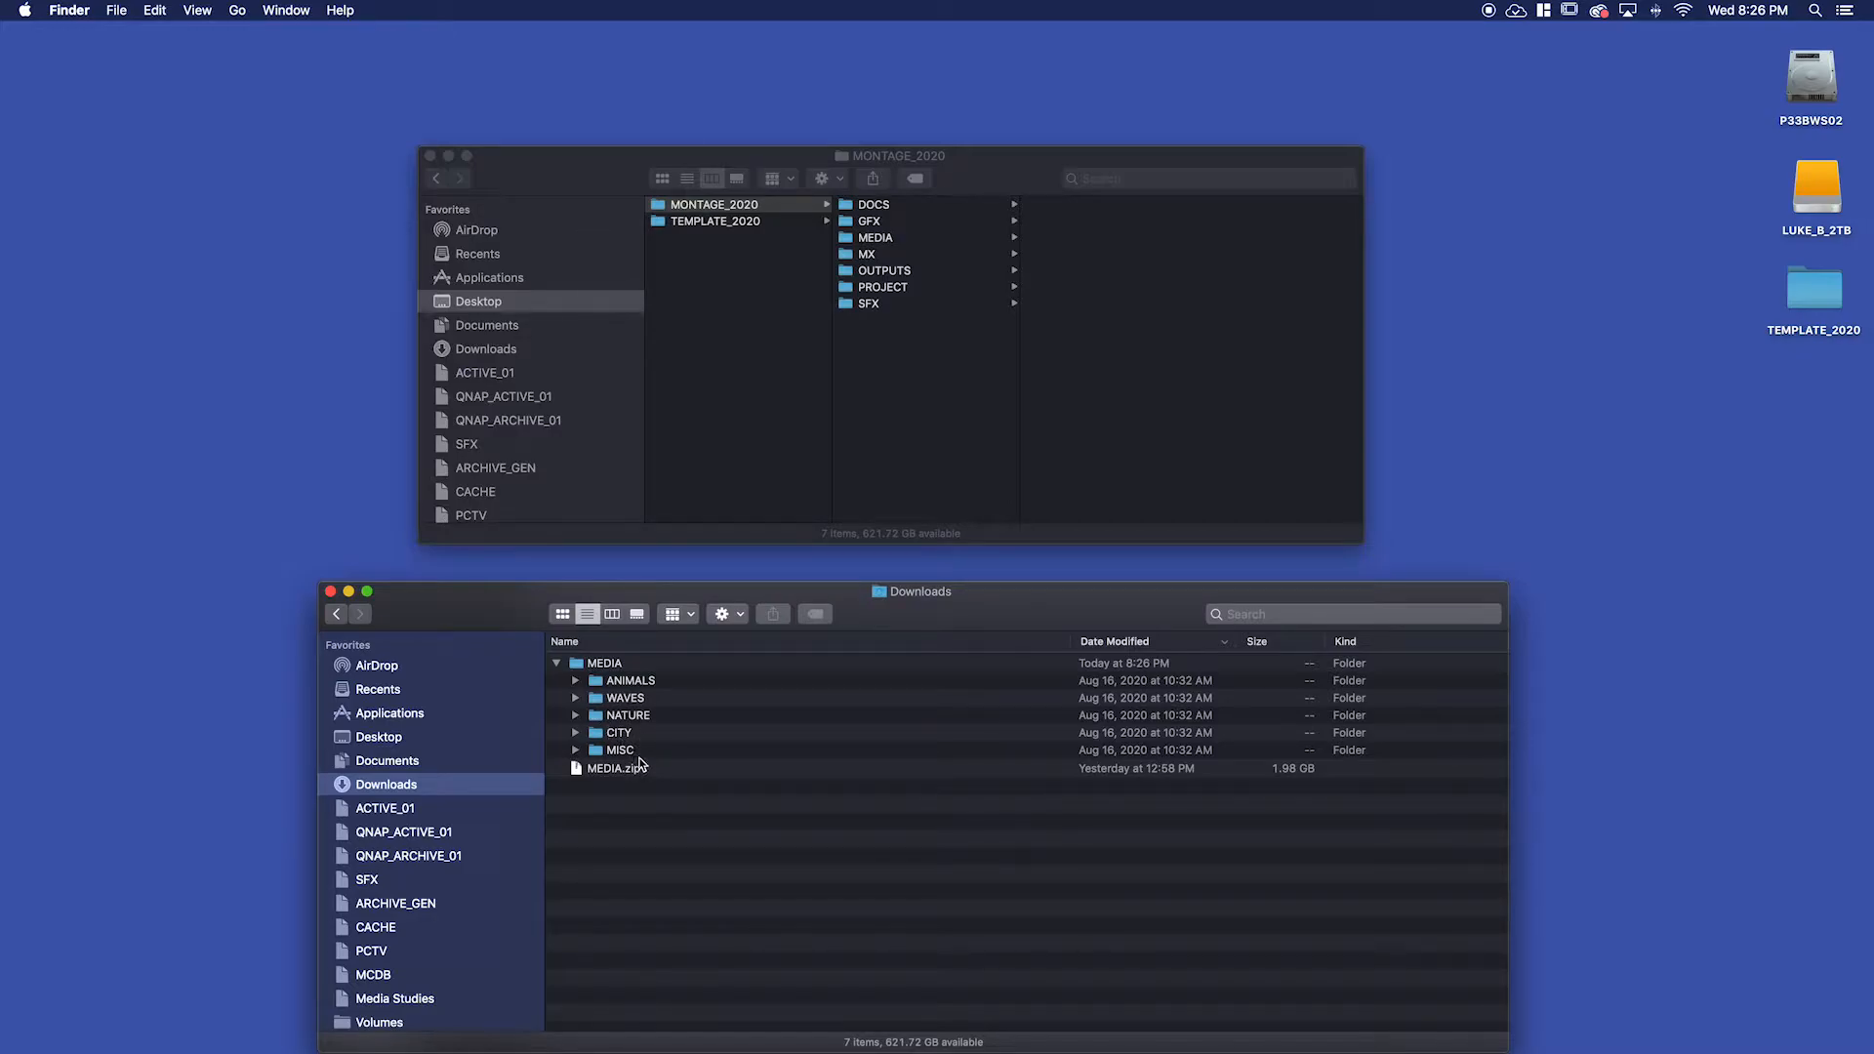
{"action": "mouse_move", "coordinate": [670, 725]}
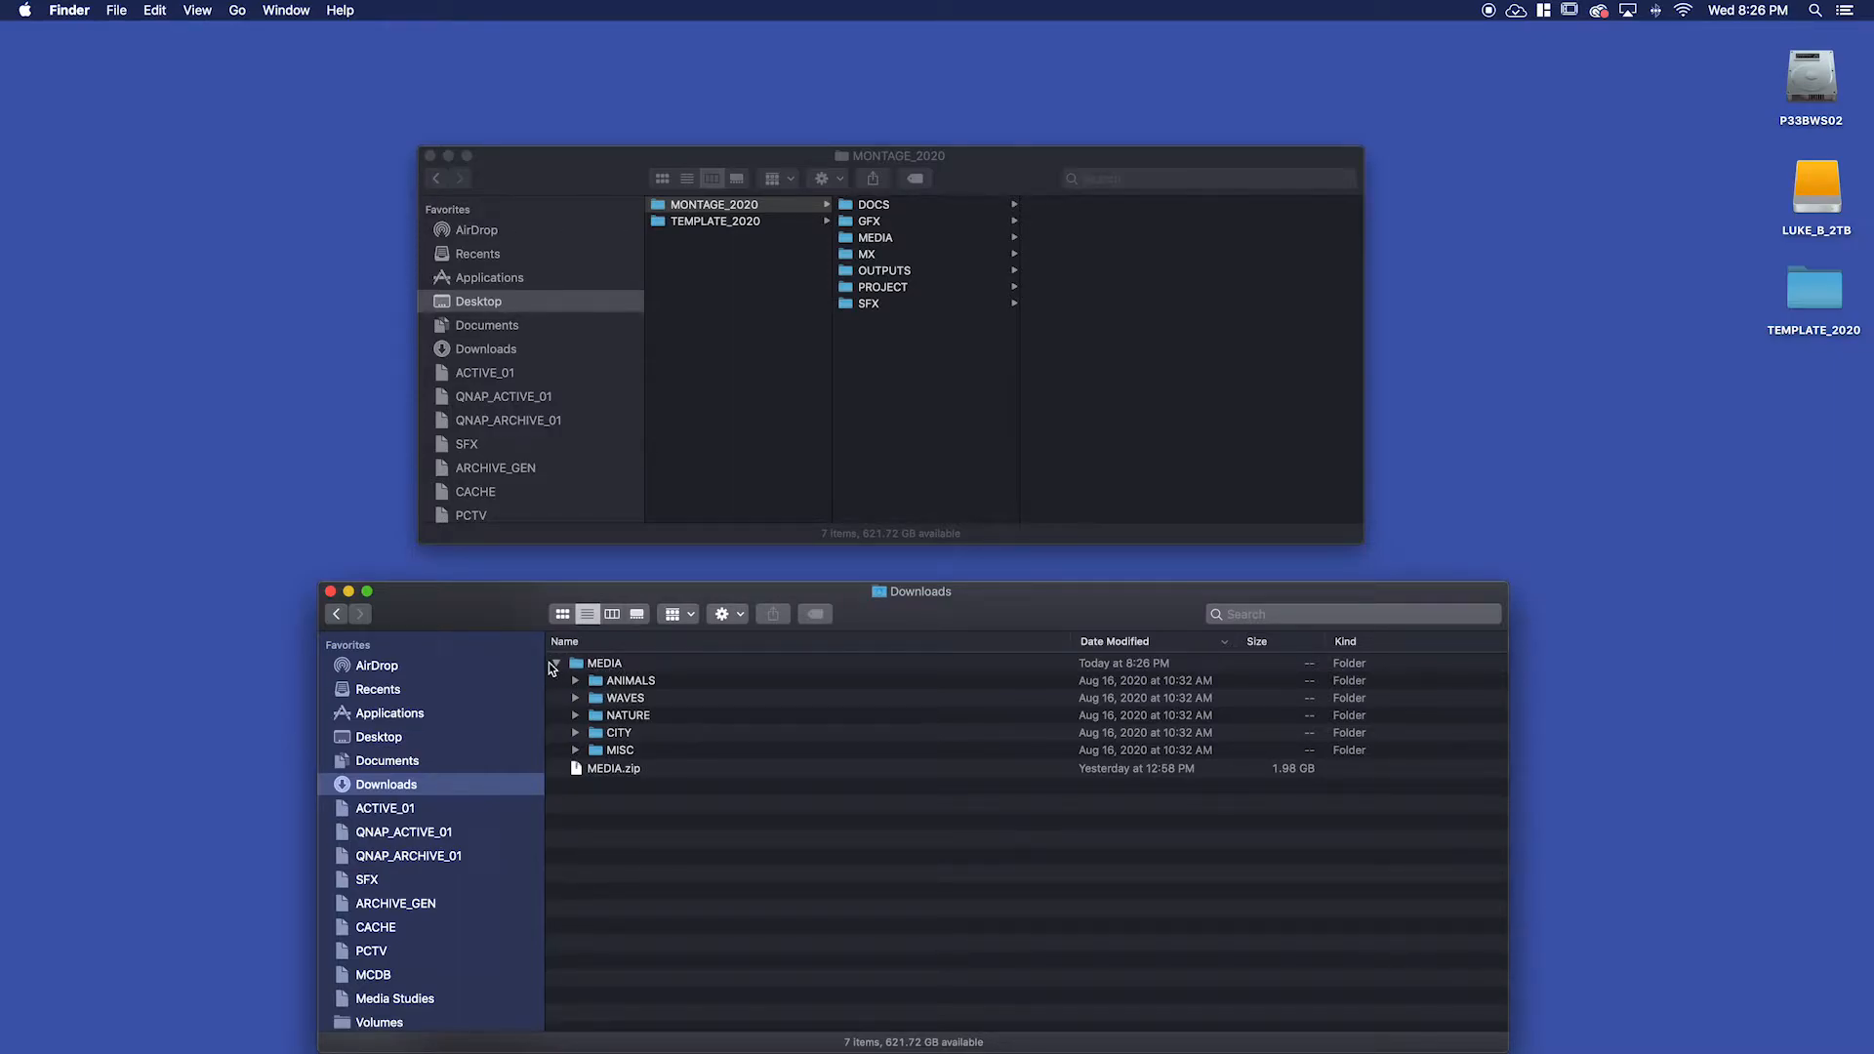
Move ANIMALS, CITY, MISC, NATURE and WAVES into MONTAGE_2020 > MEDIA and open it.
{"action": "left_click", "coordinate": [629, 681]}
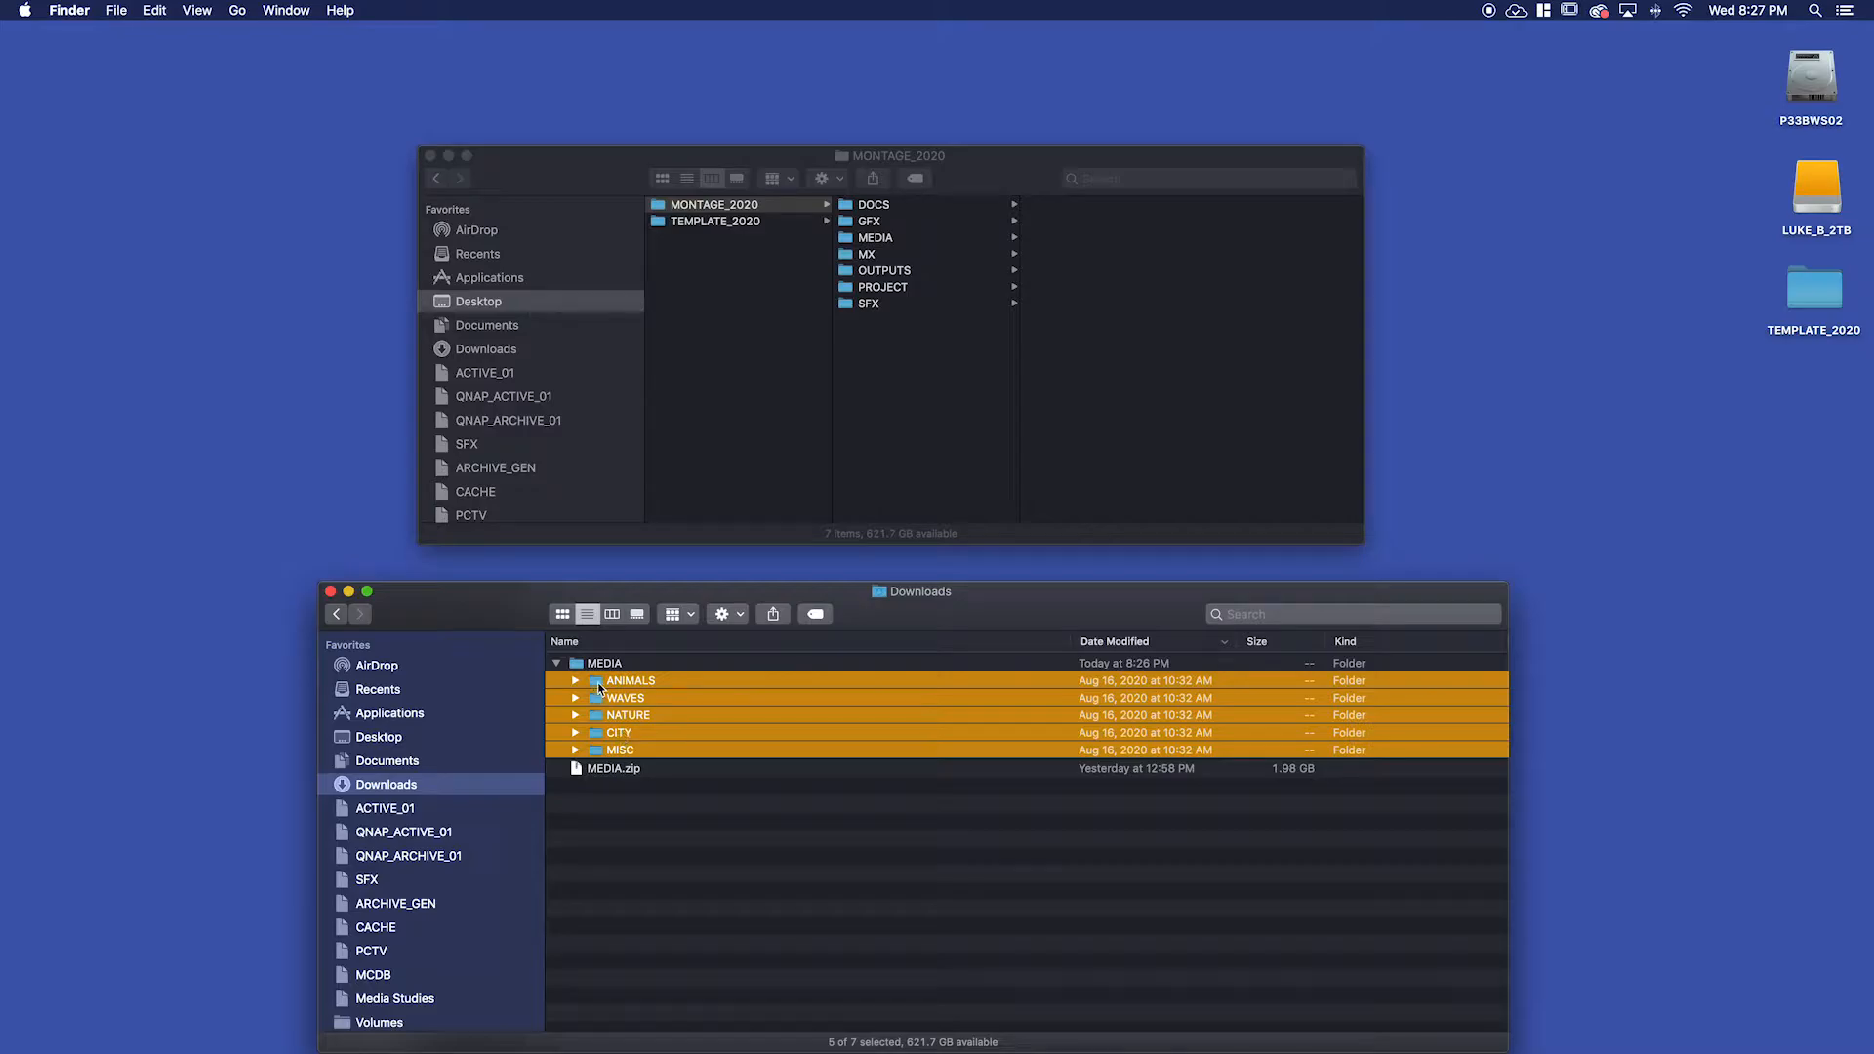
{"action": "left_click_drag", "start_coordinate": [622, 688], "coordinate": [873, 236]}
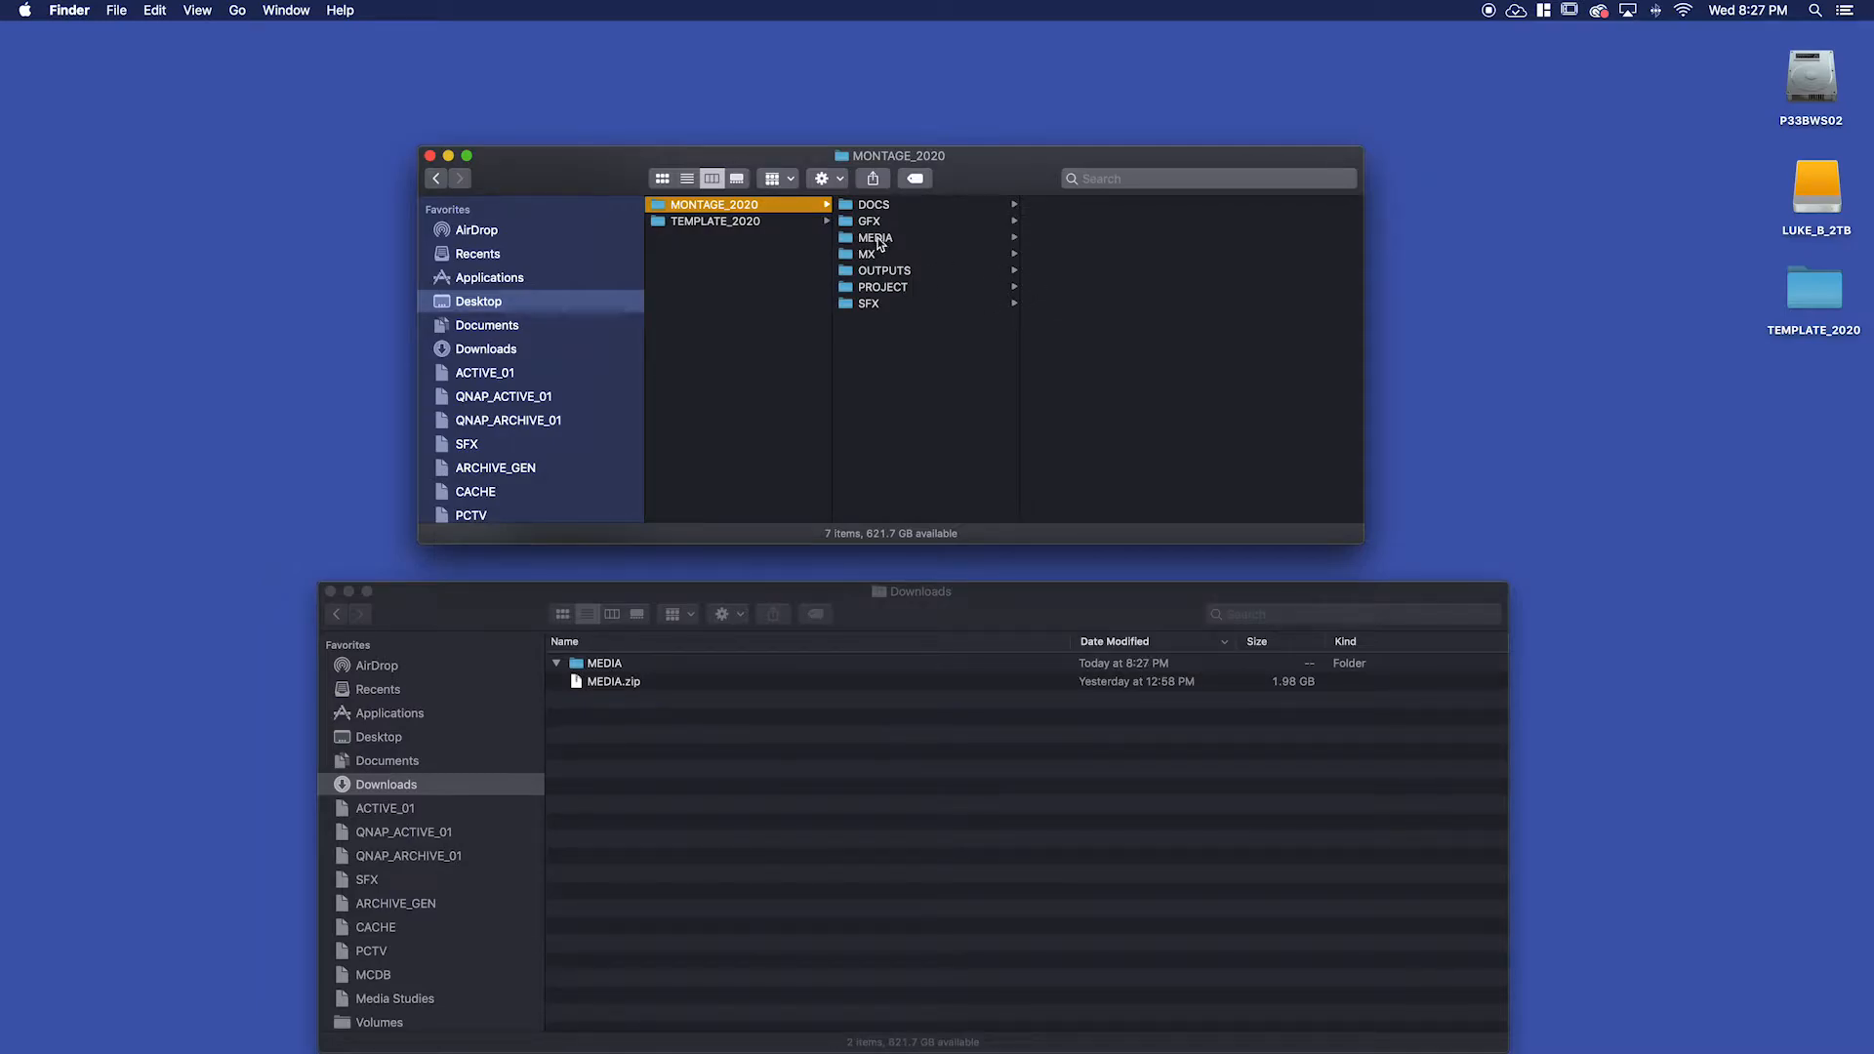
{"action": "left_click", "coordinate": [874, 236]}
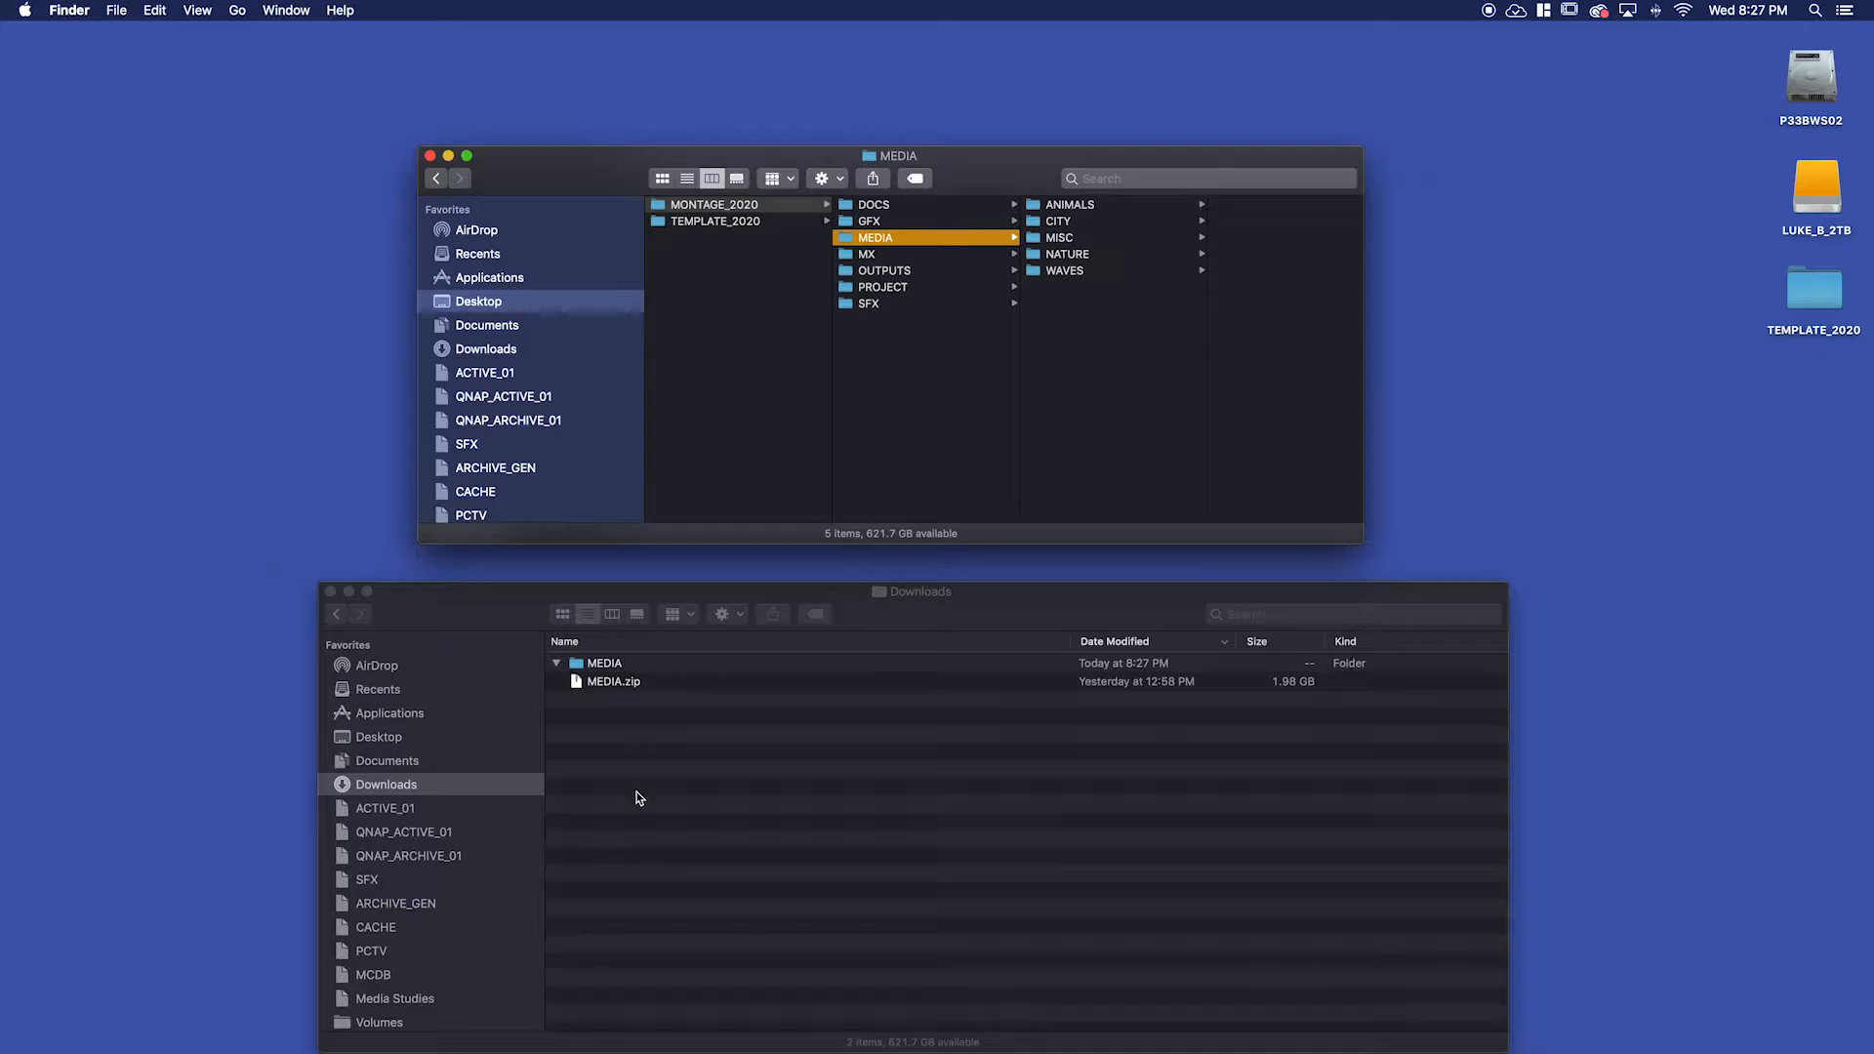
{"action": "mouse_move", "coordinate": [558, 733]}
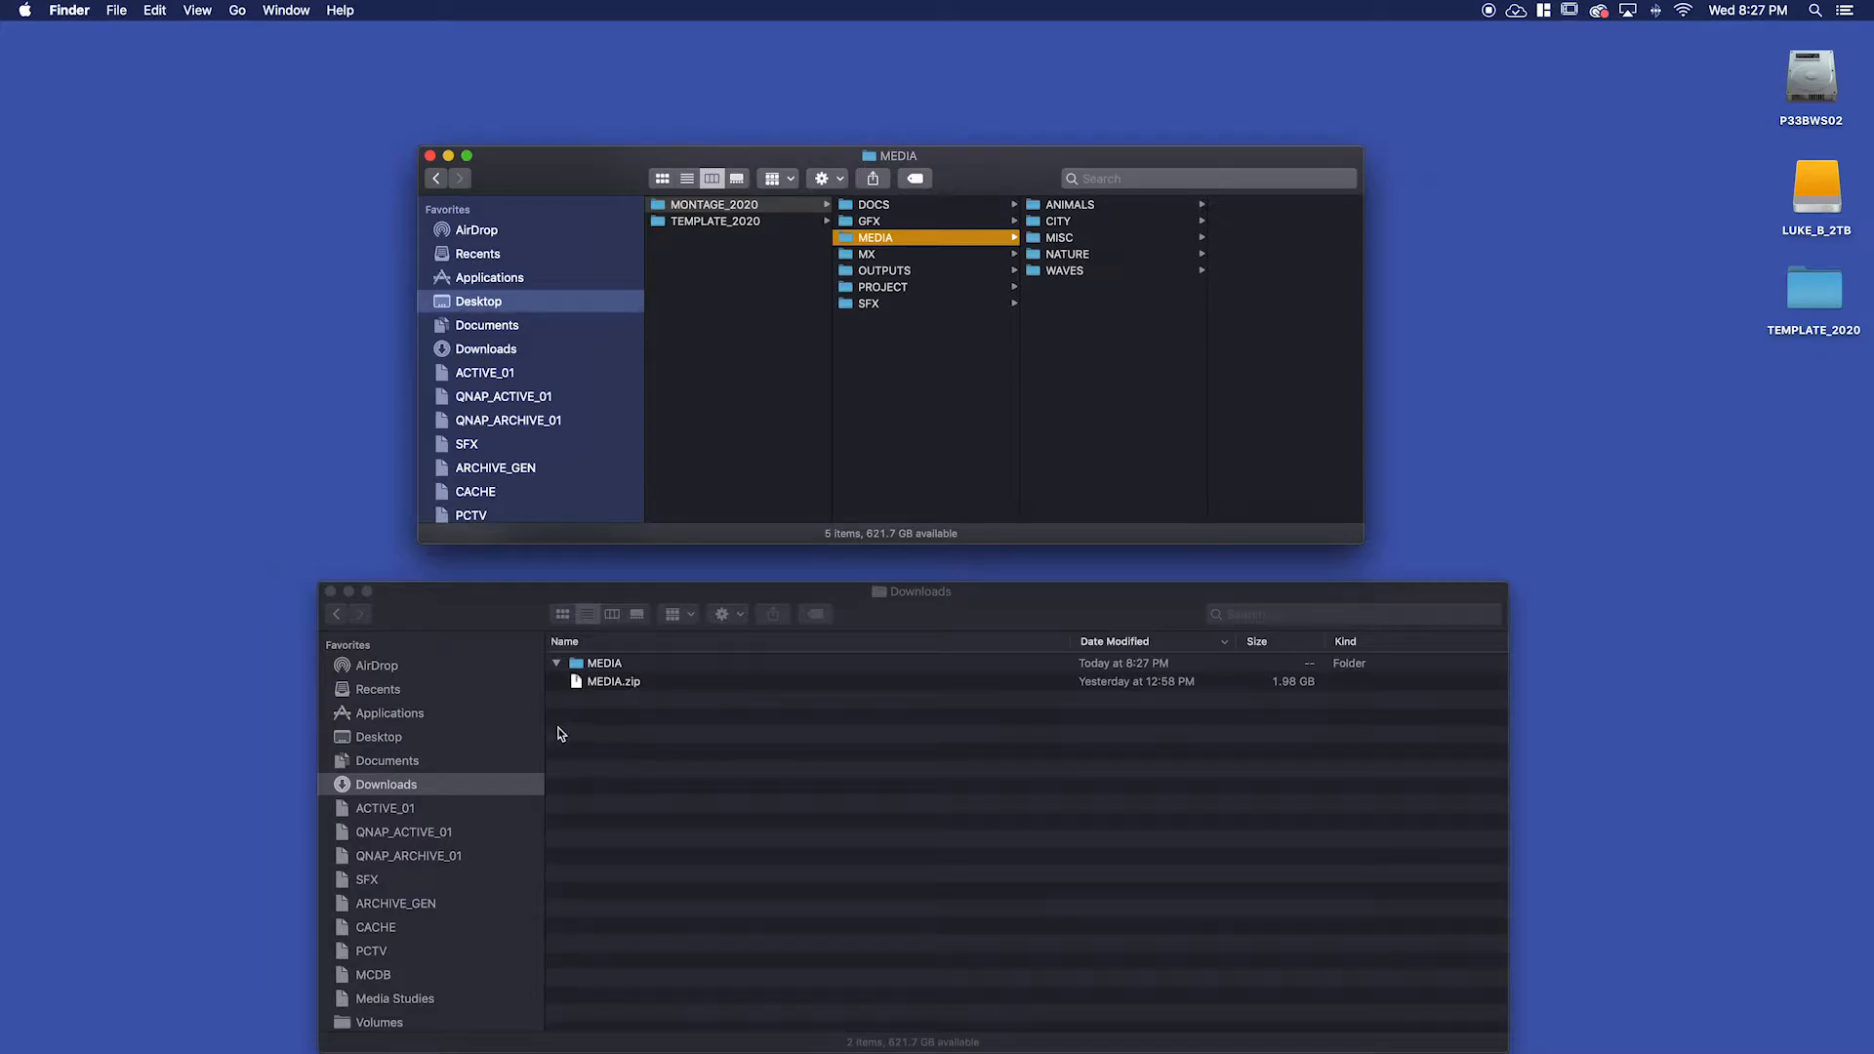
{"action": "mouse_move", "coordinate": [577, 718]}
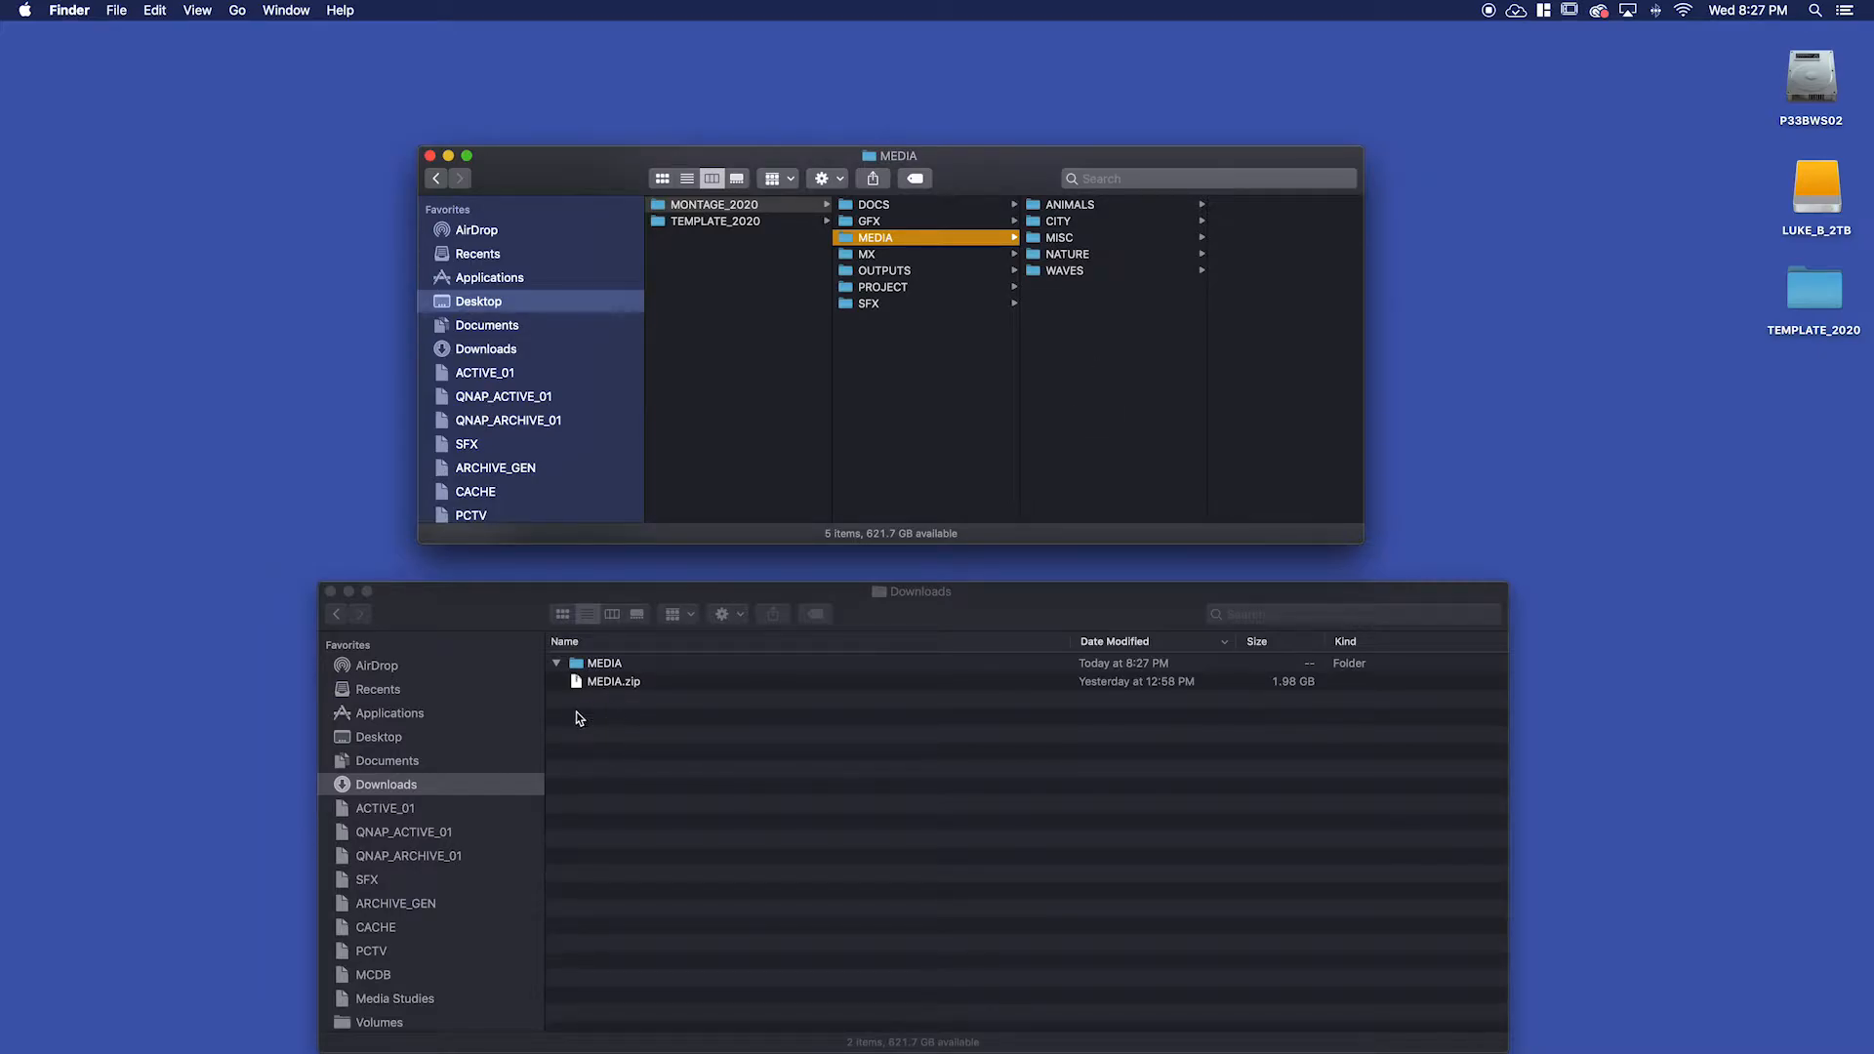
Remove MEDIA.zip and the MEDIA folder from Downloads, then browse the ANIMALS and CITY footage.
{"action": "left_click", "coordinate": [613, 681]}
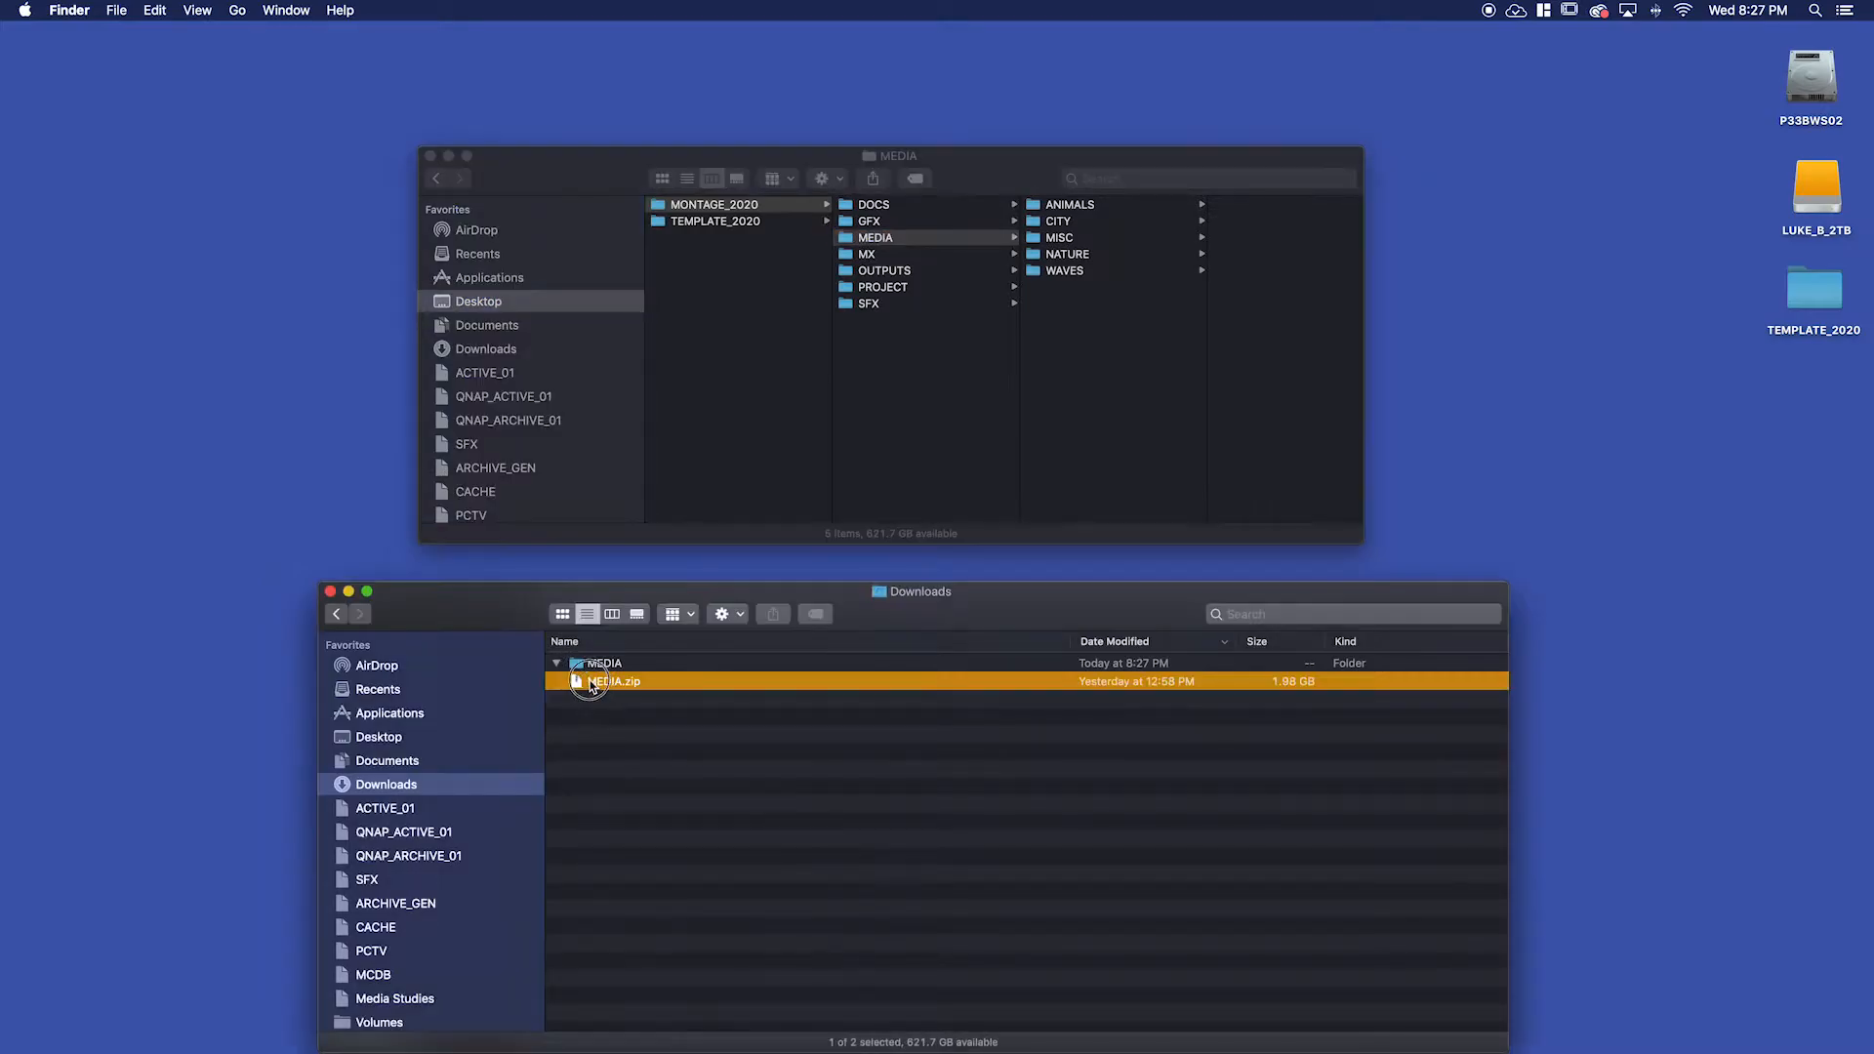
{"action": "left_click", "coordinate": [601, 664]}
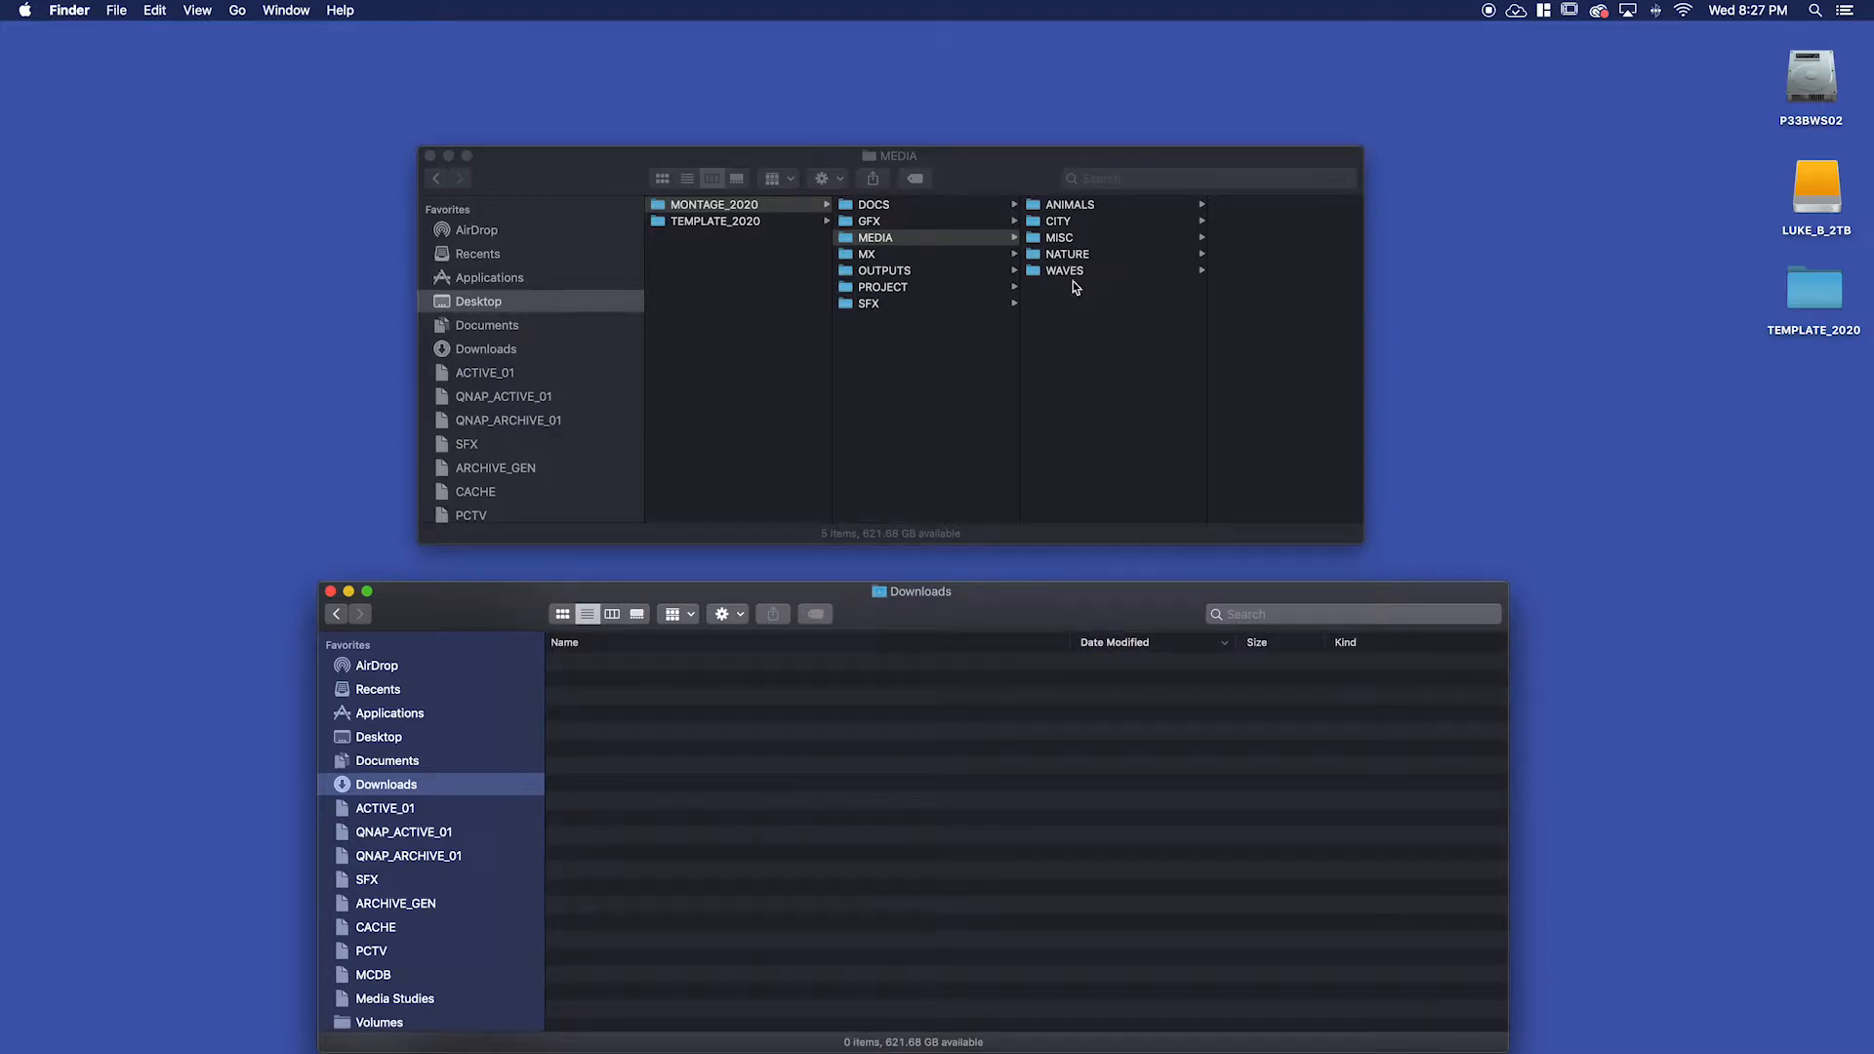
{"action": "left_click", "coordinate": [1069, 204]}
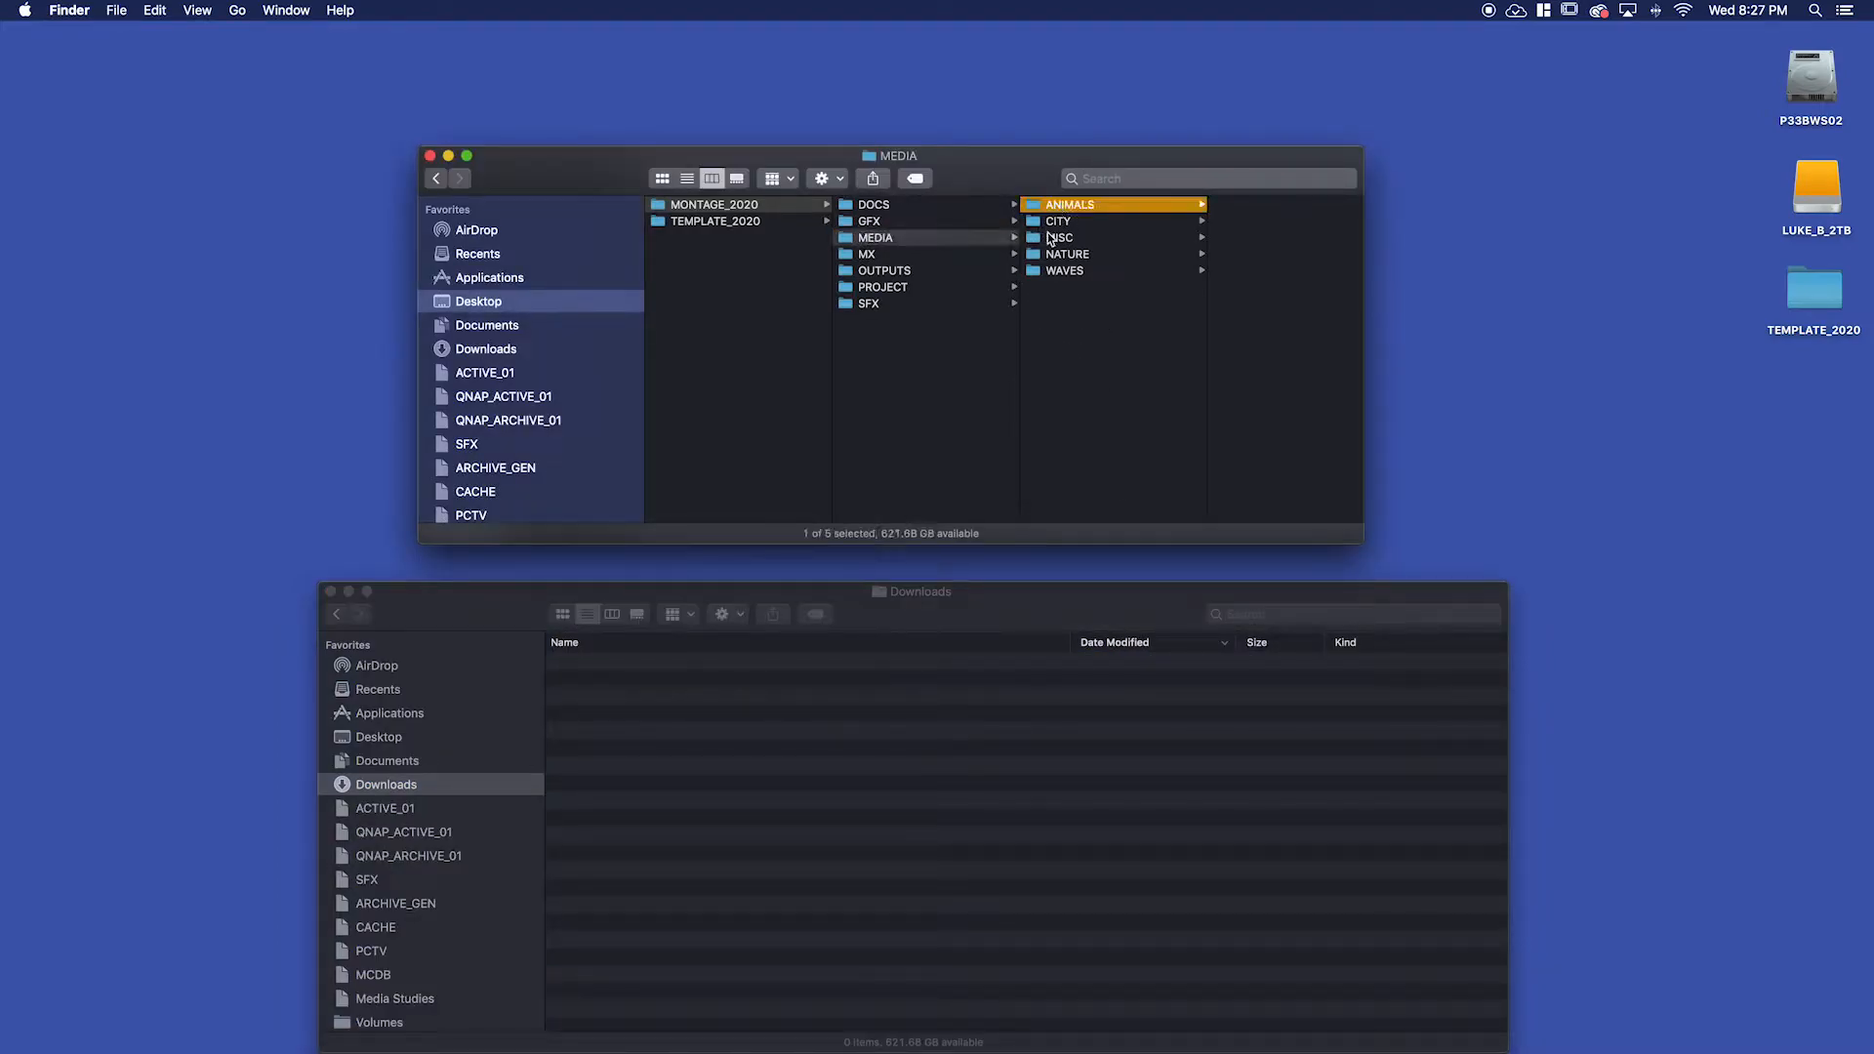
{"action": "left_click", "coordinate": [1059, 236]}
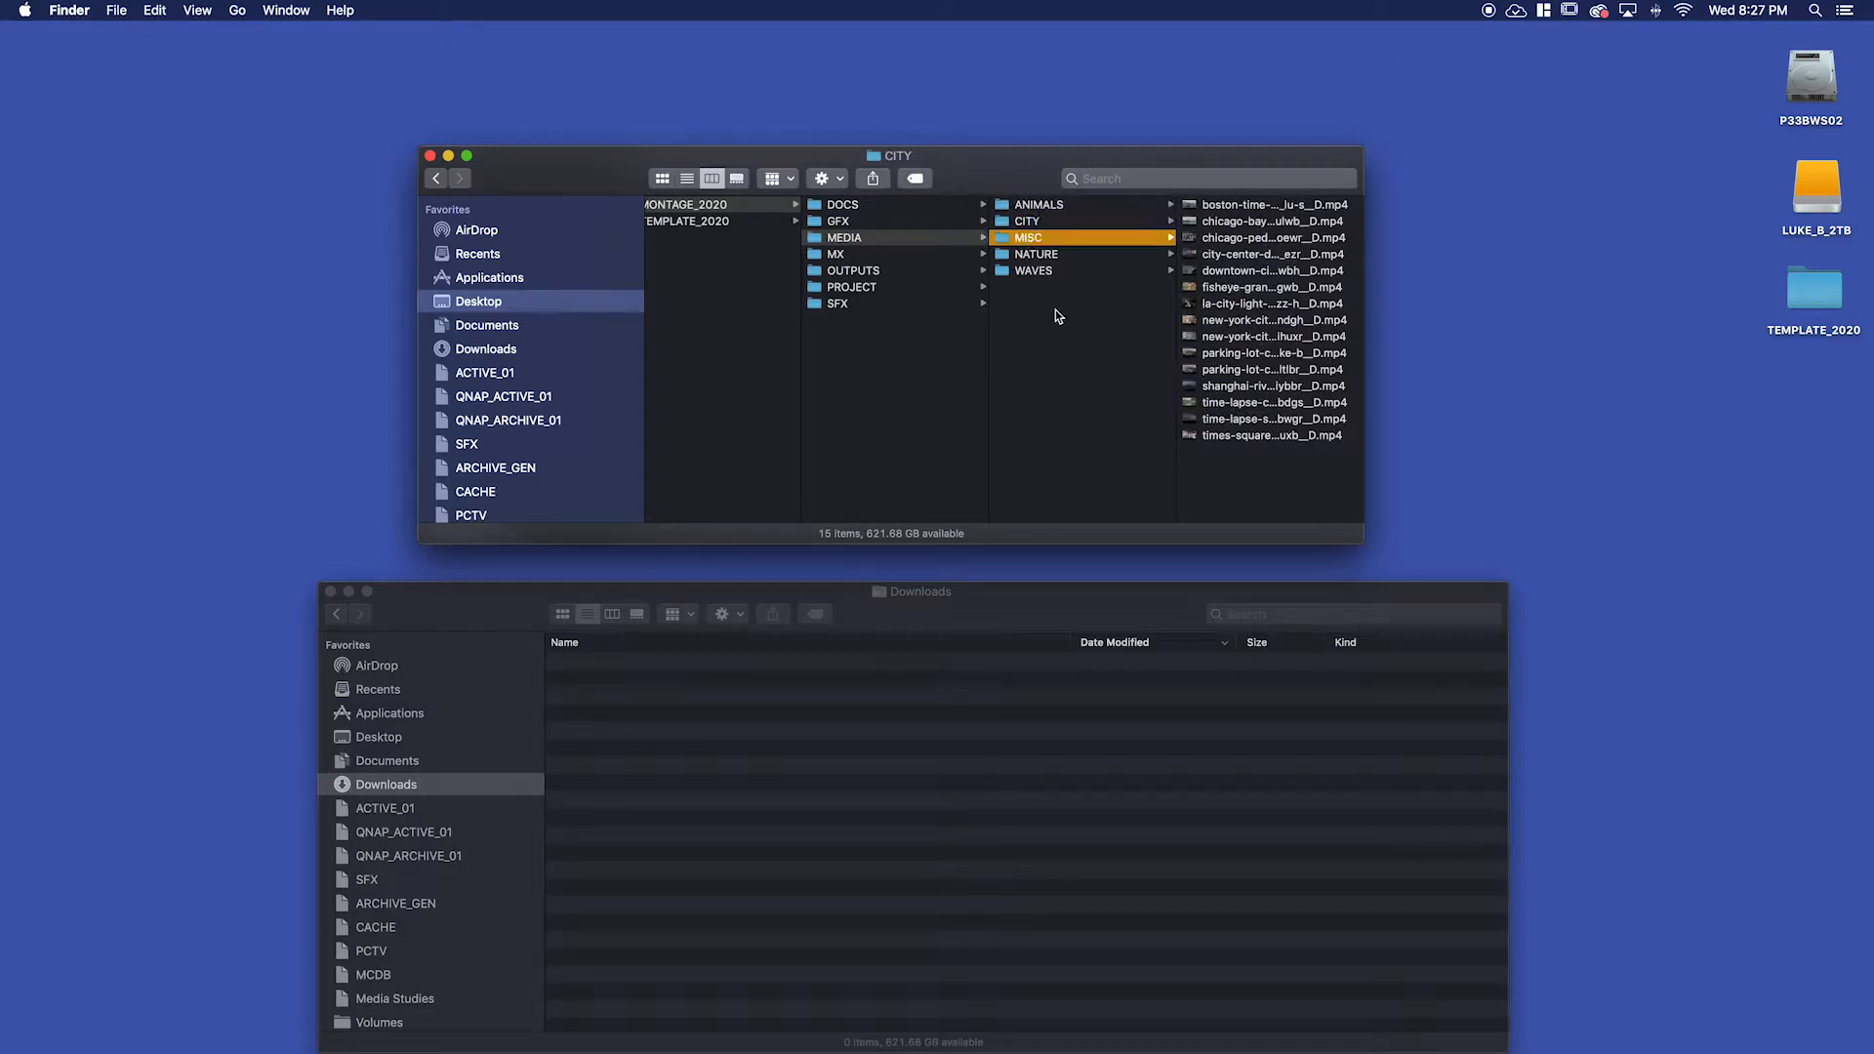
{"action": "left_click", "coordinate": [1033, 271]}
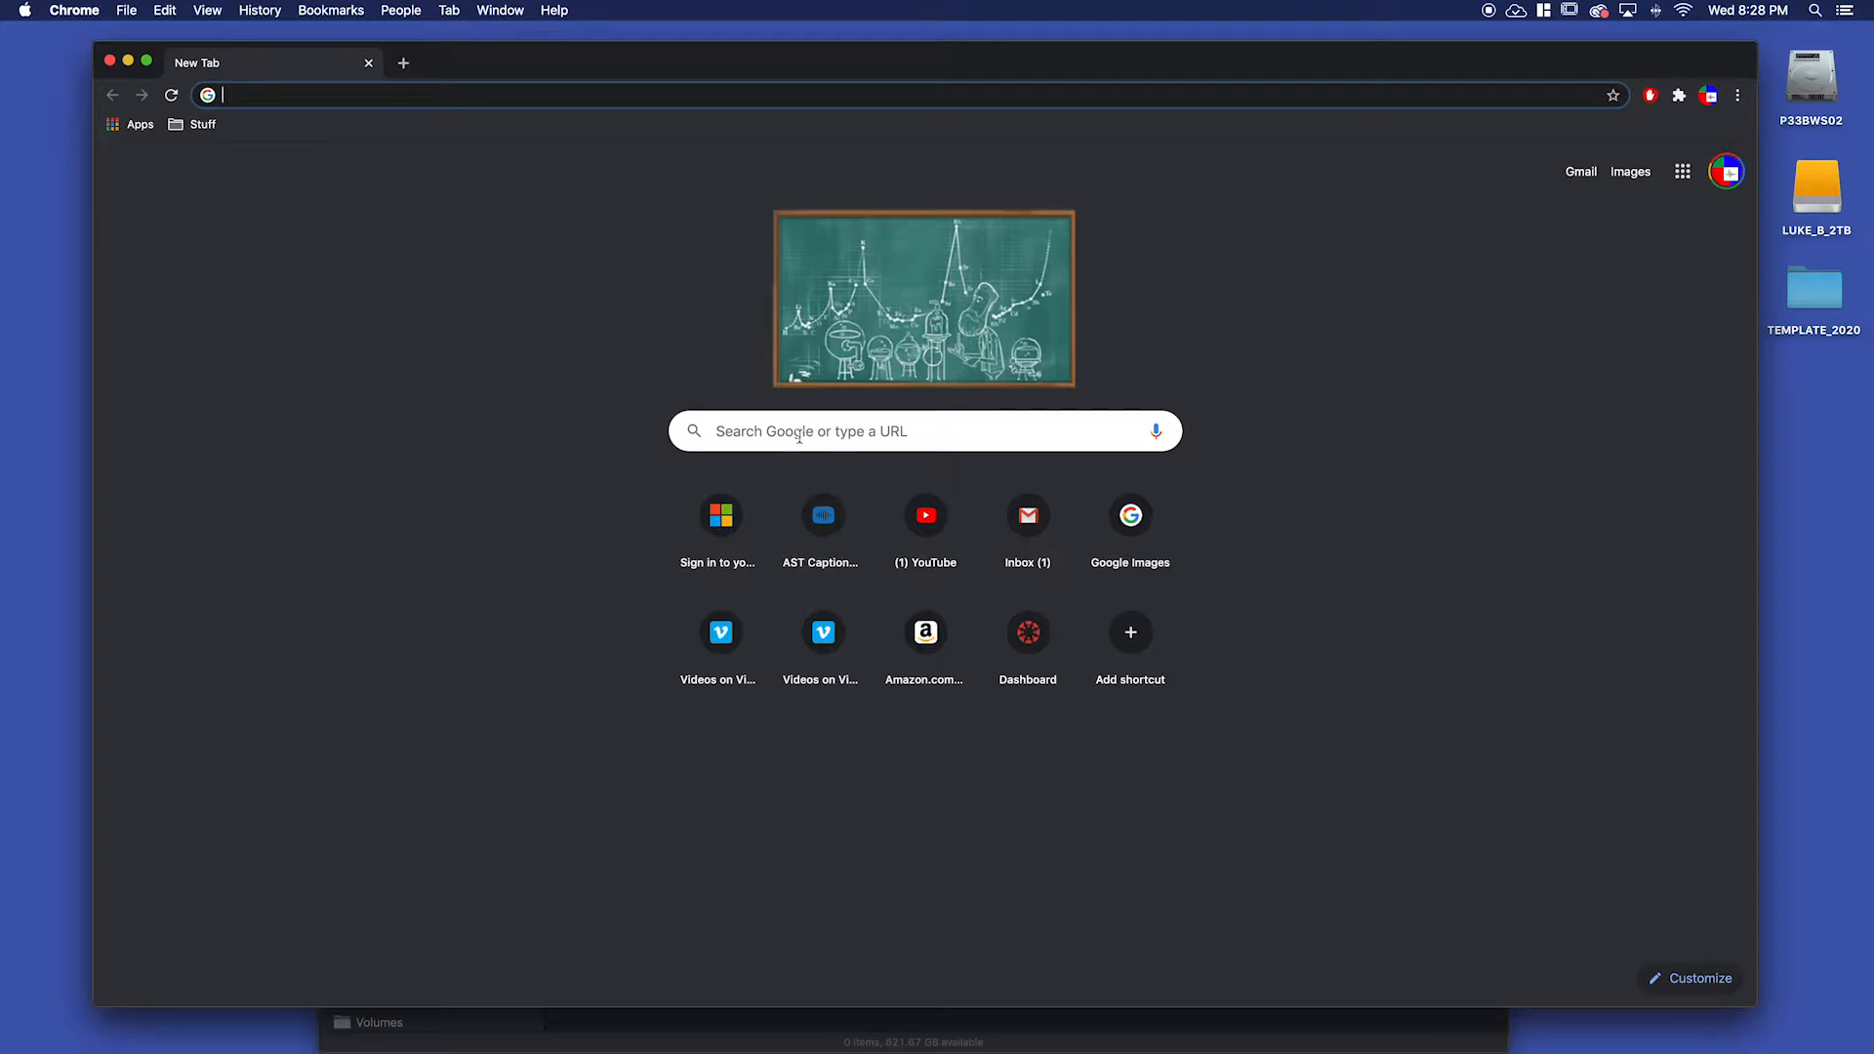
Search Google for freemusicarchive and go to Free Music Archive's Electronic genre listing.
{"action": "type", "text": "freemusicarchive"}
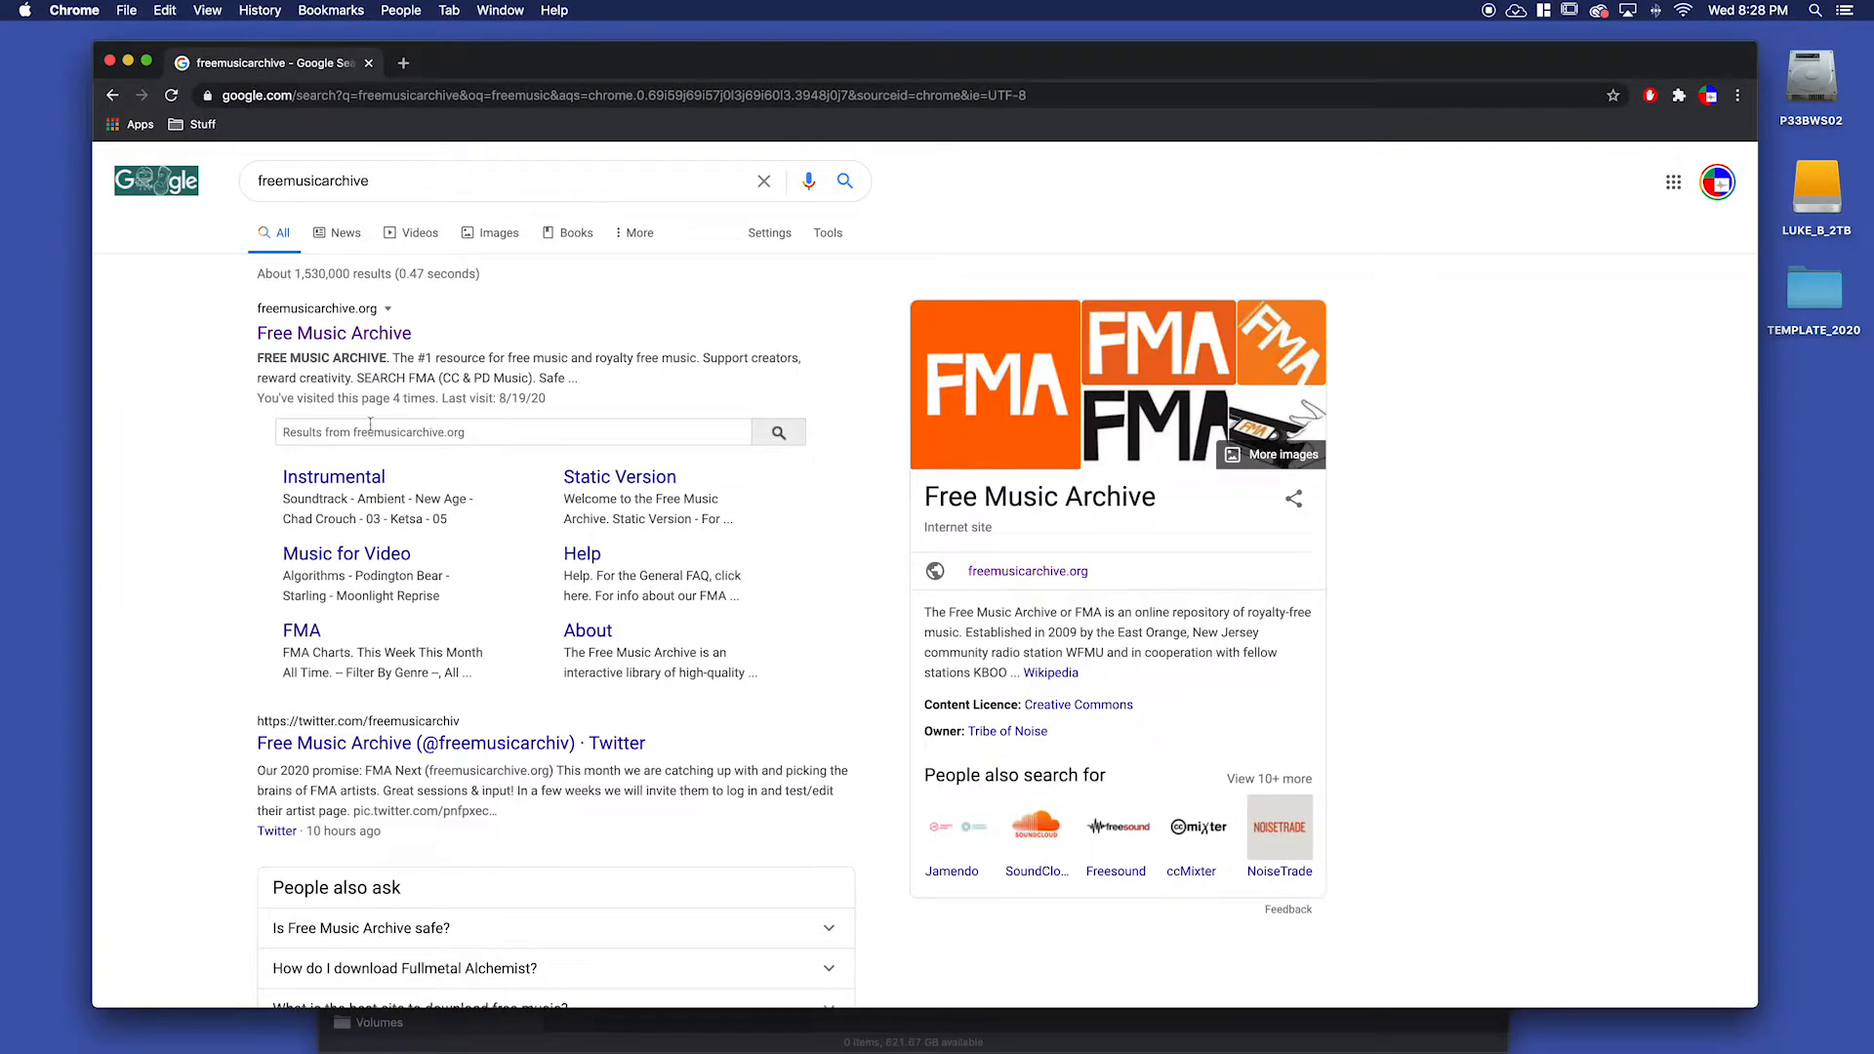
{"action": "left_click", "coordinate": [334, 332]}
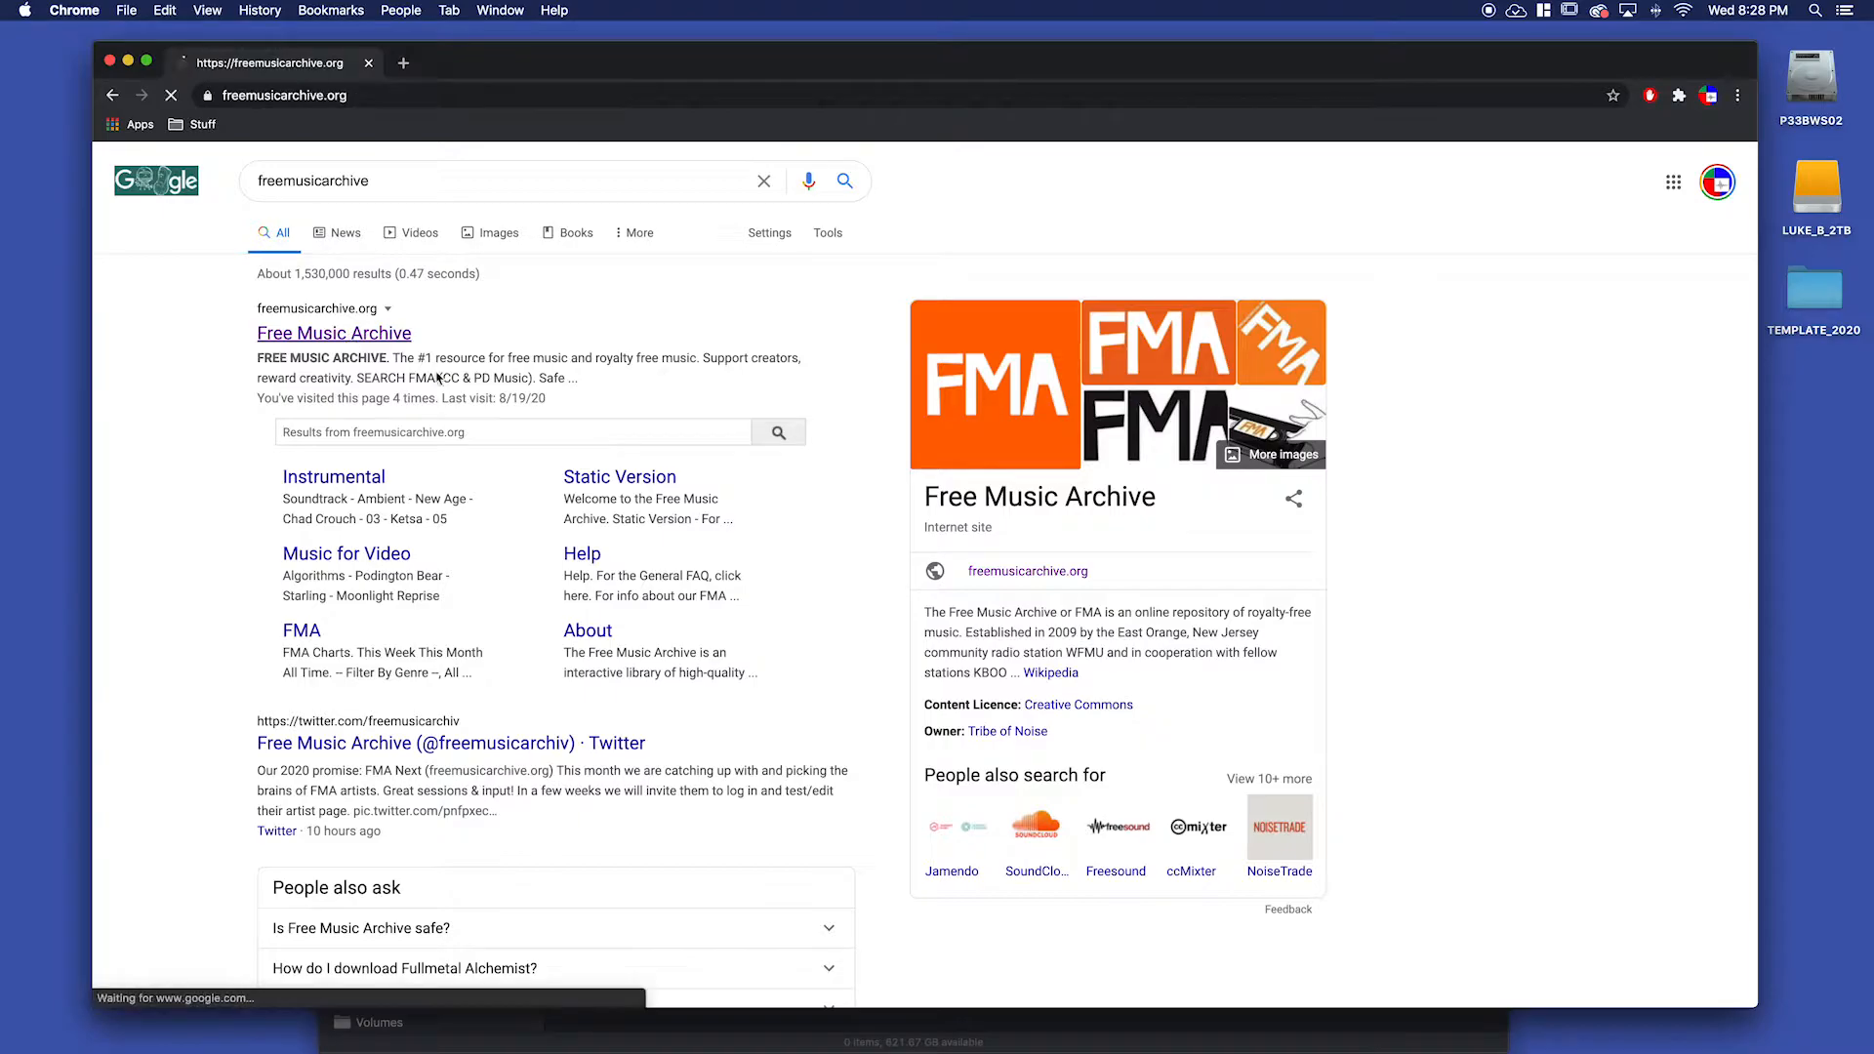
{"action": "left_click", "coordinate": [334, 332]}
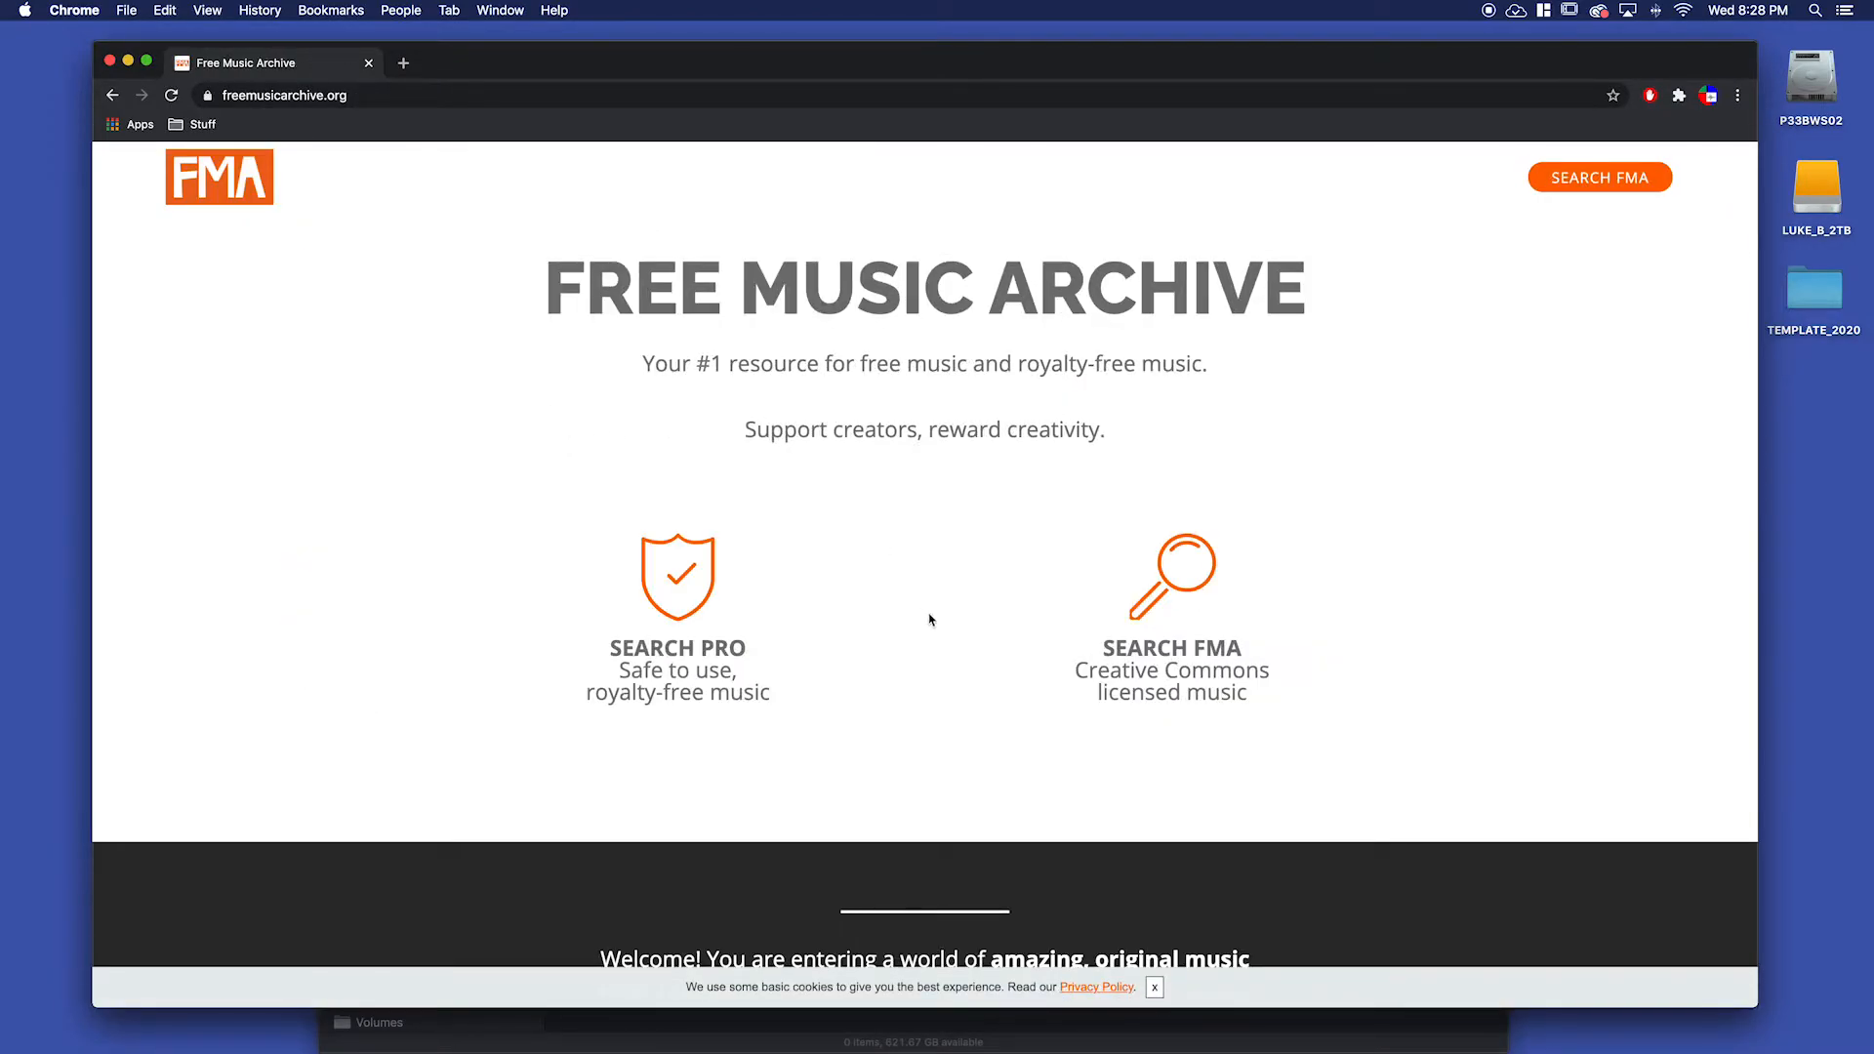
{"action": "mouse_move", "coordinate": [1182, 699]}
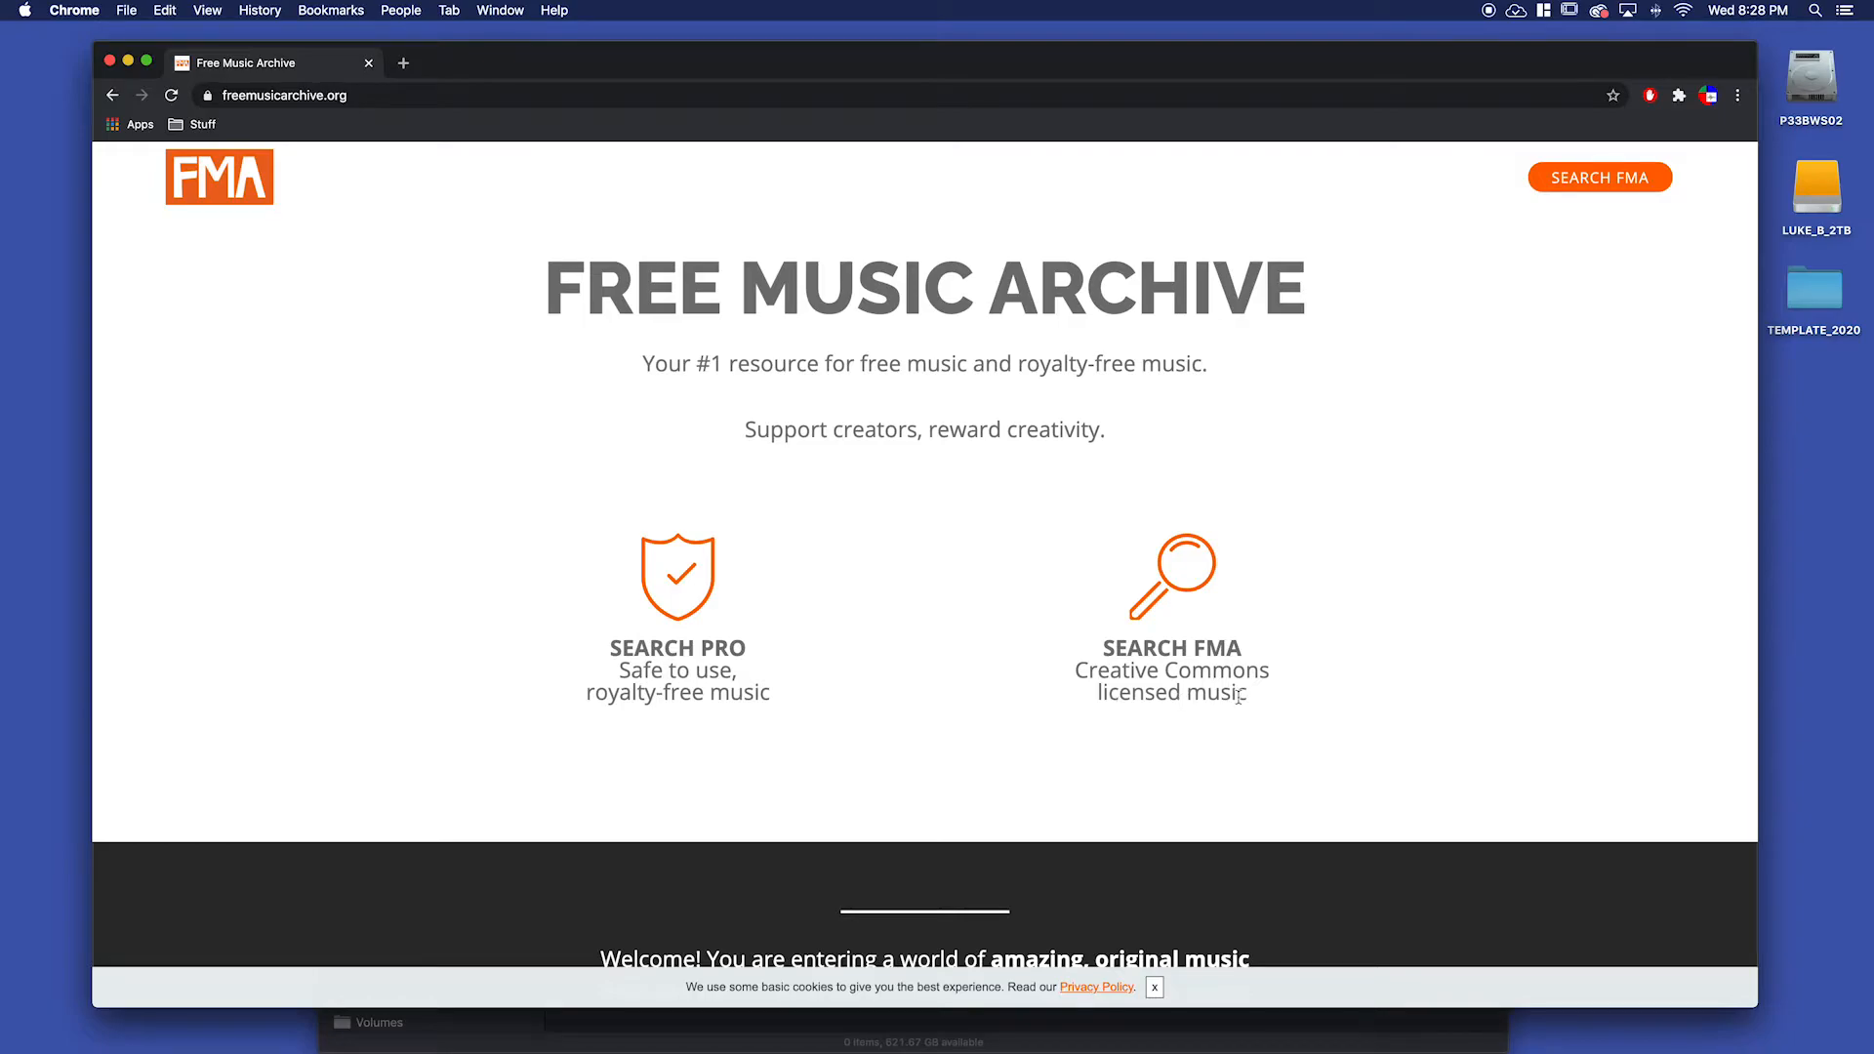
{"action": "mouse_move", "coordinate": [1106, 614]}
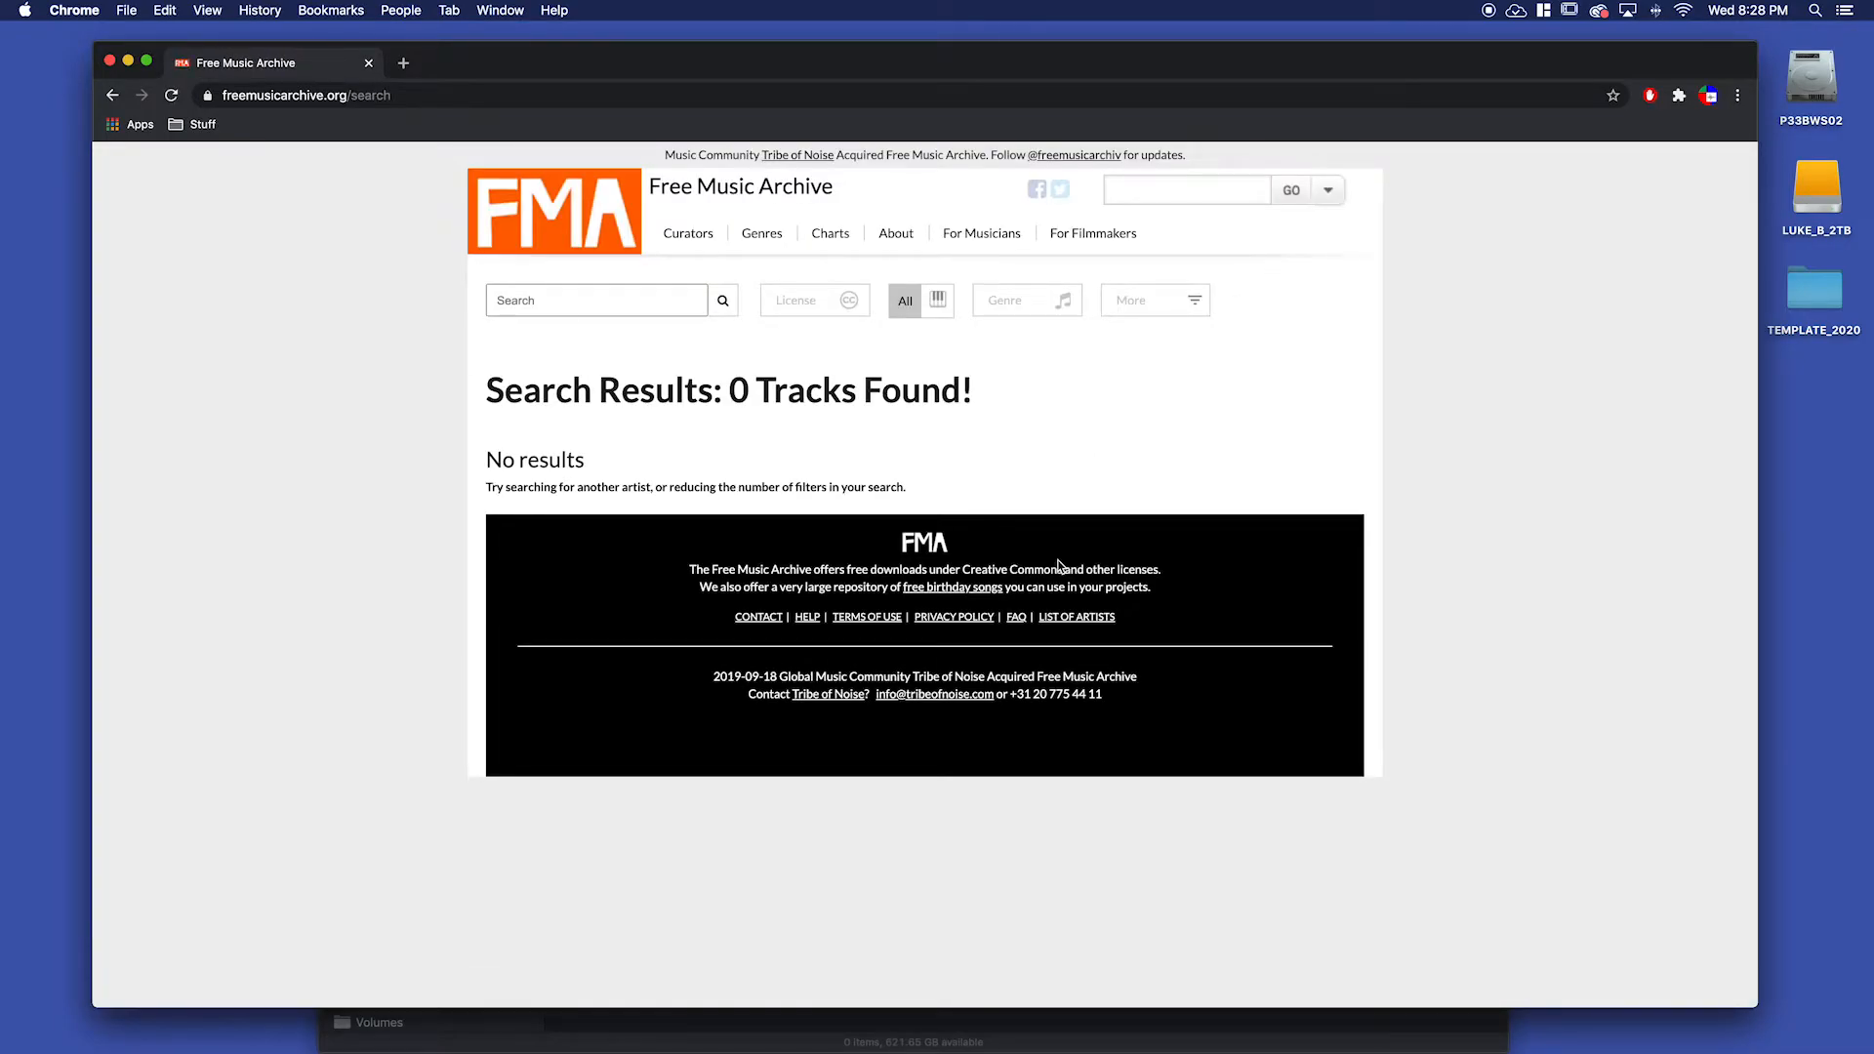
{"action": "mouse_move", "coordinate": [774, 428]}
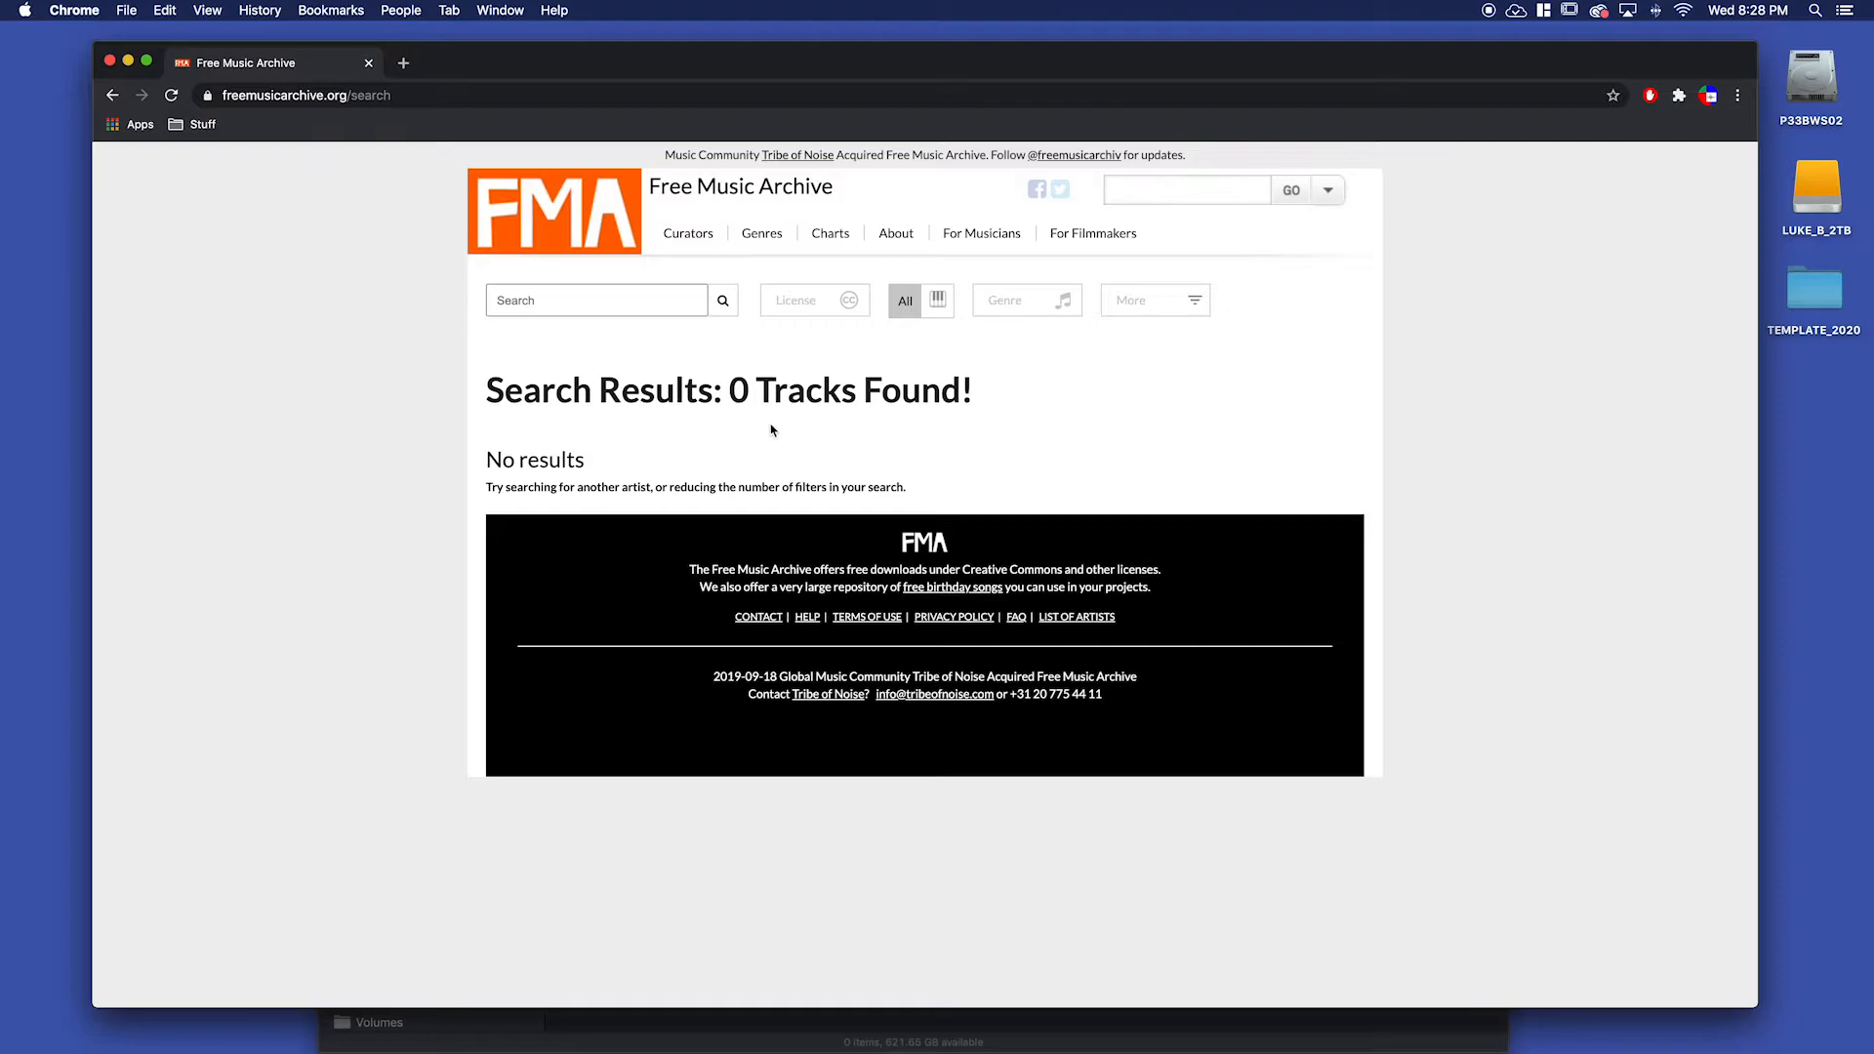
{"action": "left_click", "coordinate": [762, 233]}
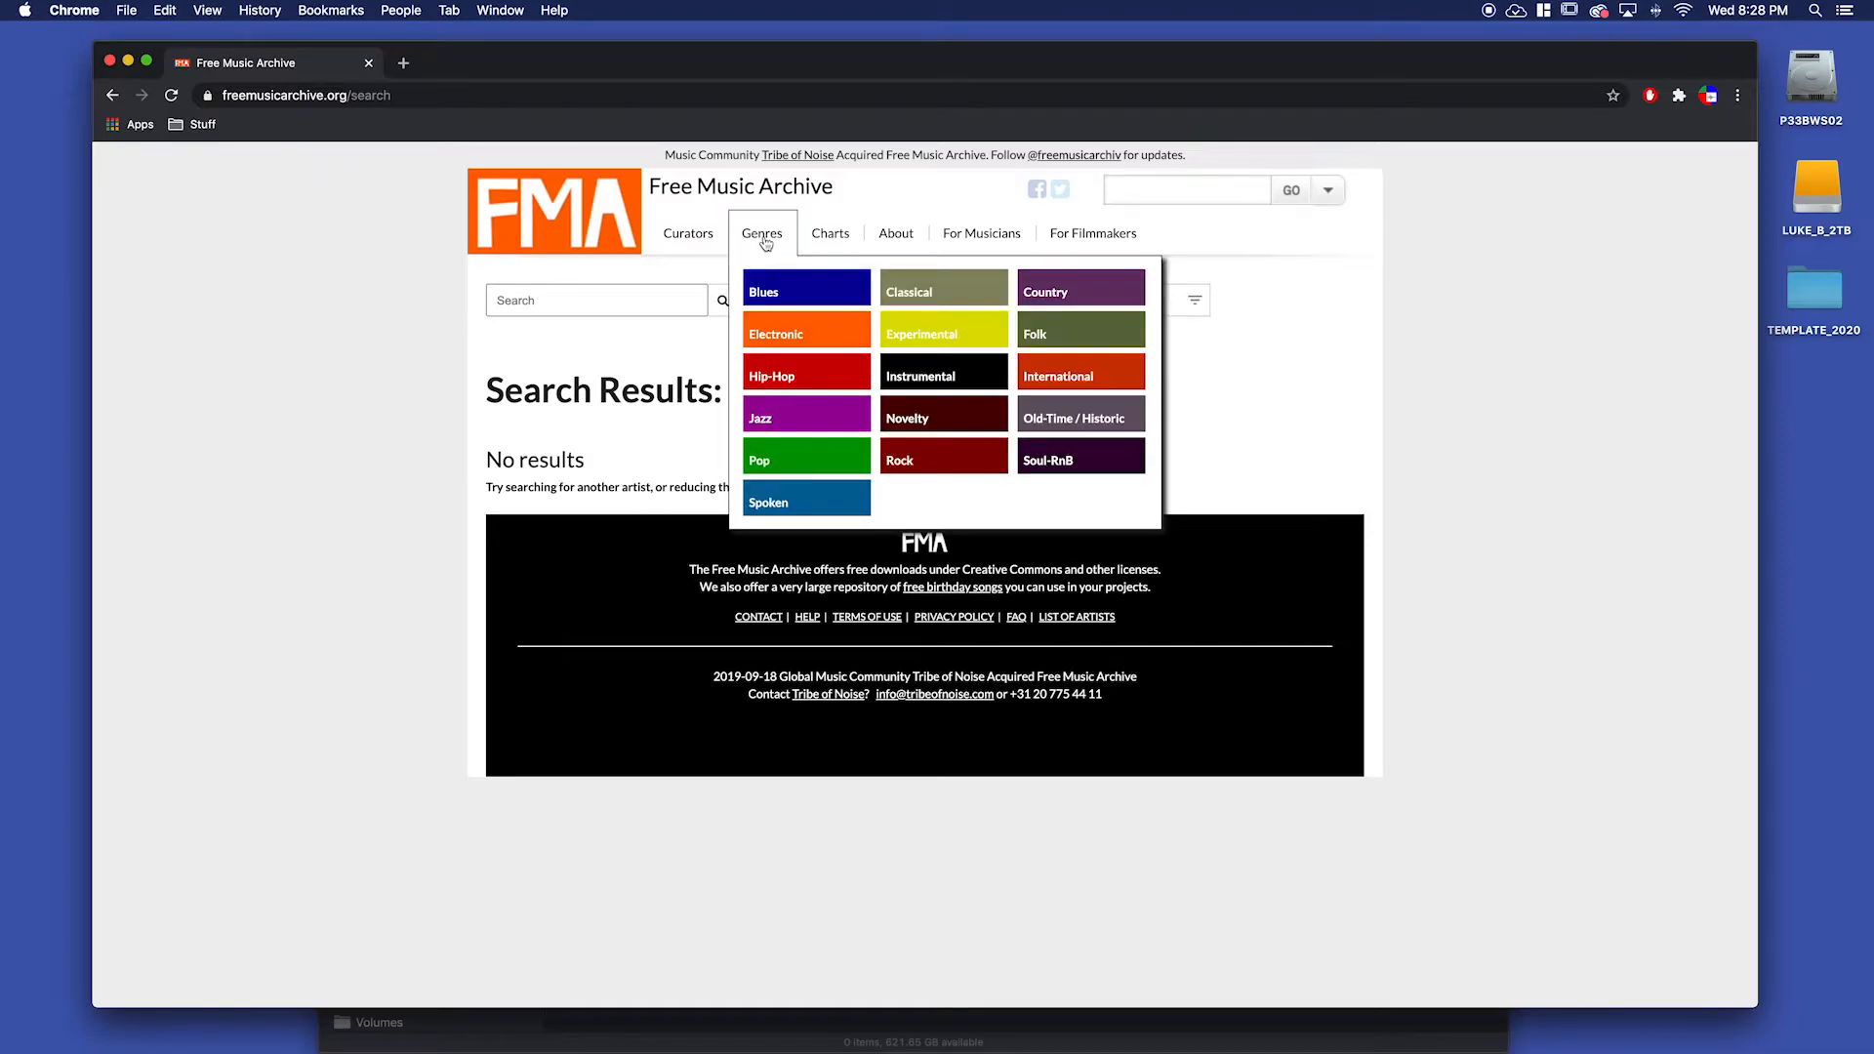
{"action": "mouse_move", "coordinate": [808, 417]}
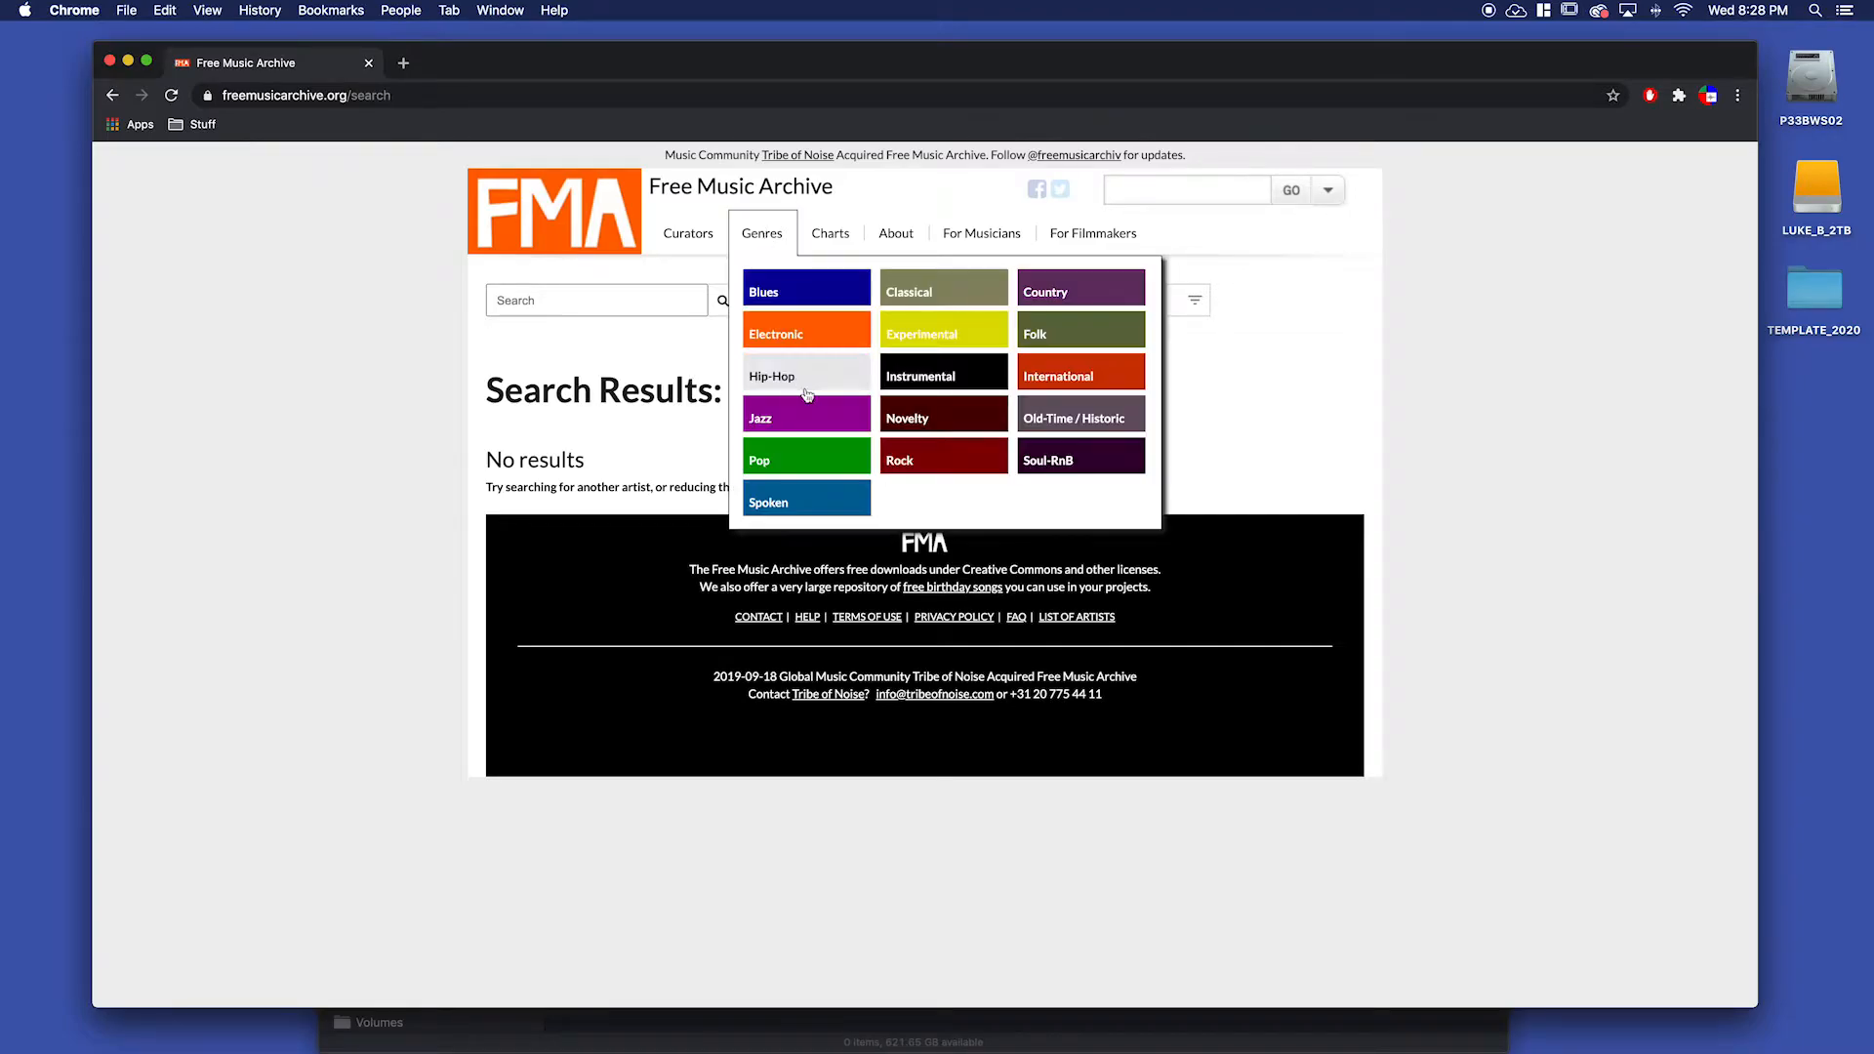
{"action": "mouse_move", "coordinate": [944, 396]}
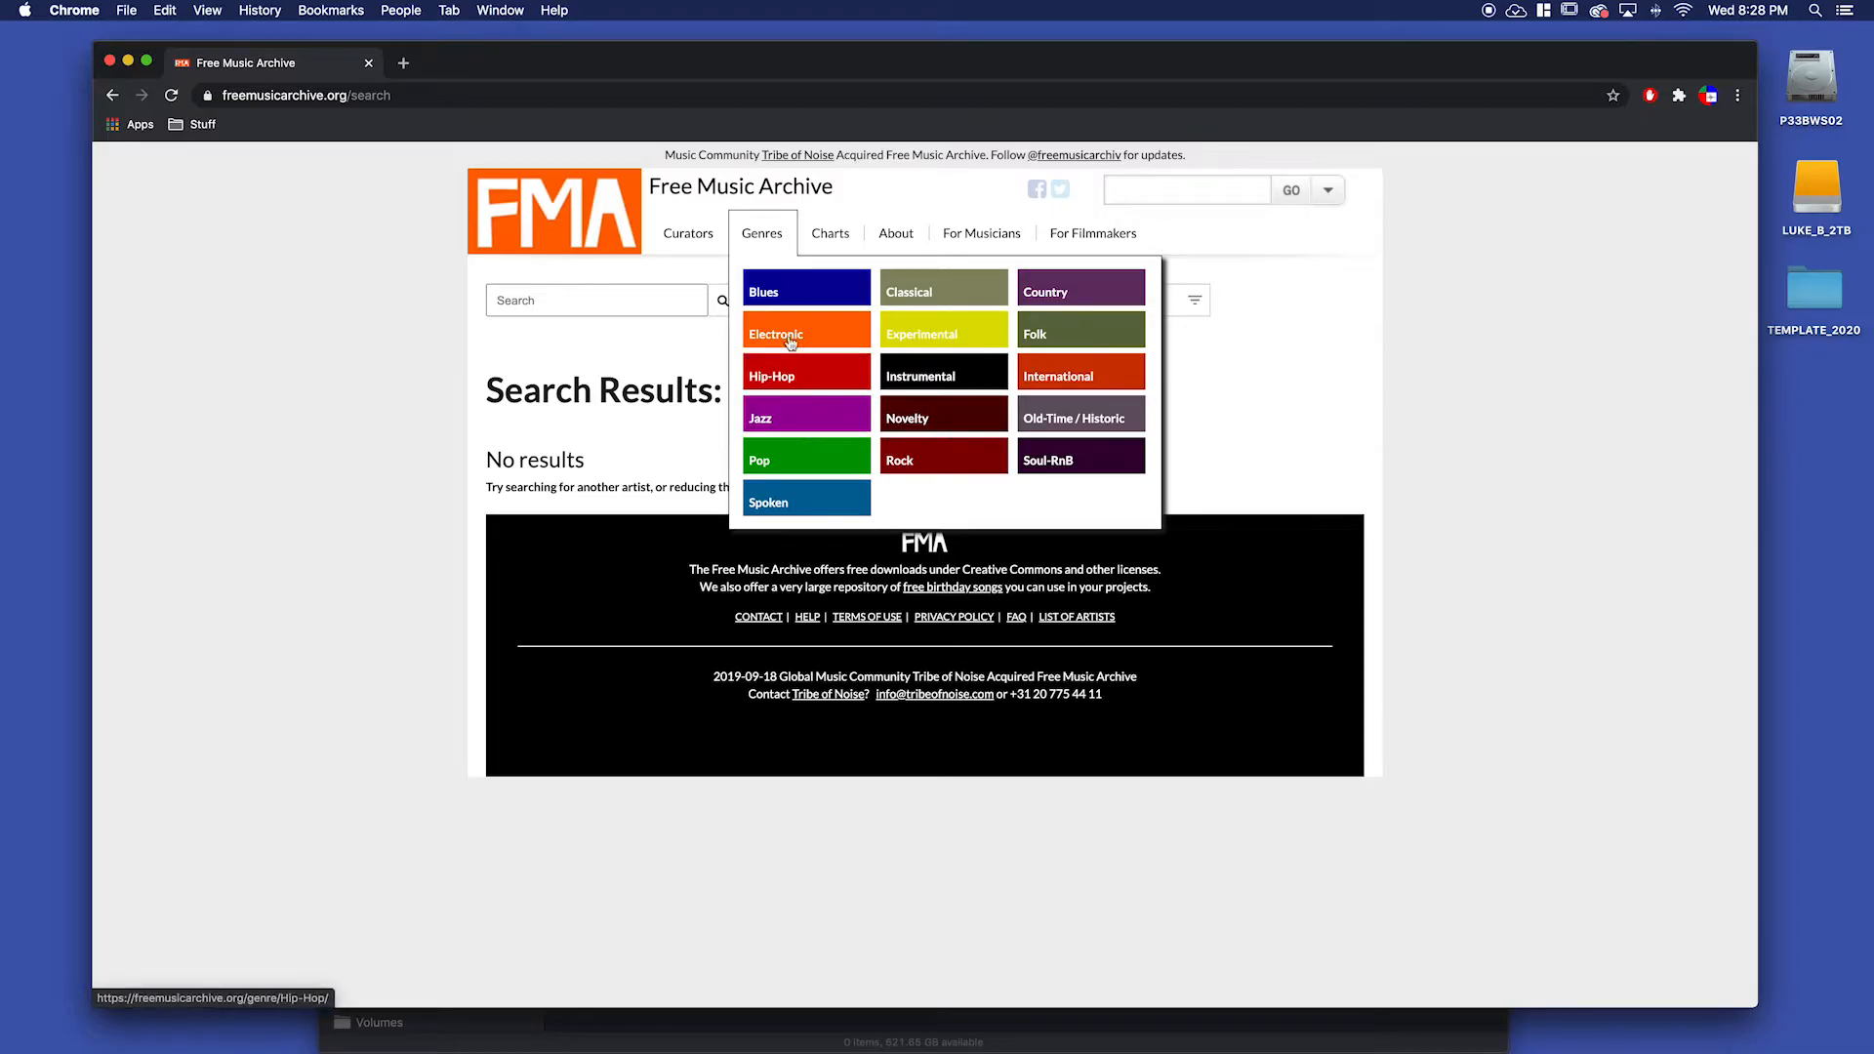
{"action": "left_click", "coordinate": [777, 332]}
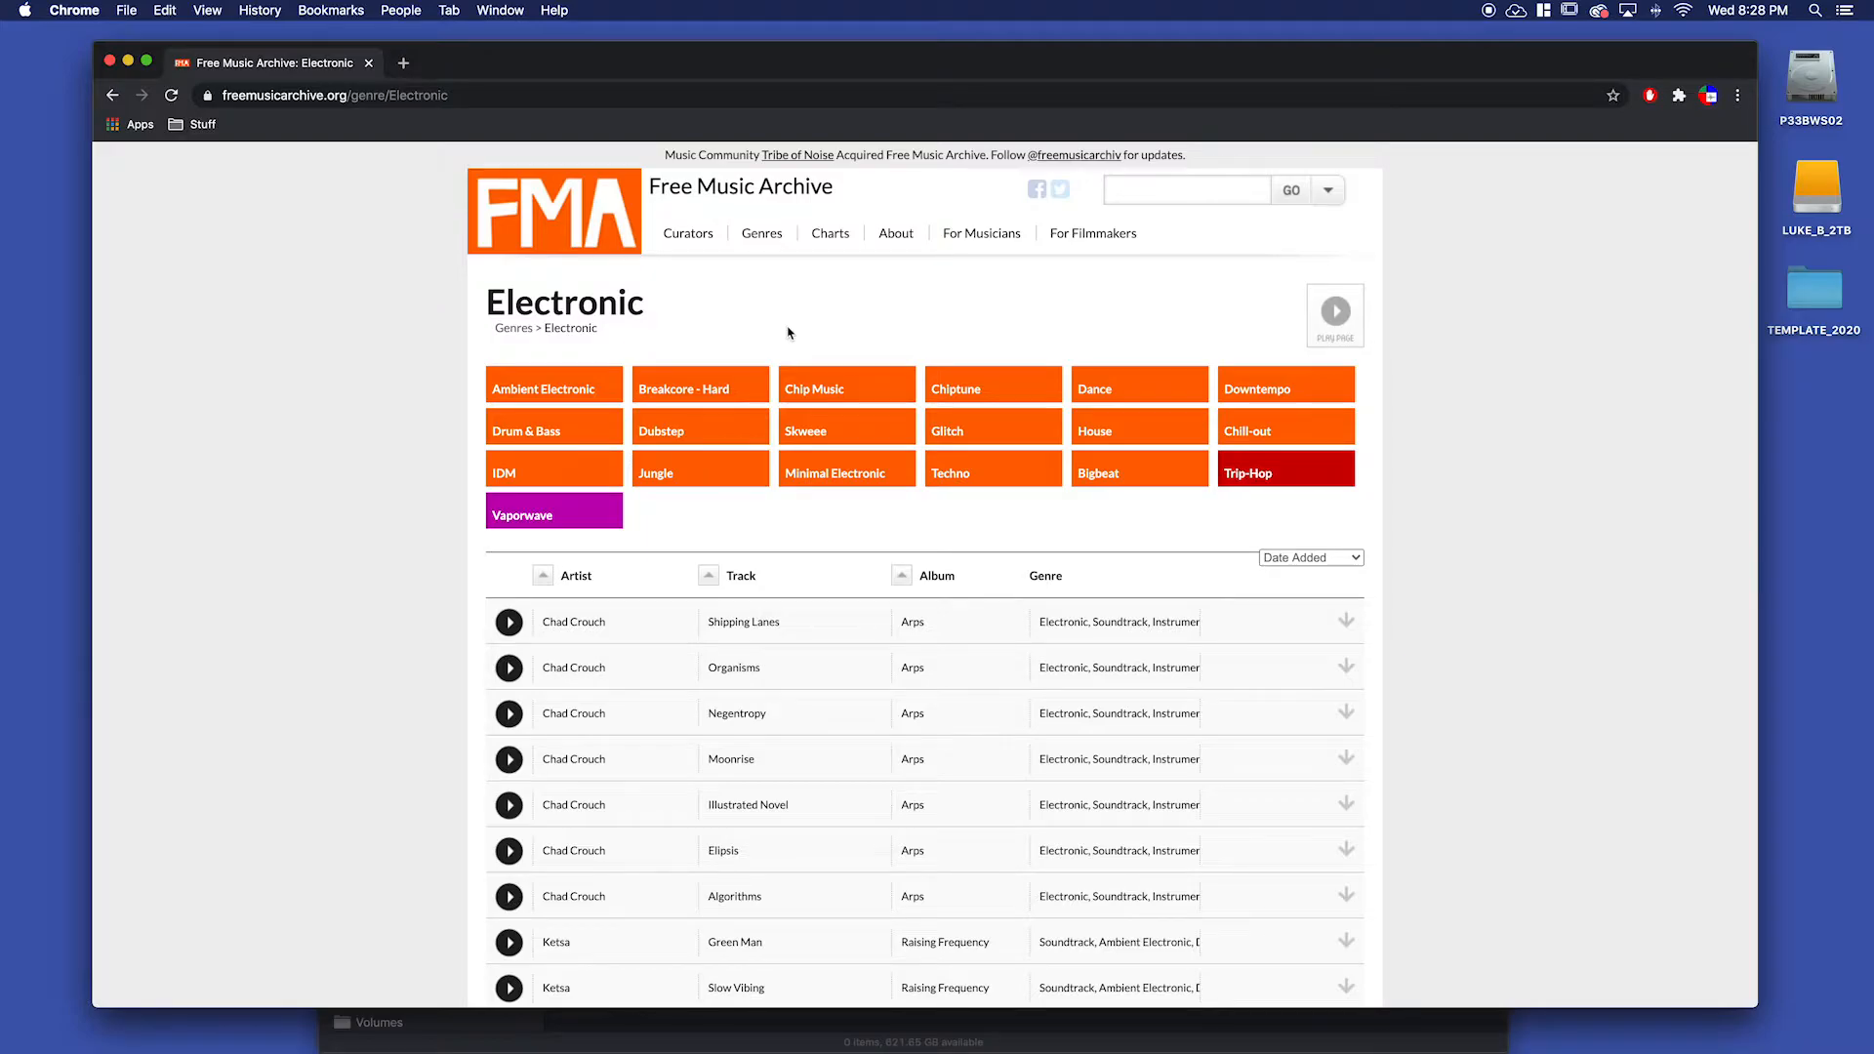
{"action": "mouse_move", "coordinate": [1096, 431]}
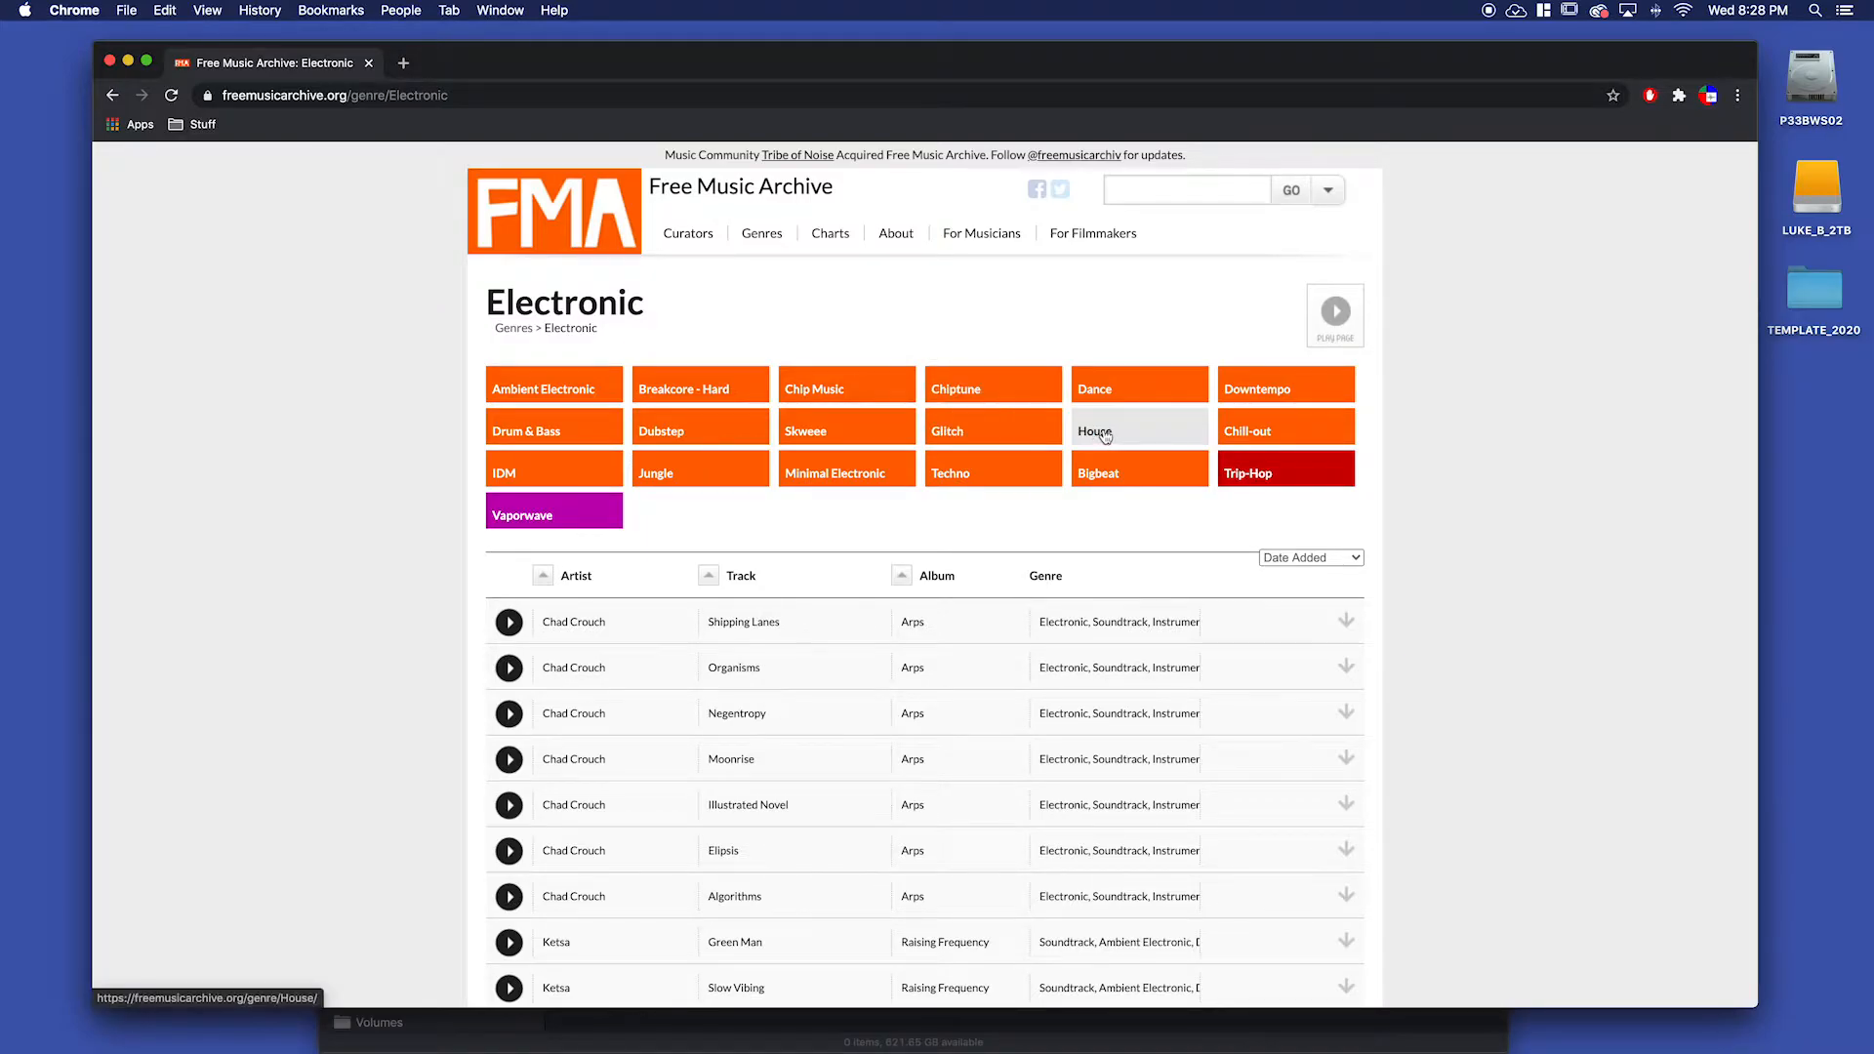
Filter the Electronic listing to the House subgenre and scroll through its tracks.
{"action": "left_click", "coordinate": [1093, 431]}
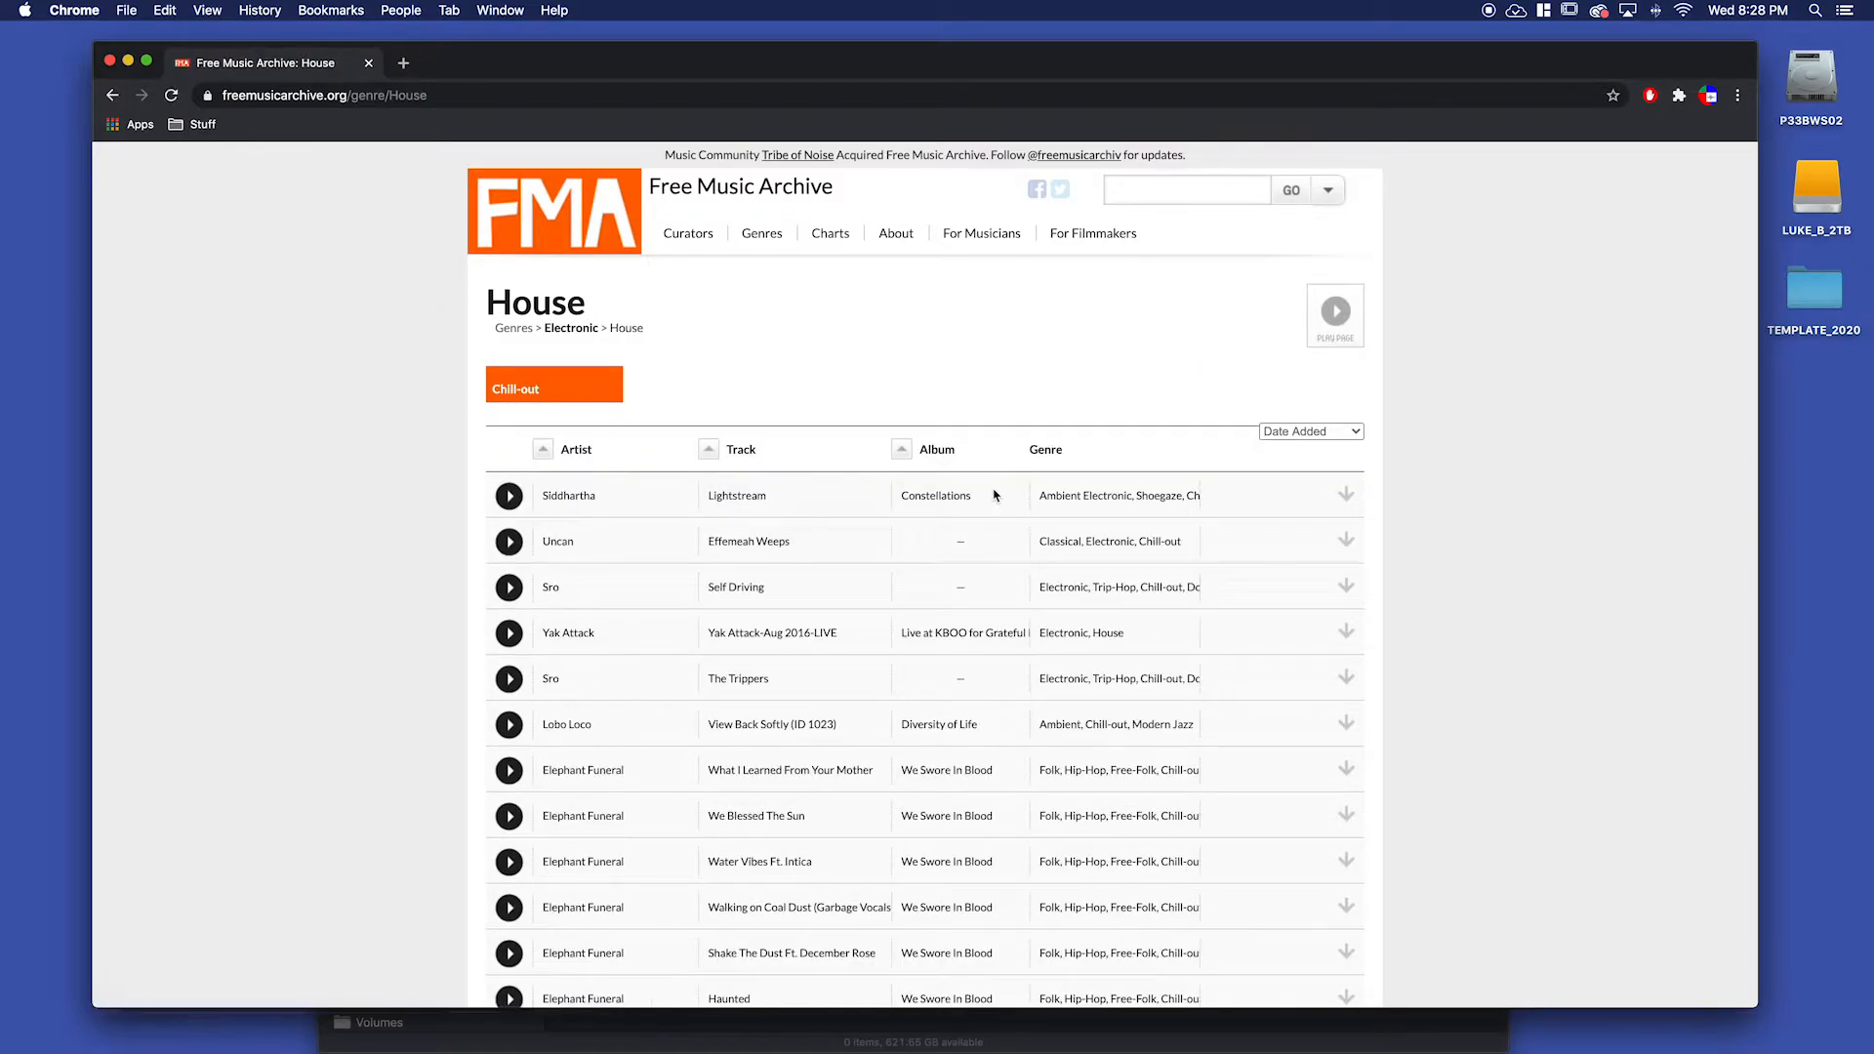
{"action": "scroll", "scroll_direction": "down", "scroll_amount": 3}
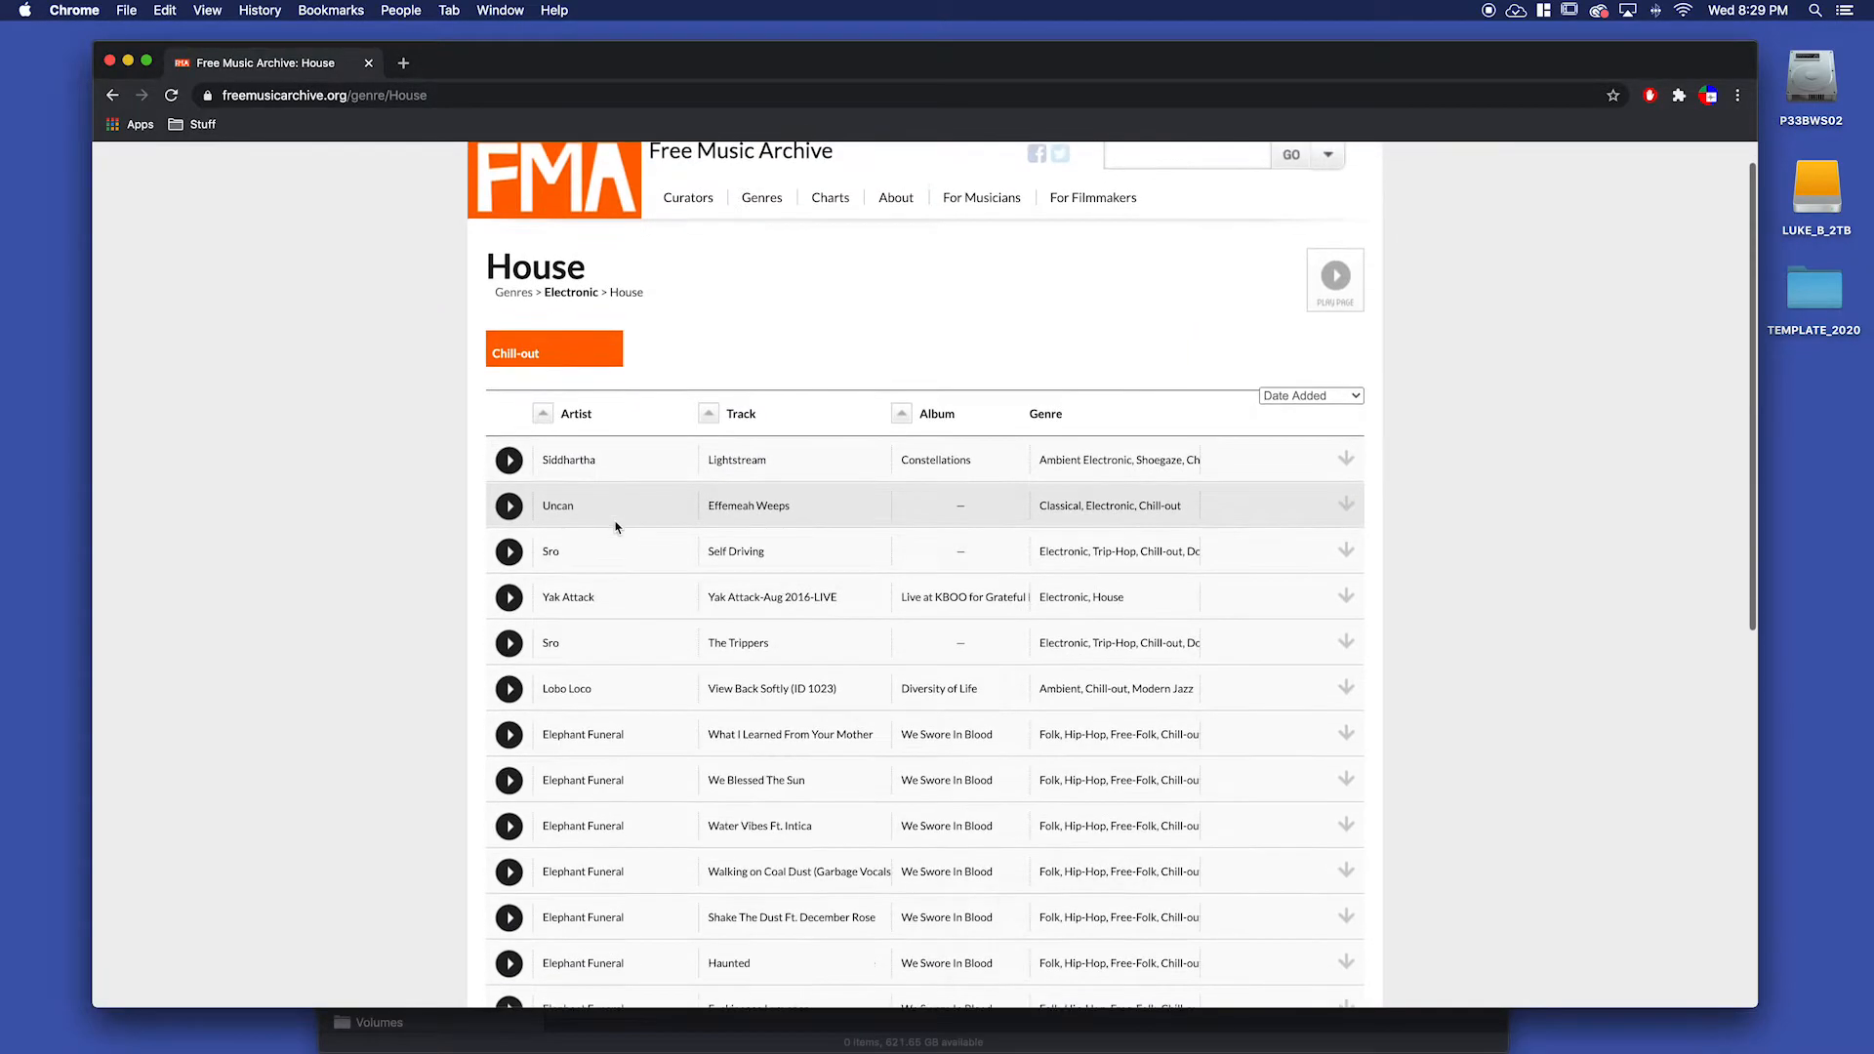
{"action": "scroll", "scroll_direction": "down", "scroll_amount": 3}
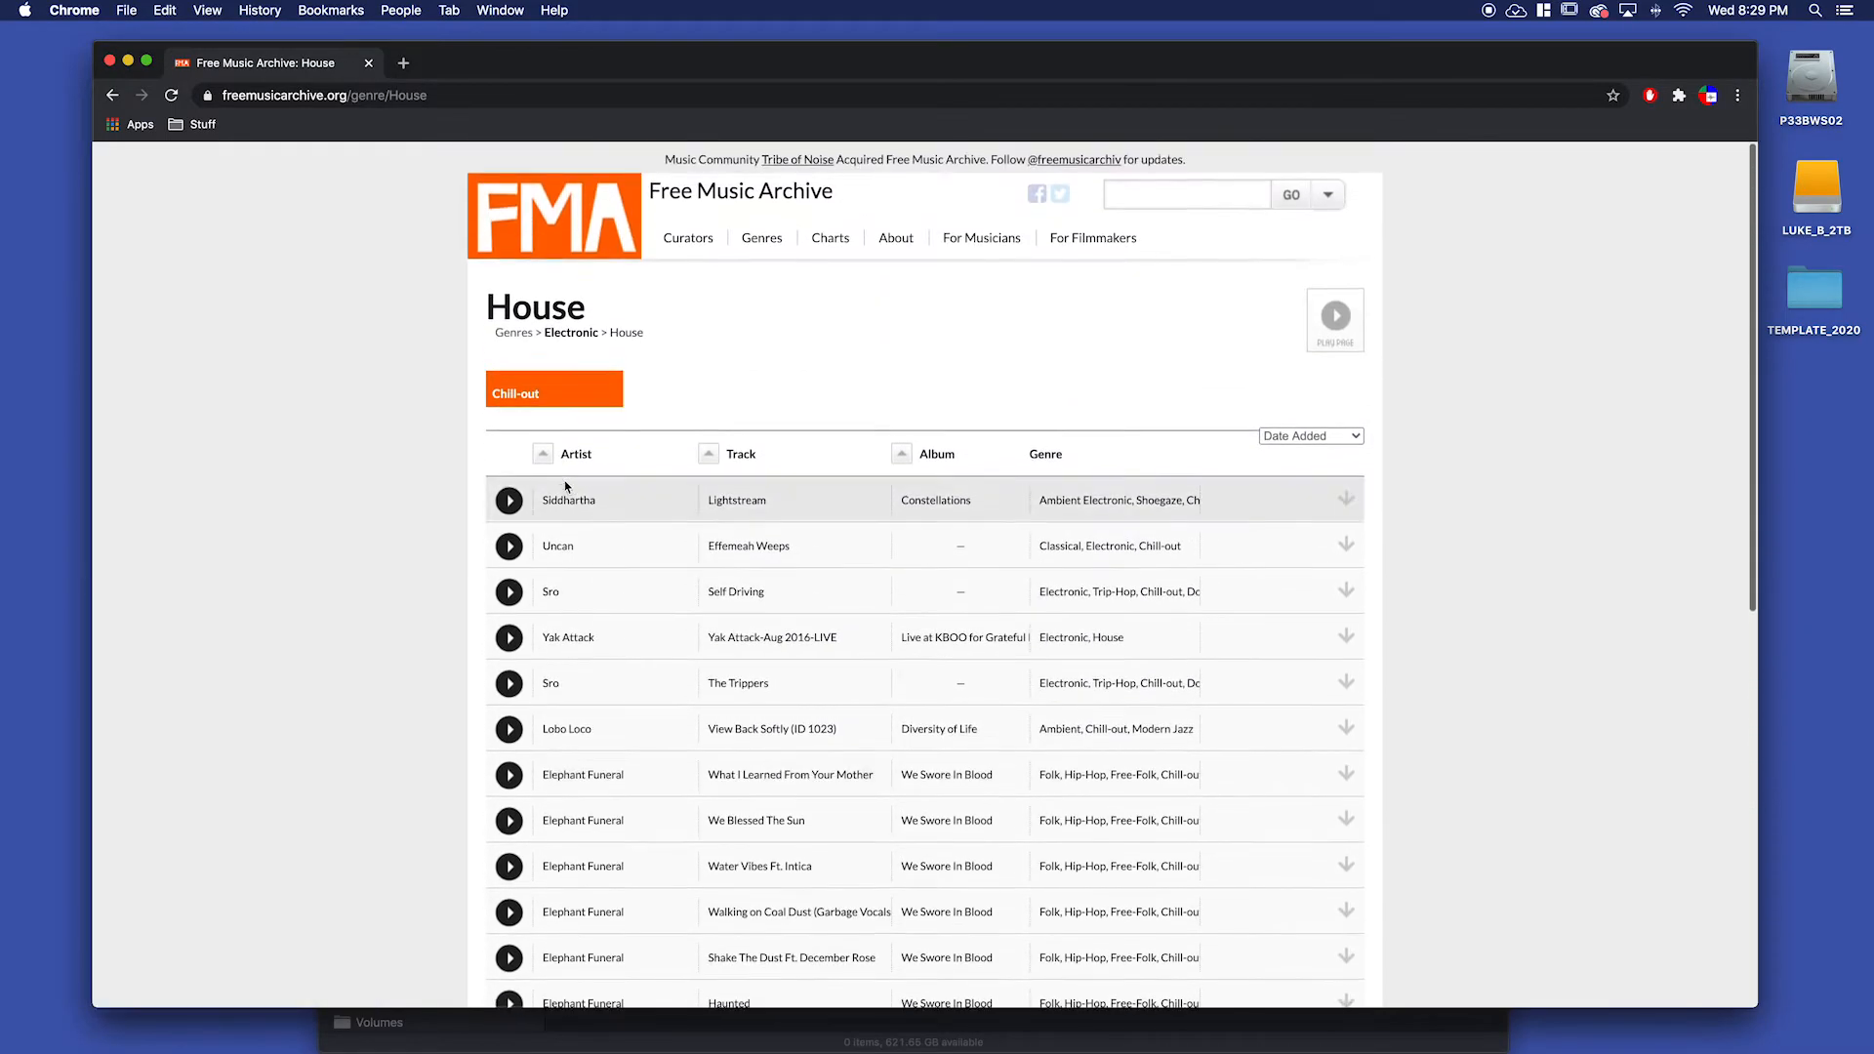
{"action": "scroll", "scroll_direction": "down", "scroll_amount": 3}
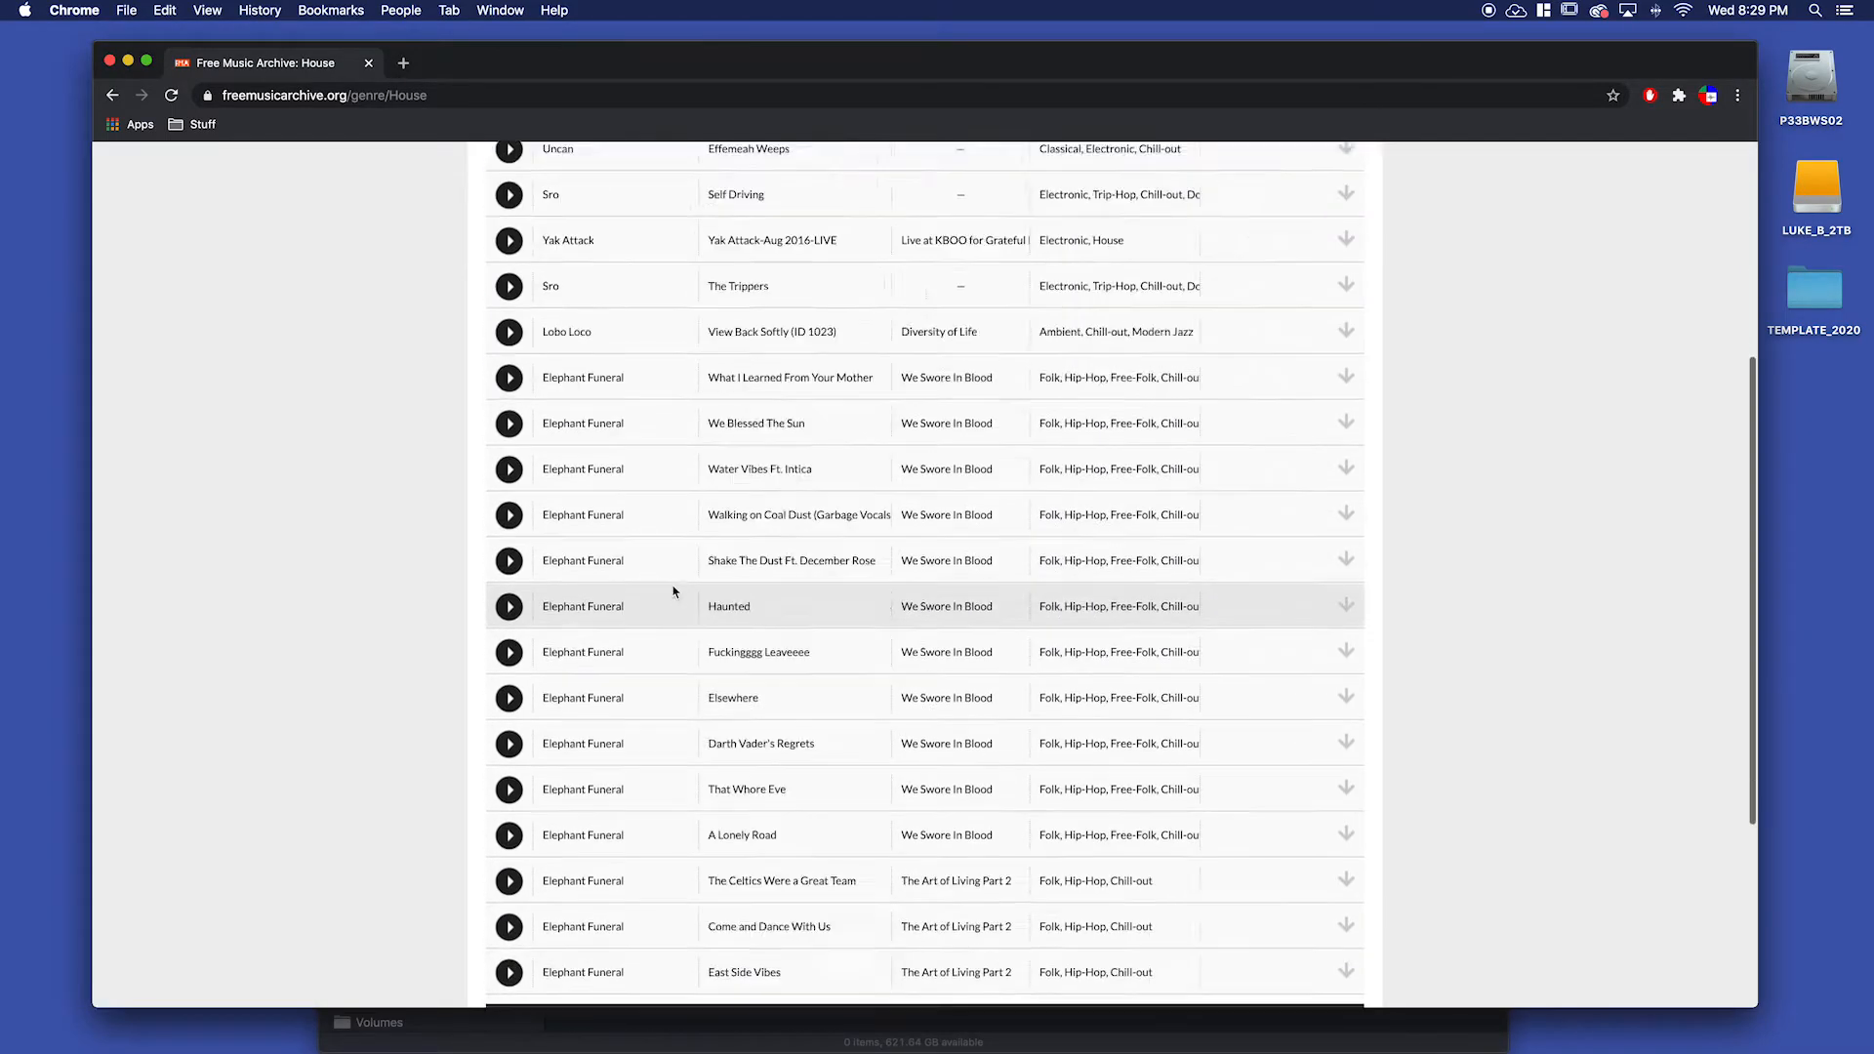
{"action": "scroll", "scroll_direction": "down", "scroll_amount": 3}
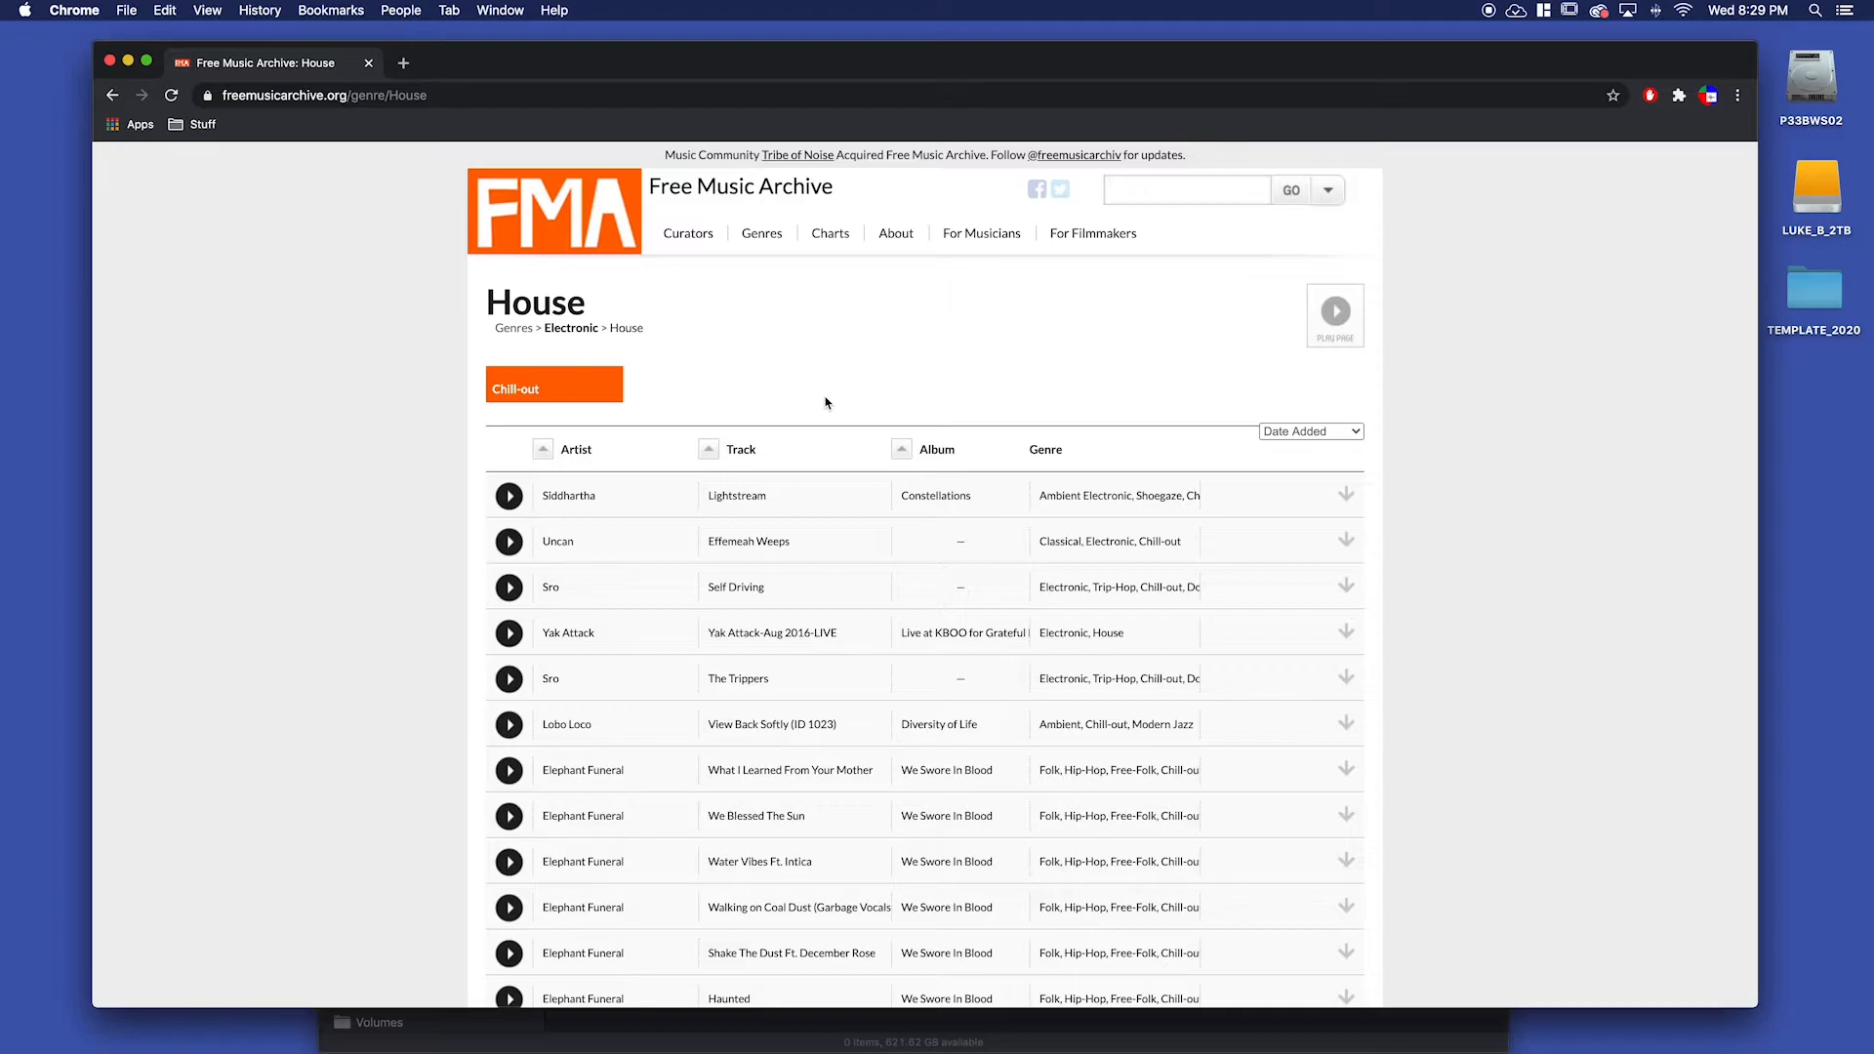
{"action": "mouse_move", "coordinate": [534, 475]}
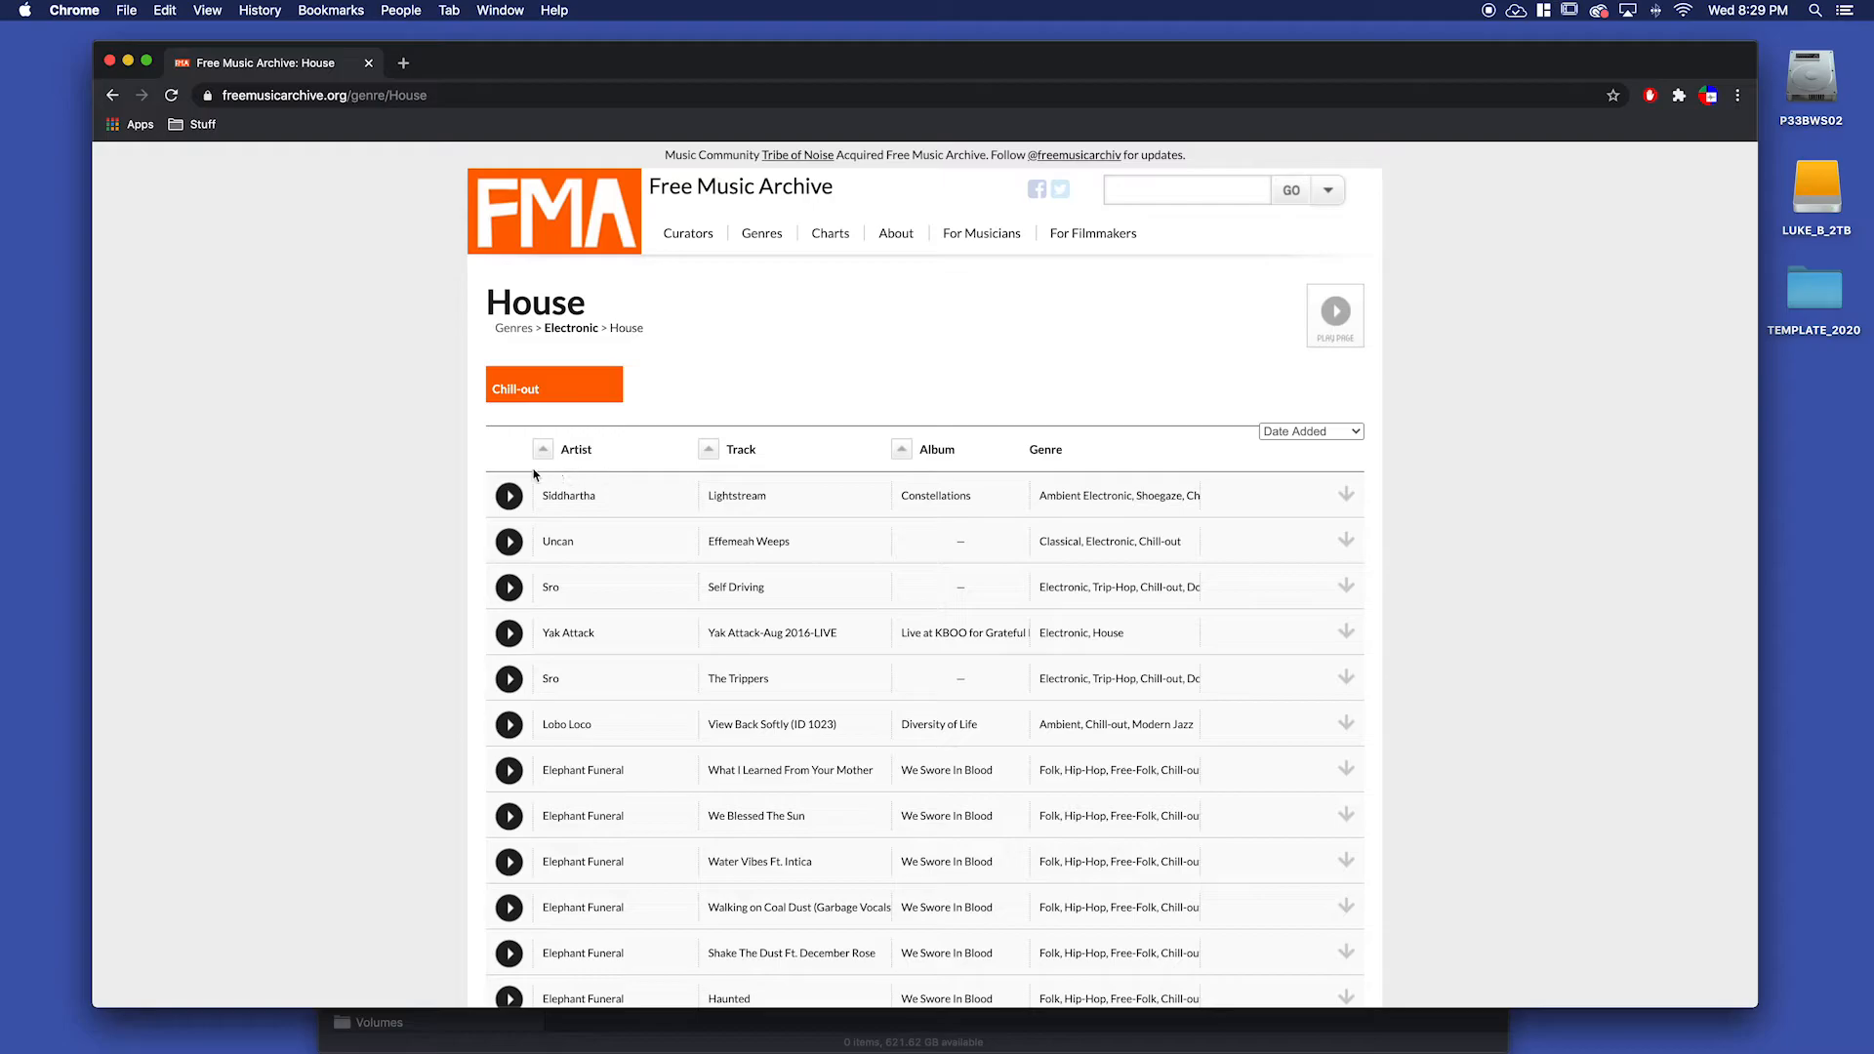
{"action": "mouse_move", "coordinate": [526, 752]}
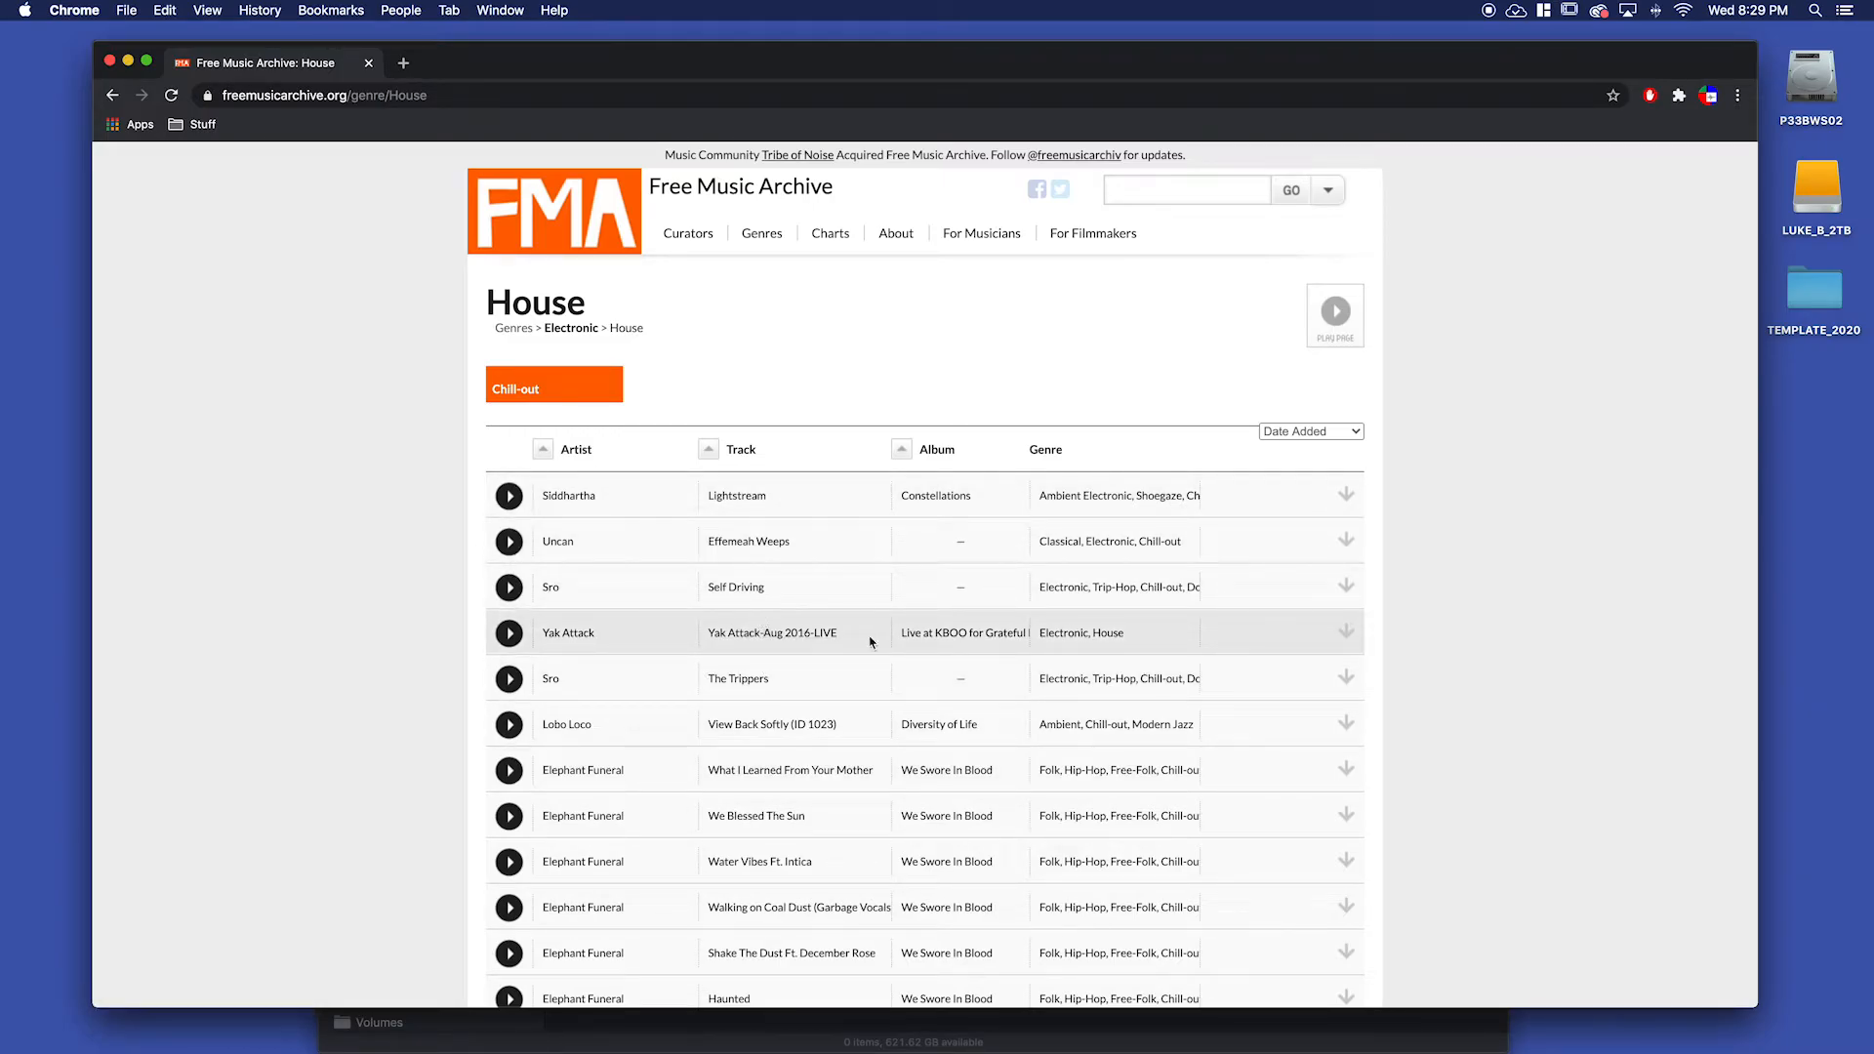
{"action": "mouse_move", "coordinate": [986, 552]}
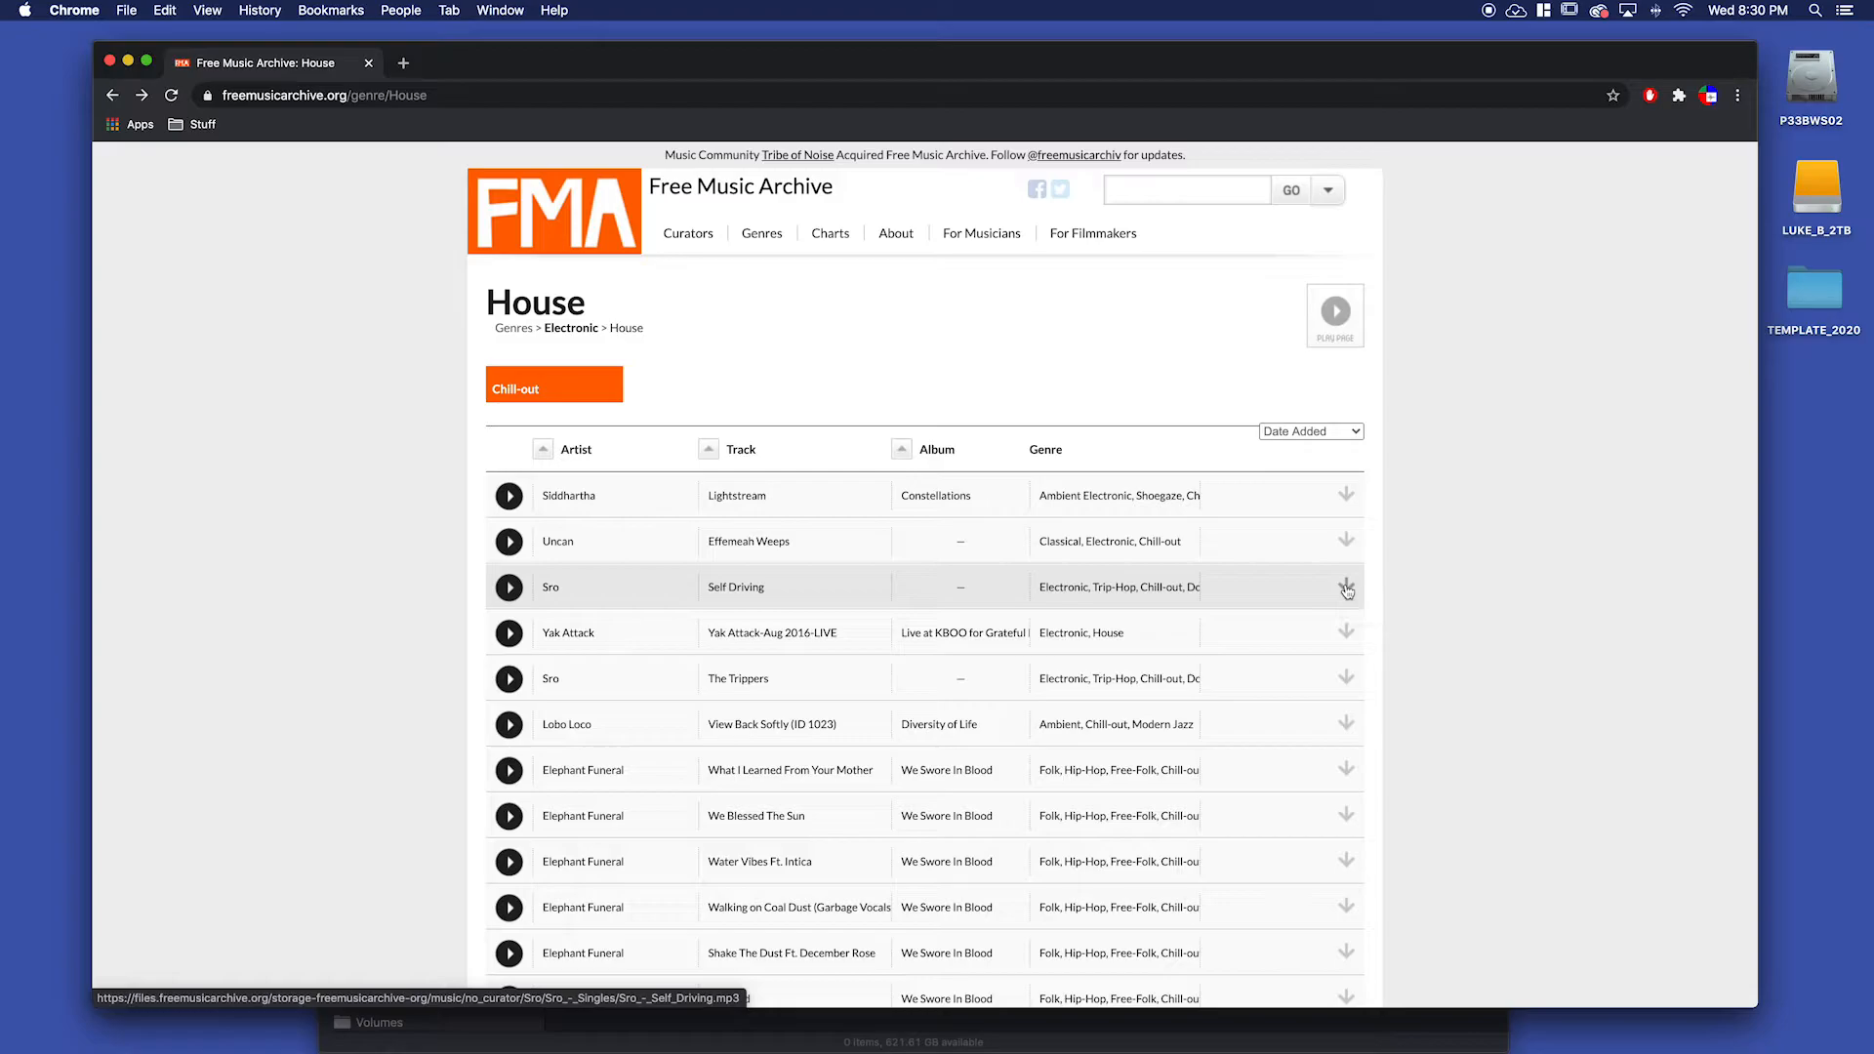
Download the Self Driving track through the audio player's Download option.
{"action": "left_click", "coordinate": [1346, 587]}
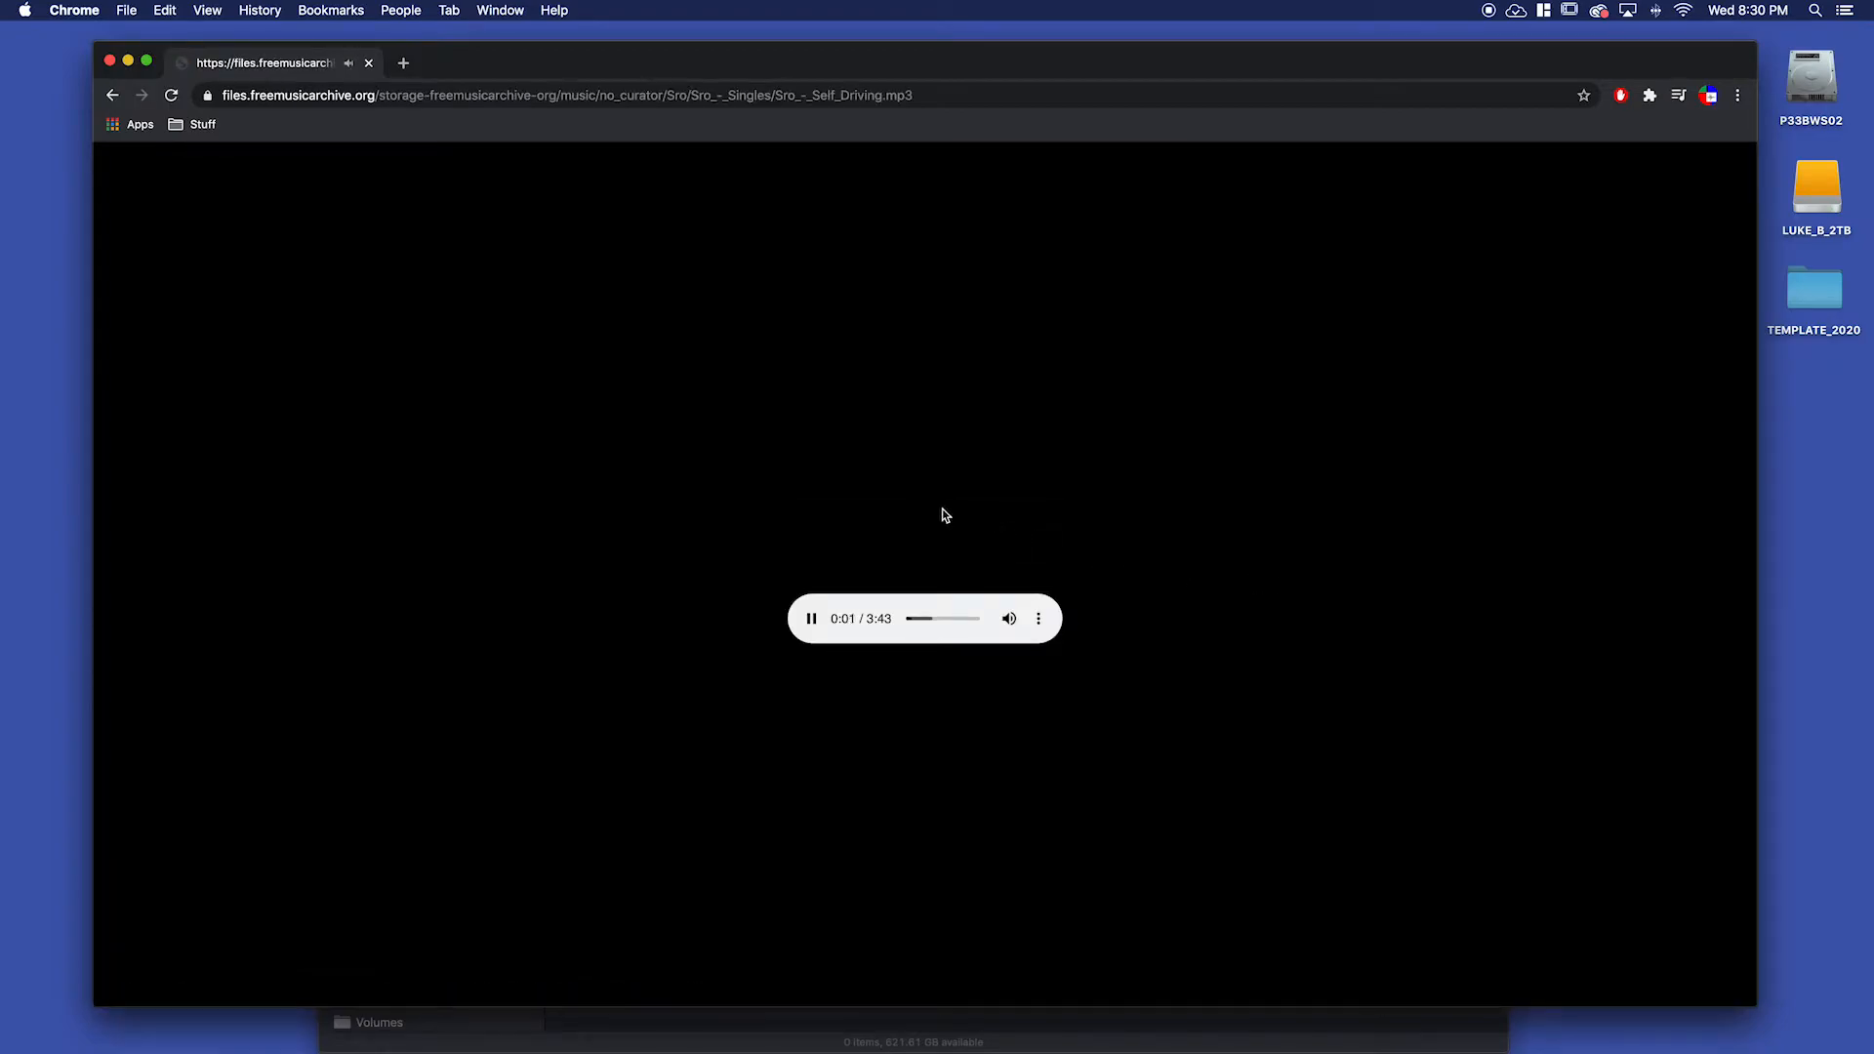
{"action": "left_click", "coordinate": [810, 618]}
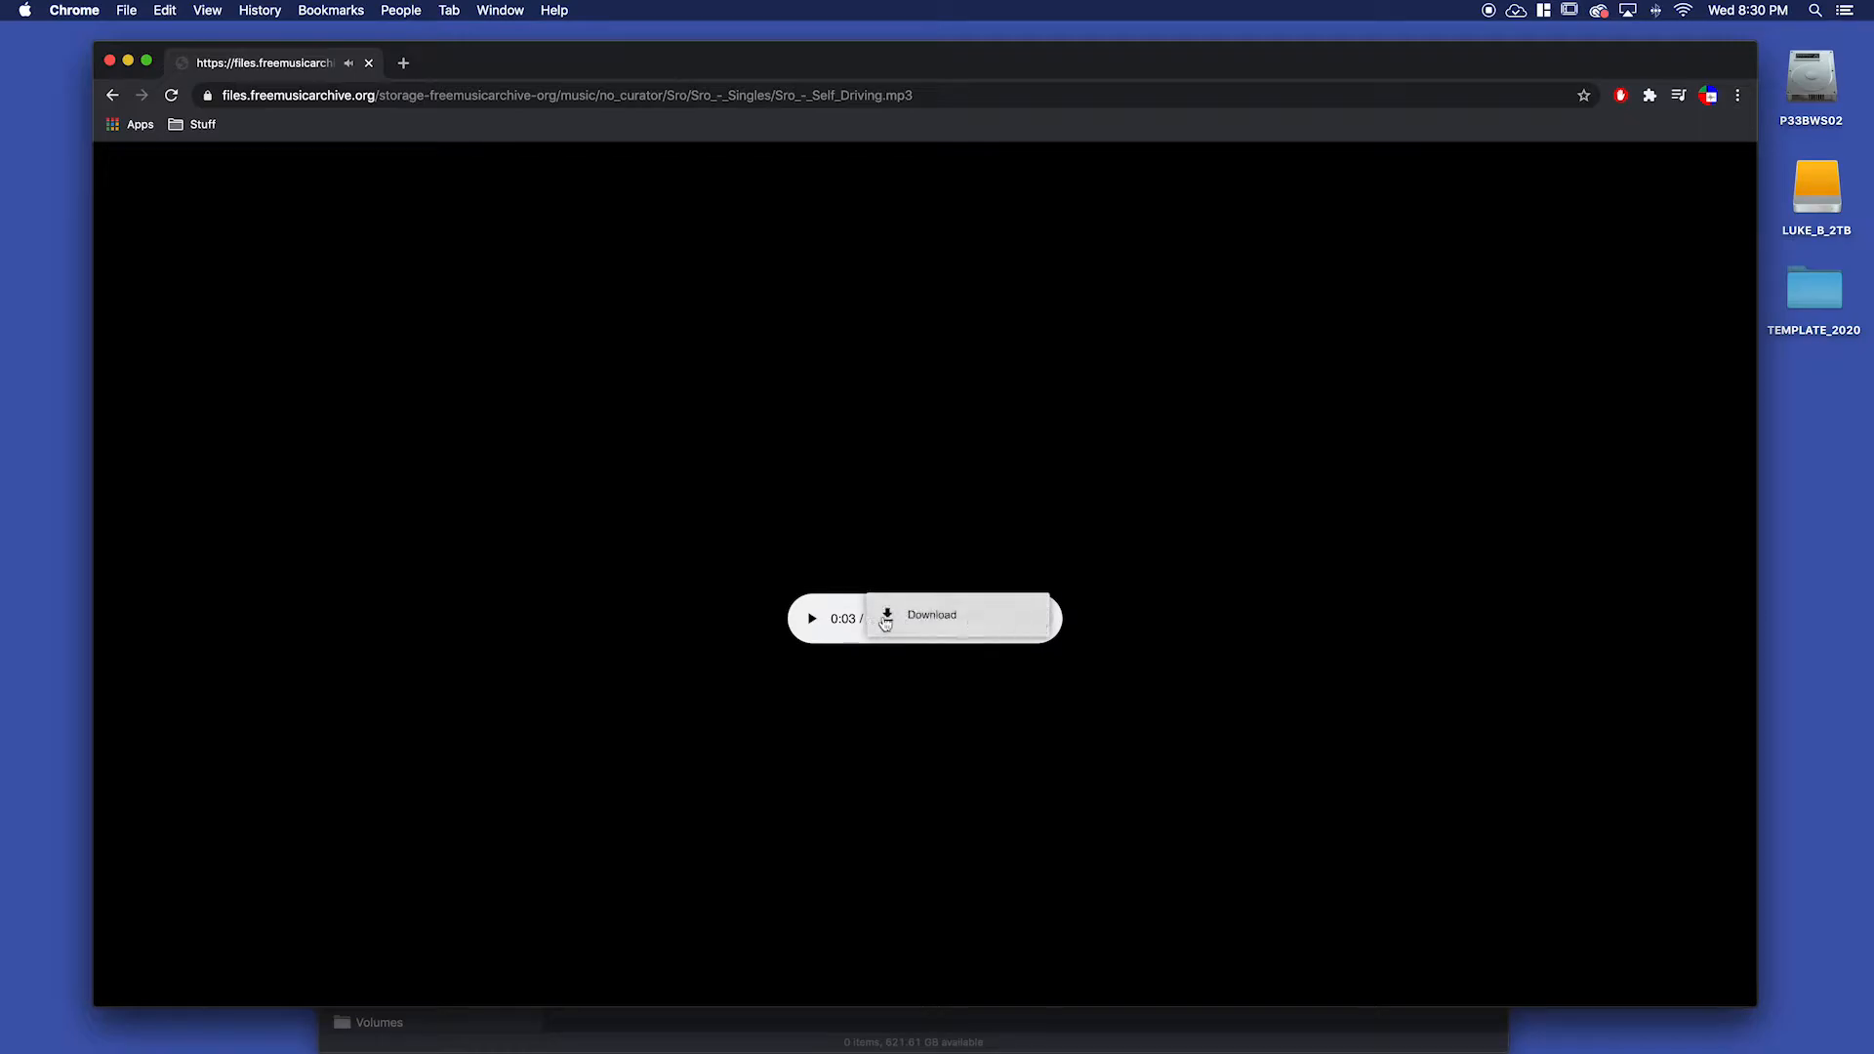
{"action": "left_click", "coordinate": [931, 618]}
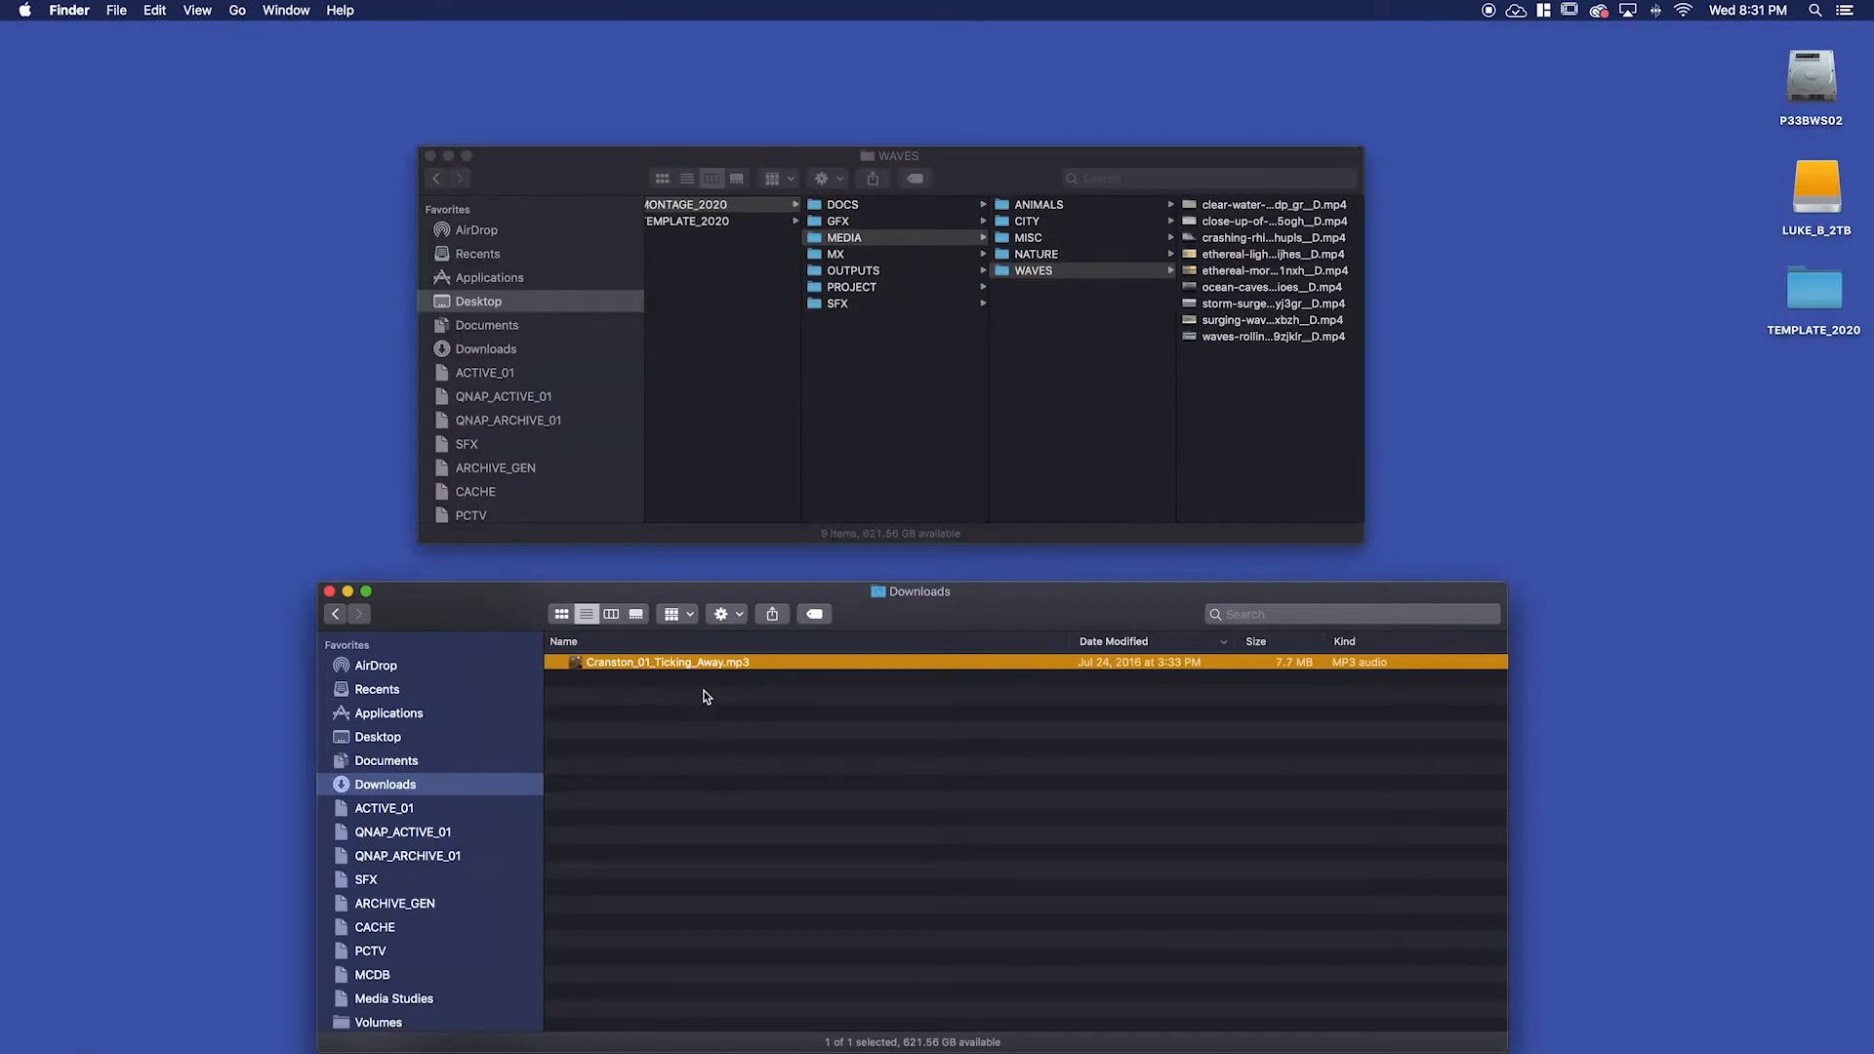
{"action": "mouse_move", "coordinate": [614, 701]}
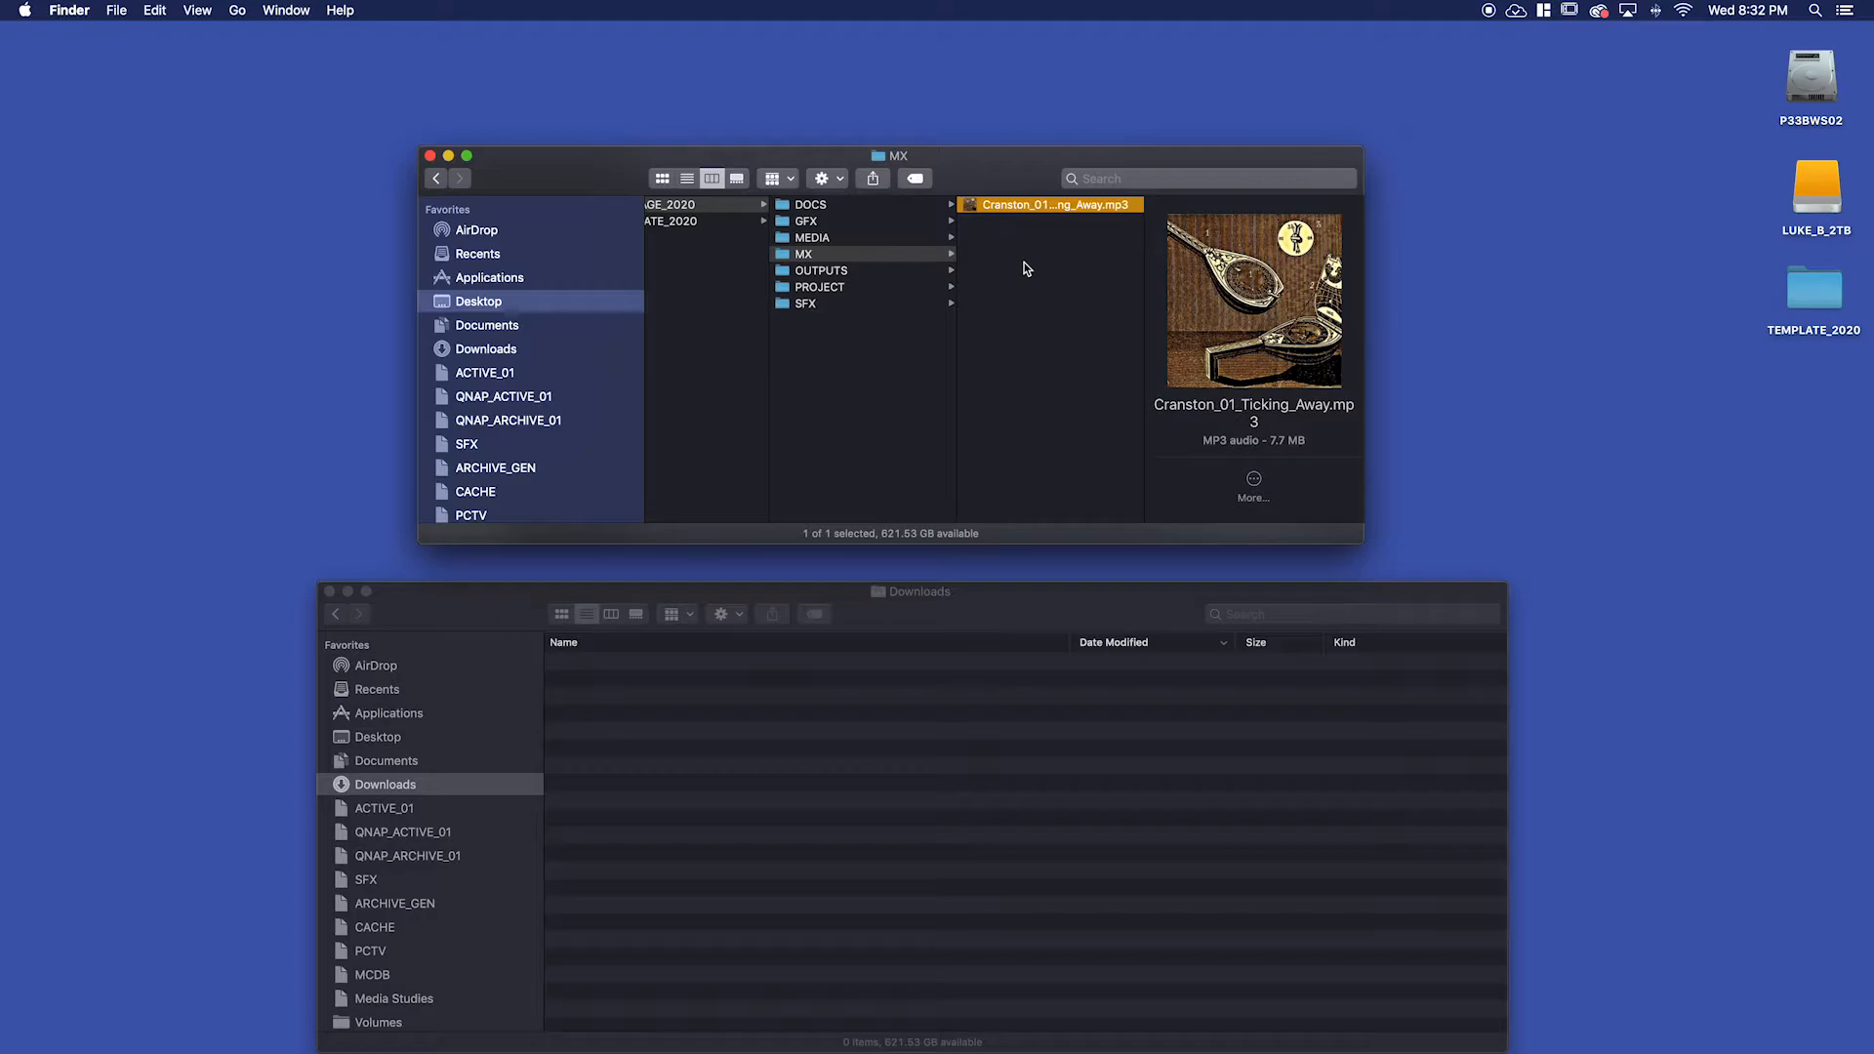
{"action": "mouse_move", "coordinate": [755, 734]}
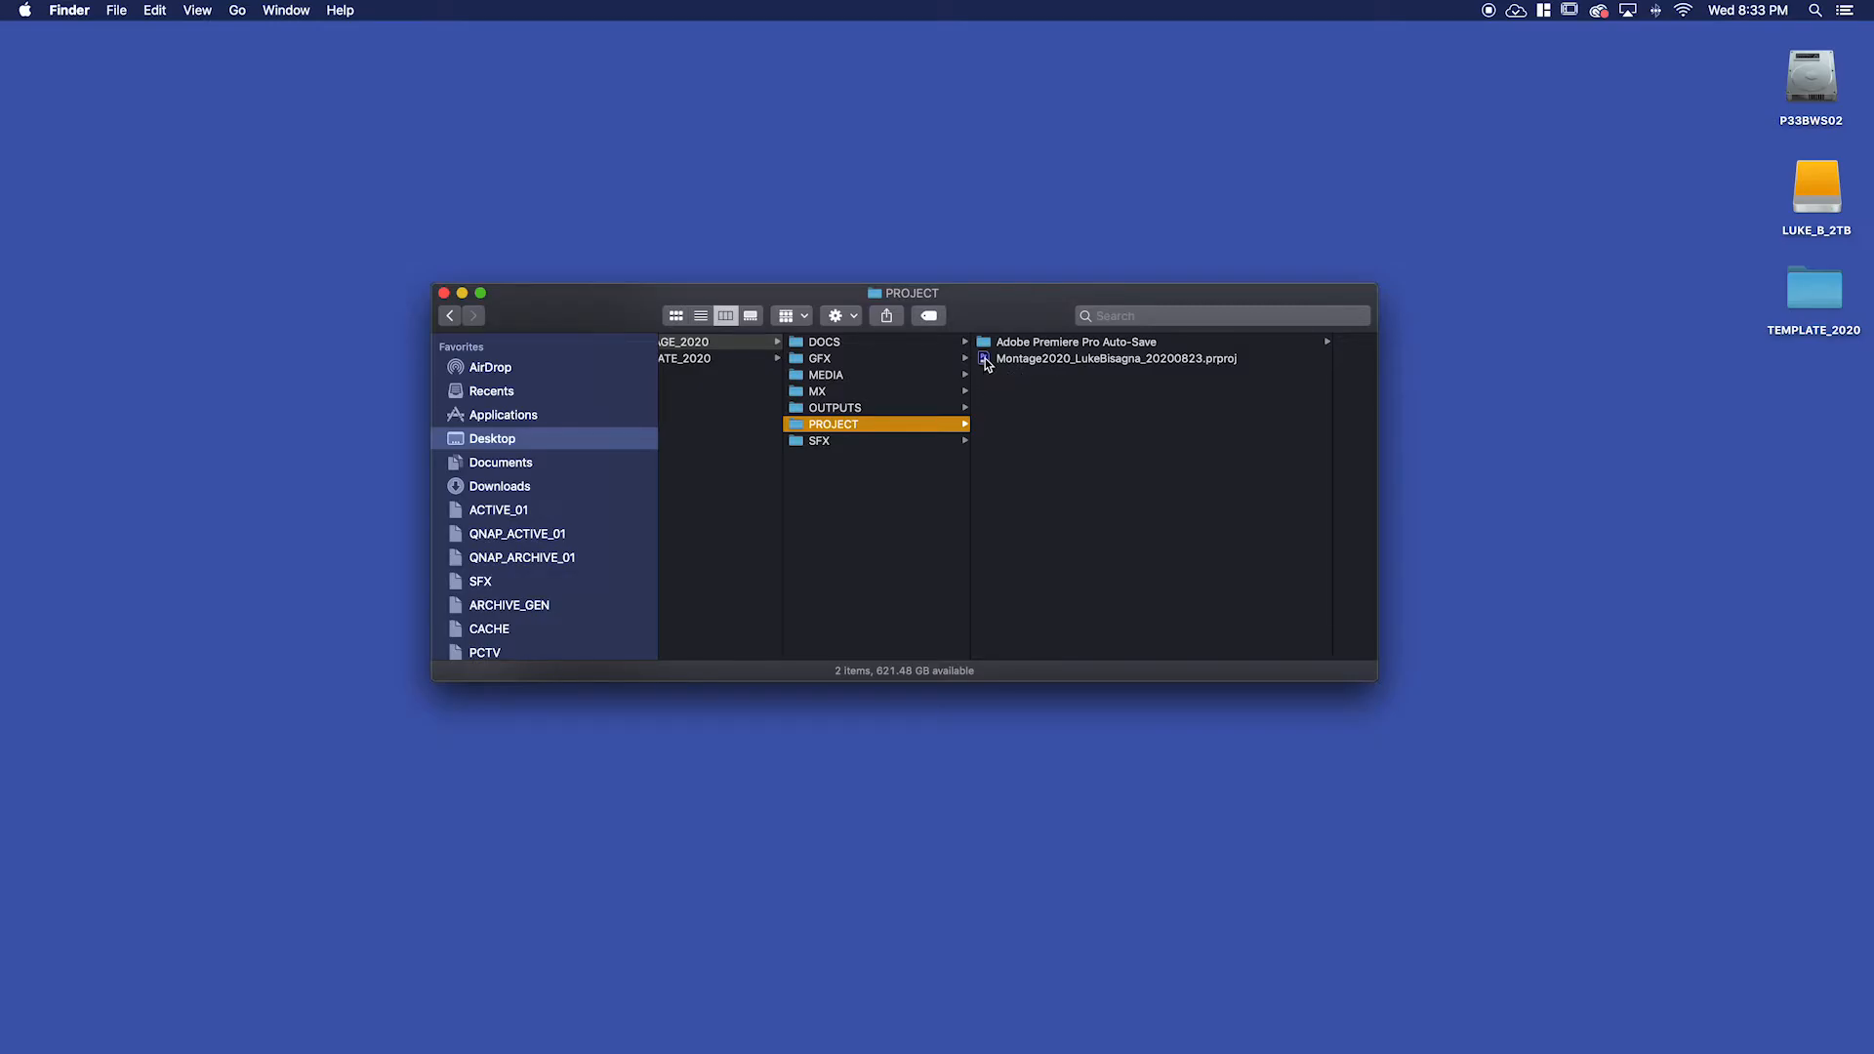
{"action": "left_click", "coordinate": [1117, 358]}
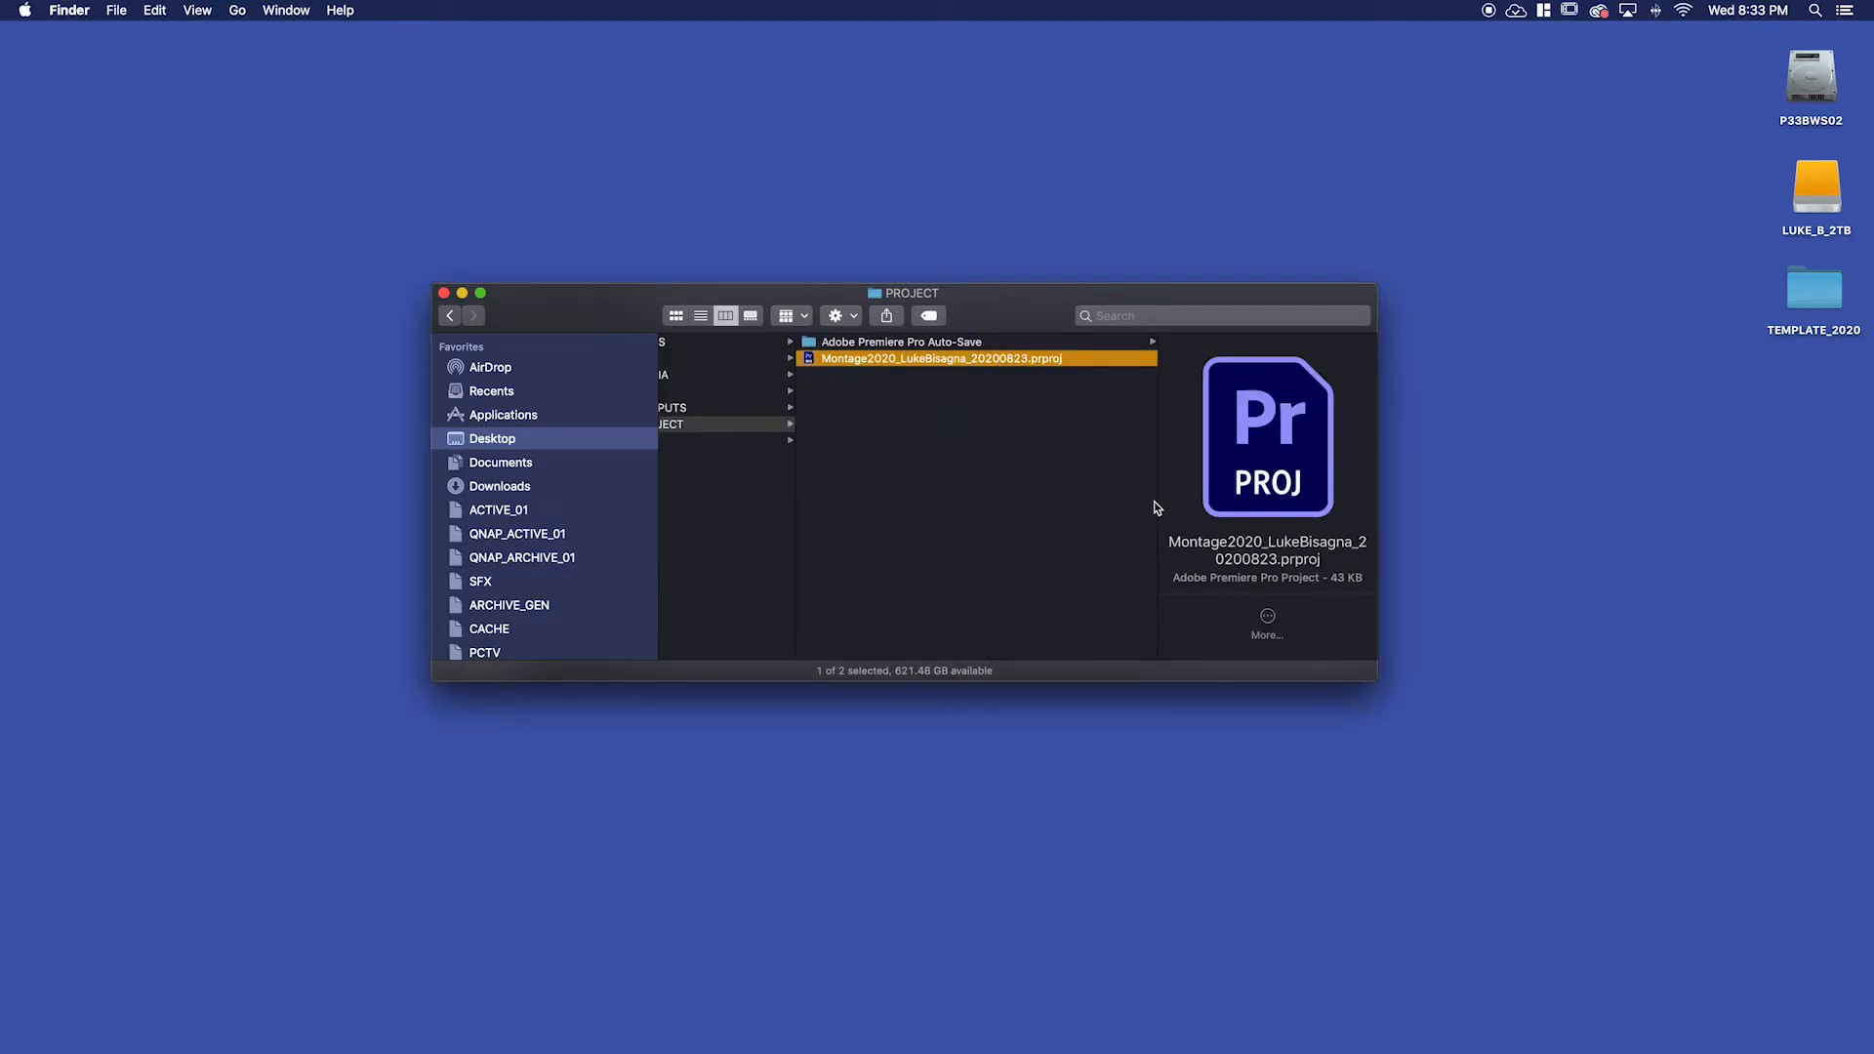
{"action": "double_click", "coordinate": [943, 358]}
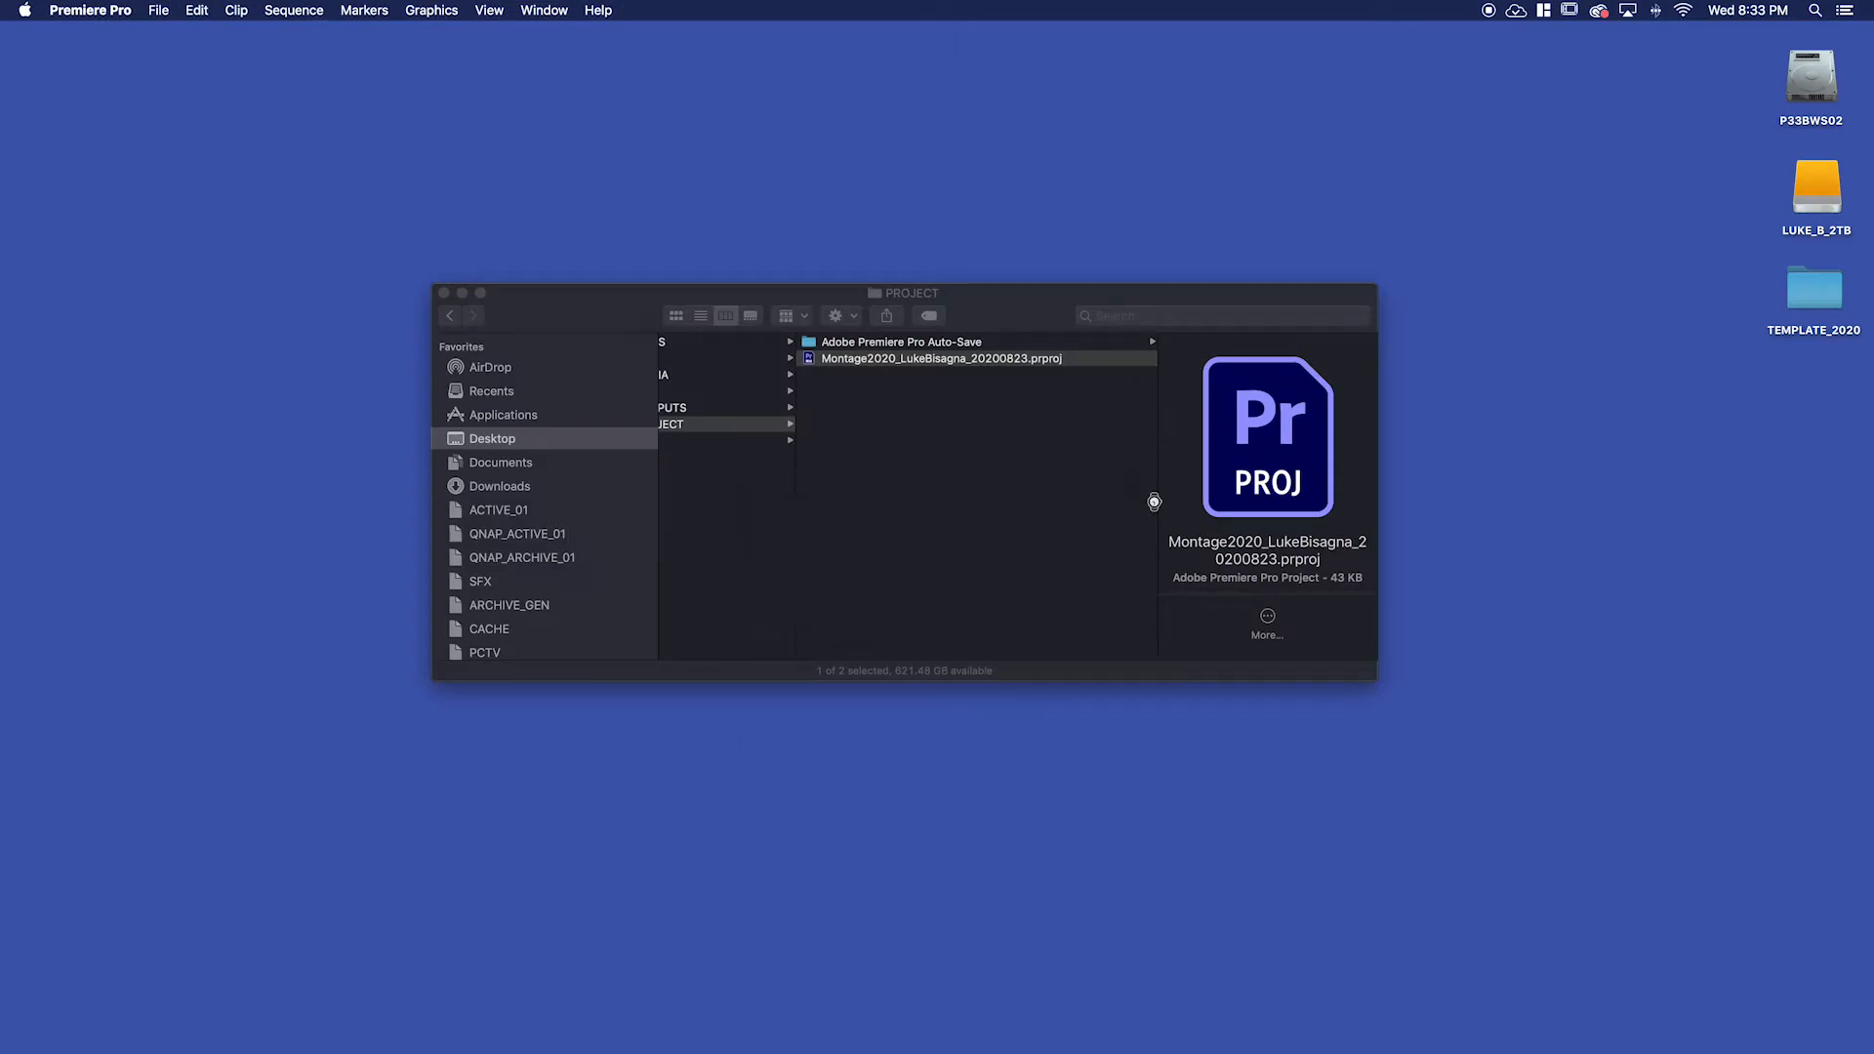
{"action": "double_click", "coordinate": [943, 357]}
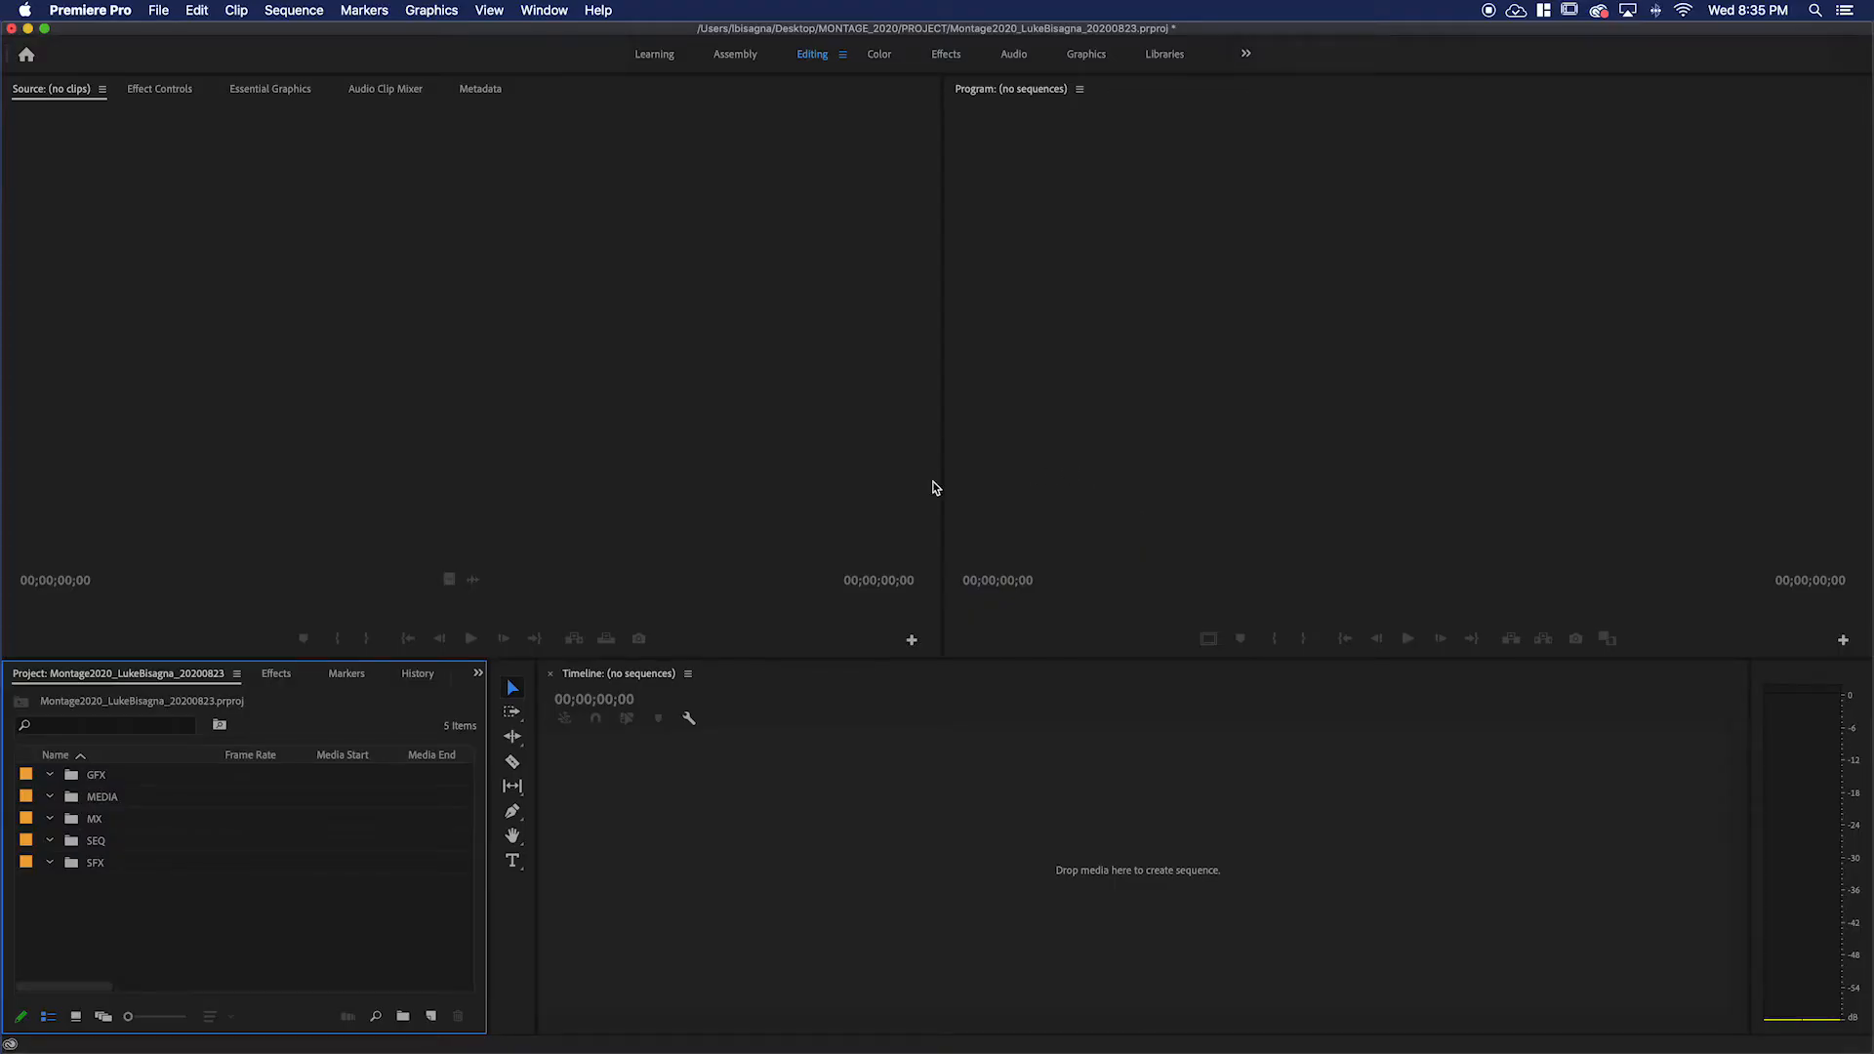
{"action": "mouse_move", "coordinate": [1120, 485]}
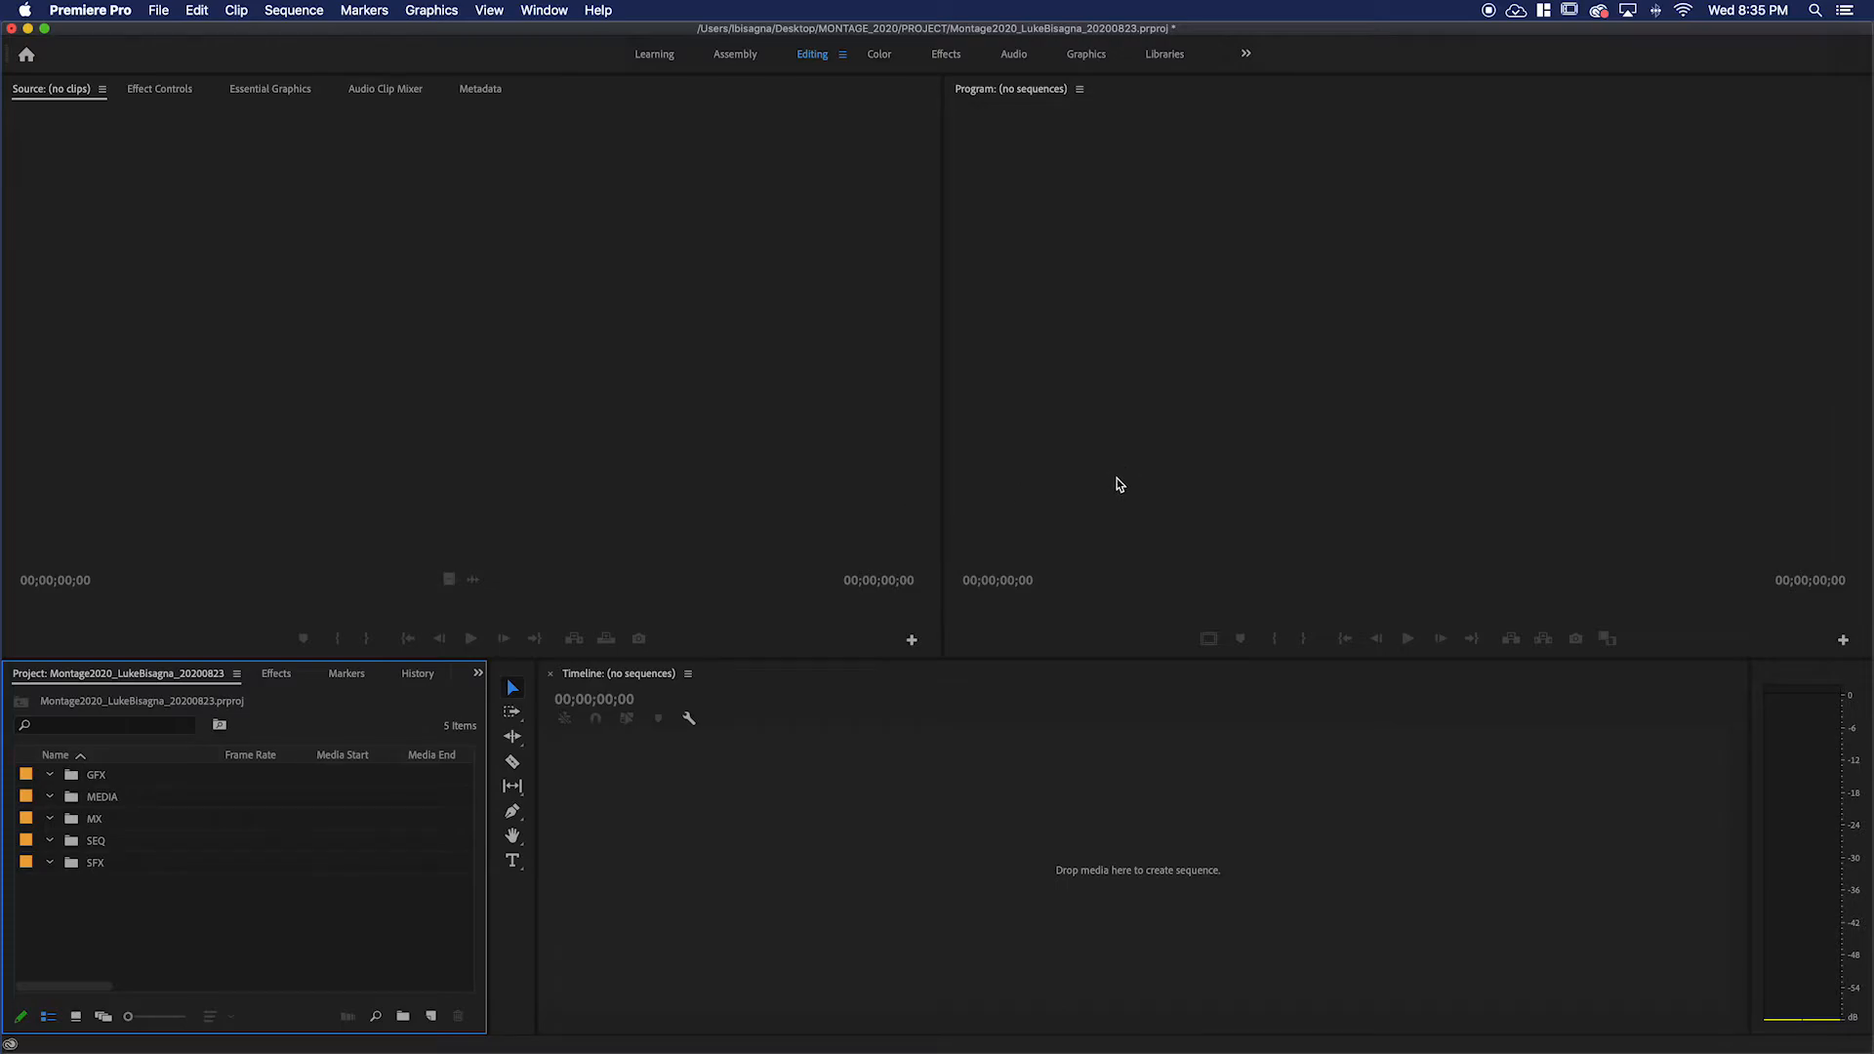
{"action": "mouse_move", "coordinate": [255, 941]}
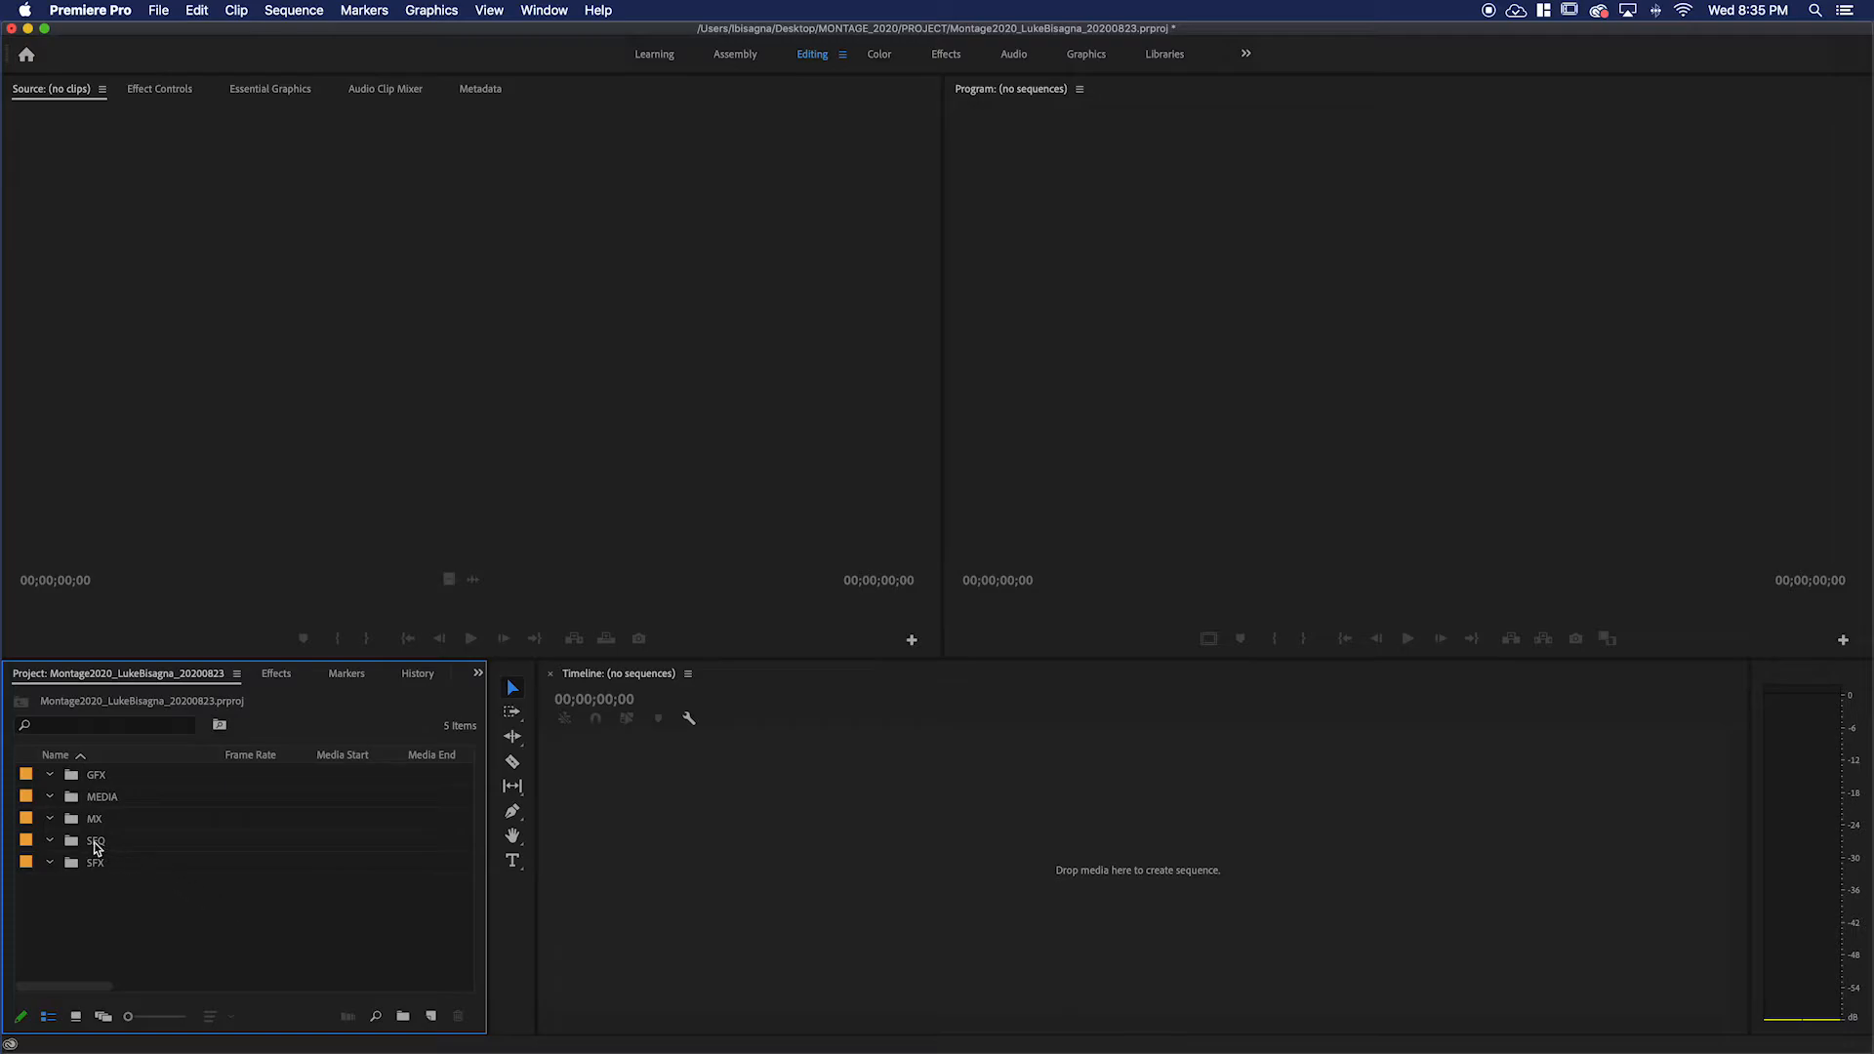
Select the MEDIA bin in the Project panel to bring up its bin actions.
{"action": "left_click", "coordinate": [101, 797]}
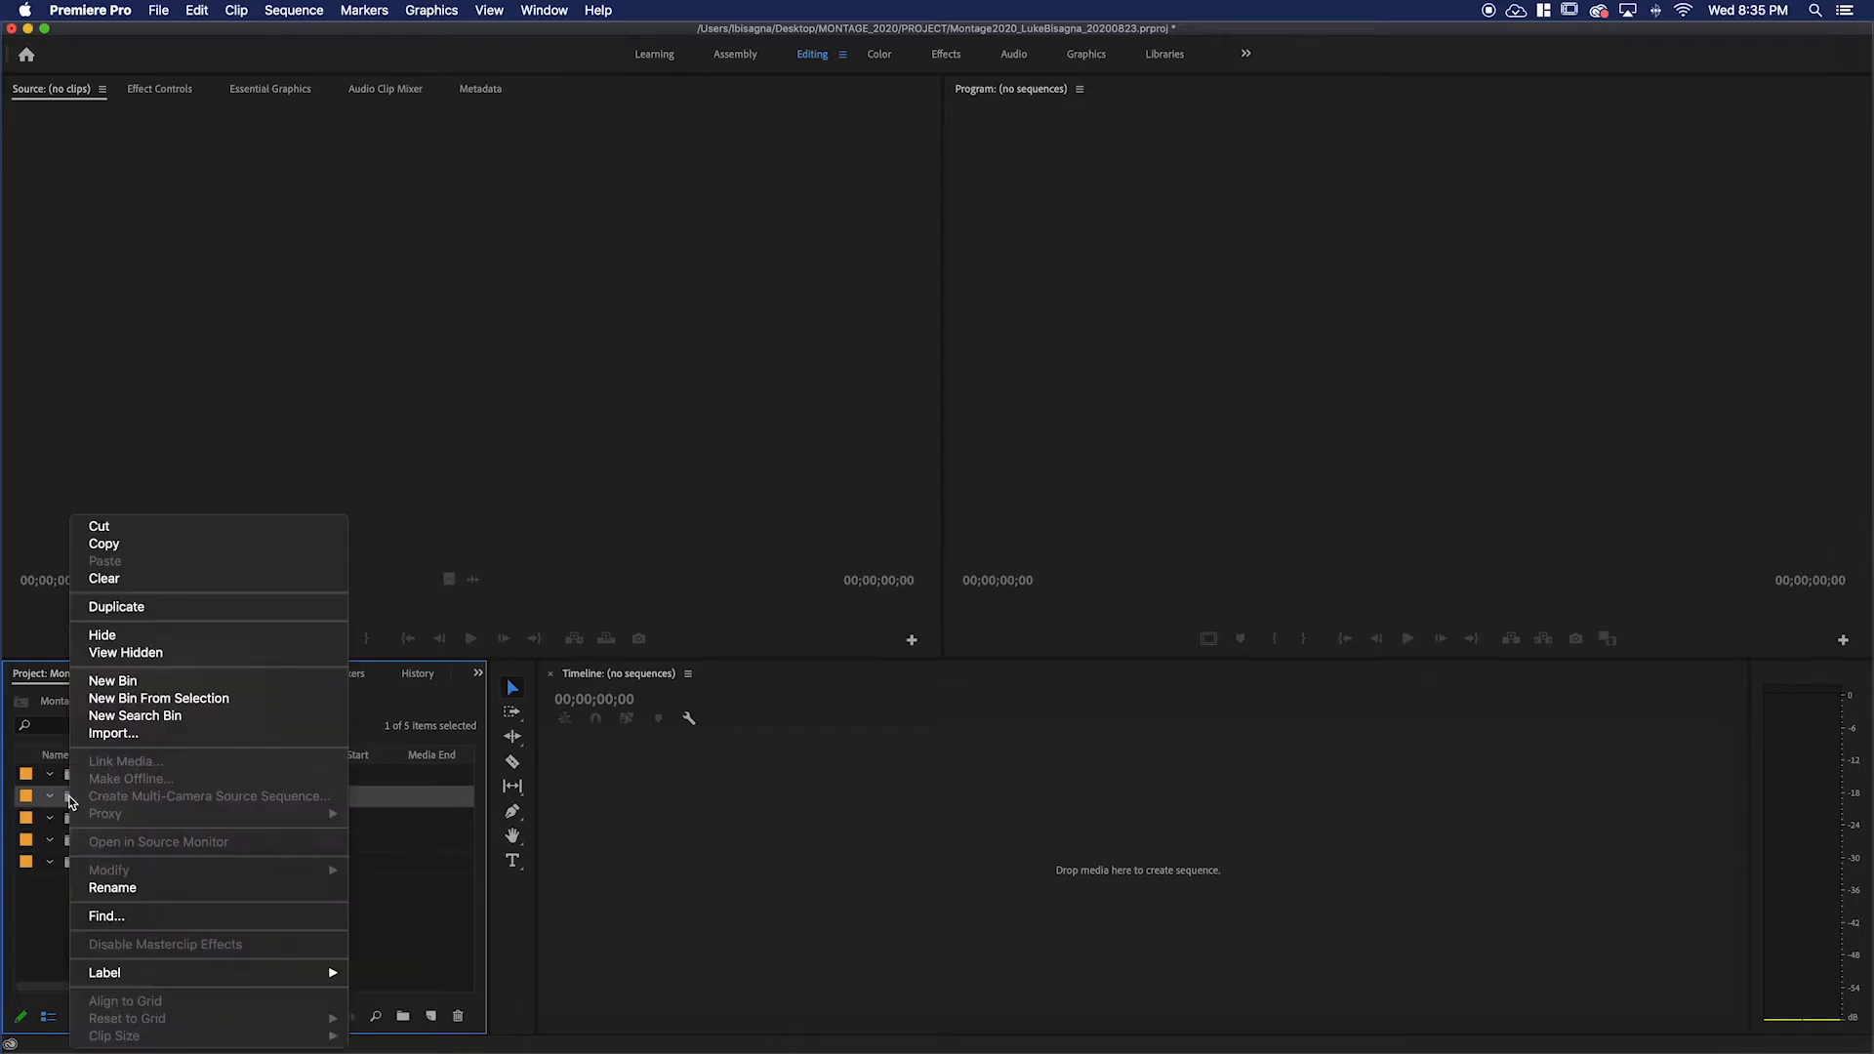
{"action": "mouse_move", "coordinate": [126, 741]}
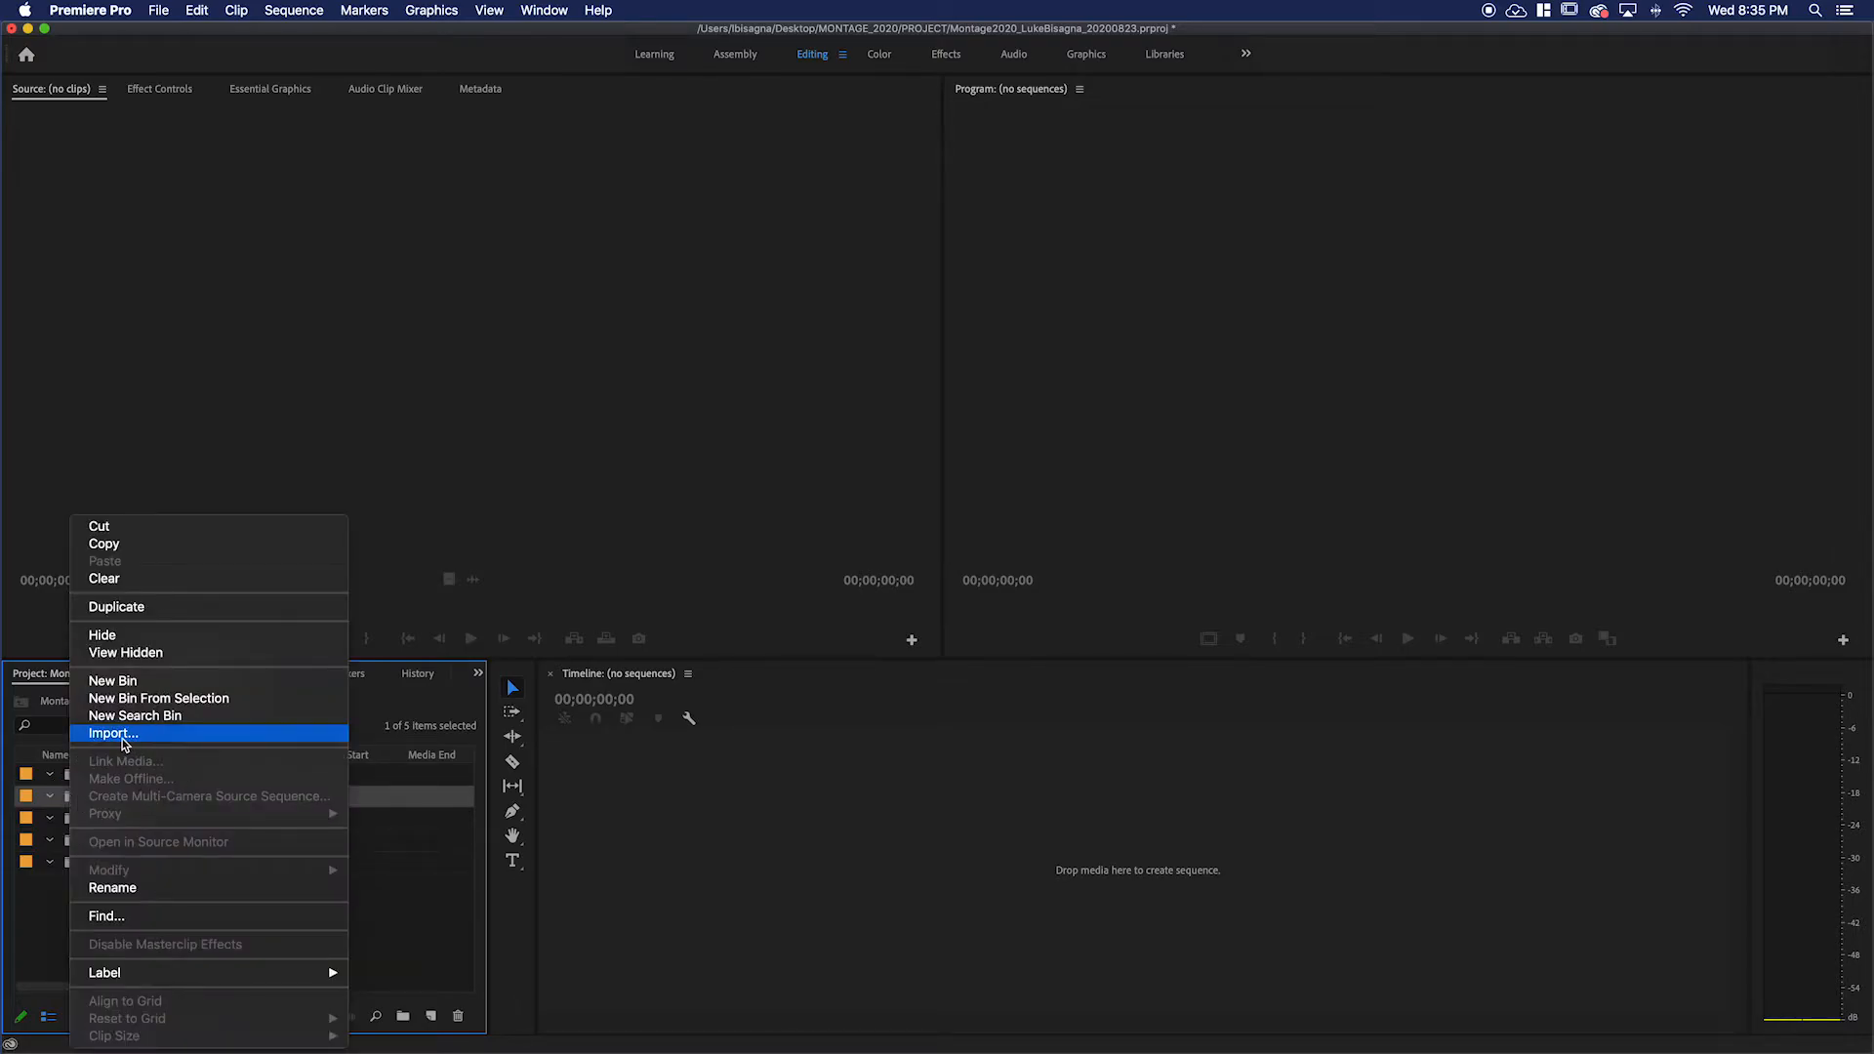
{"action": "left_click", "coordinate": [111, 734]}
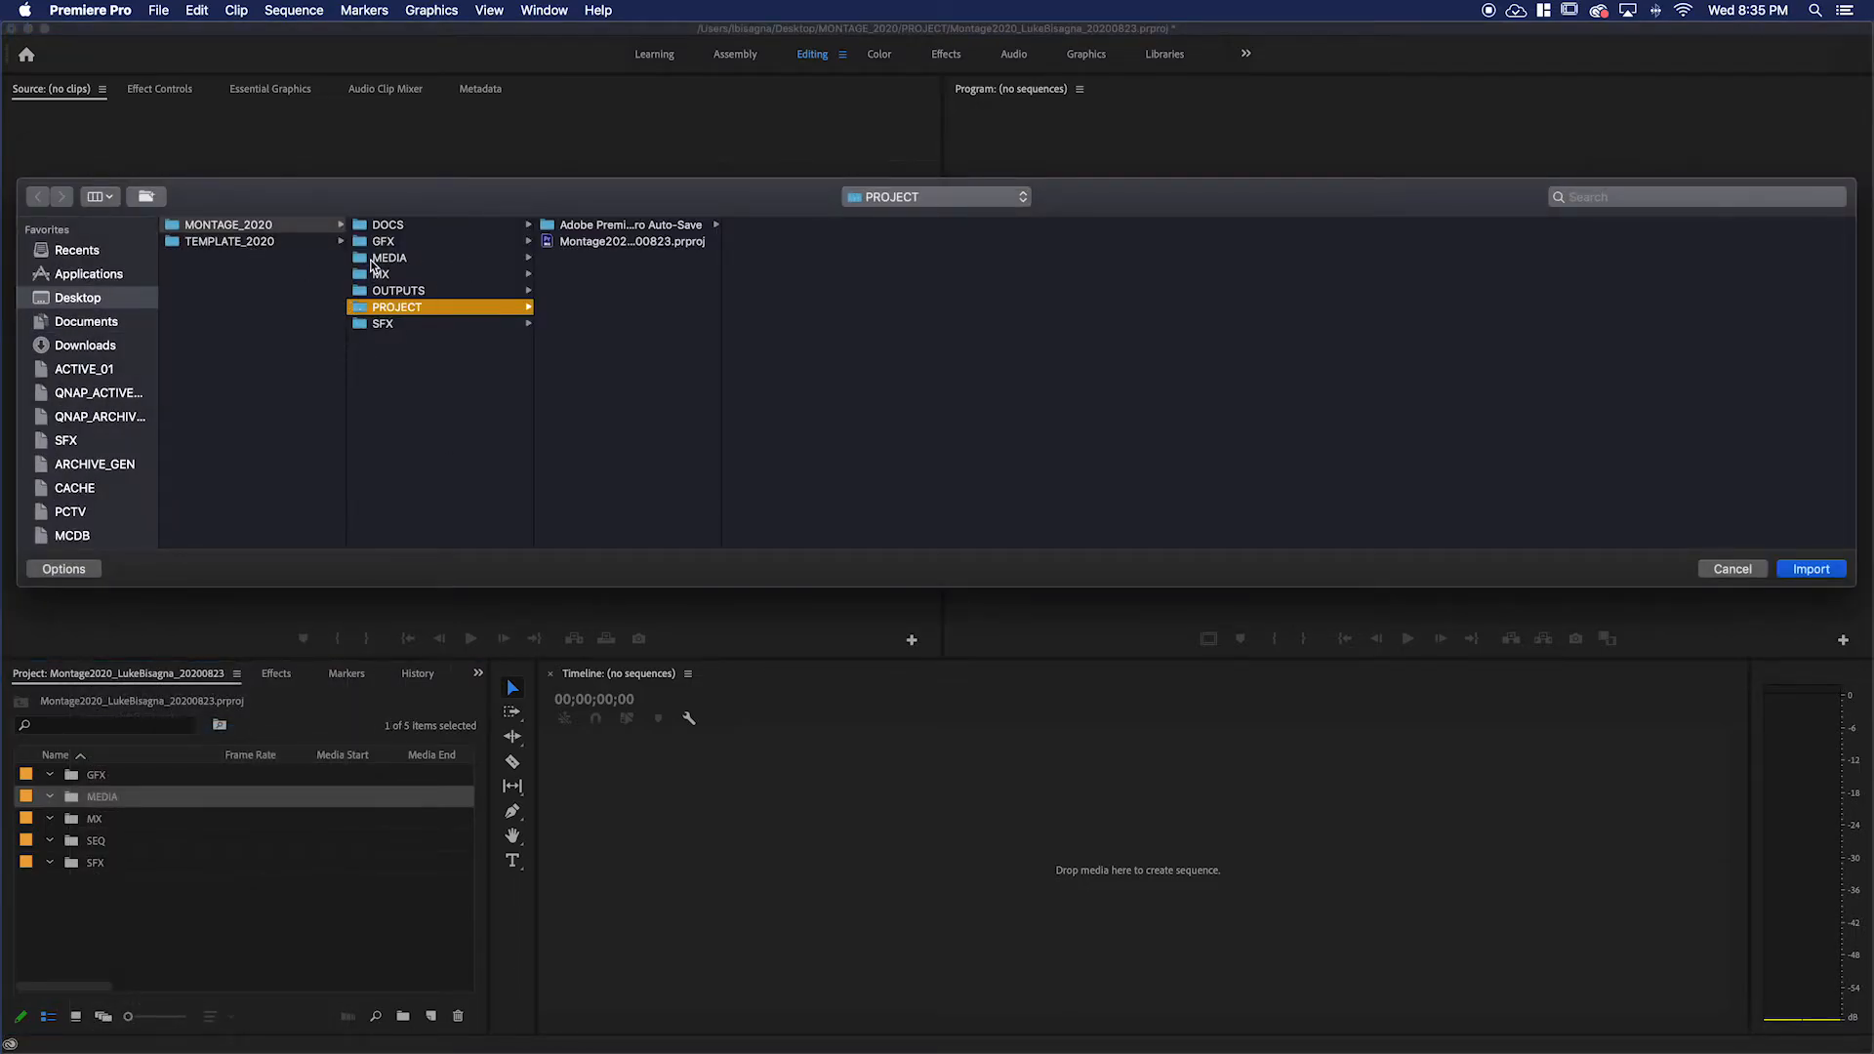
{"action": "left_click", "coordinate": [388, 257]}
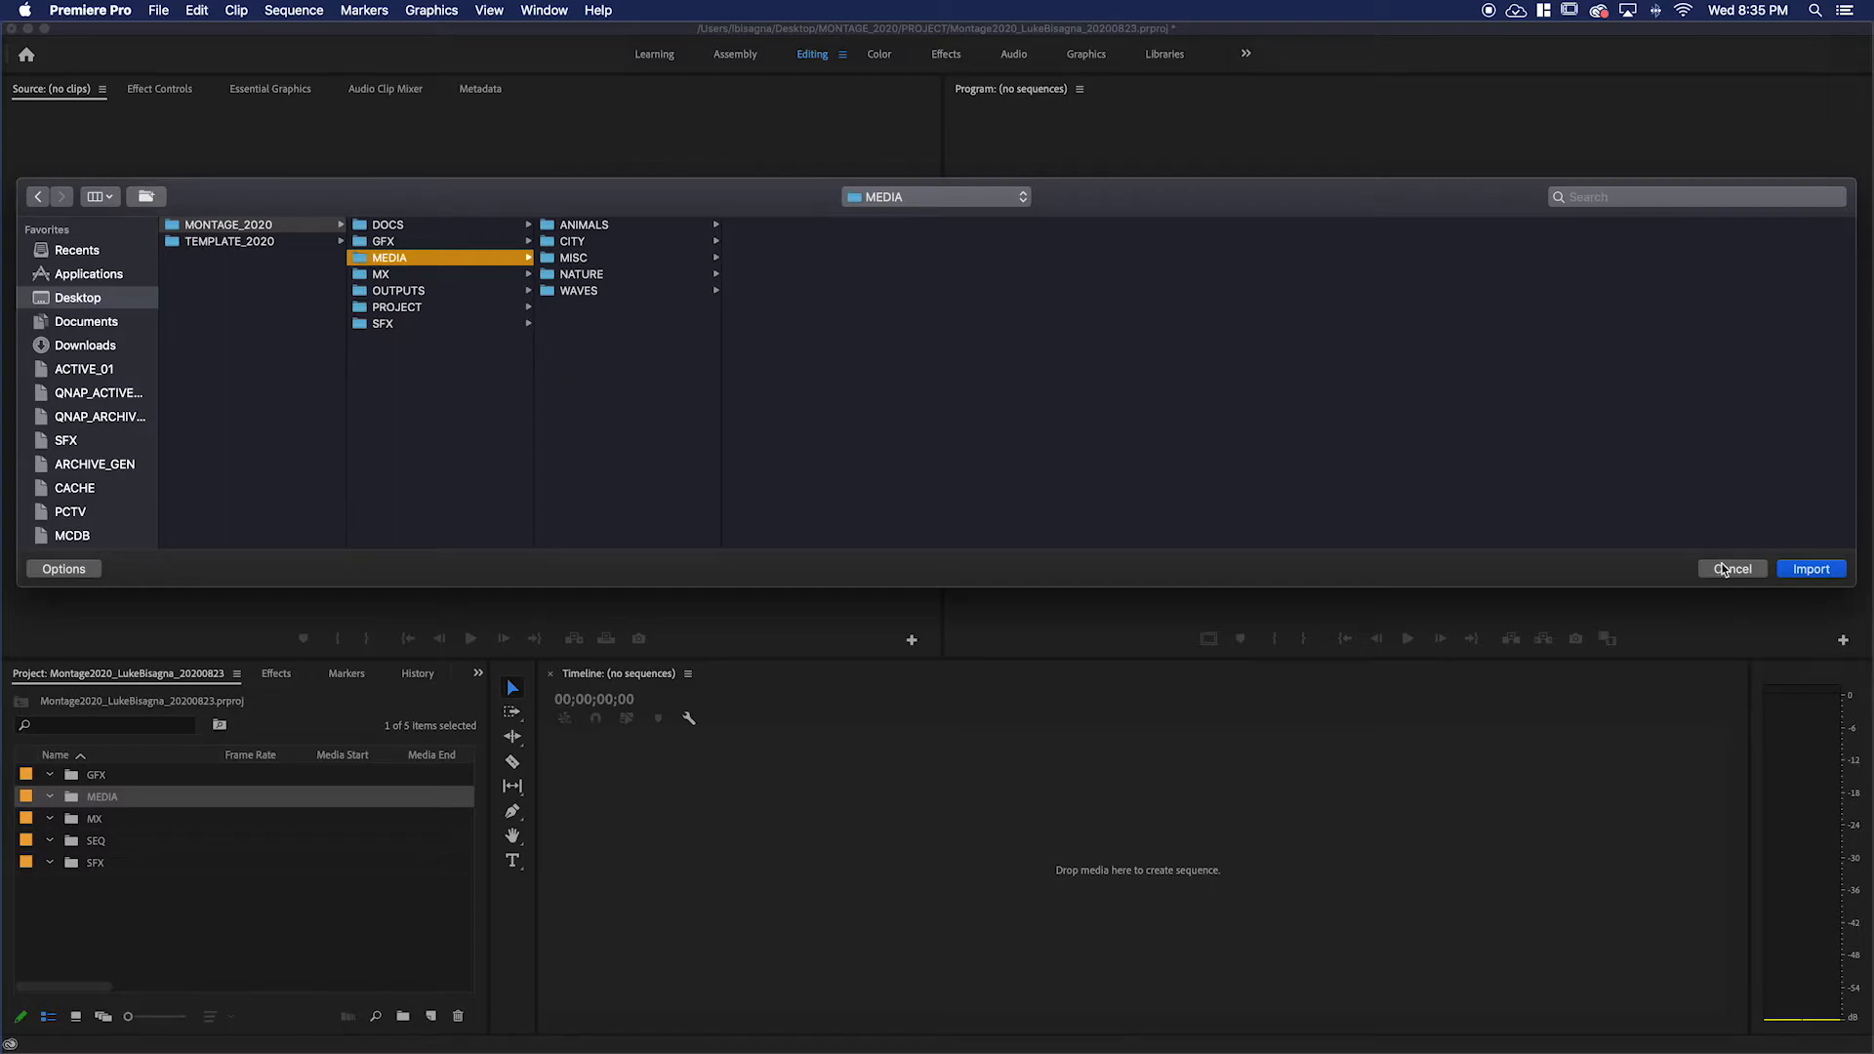
{"action": "left_click", "coordinate": [1730, 569]}
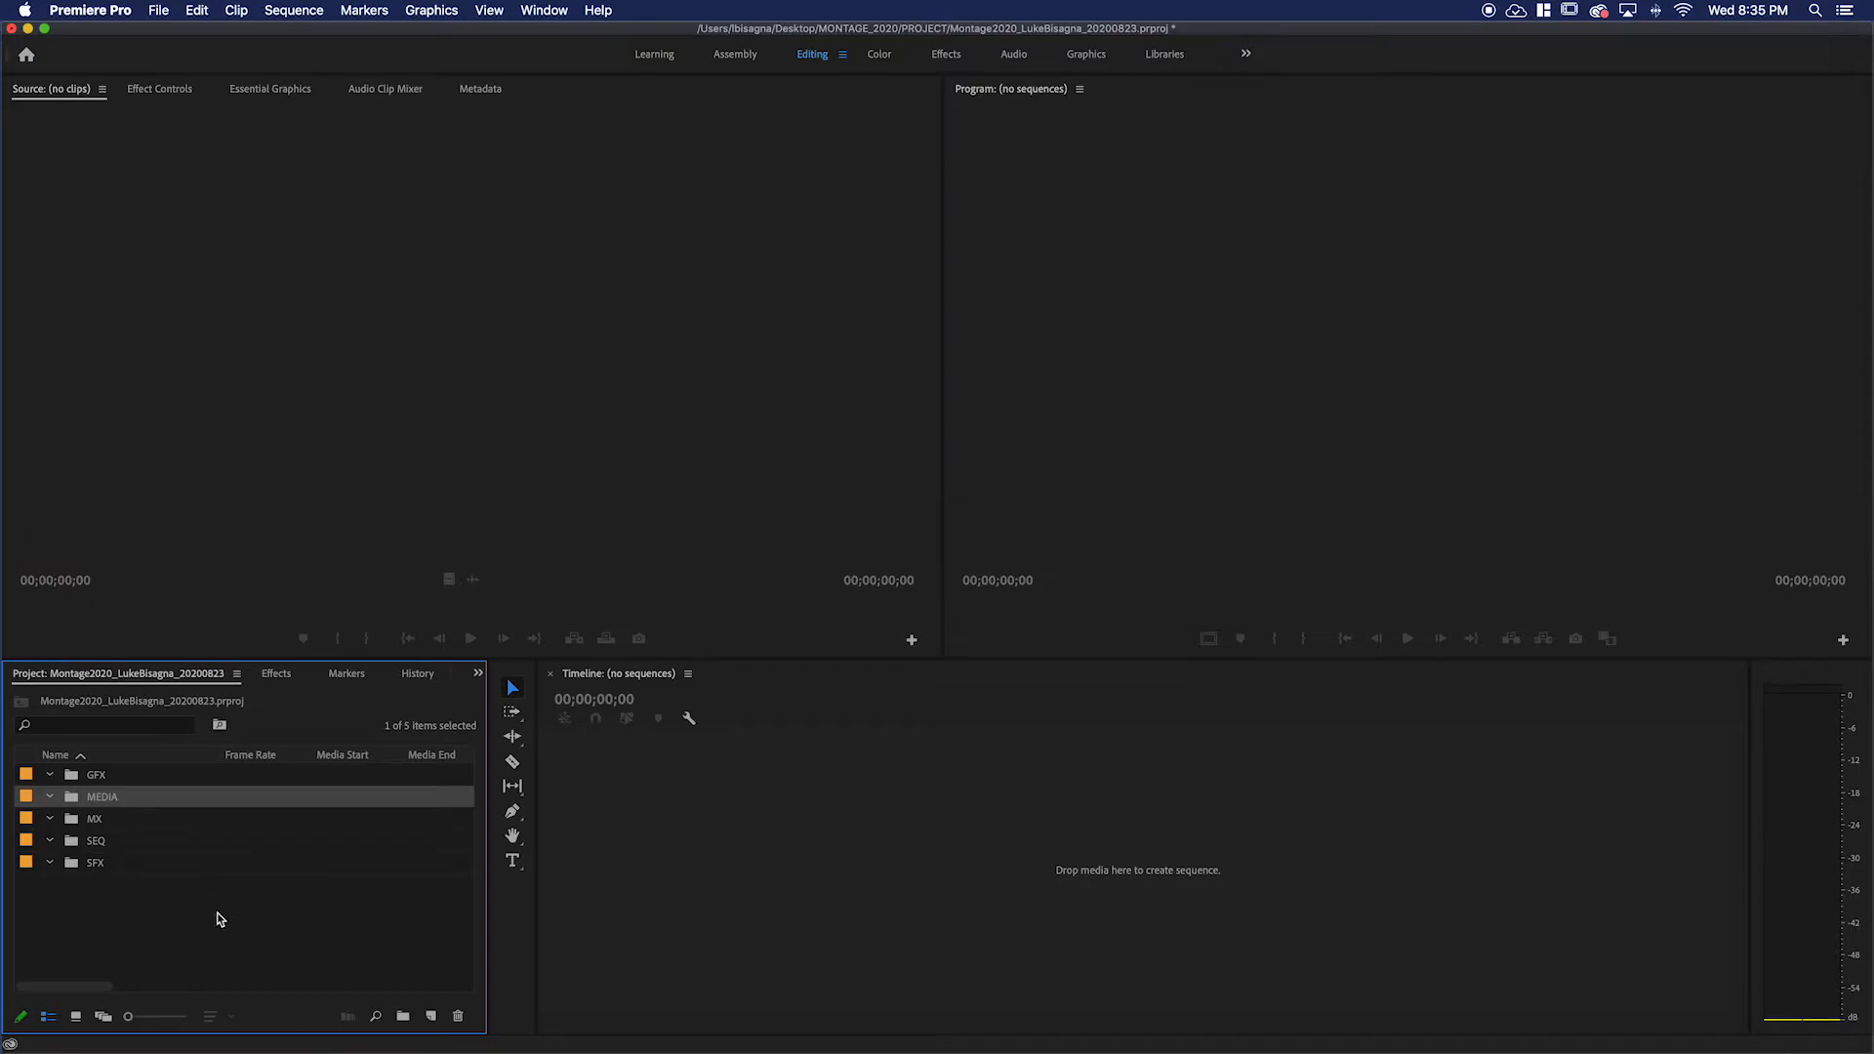
{"action": "mouse_move", "coordinate": [71, 819]}
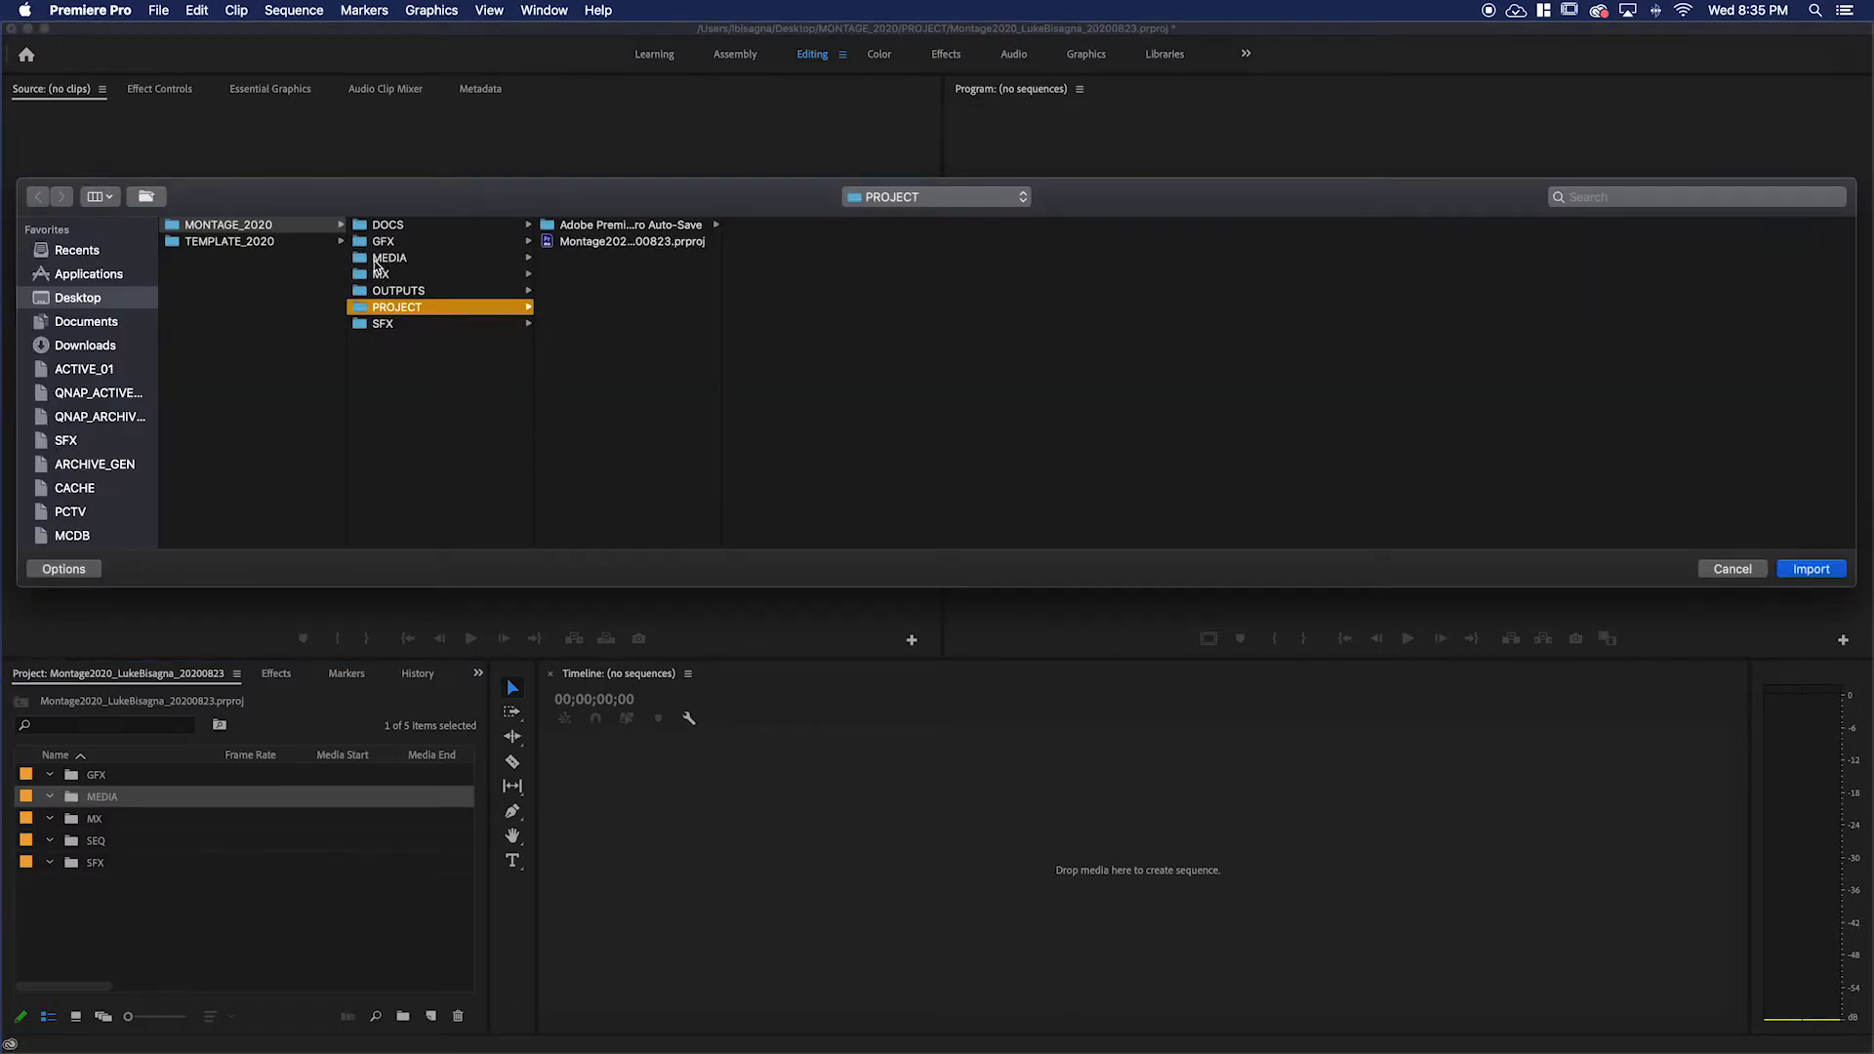
Import the ANIMALS, CITY, MISC, NATURE and WAVES folders from MONTAGE_2020 > MEDIA.
{"action": "left_click", "coordinate": [388, 257]}
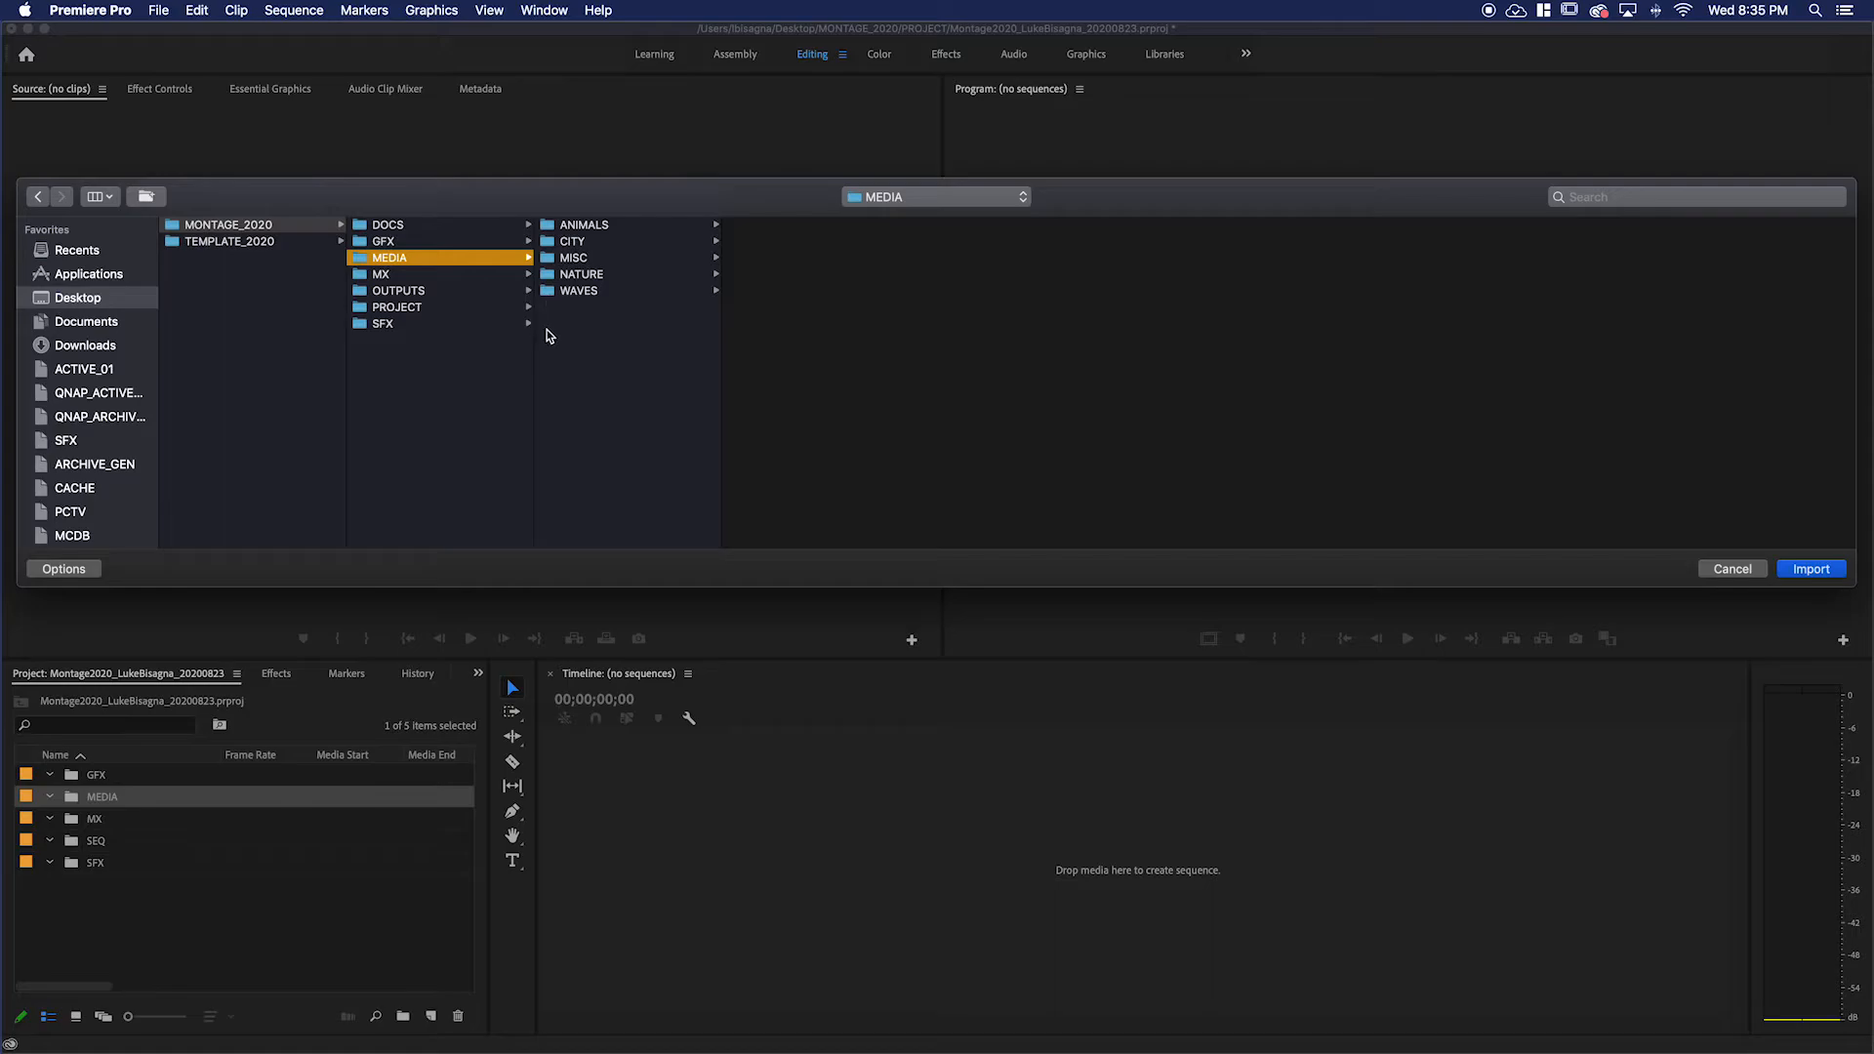
{"action": "mouse_move", "coordinate": [532, 326]}
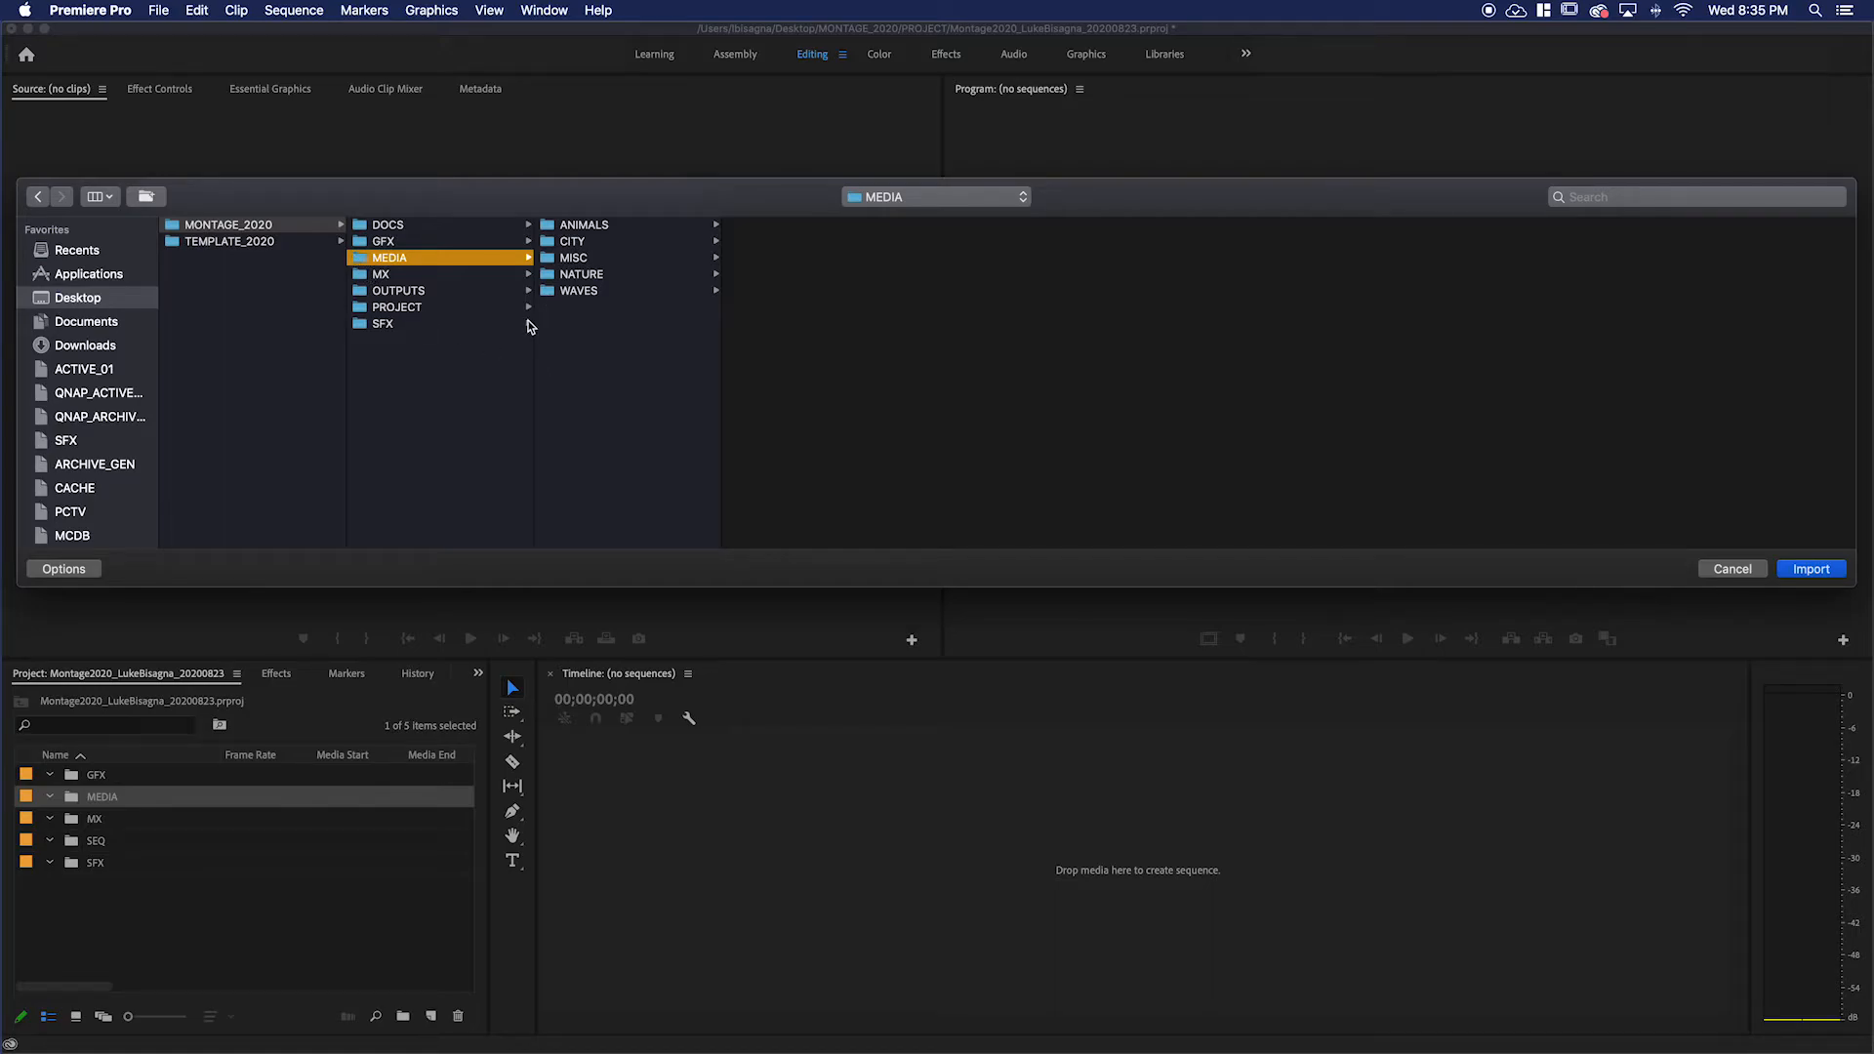
{"action": "mouse_move", "coordinate": [555, 328]}
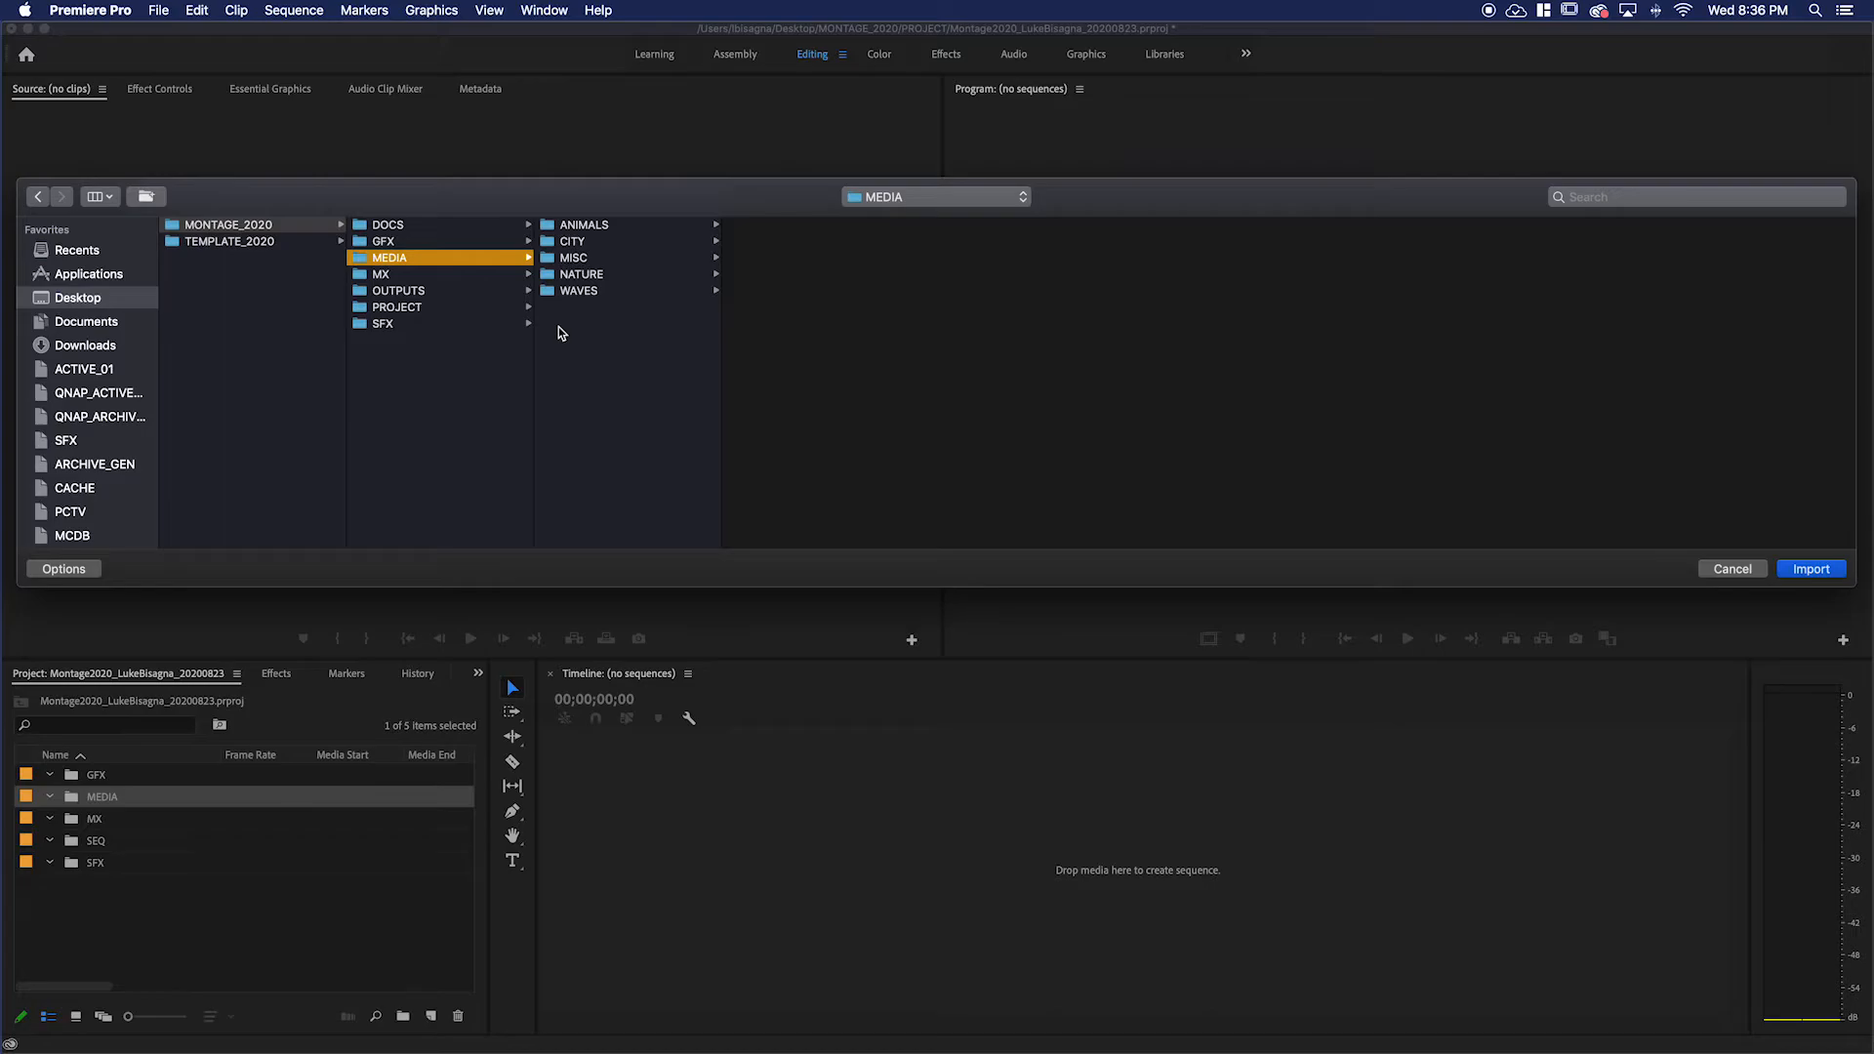
{"action": "mouse_move", "coordinate": [568, 341]}
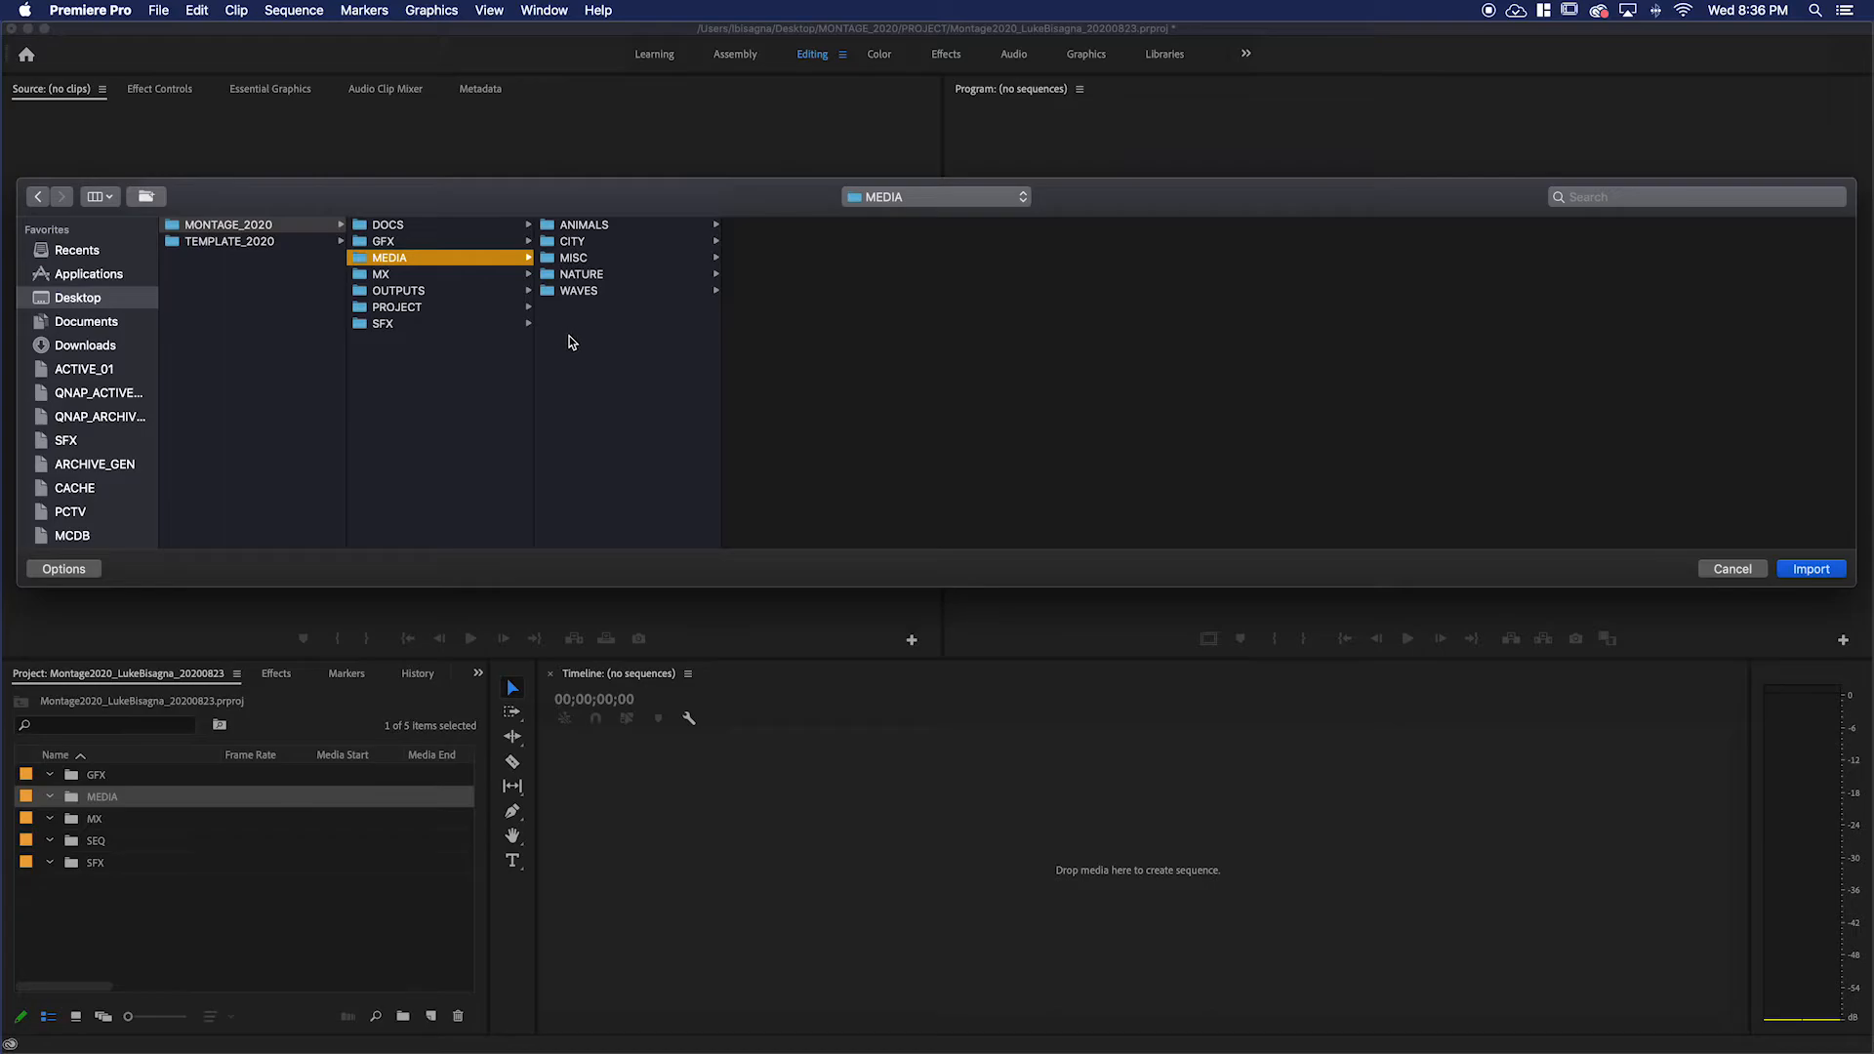
{"action": "mouse_move", "coordinate": [564, 331]}
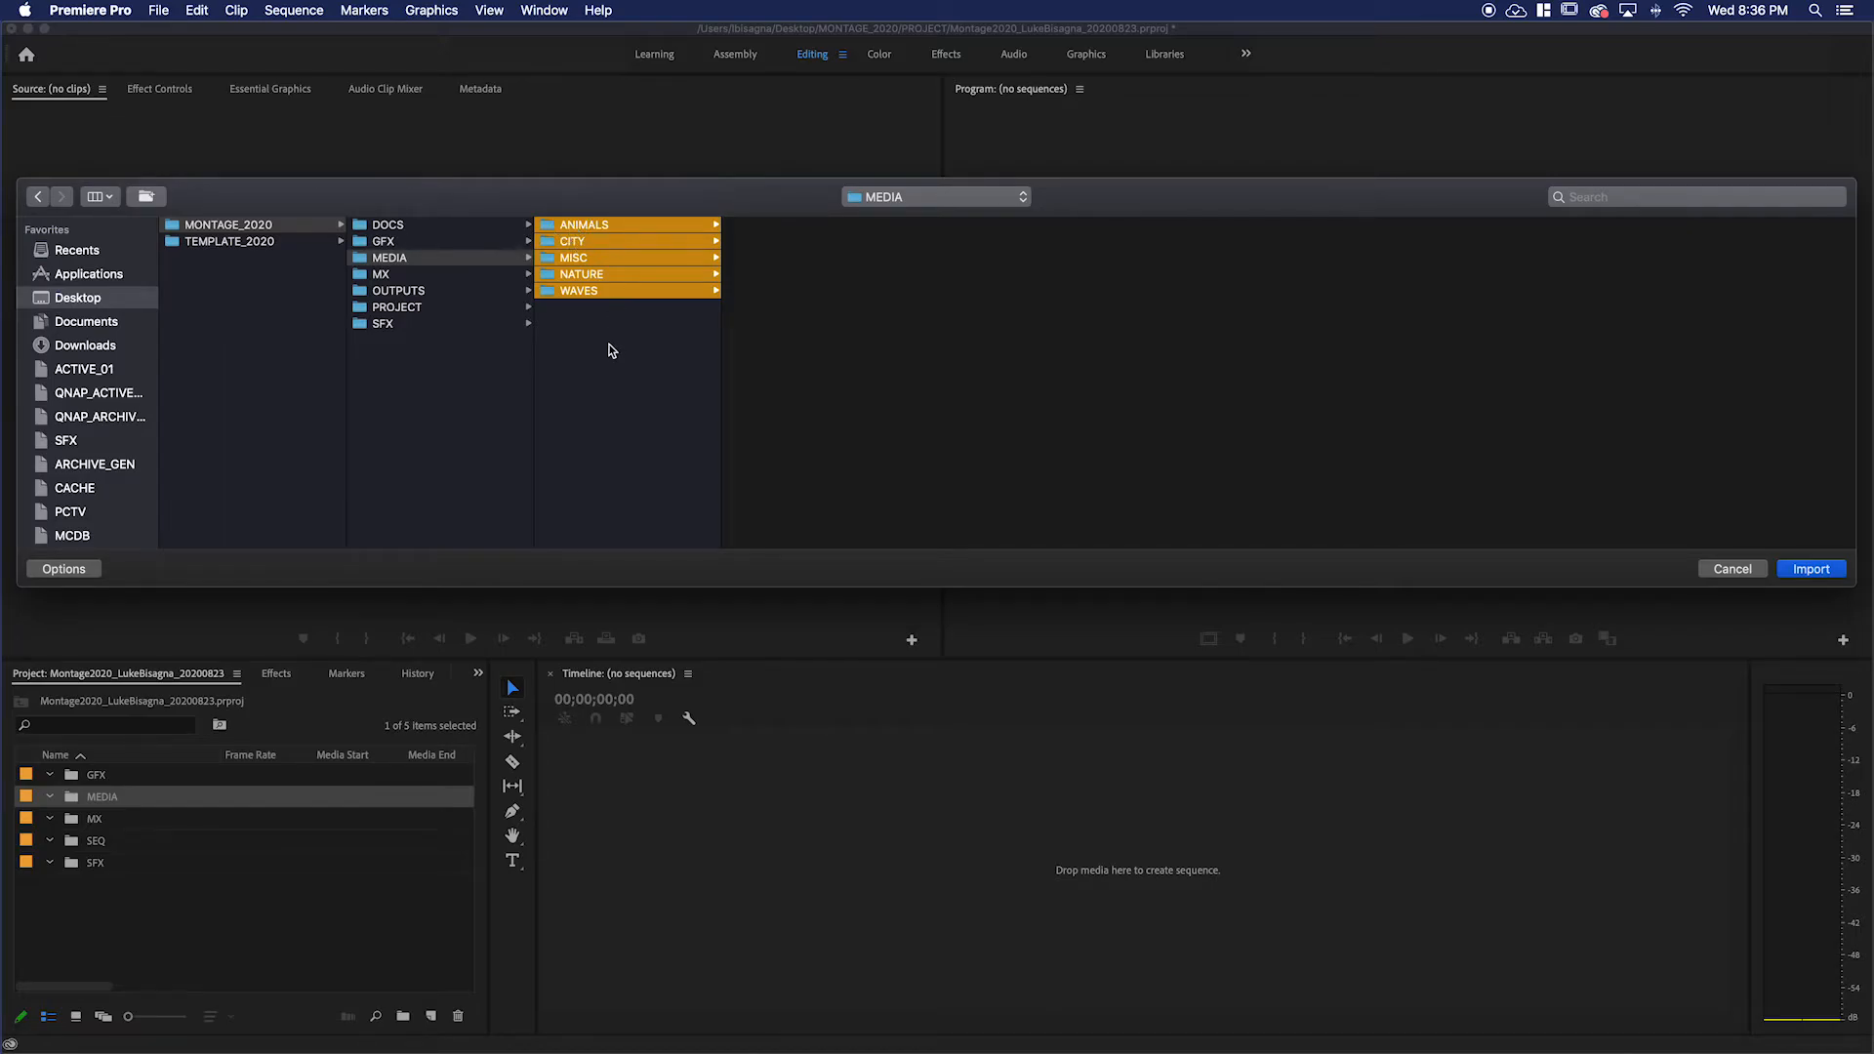
{"action": "left_click", "coordinate": [584, 225]}
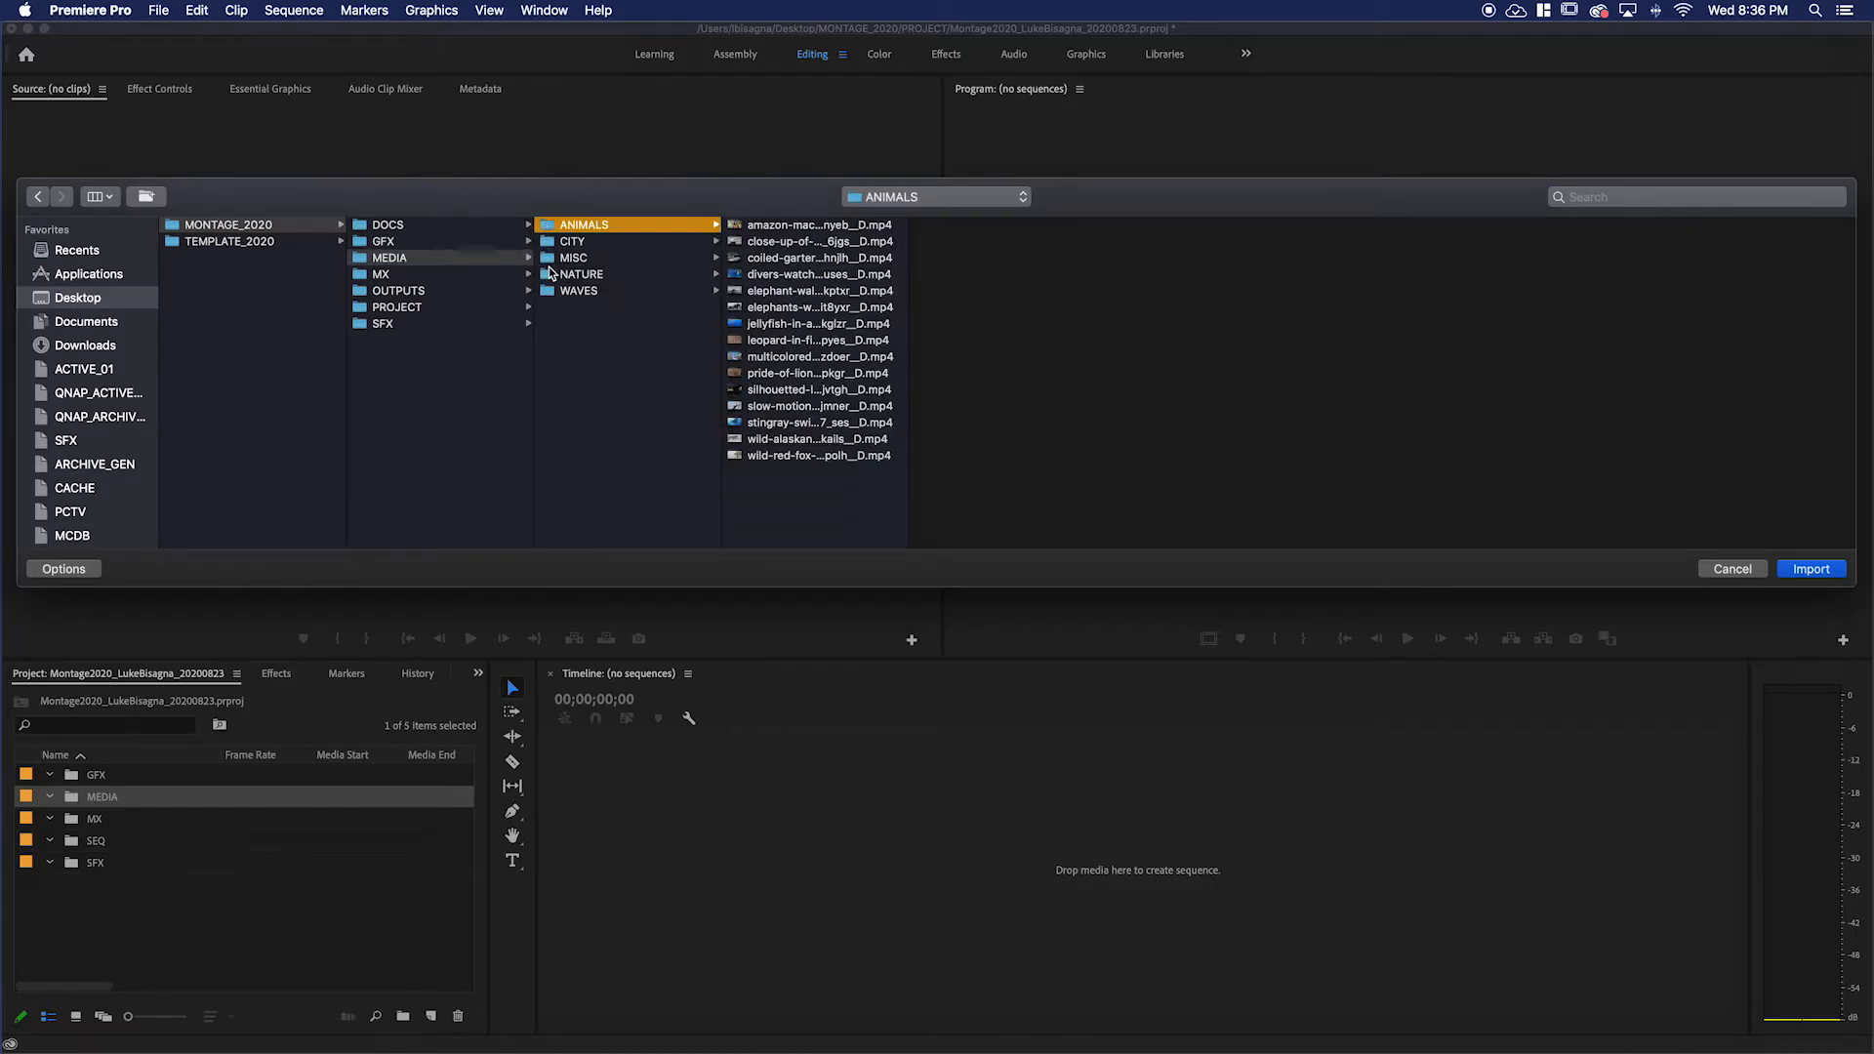
{"action": "left_click", "coordinate": [388, 257]}
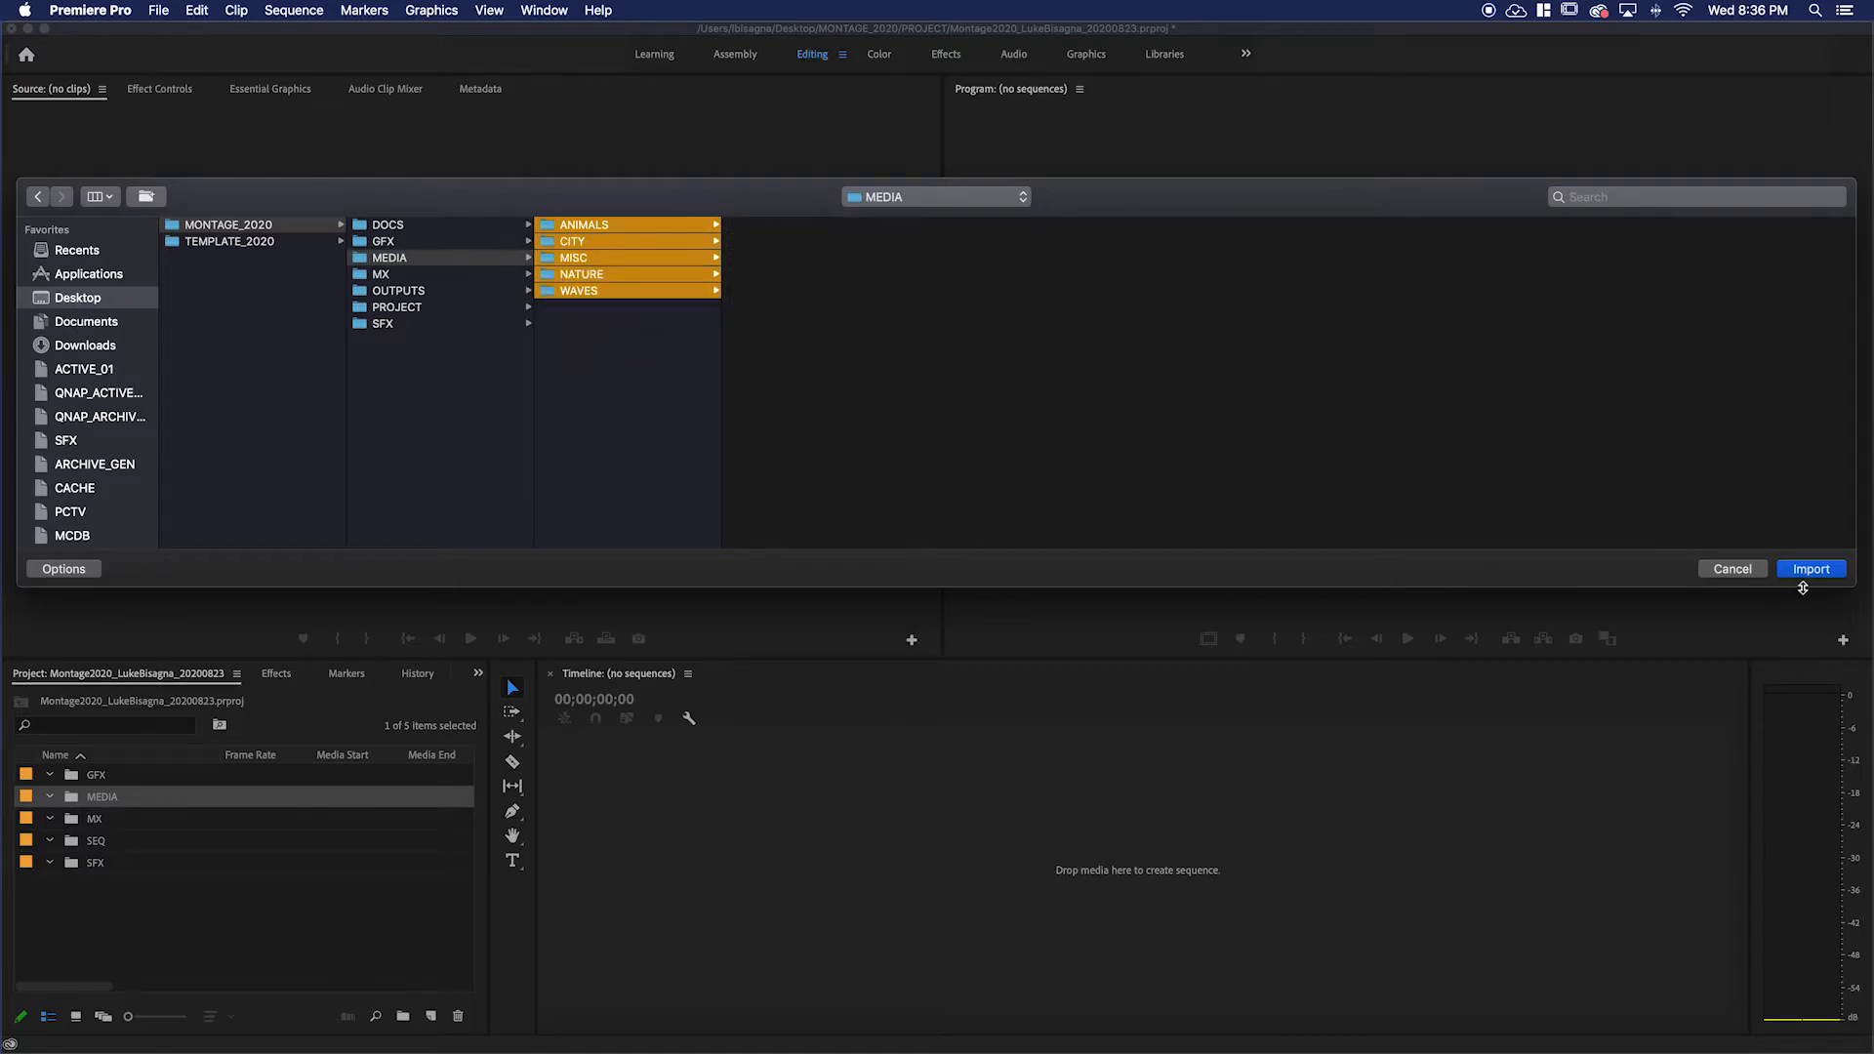
{"action": "left_click", "coordinate": [1811, 568]}
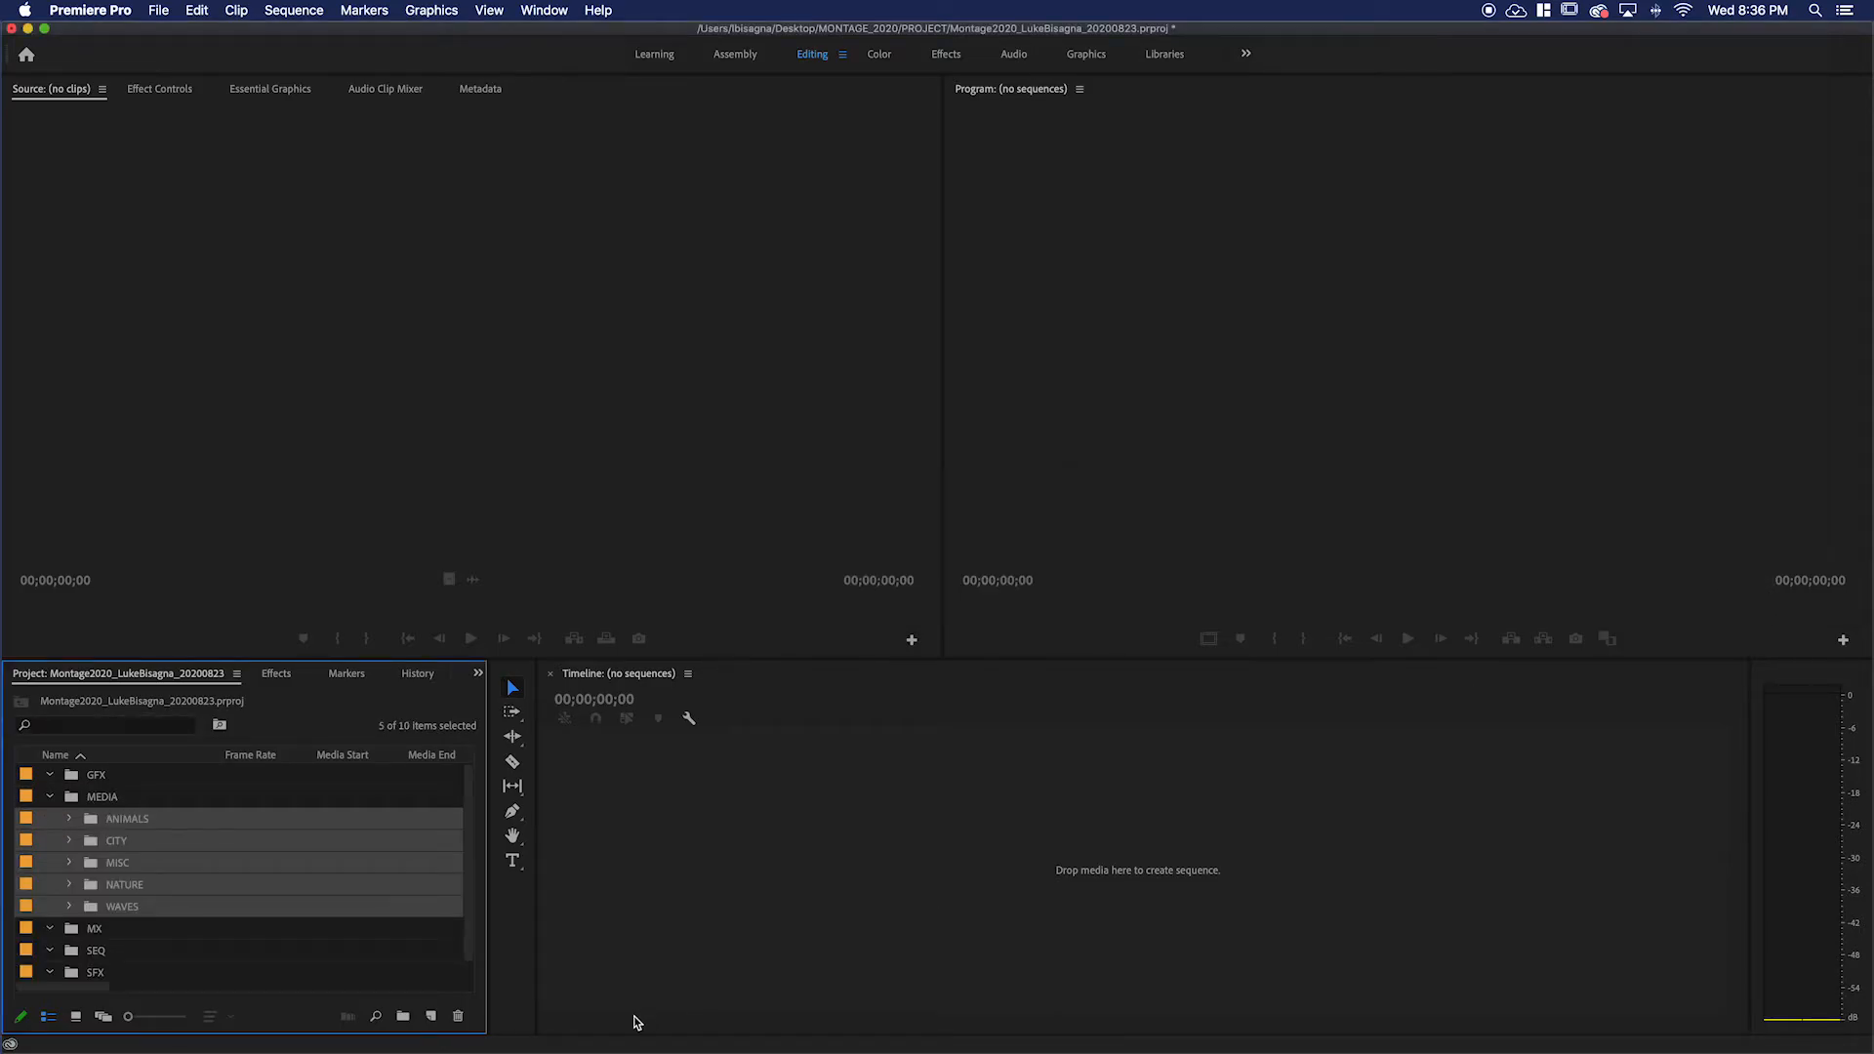
{"action": "left_click", "coordinate": [94, 928]}
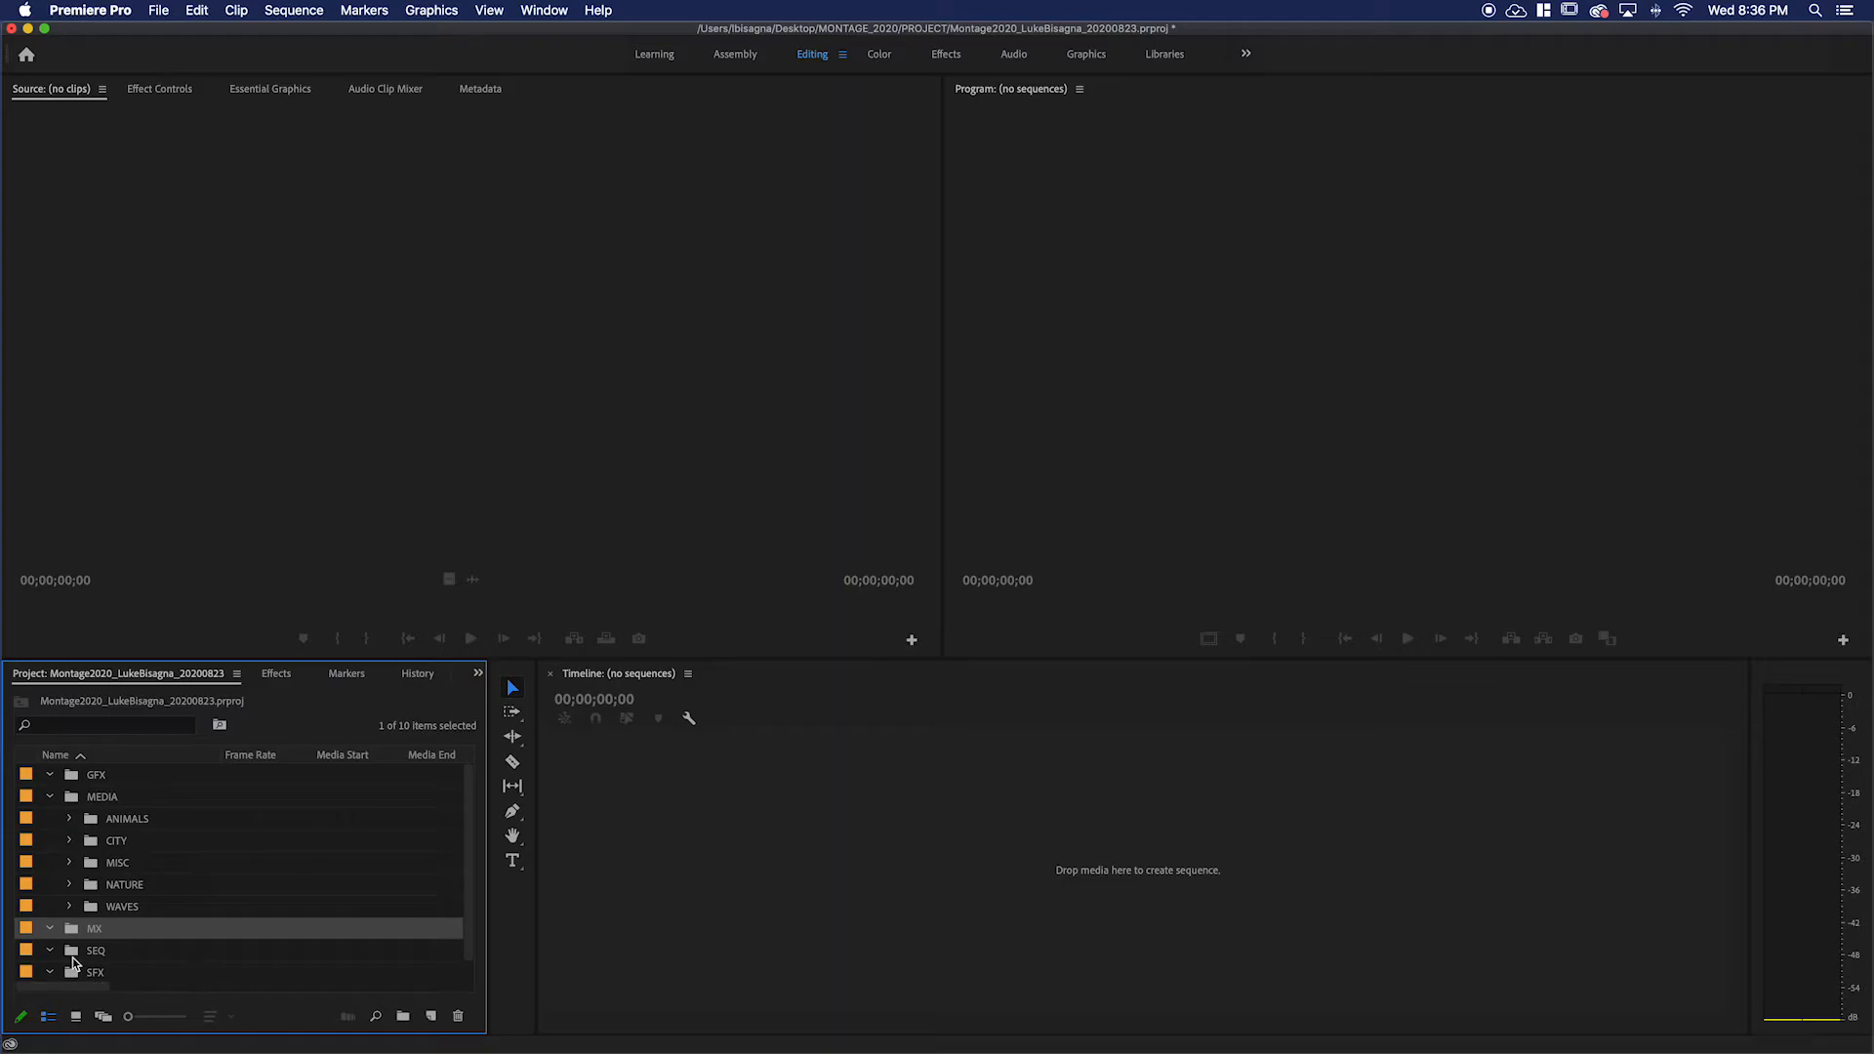
{"action": "mouse_move", "coordinate": [213, 928]}
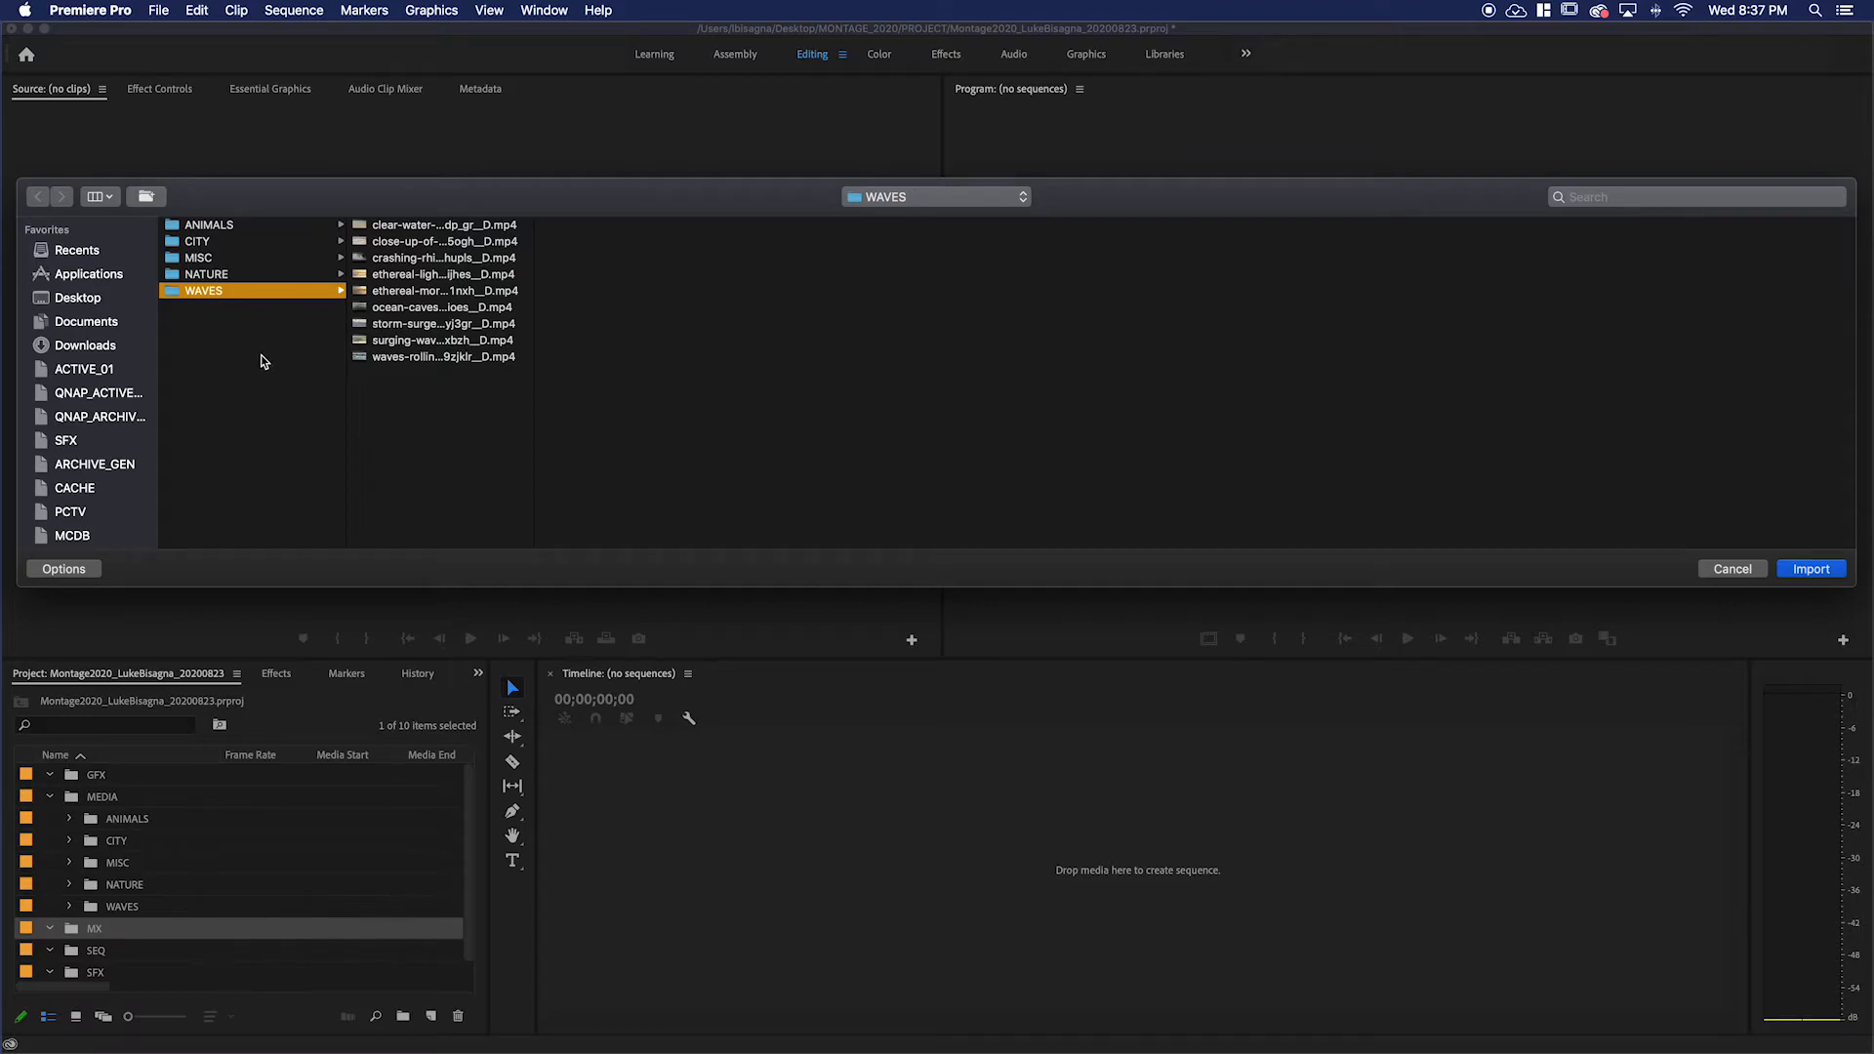
Import Cranston_01_Ticking_Away.mp3 from the MONTAGE_2020 > MX folder.
{"action": "left_click", "coordinate": [936, 196]}
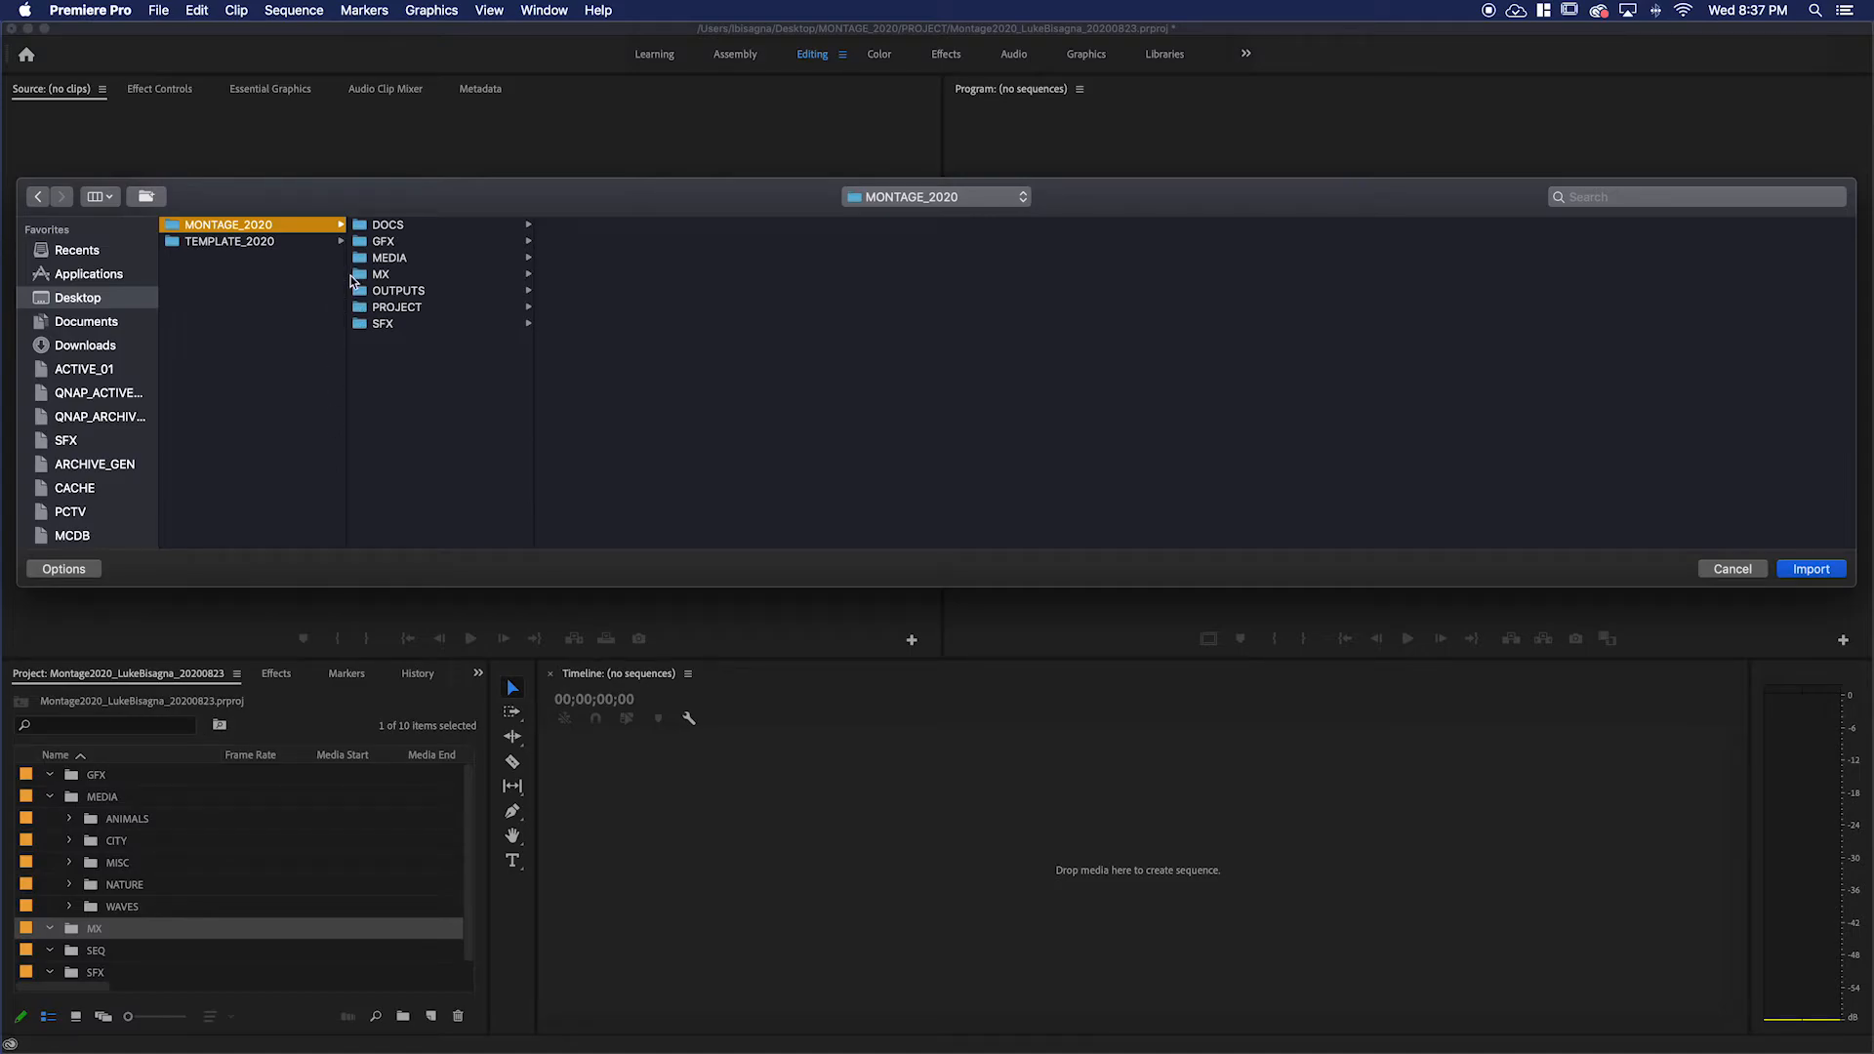
{"action": "left_click", "coordinate": [382, 274]}
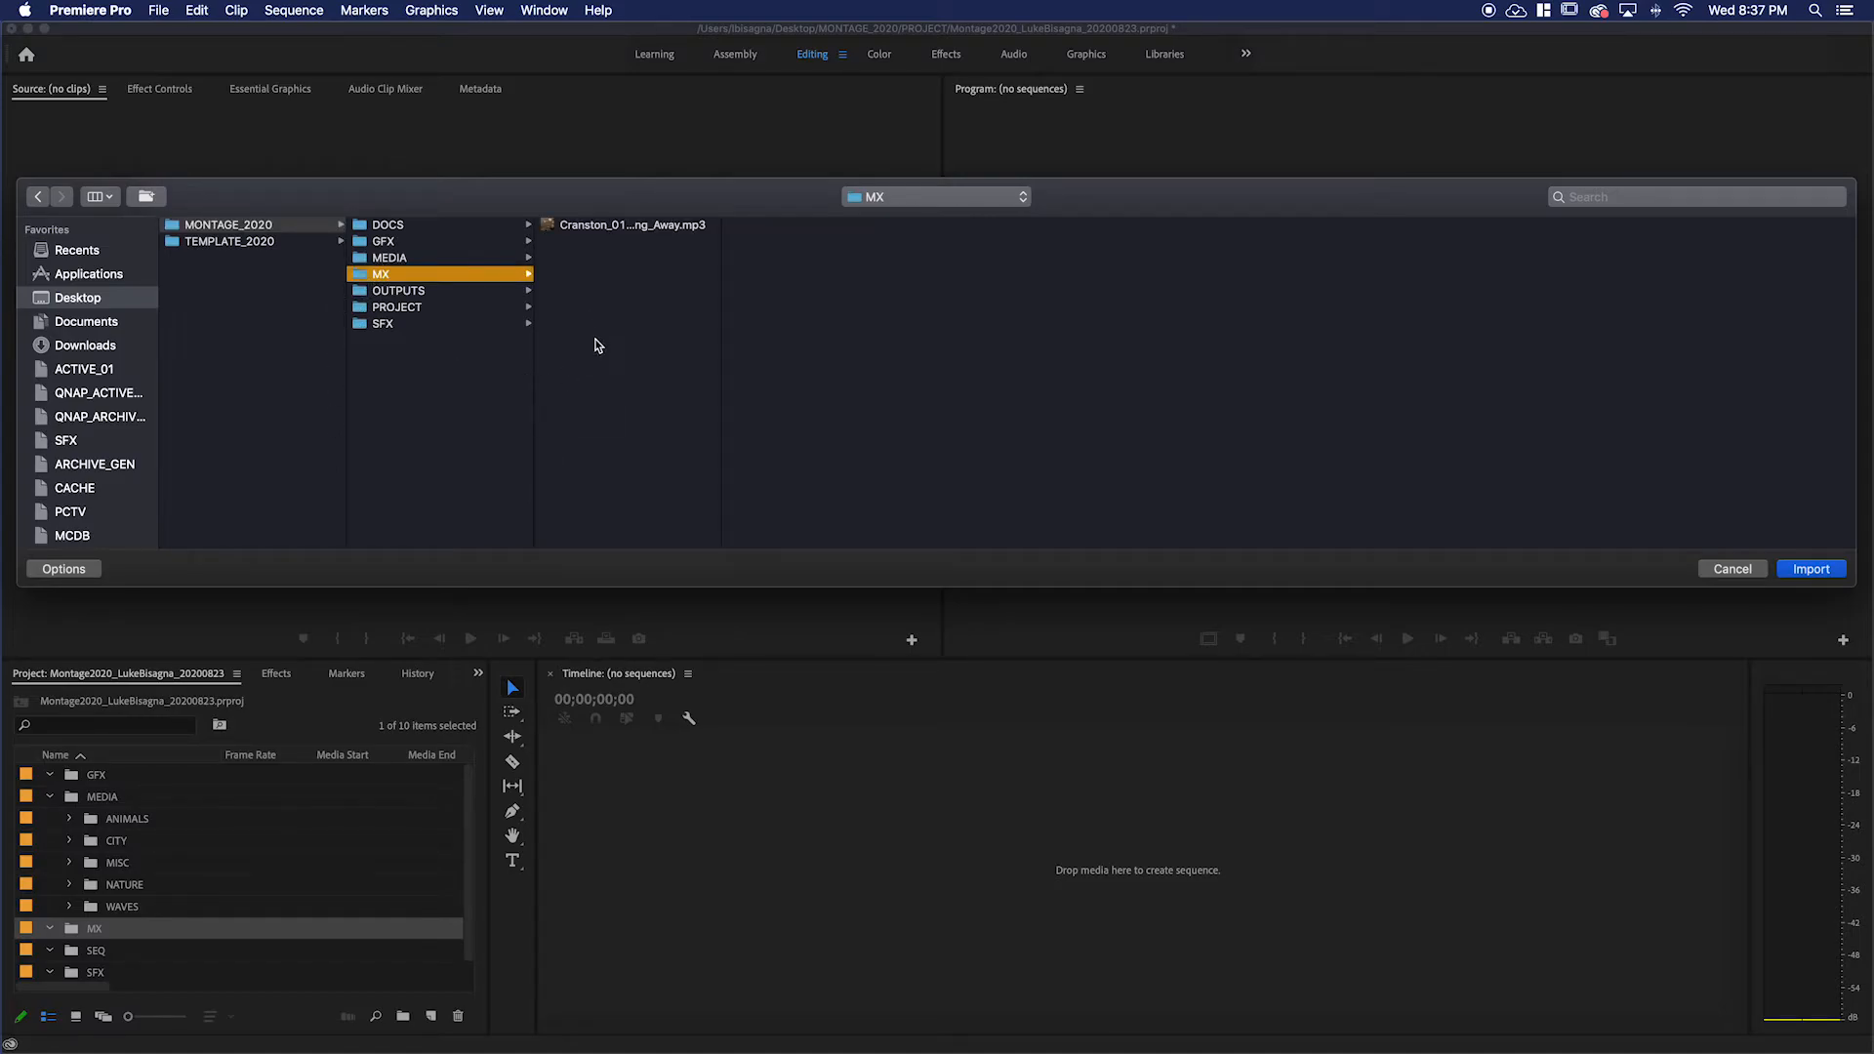
{"action": "left_click", "coordinate": [630, 225]}
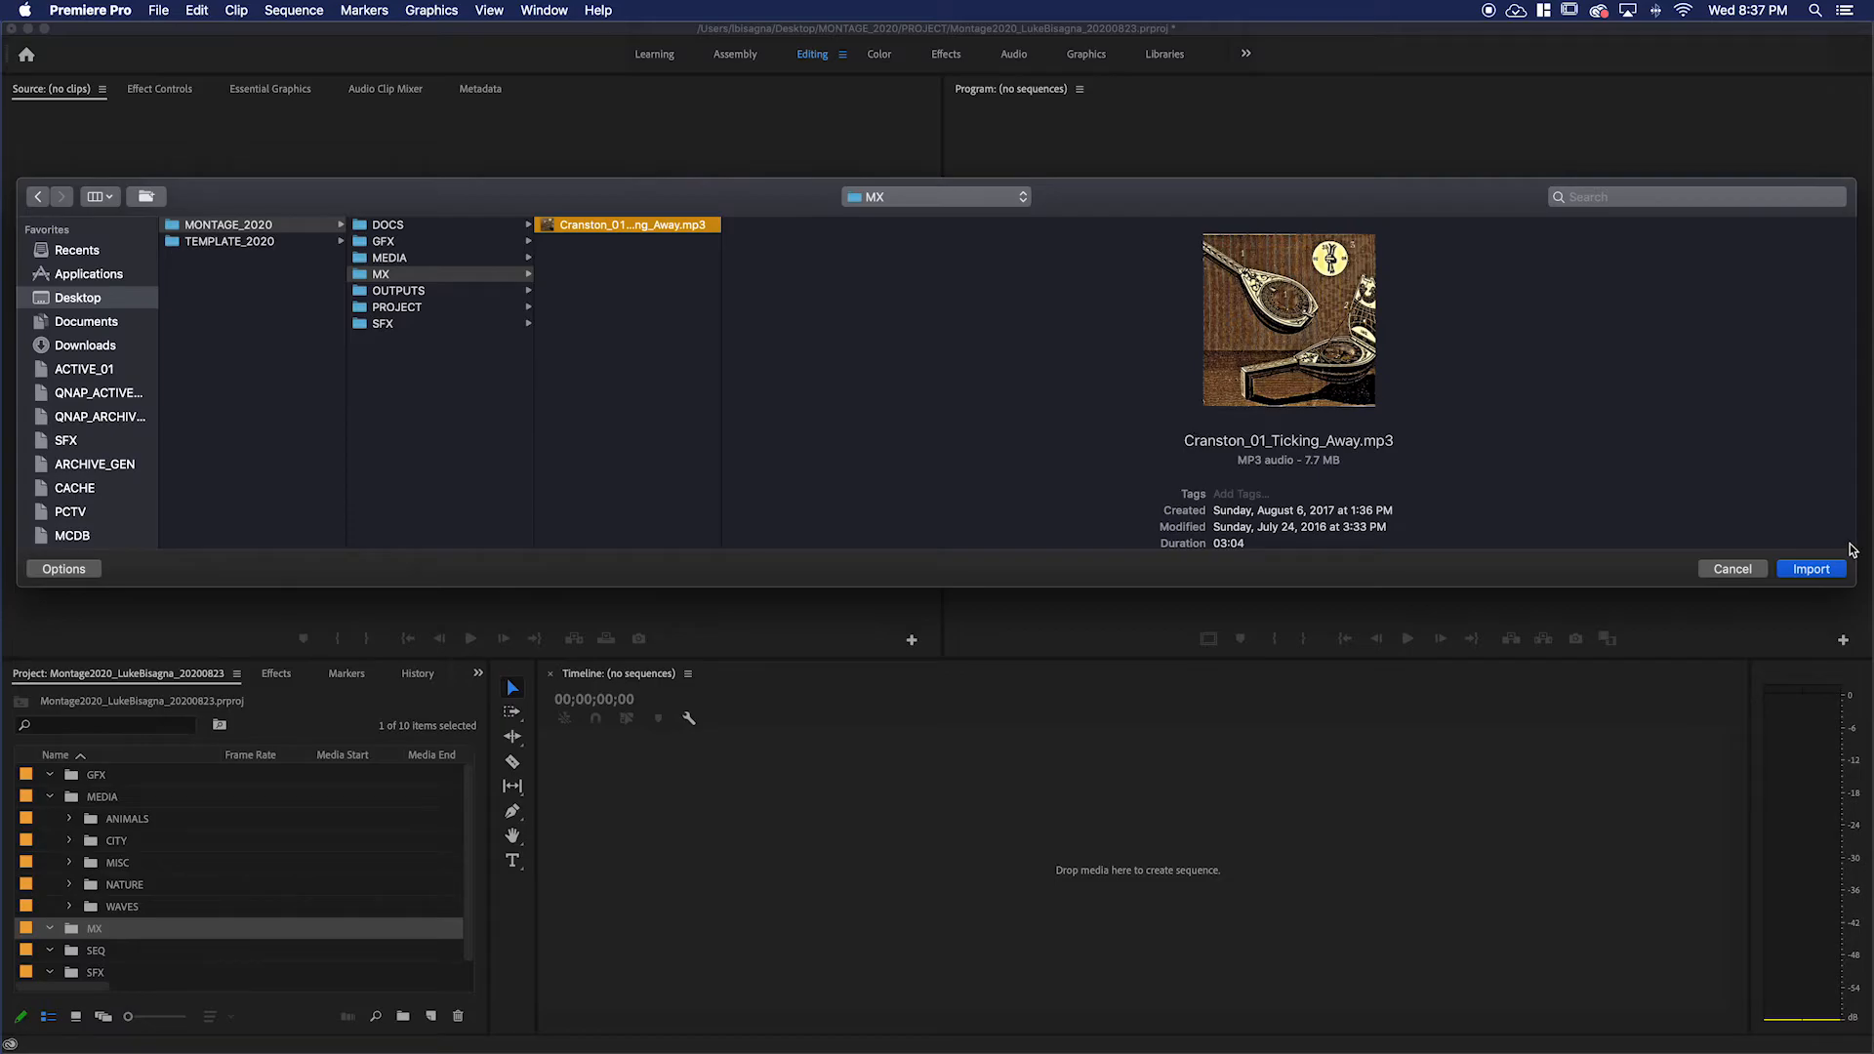
{"action": "left_click", "coordinate": [1811, 569]}
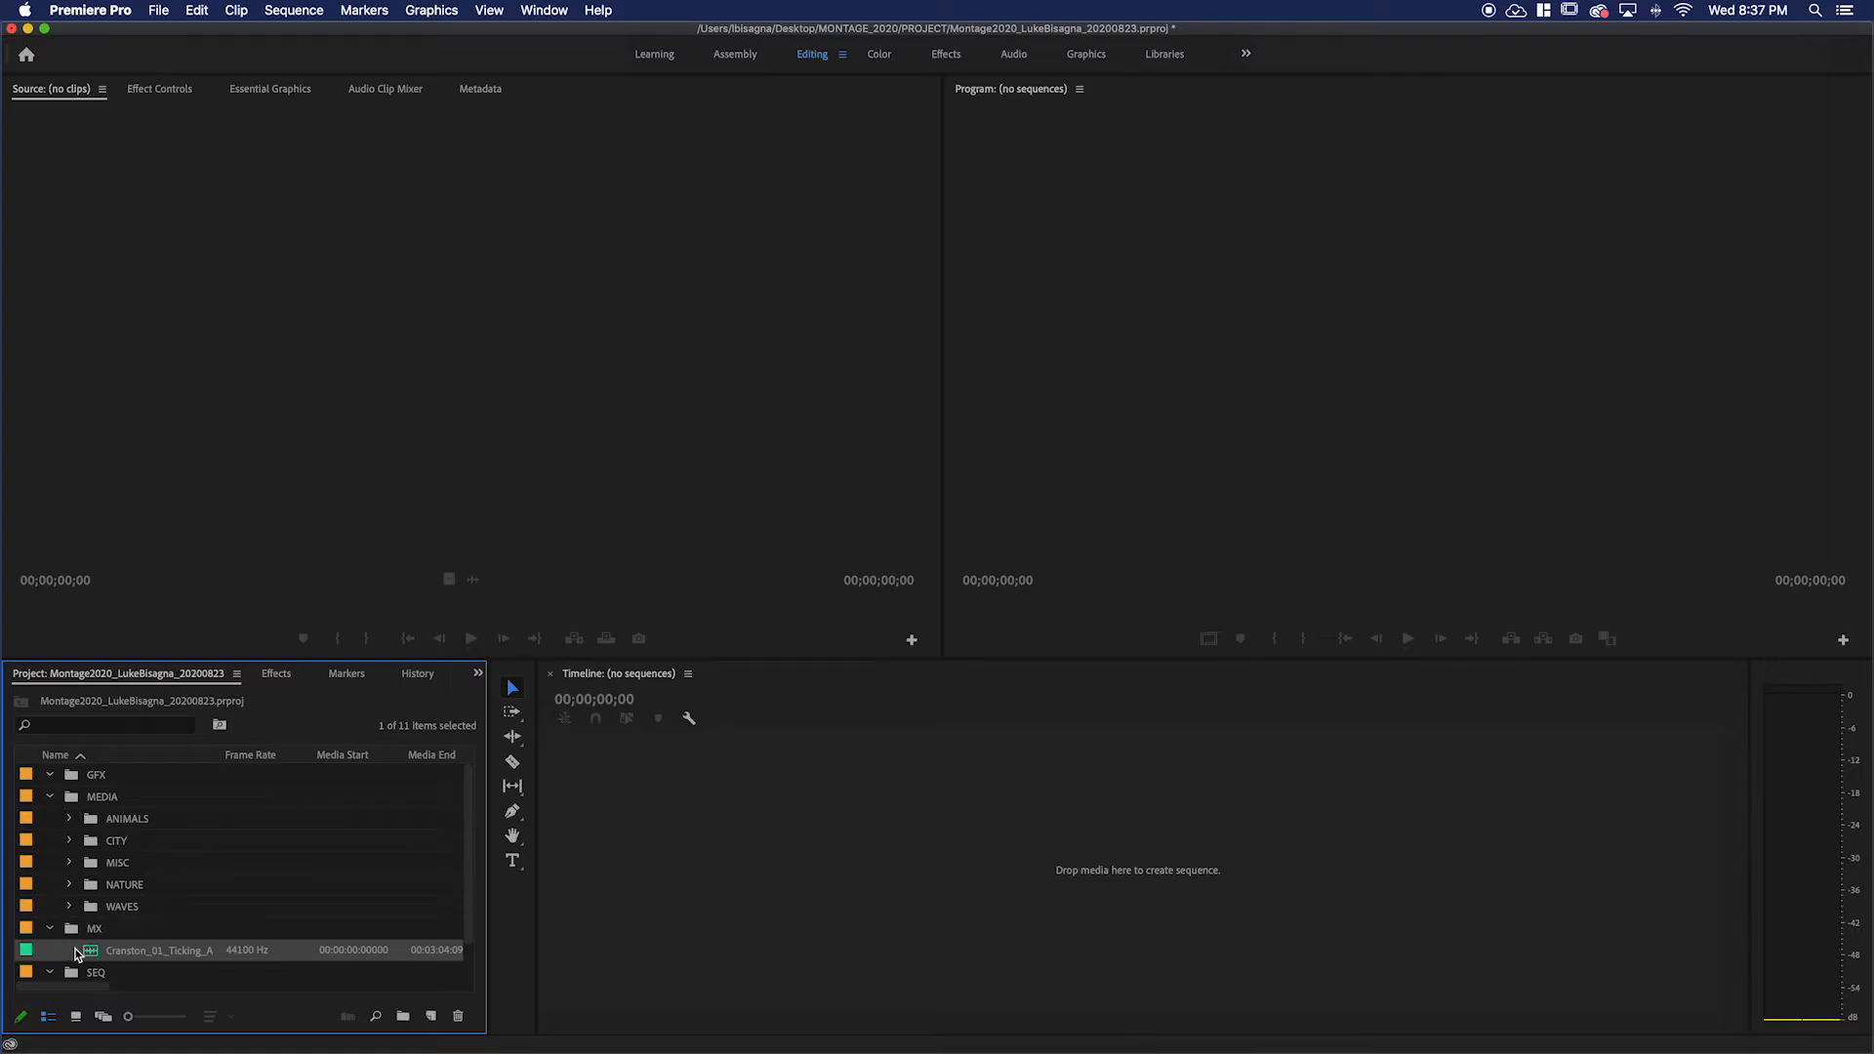
{"action": "mouse_move", "coordinate": [90, 950]}
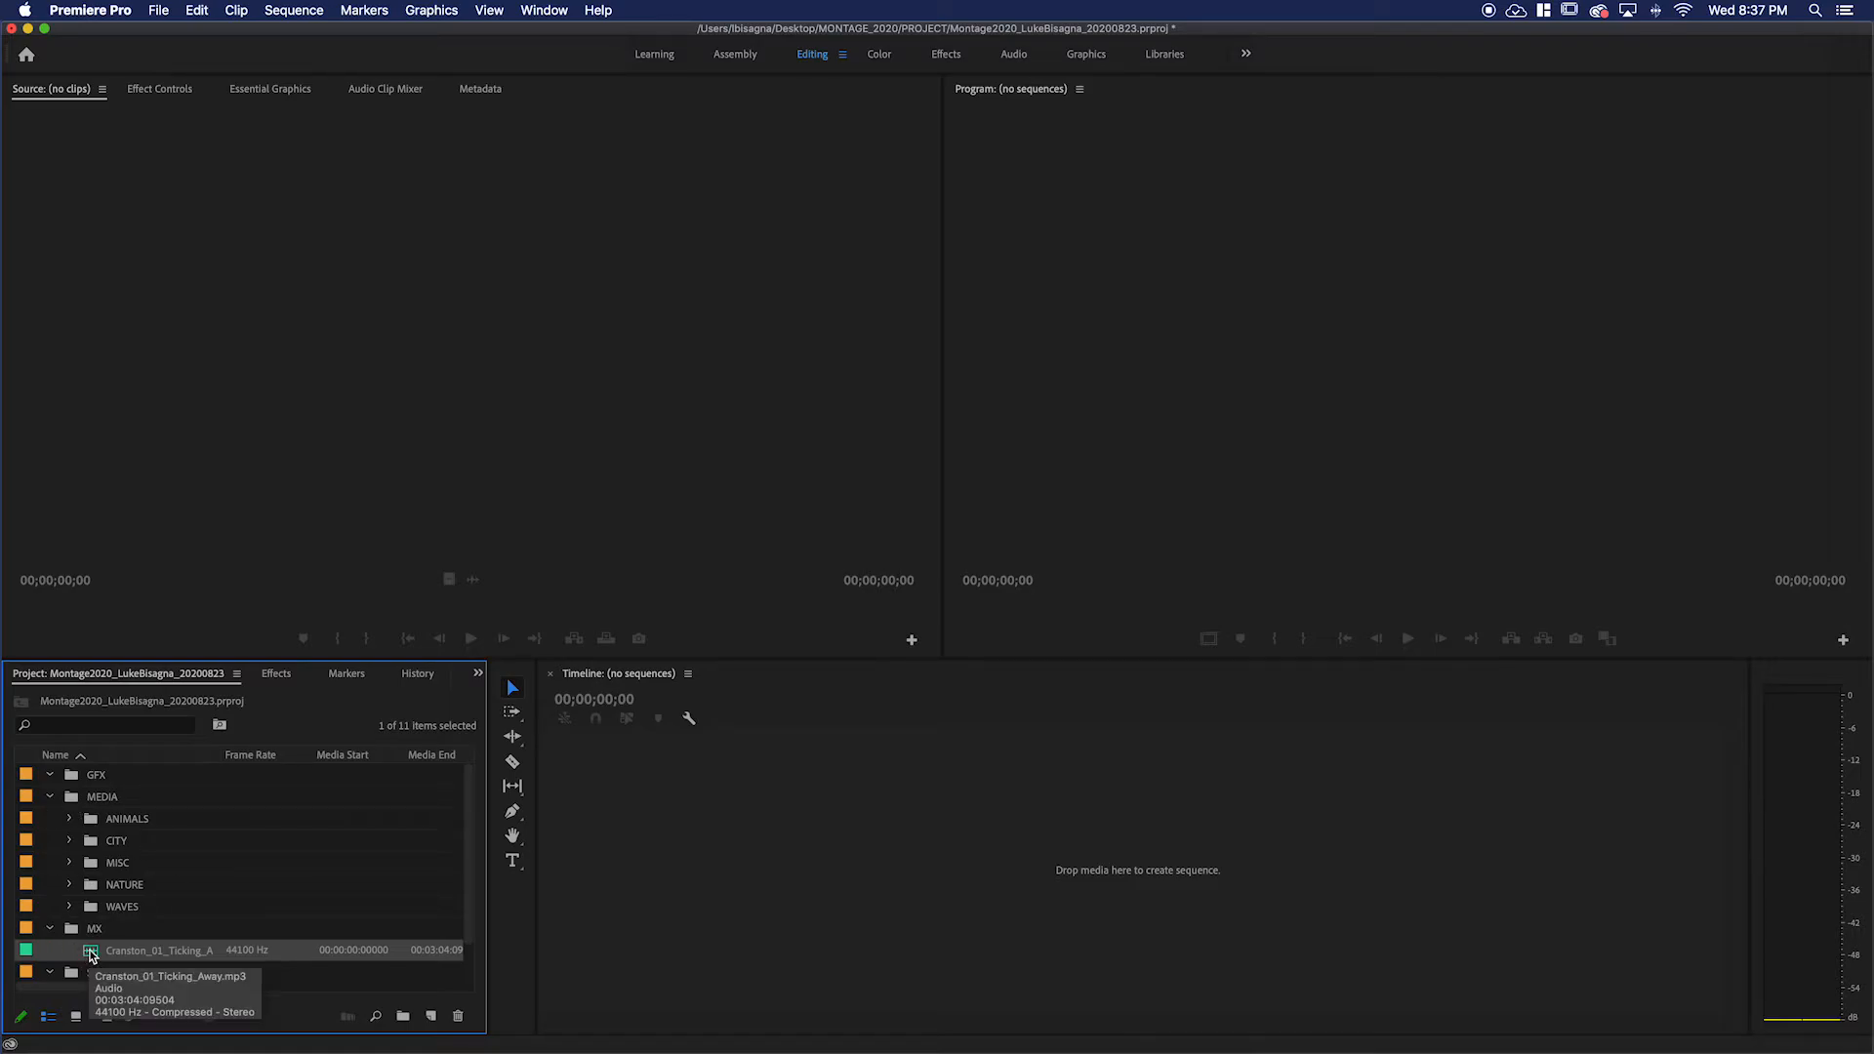
{"action": "mouse_move", "coordinate": [310, 889]}
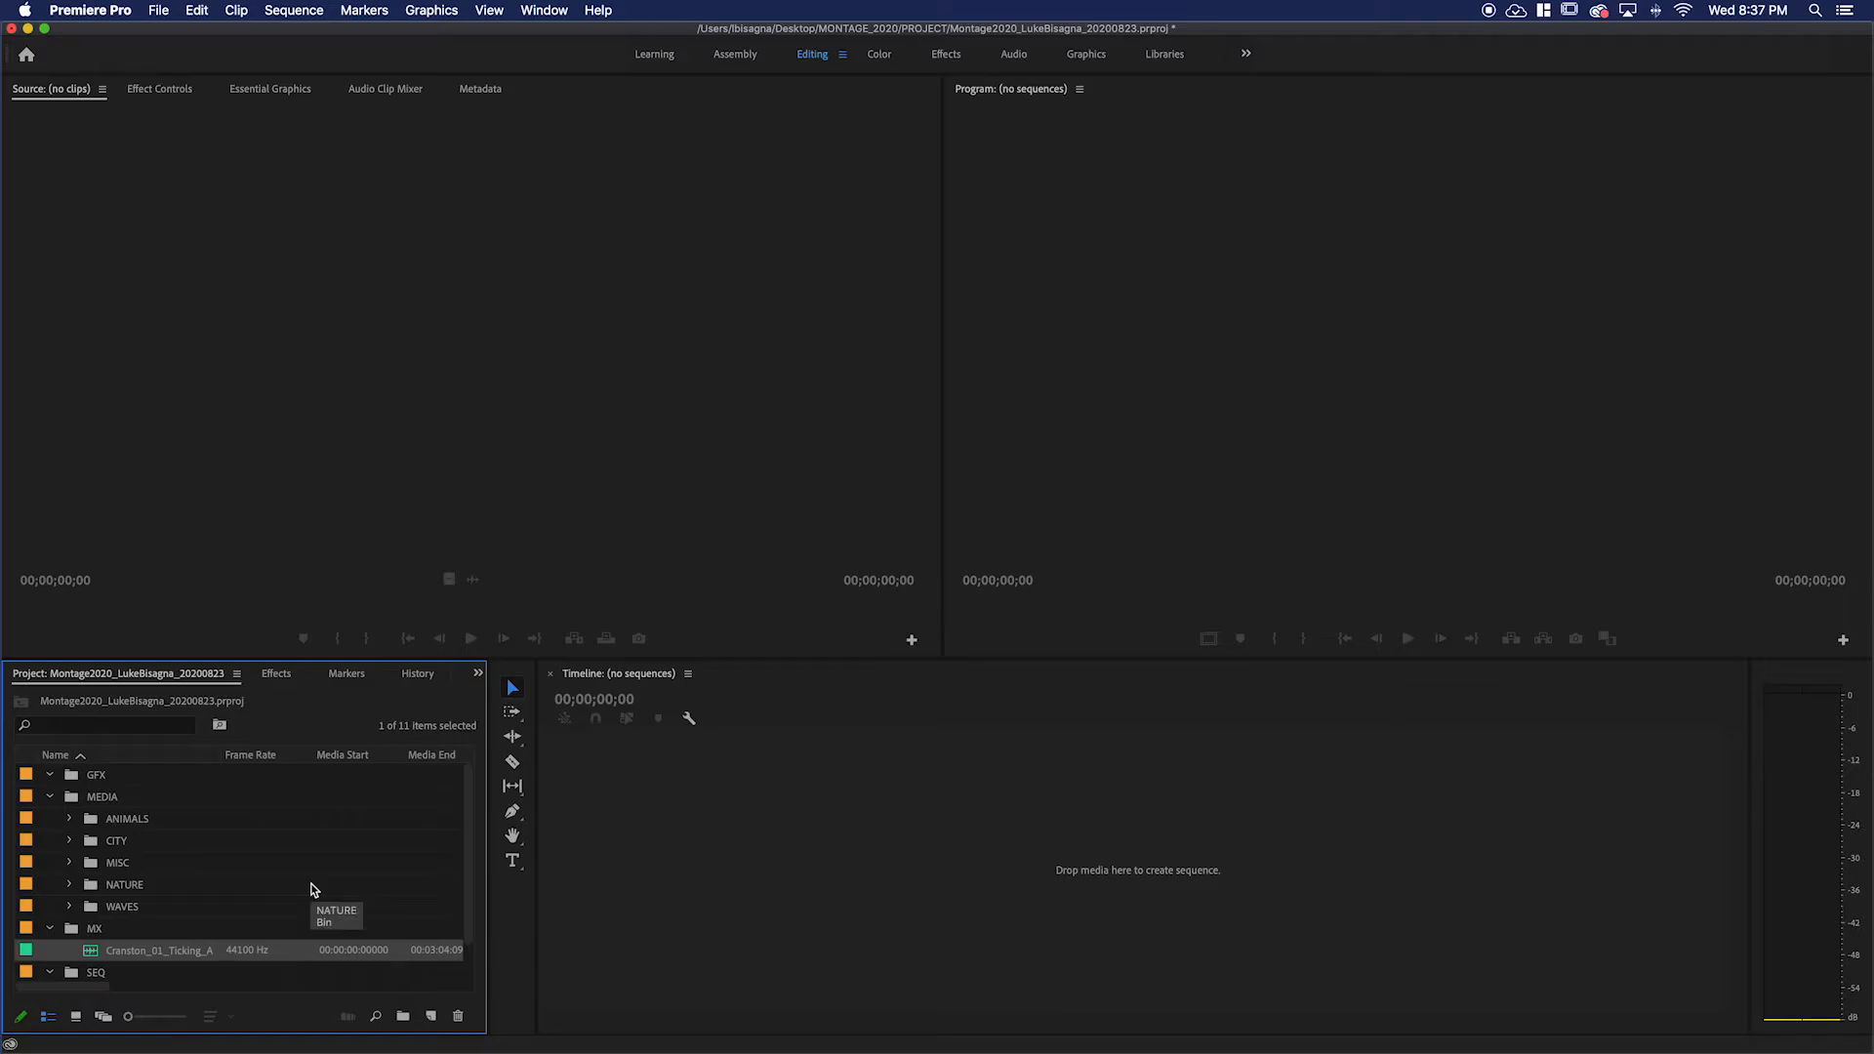
{"action": "mouse_move", "coordinate": [311, 889]}
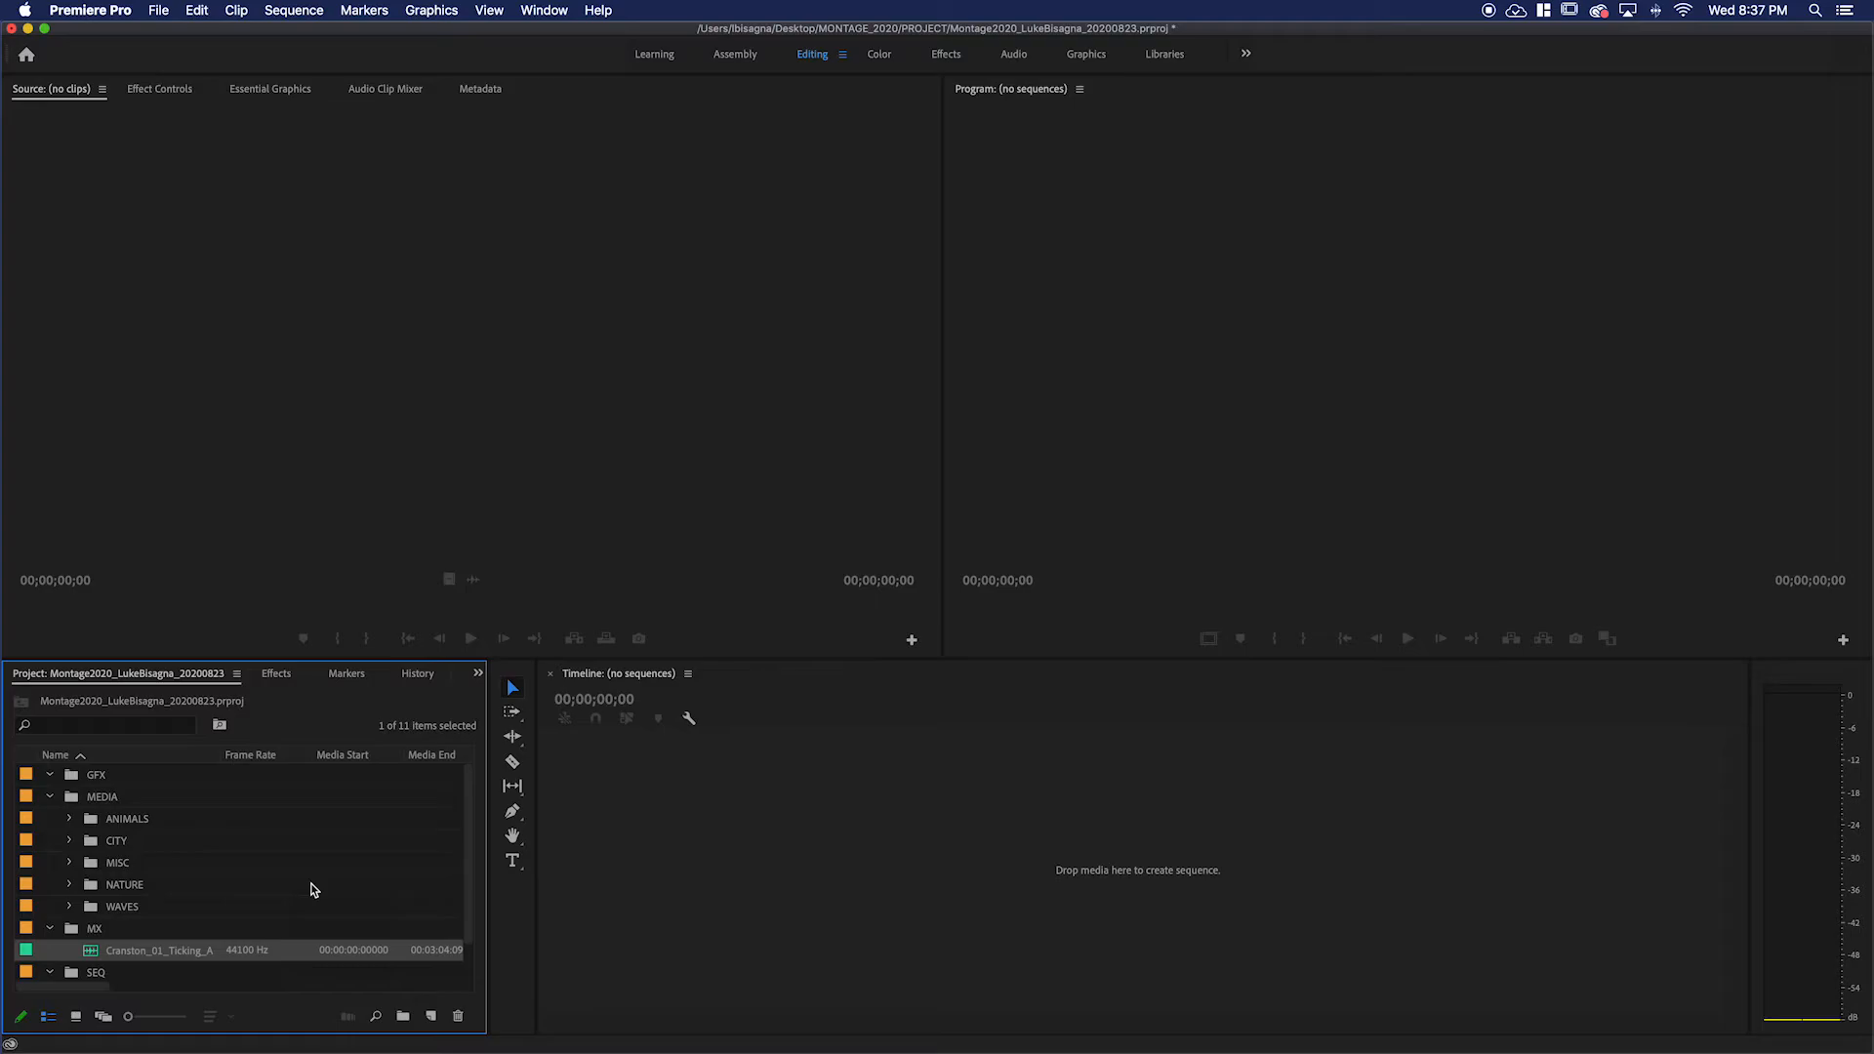
Twirl open the ANIMALS bin under MEDIA to list its animal clips.
{"action": "left_click", "coordinate": [69, 819]}
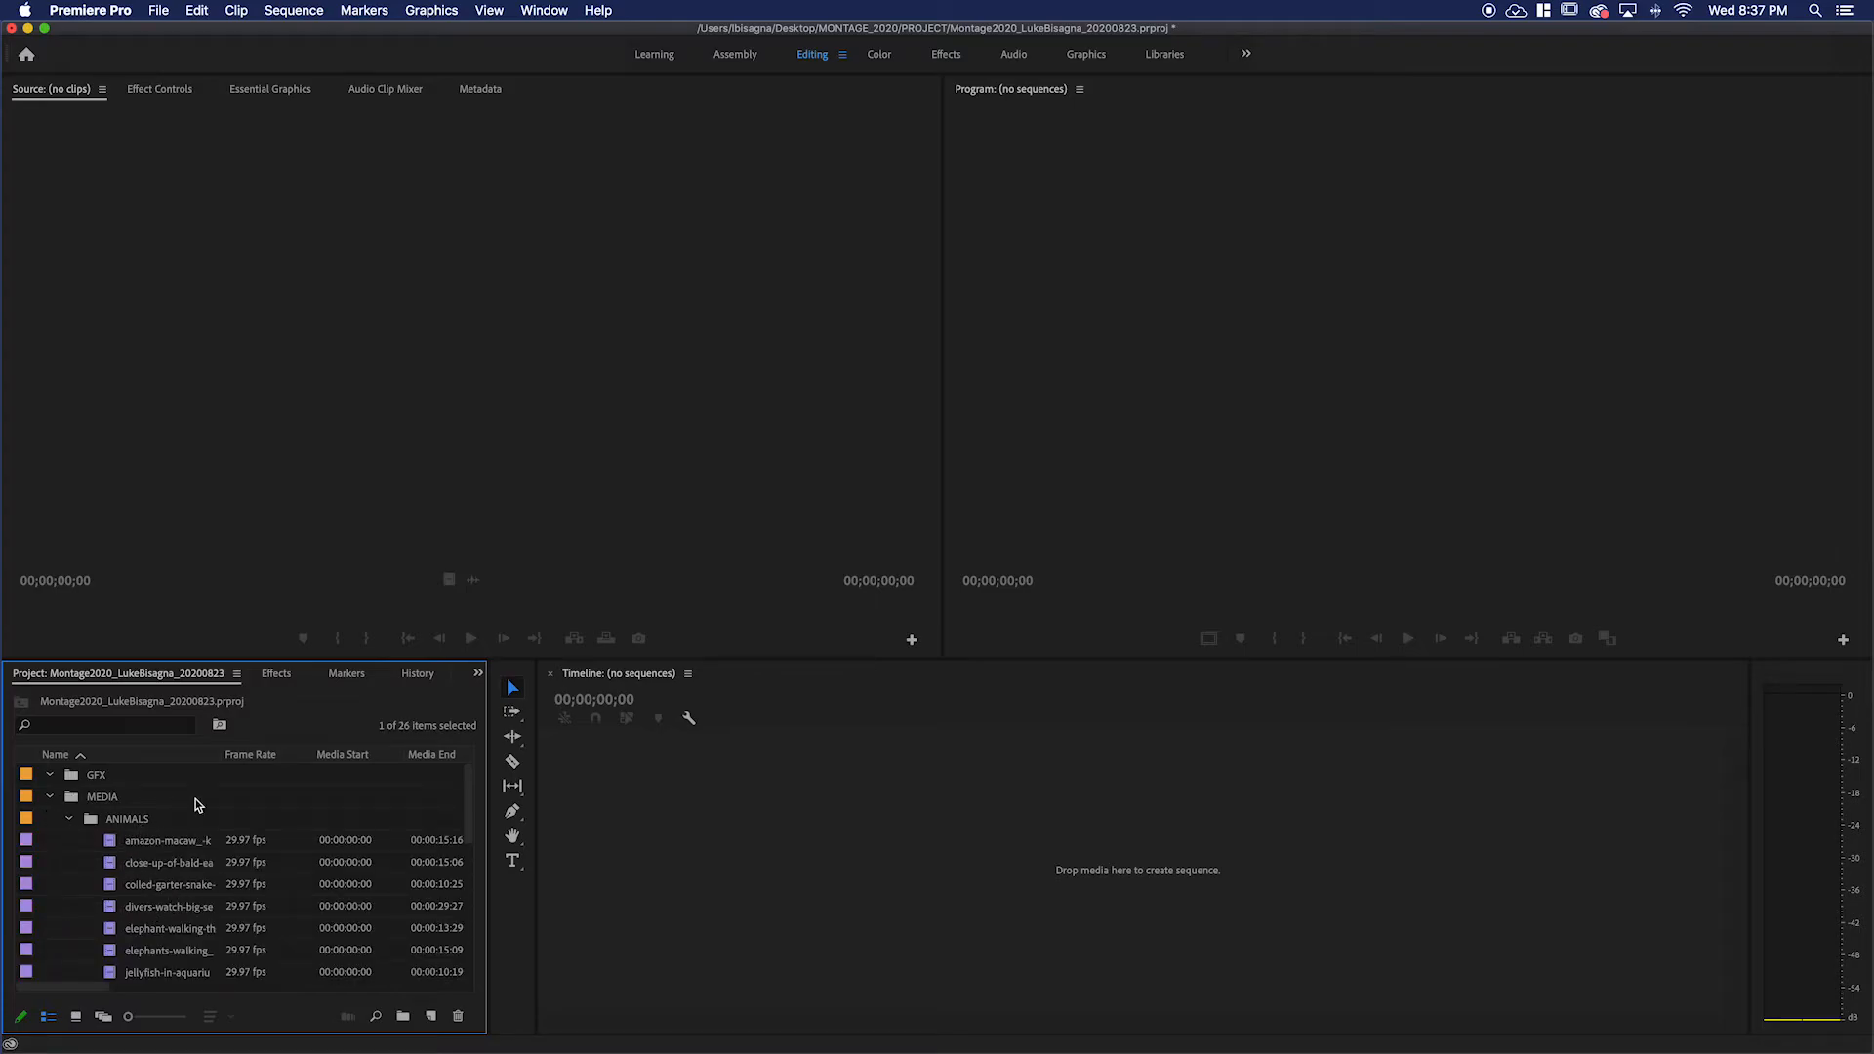
{"action": "mouse_move", "coordinate": [179, 846]}
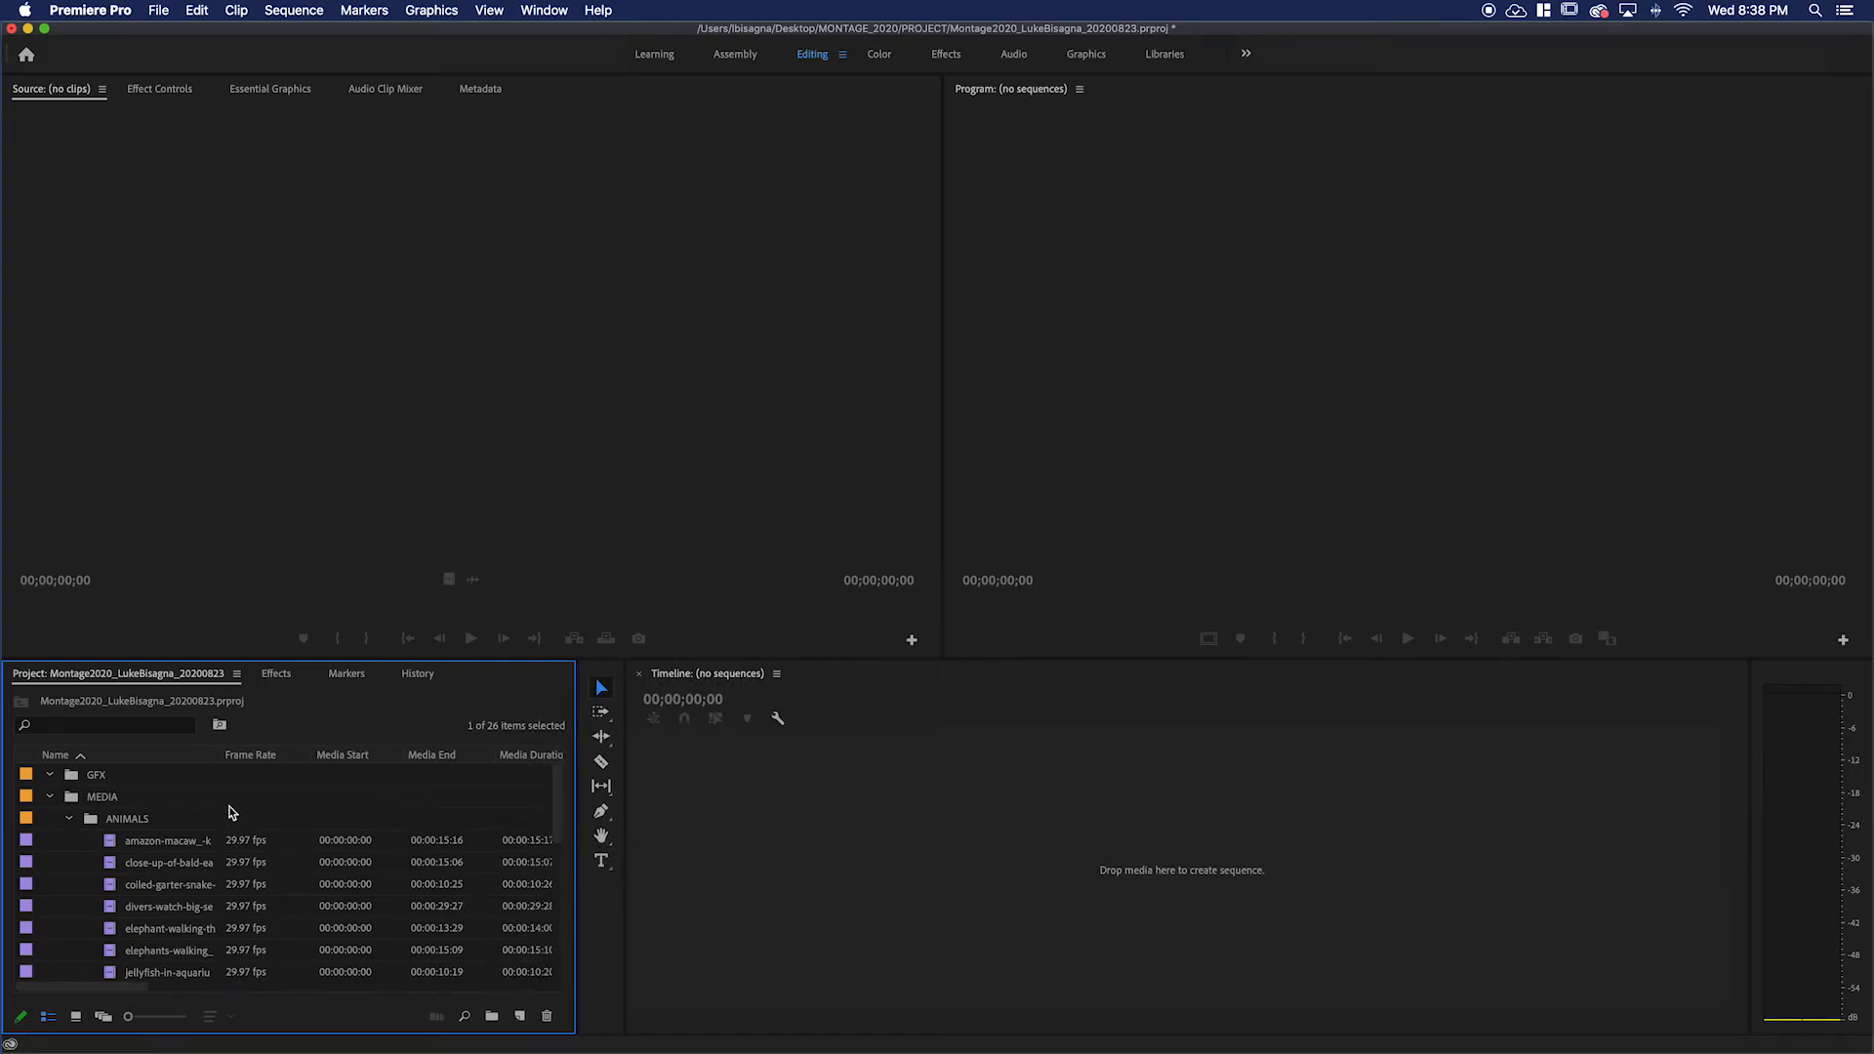
{"action": "mouse_move", "coordinate": [250, 755]}
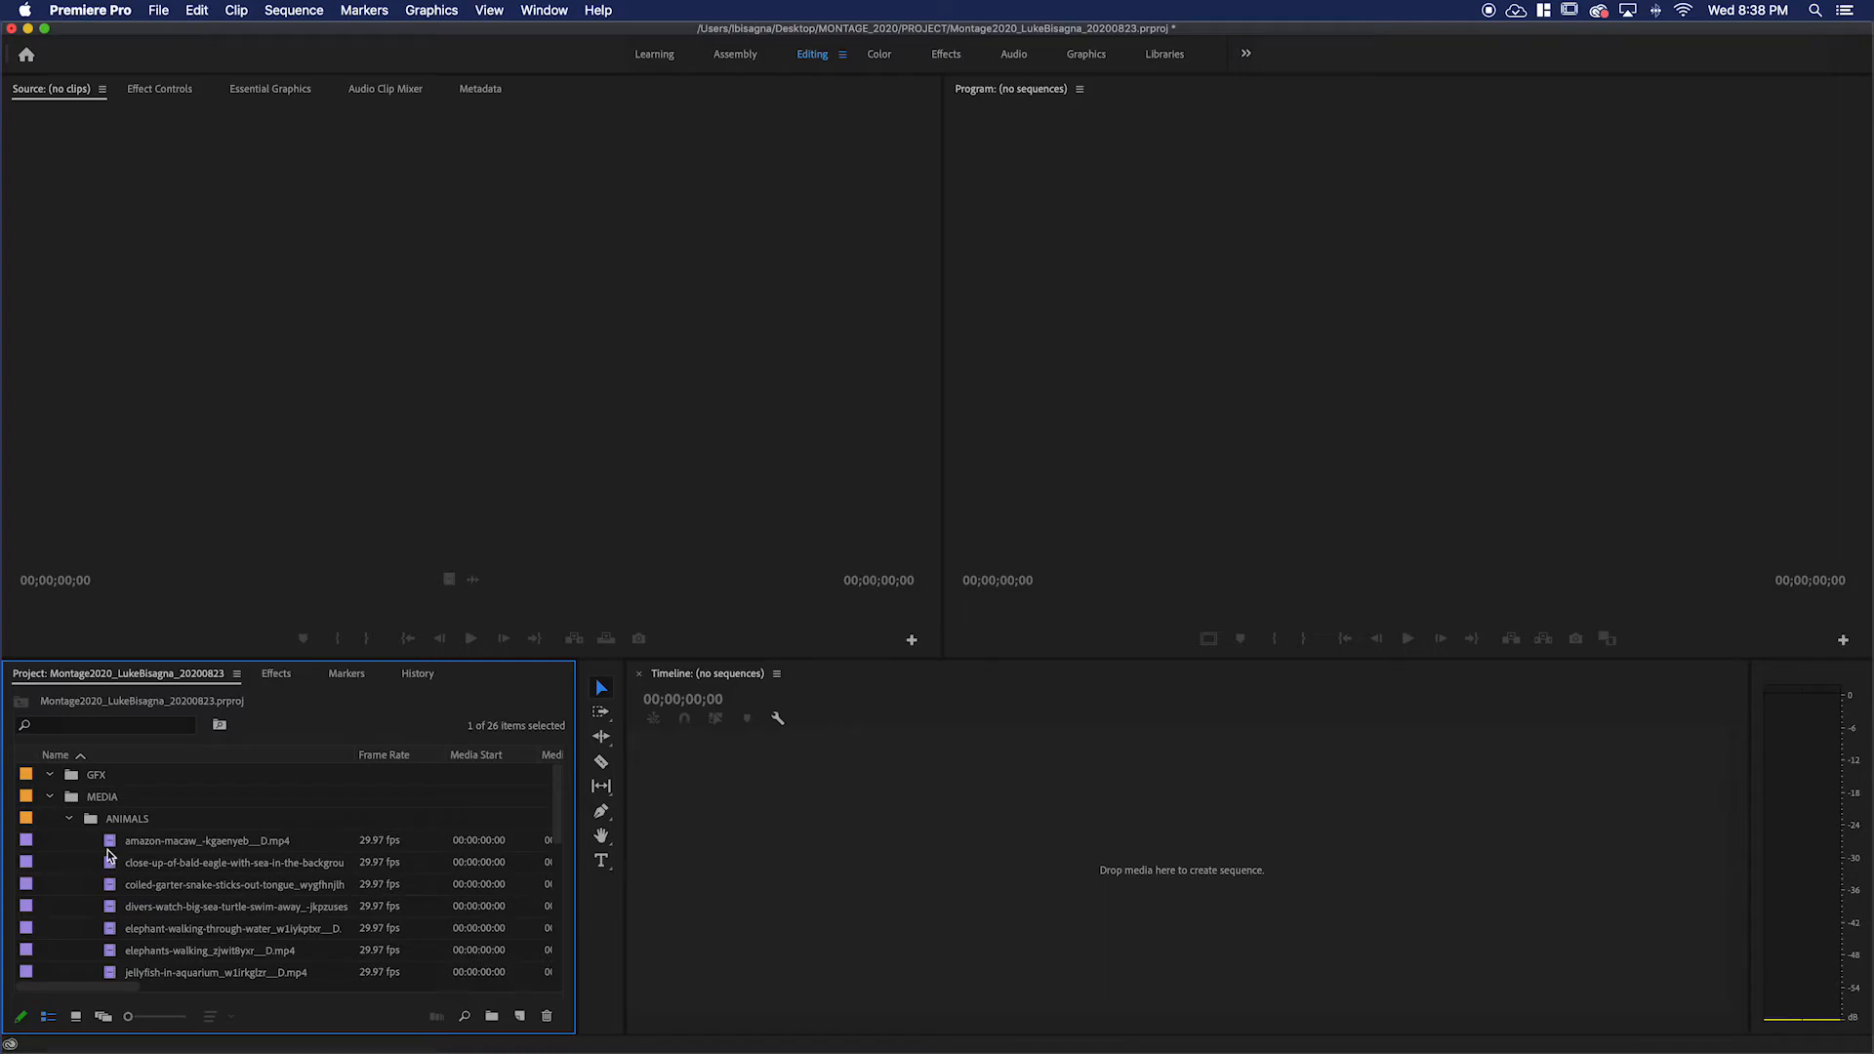
{"action": "mouse_move", "coordinate": [746, 868]}
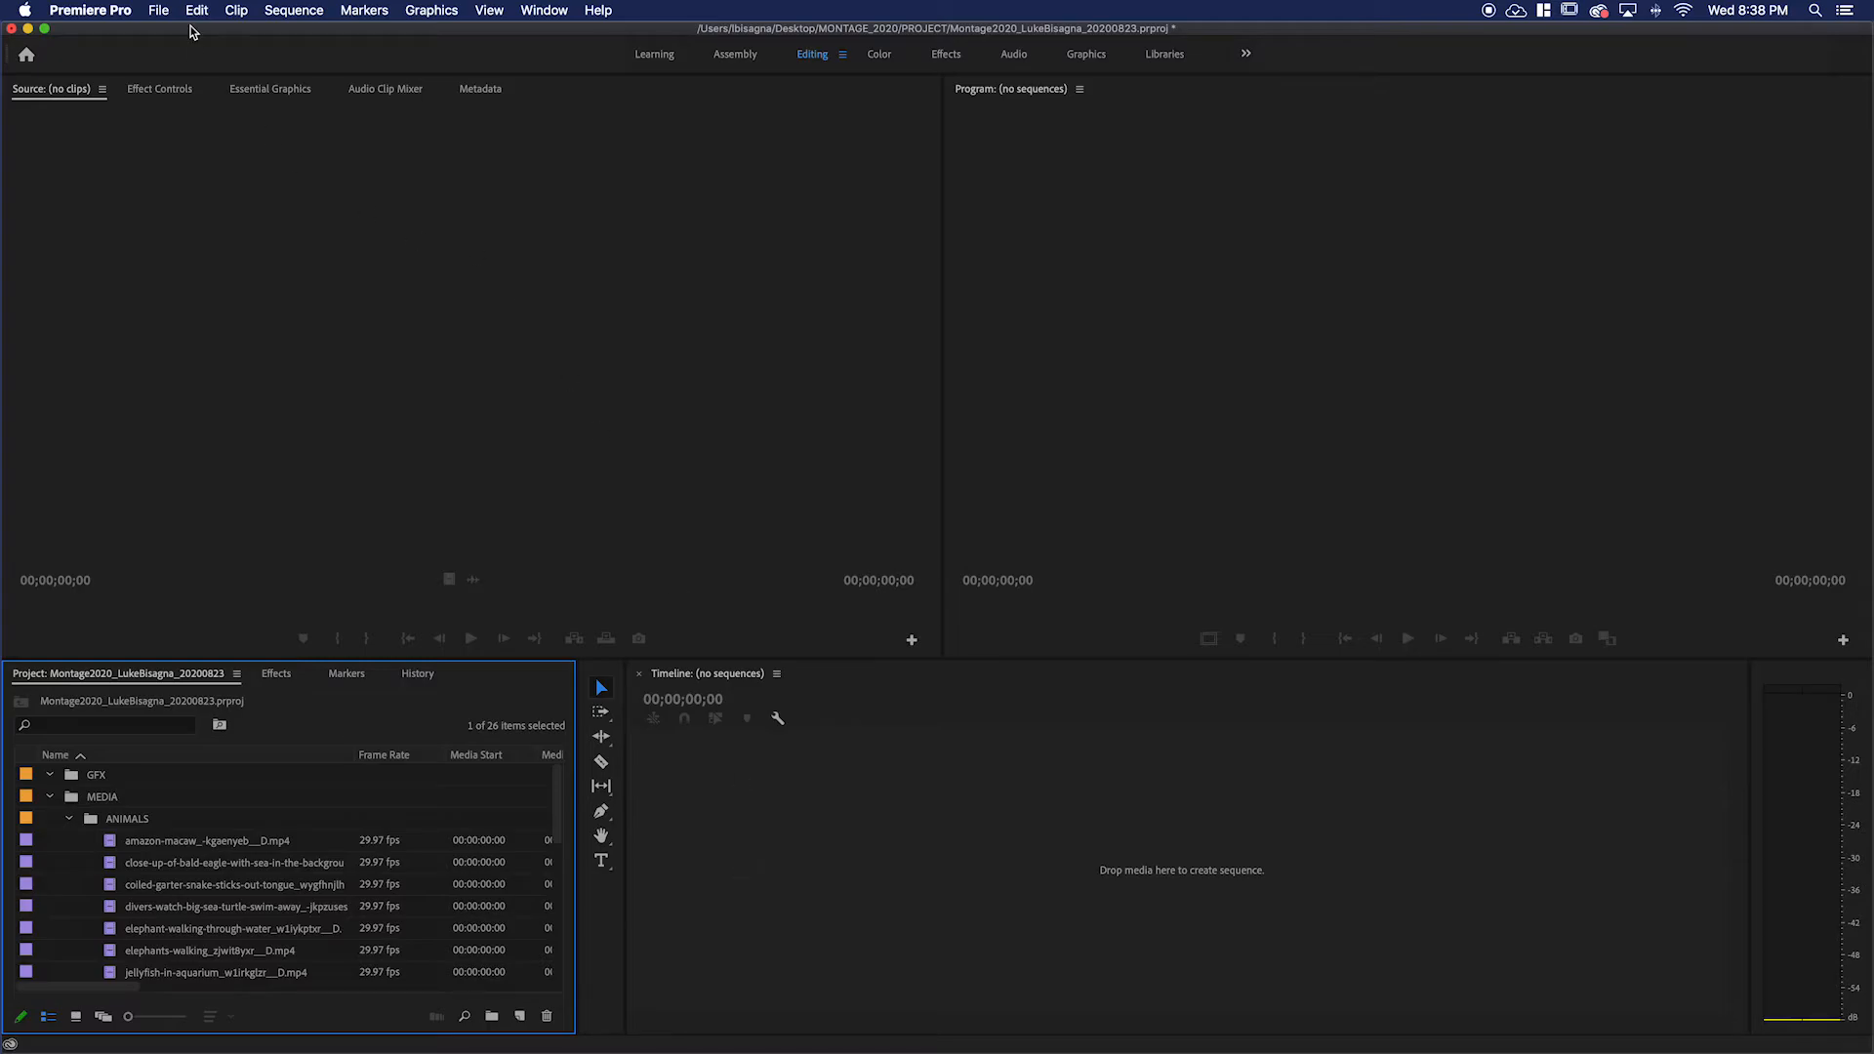
{"action": "left_click", "coordinate": [156, 10]}
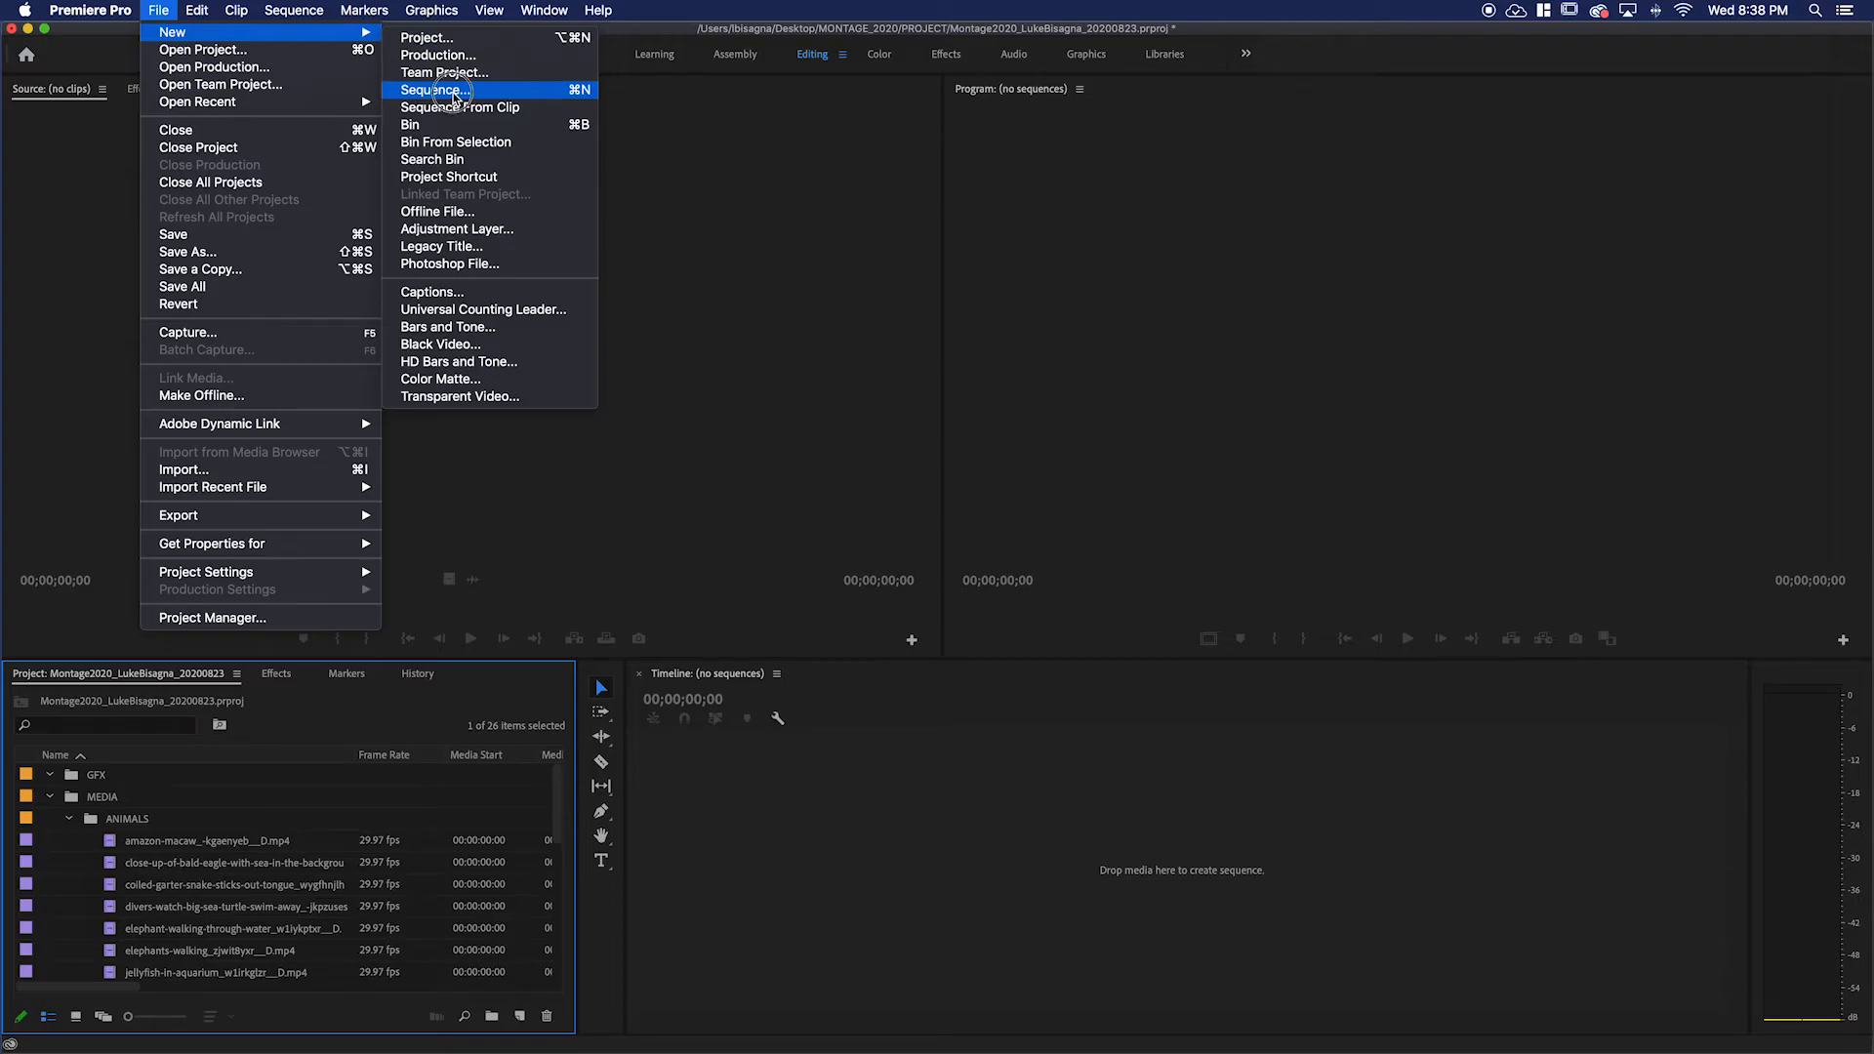
{"action": "left_click", "coordinate": [437, 90]}
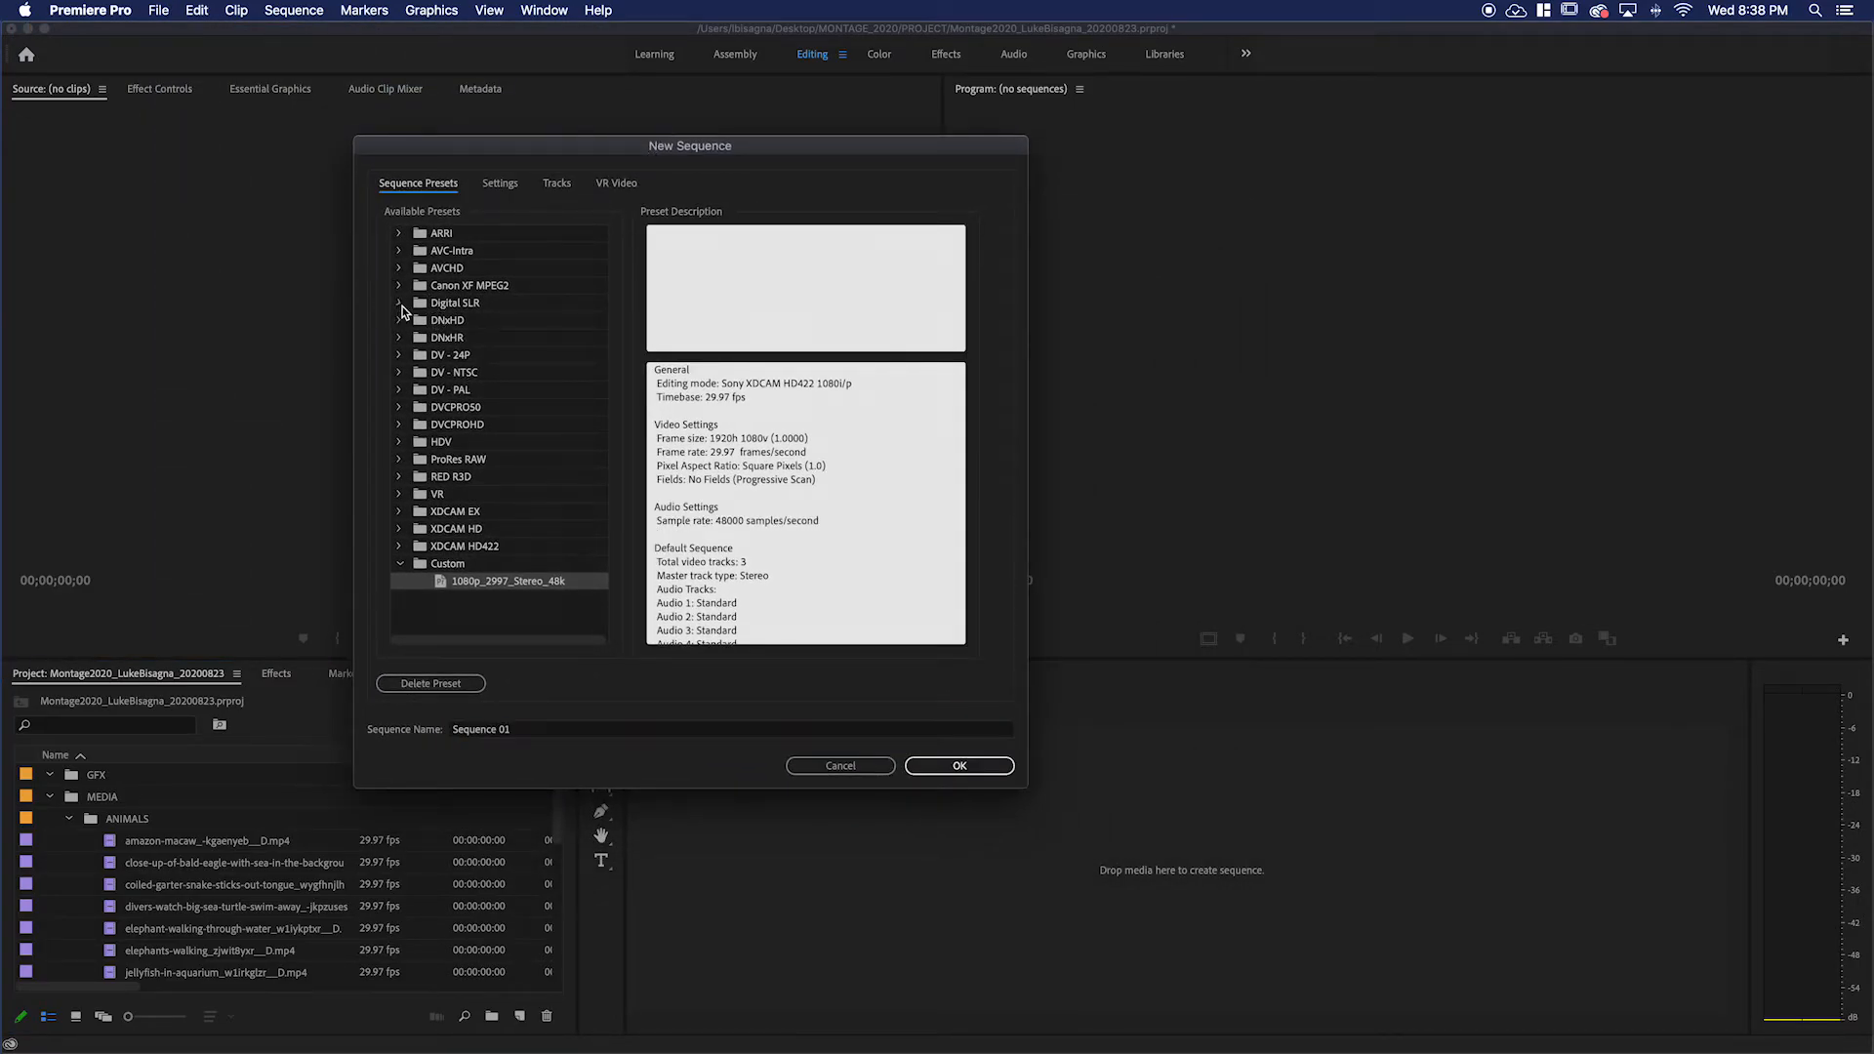
{"action": "left_click", "coordinate": [400, 266]}
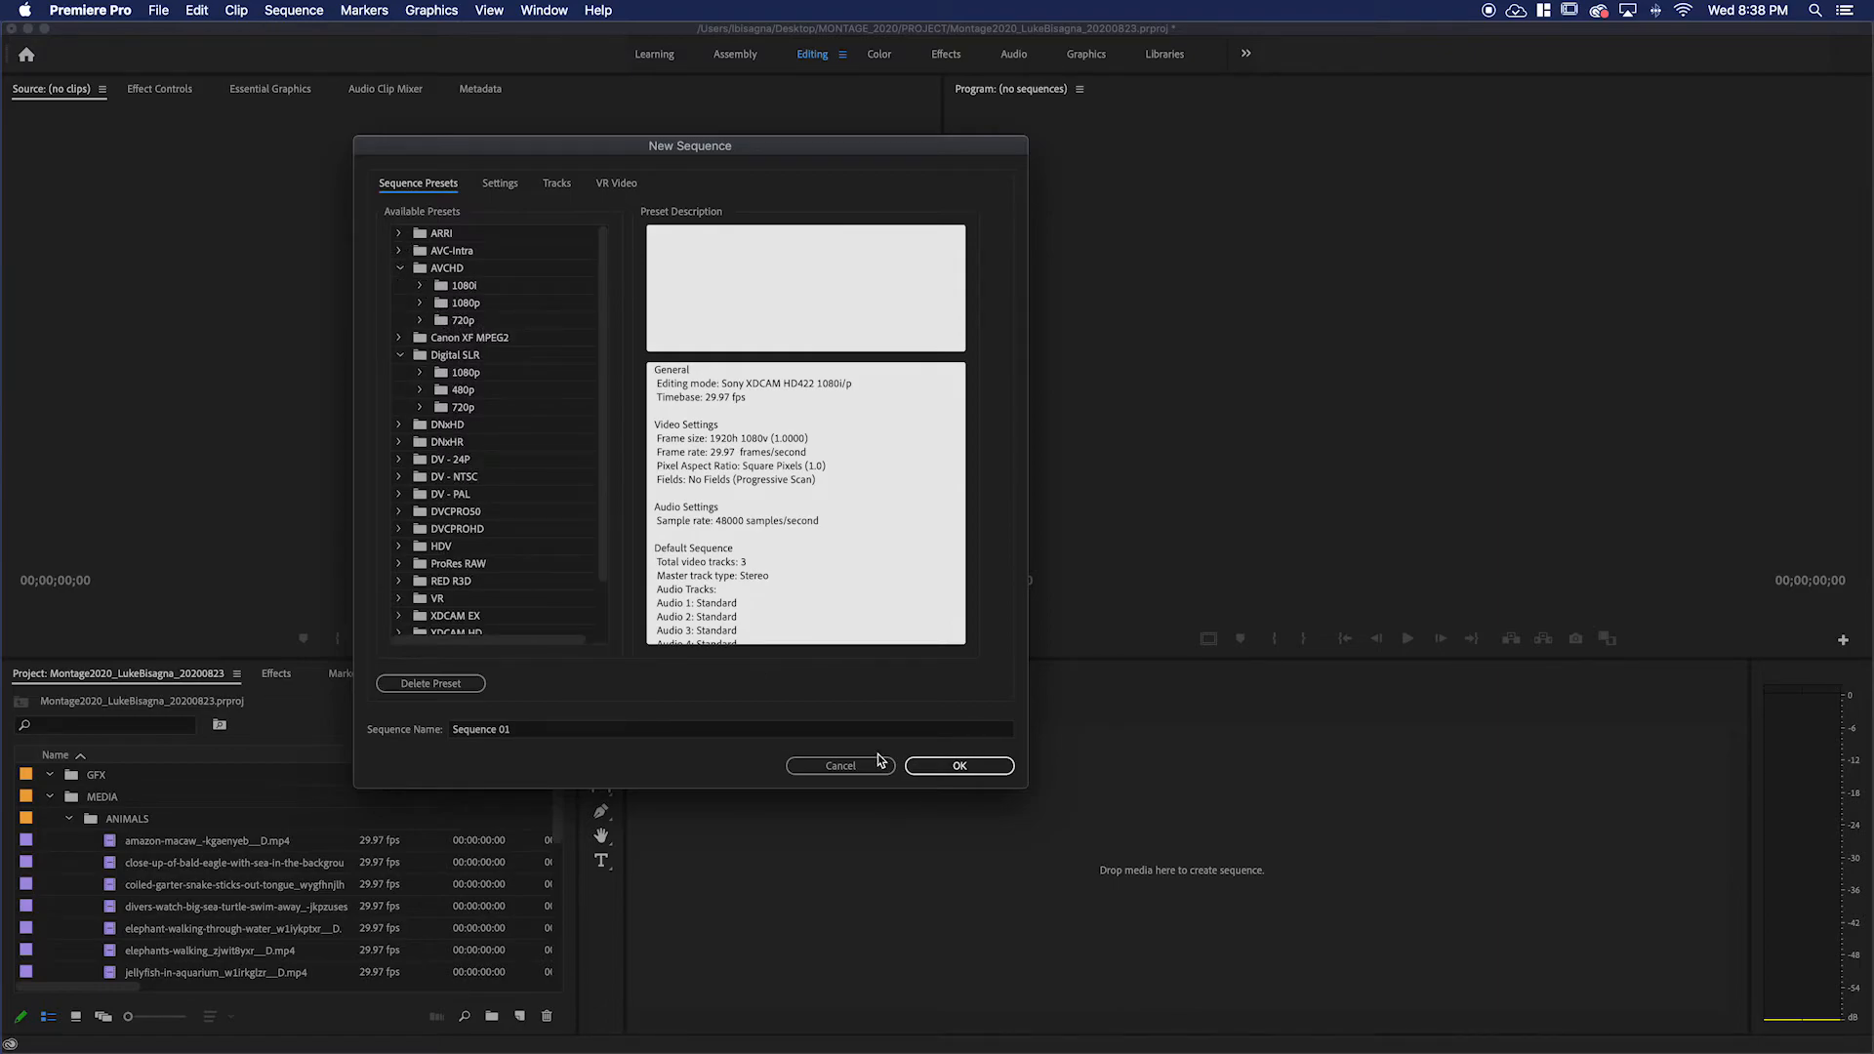
{"action": "left_click", "coordinate": [839, 765]}
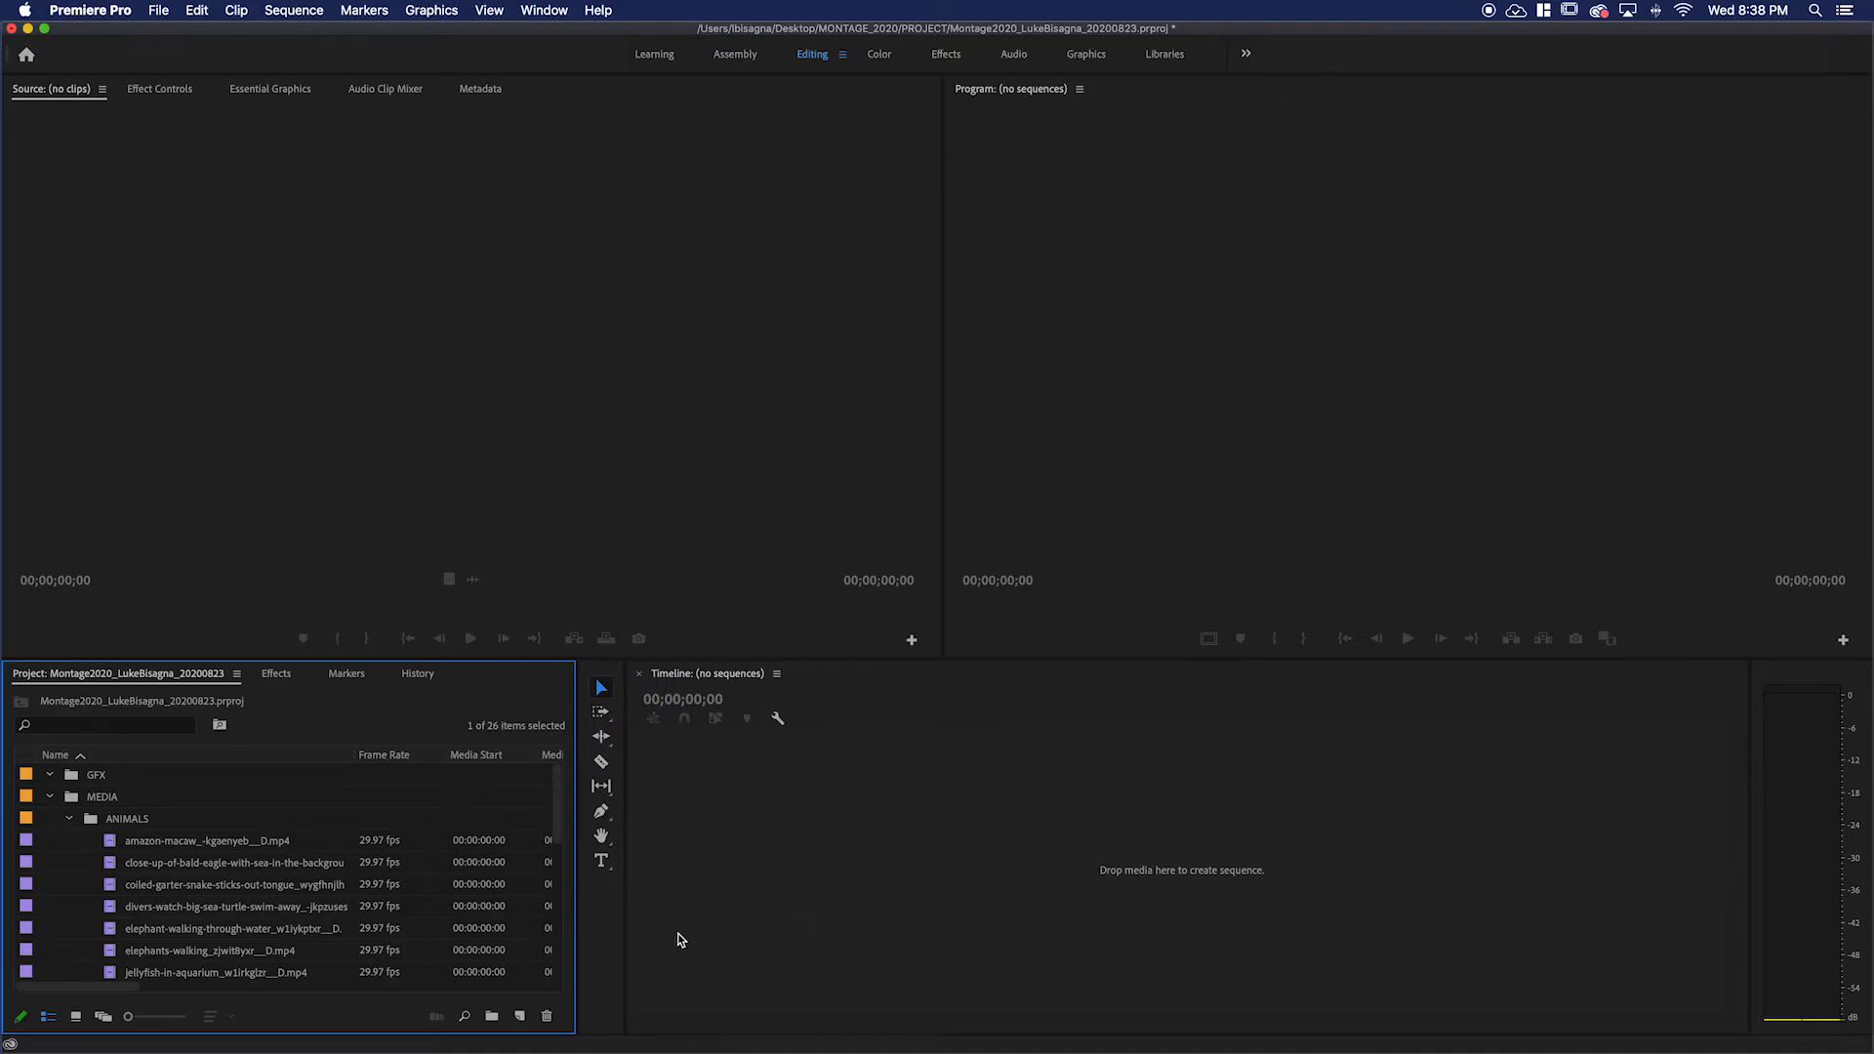
{"action": "mouse_move", "coordinate": [769, 872]}
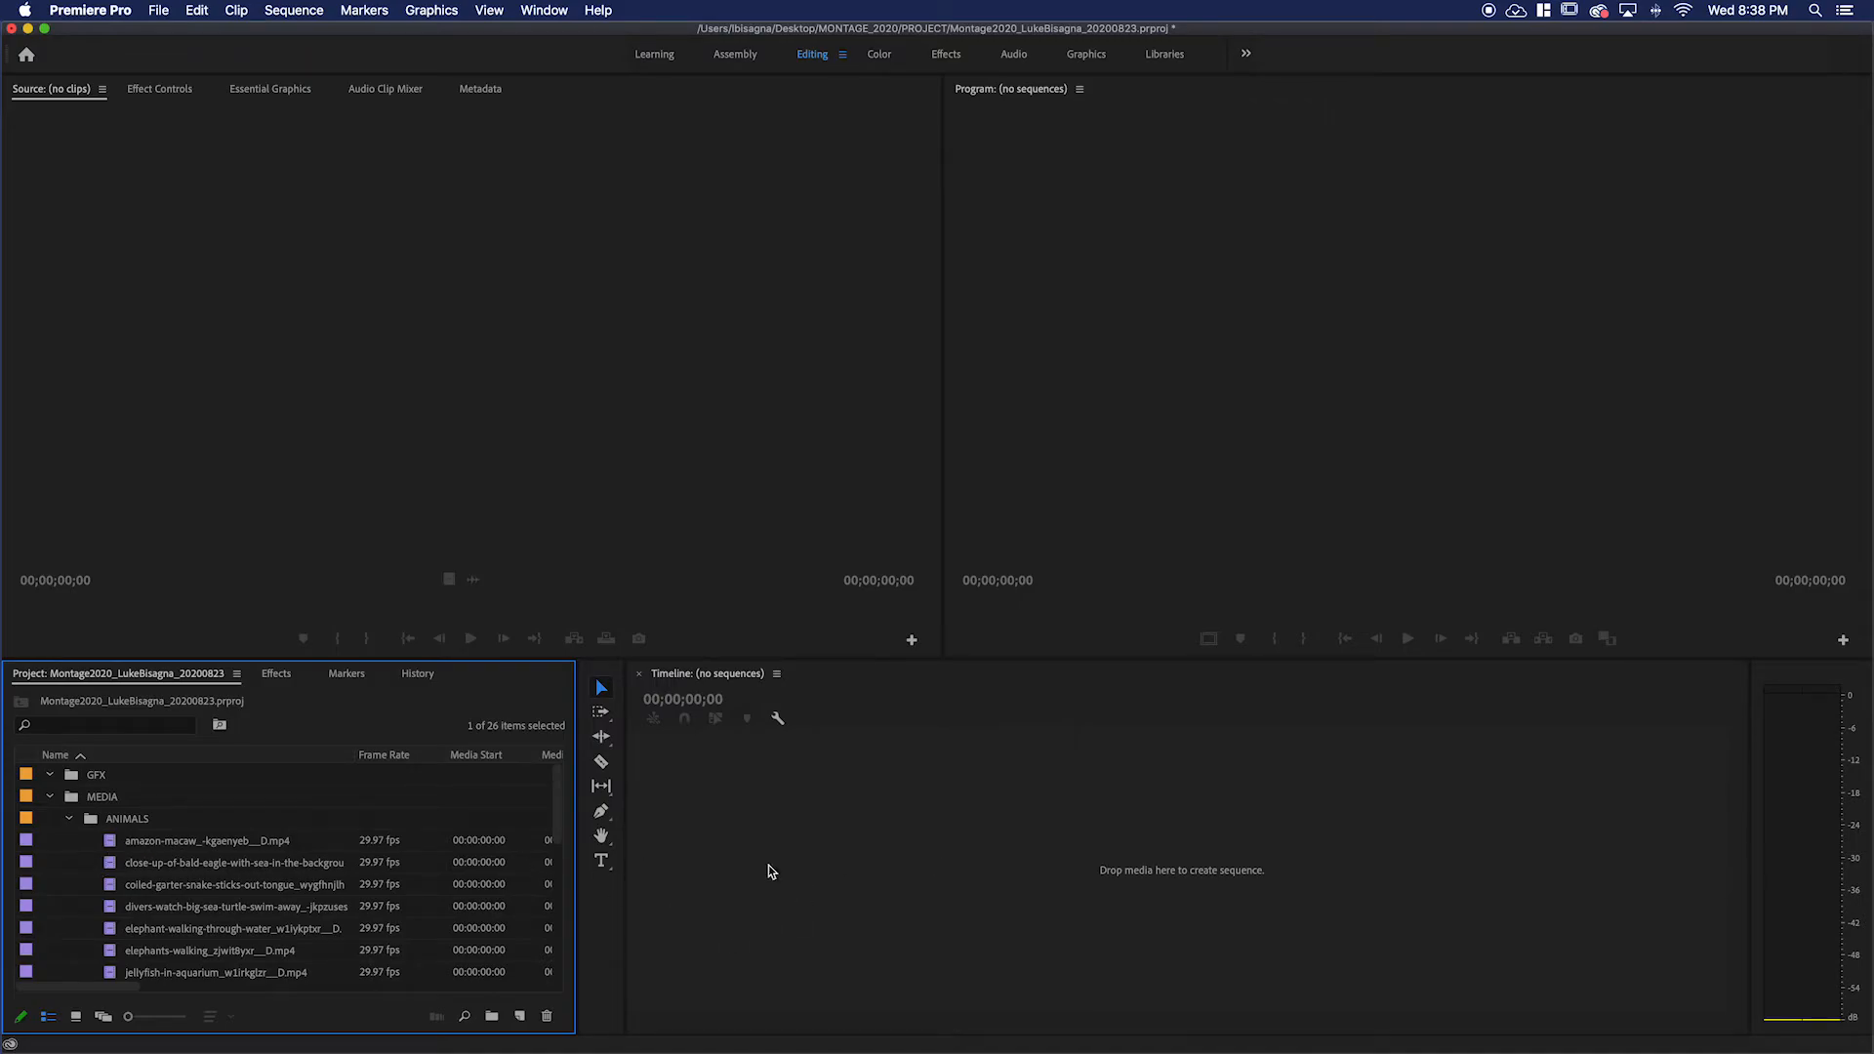
{"action": "mouse_move", "coordinate": [141, 852]}
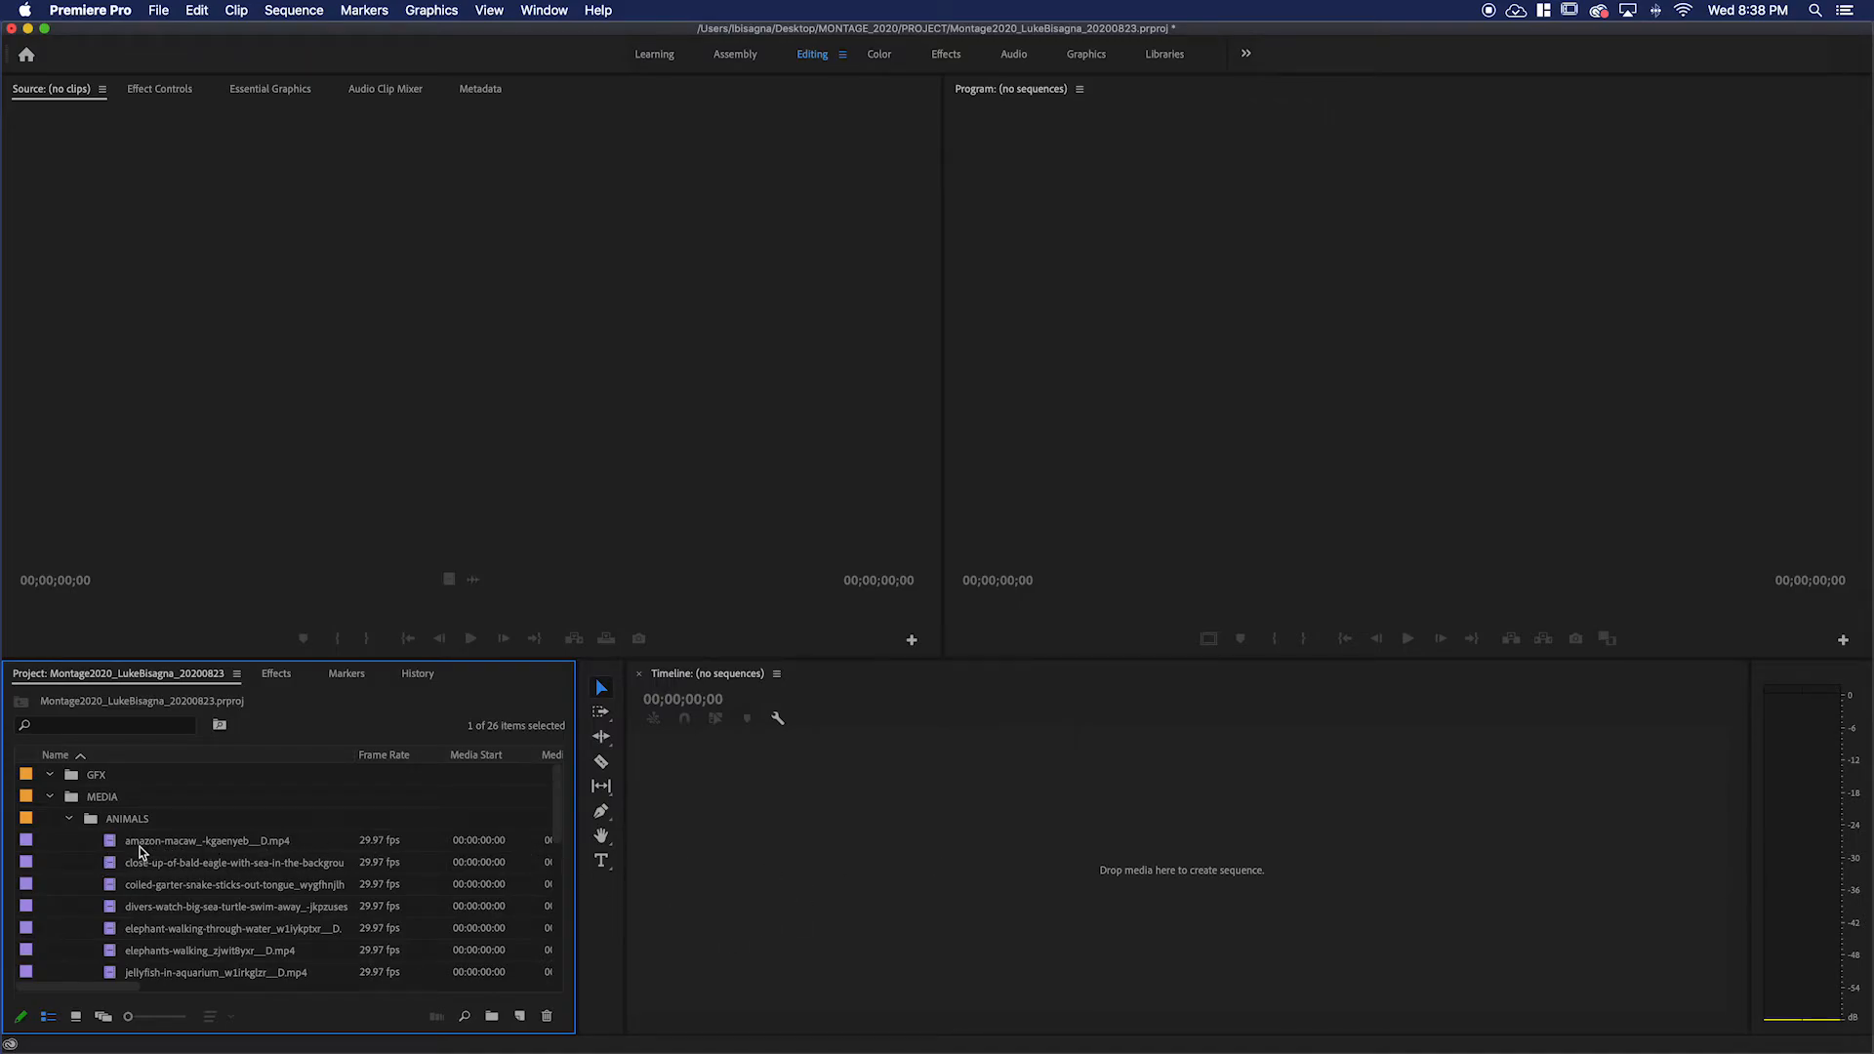
Drag the amazon-macaw clip onto the empty Timeline to build a matching sequence.
{"action": "left_click", "coordinate": [206, 840]}
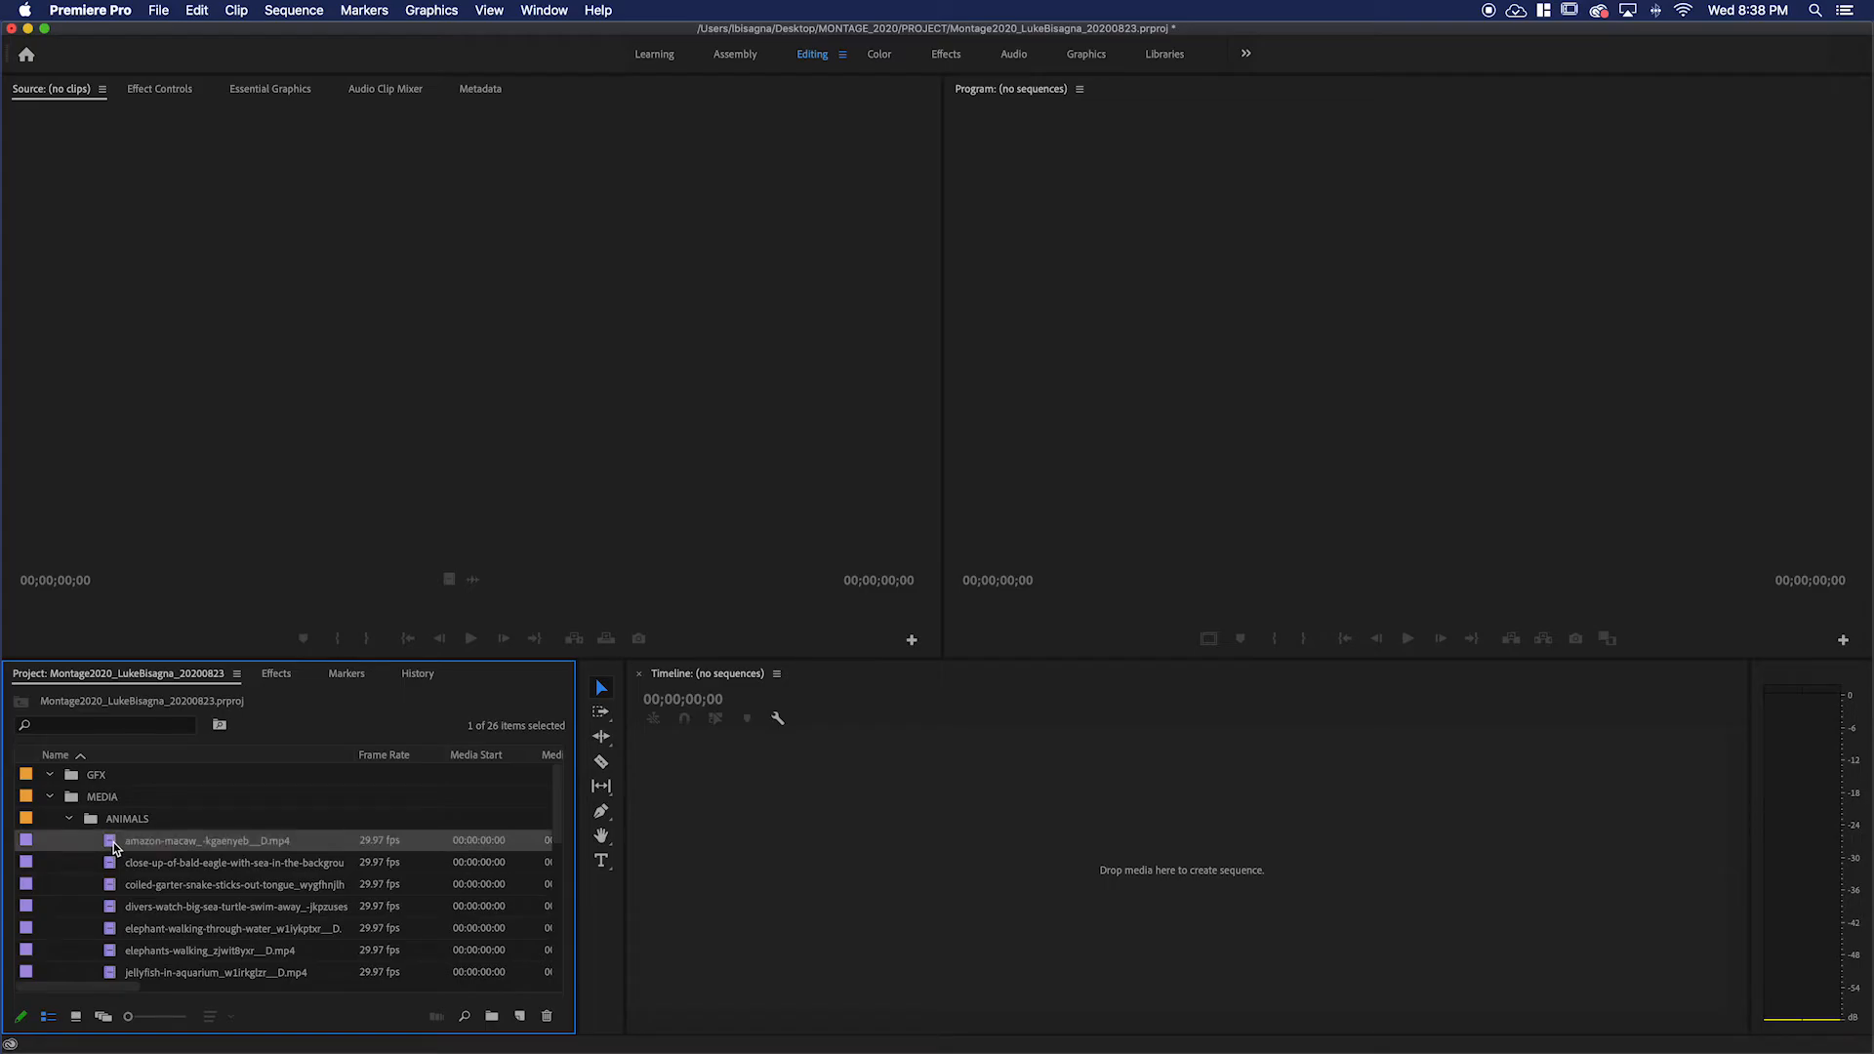
{"action": "mouse_move", "coordinate": [115, 843]}
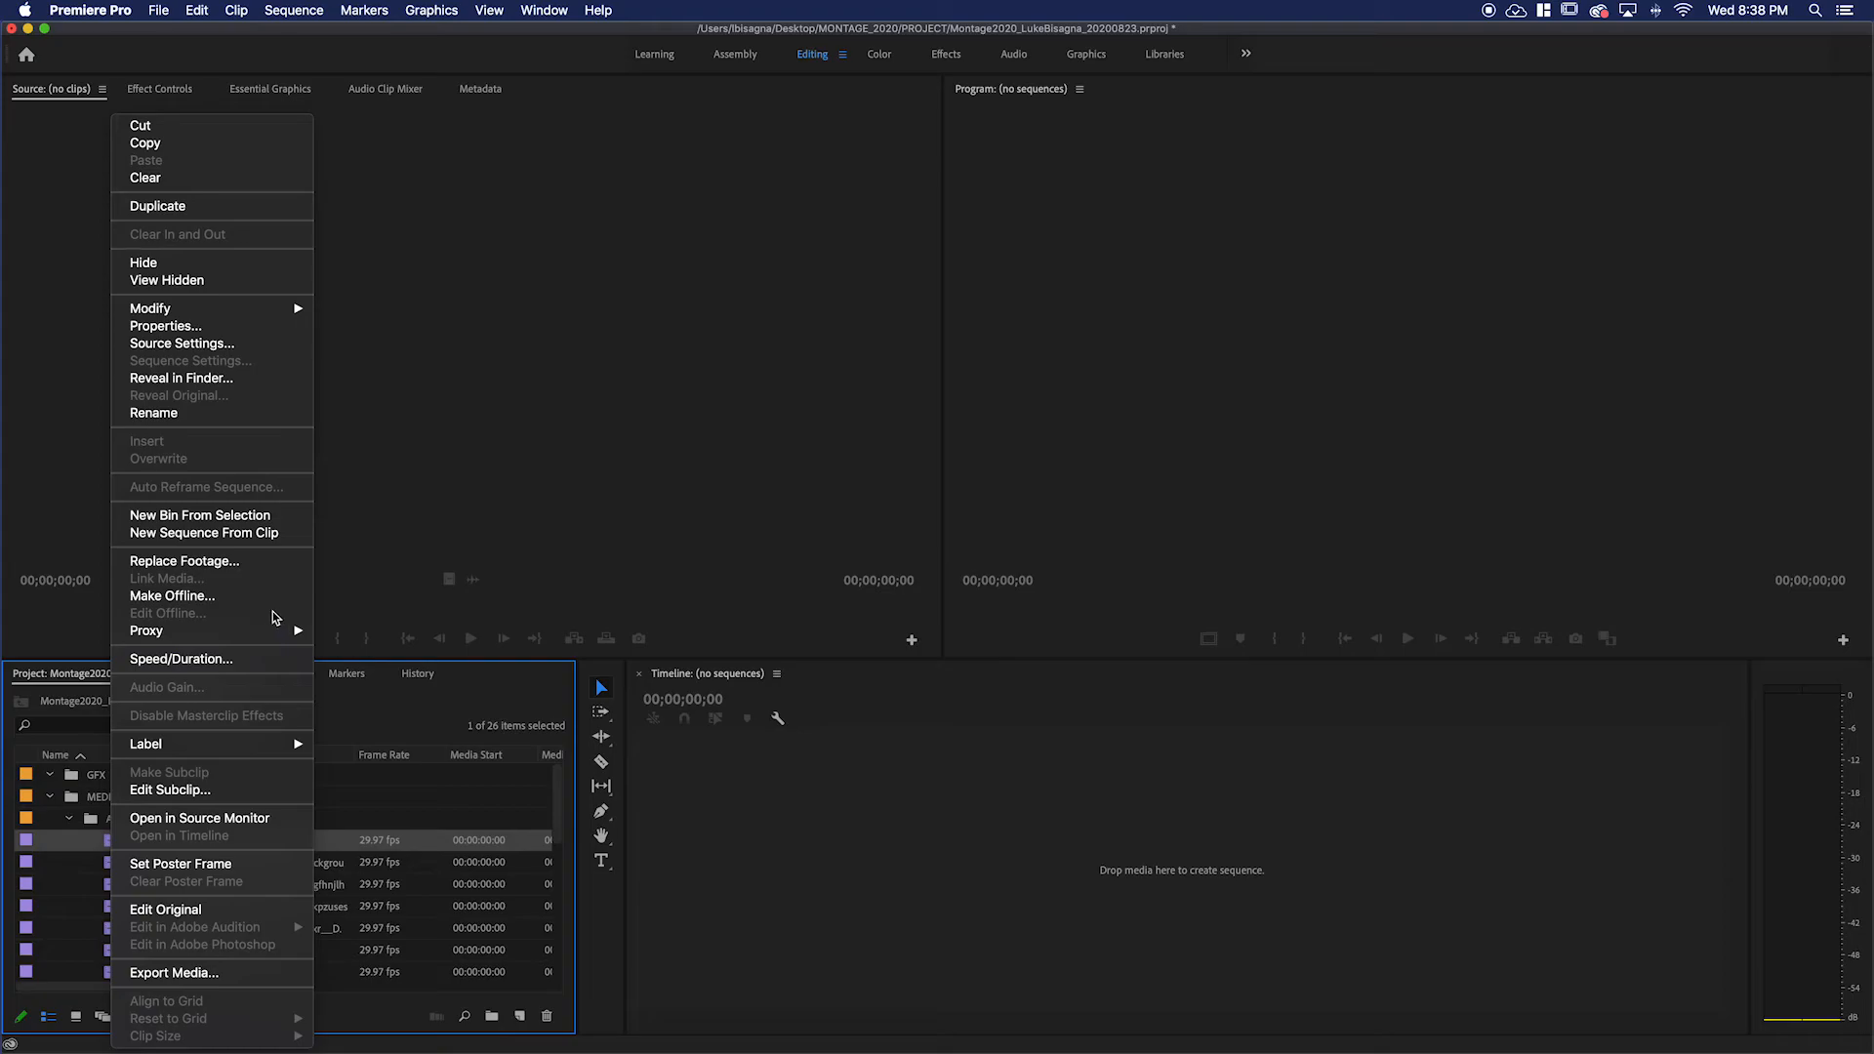
{"action": "mouse_move", "coordinate": [219, 533]}
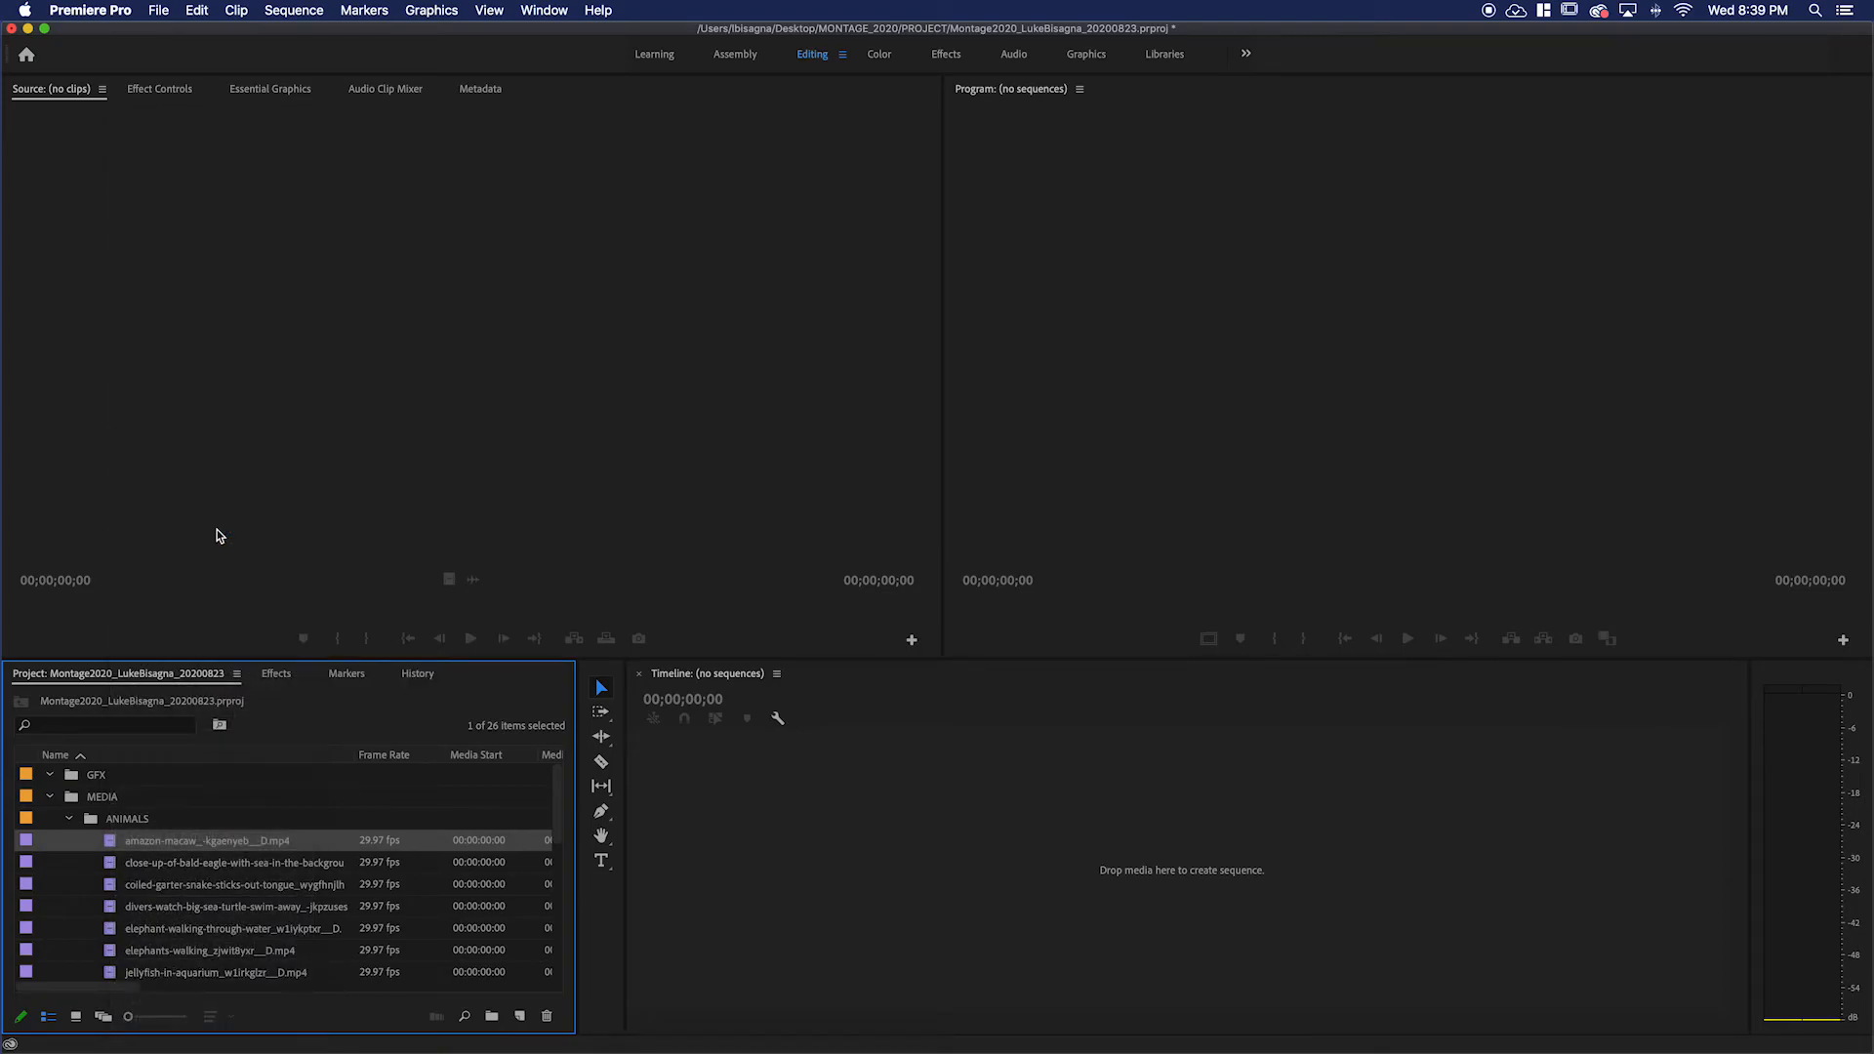
{"action": "left_click_drag", "start_coordinate": [207, 841], "coordinate": [1046, 853]}
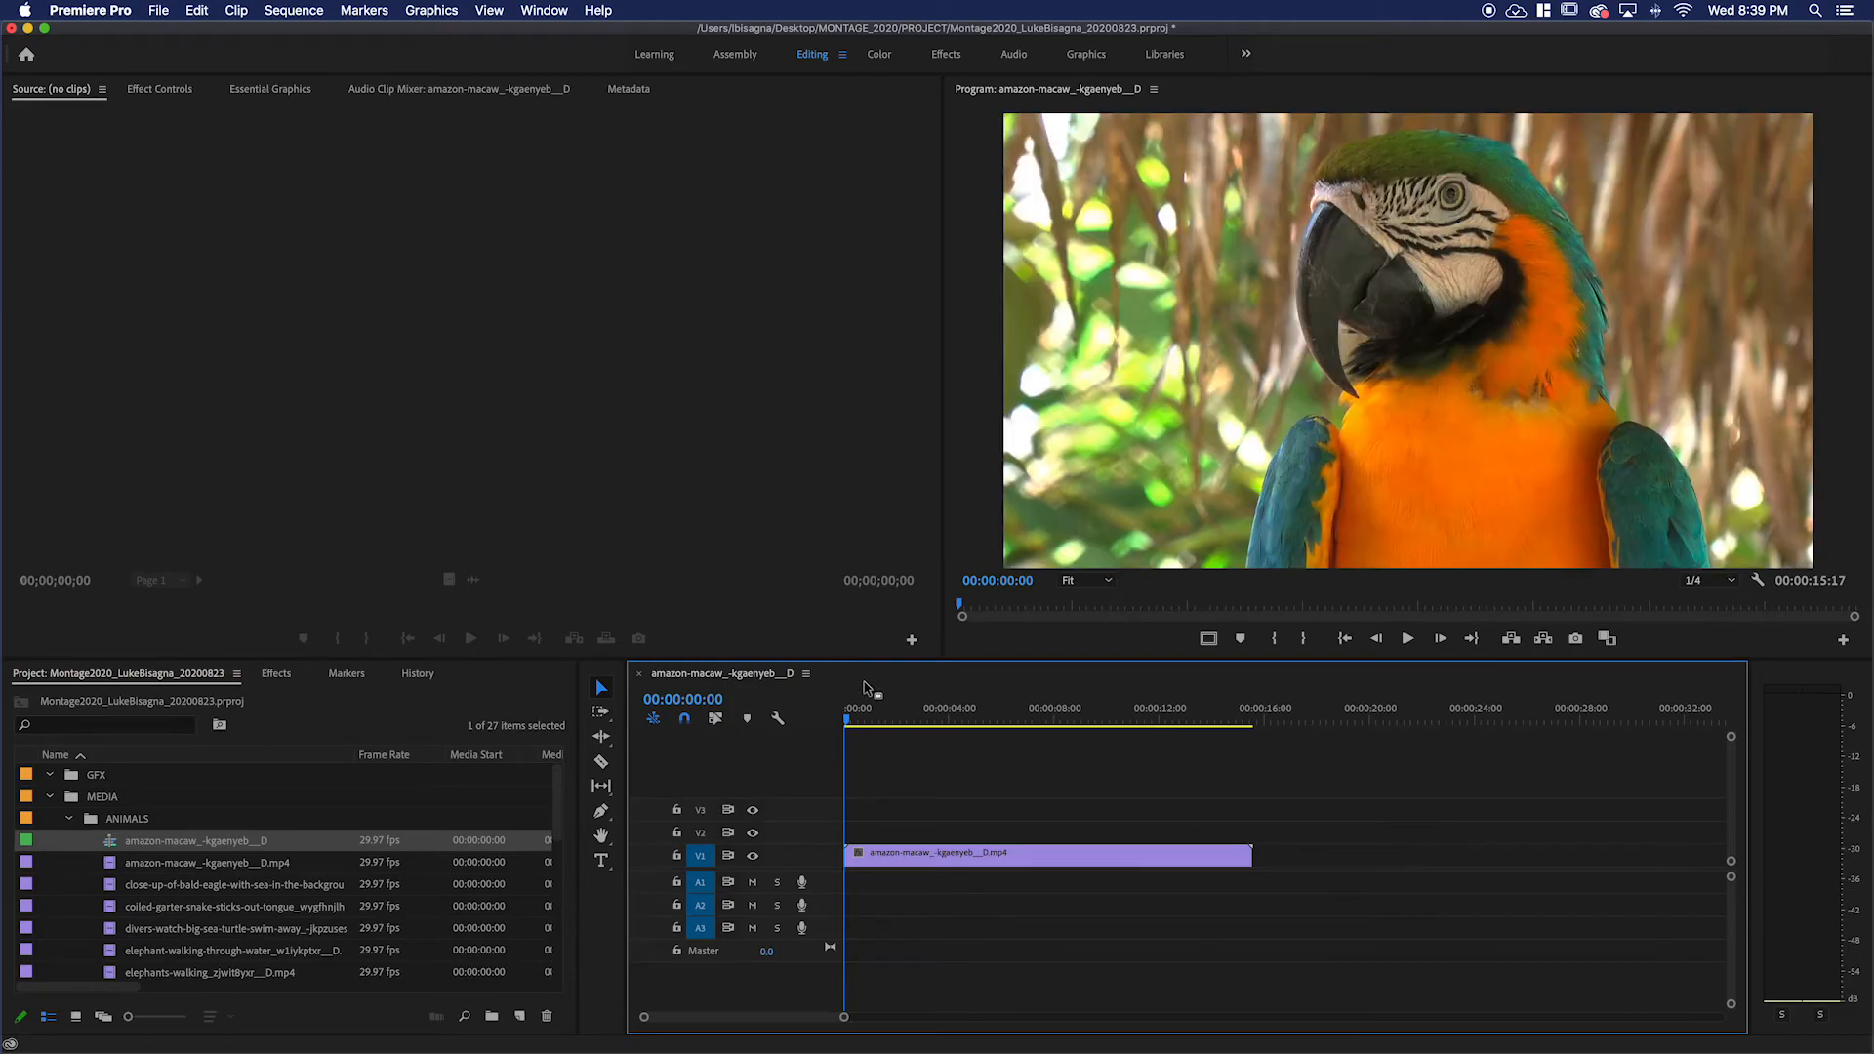
{"action": "mouse_move", "coordinate": [879, 751]}
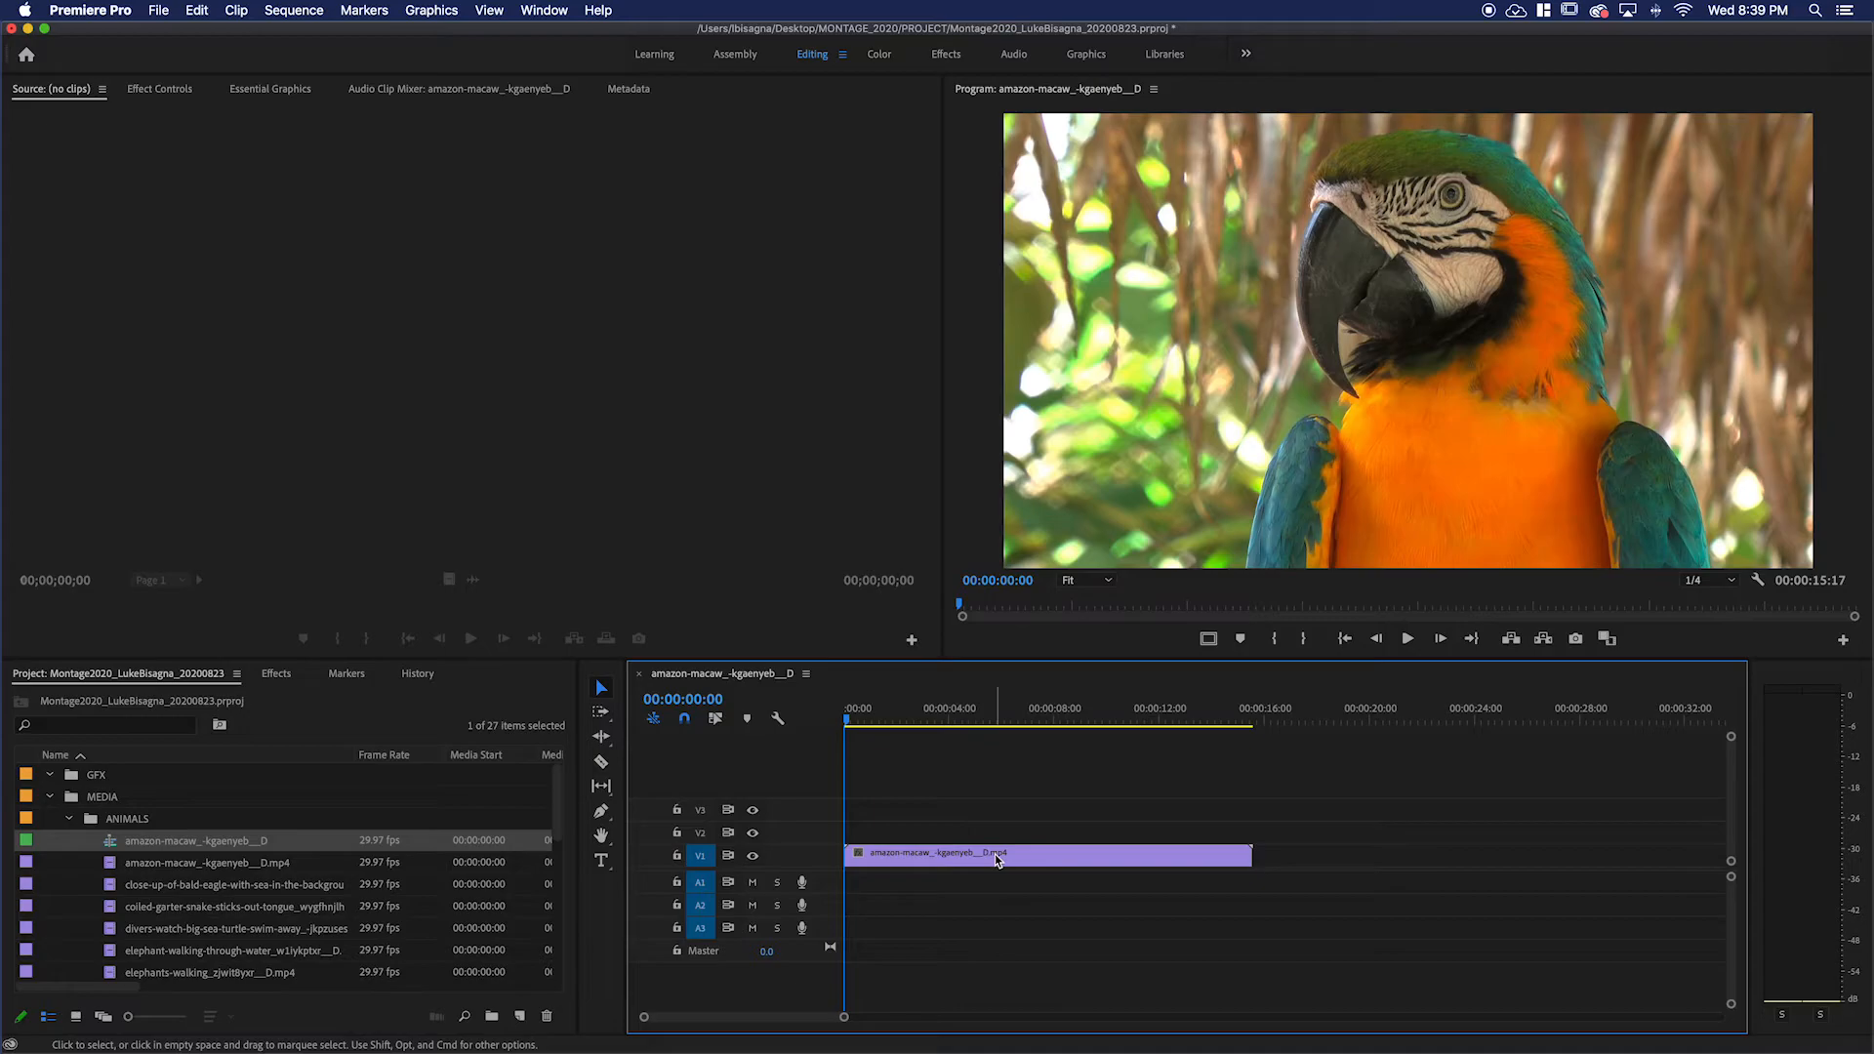
{"action": "mouse_move", "coordinate": [998, 858]}
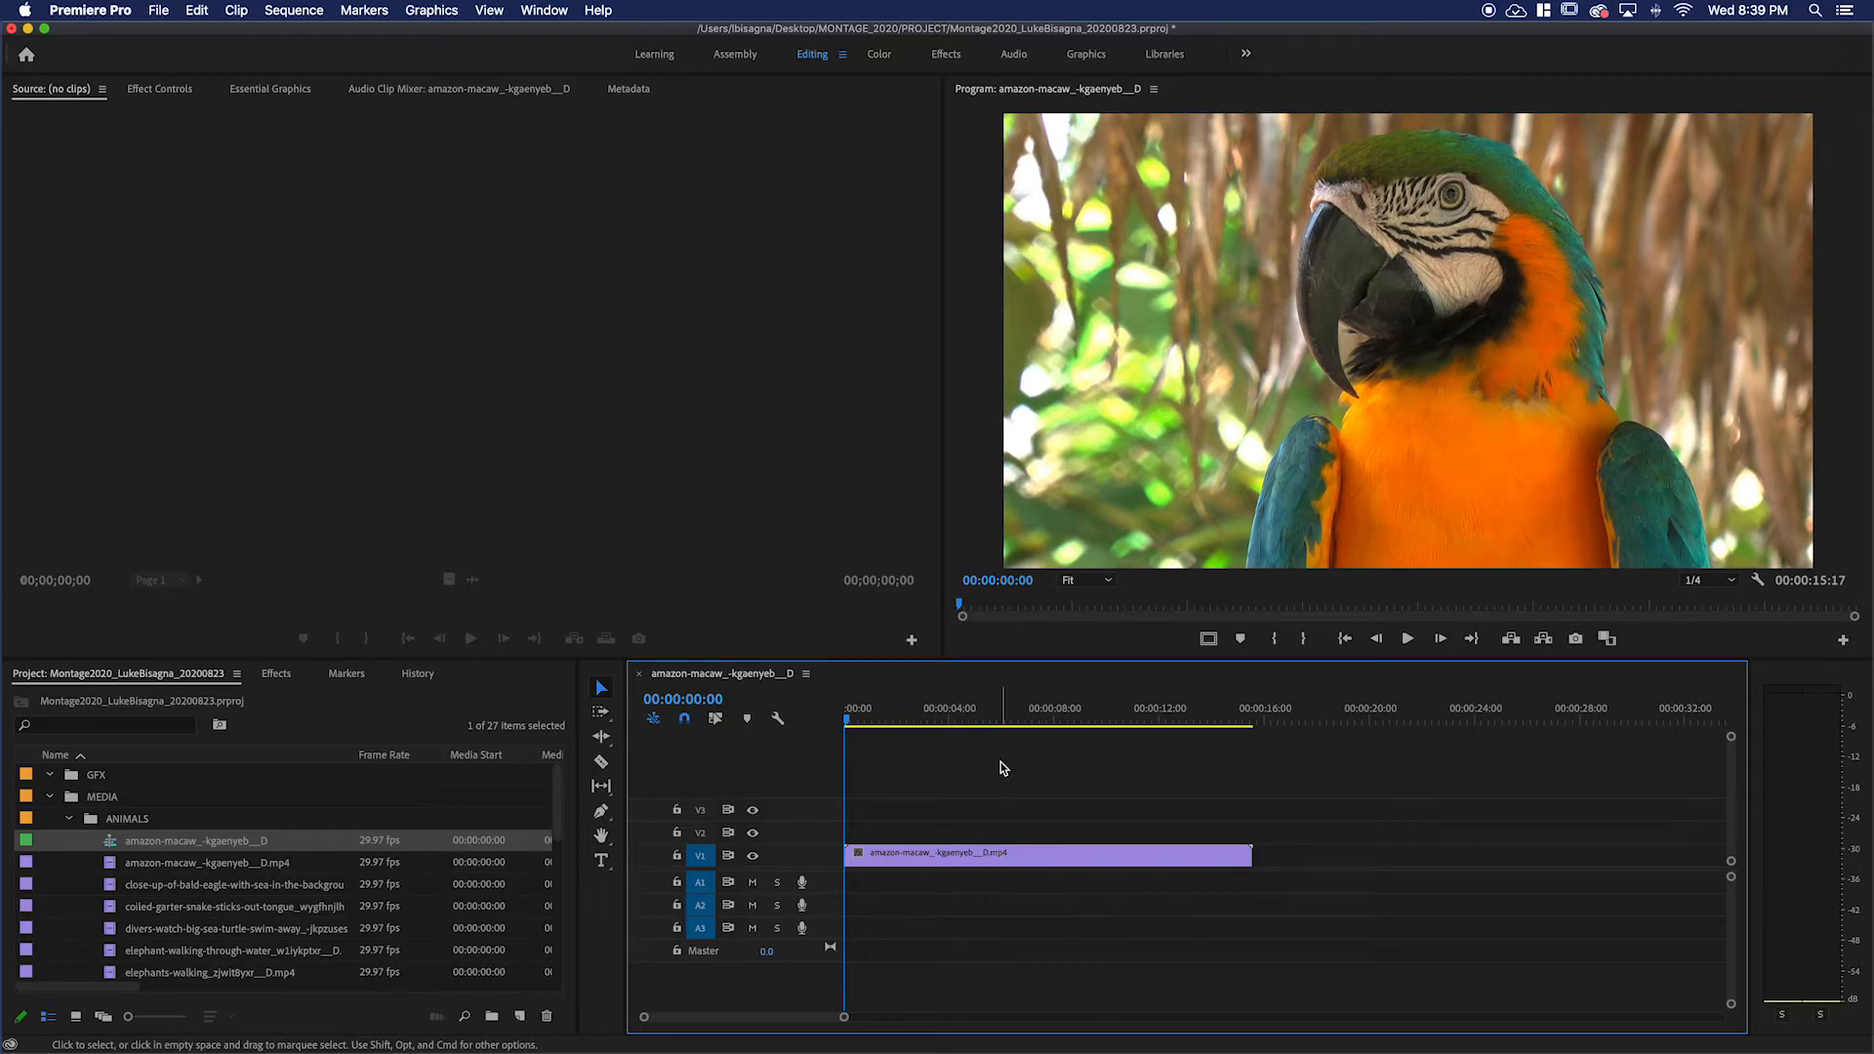
{"action": "mouse_move", "coordinate": [990, 858]}
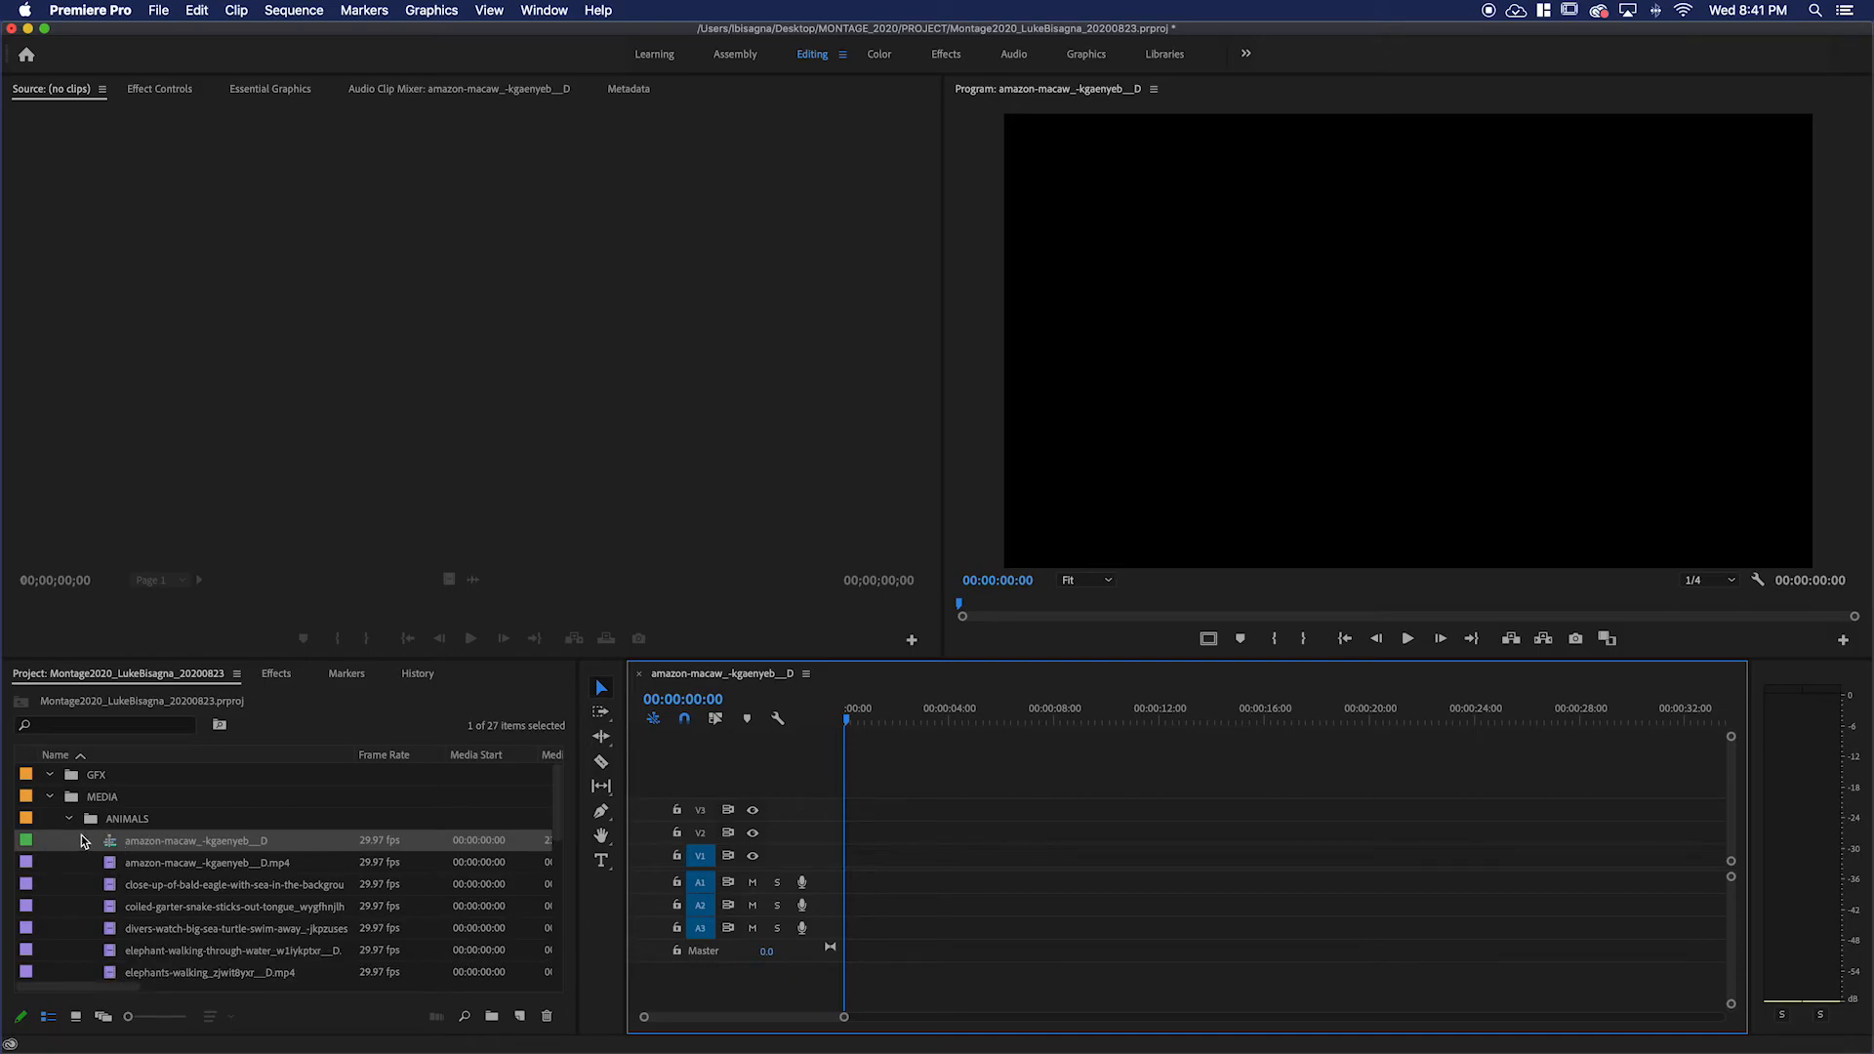
{"action": "mouse_move", "coordinate": [99, 847]}
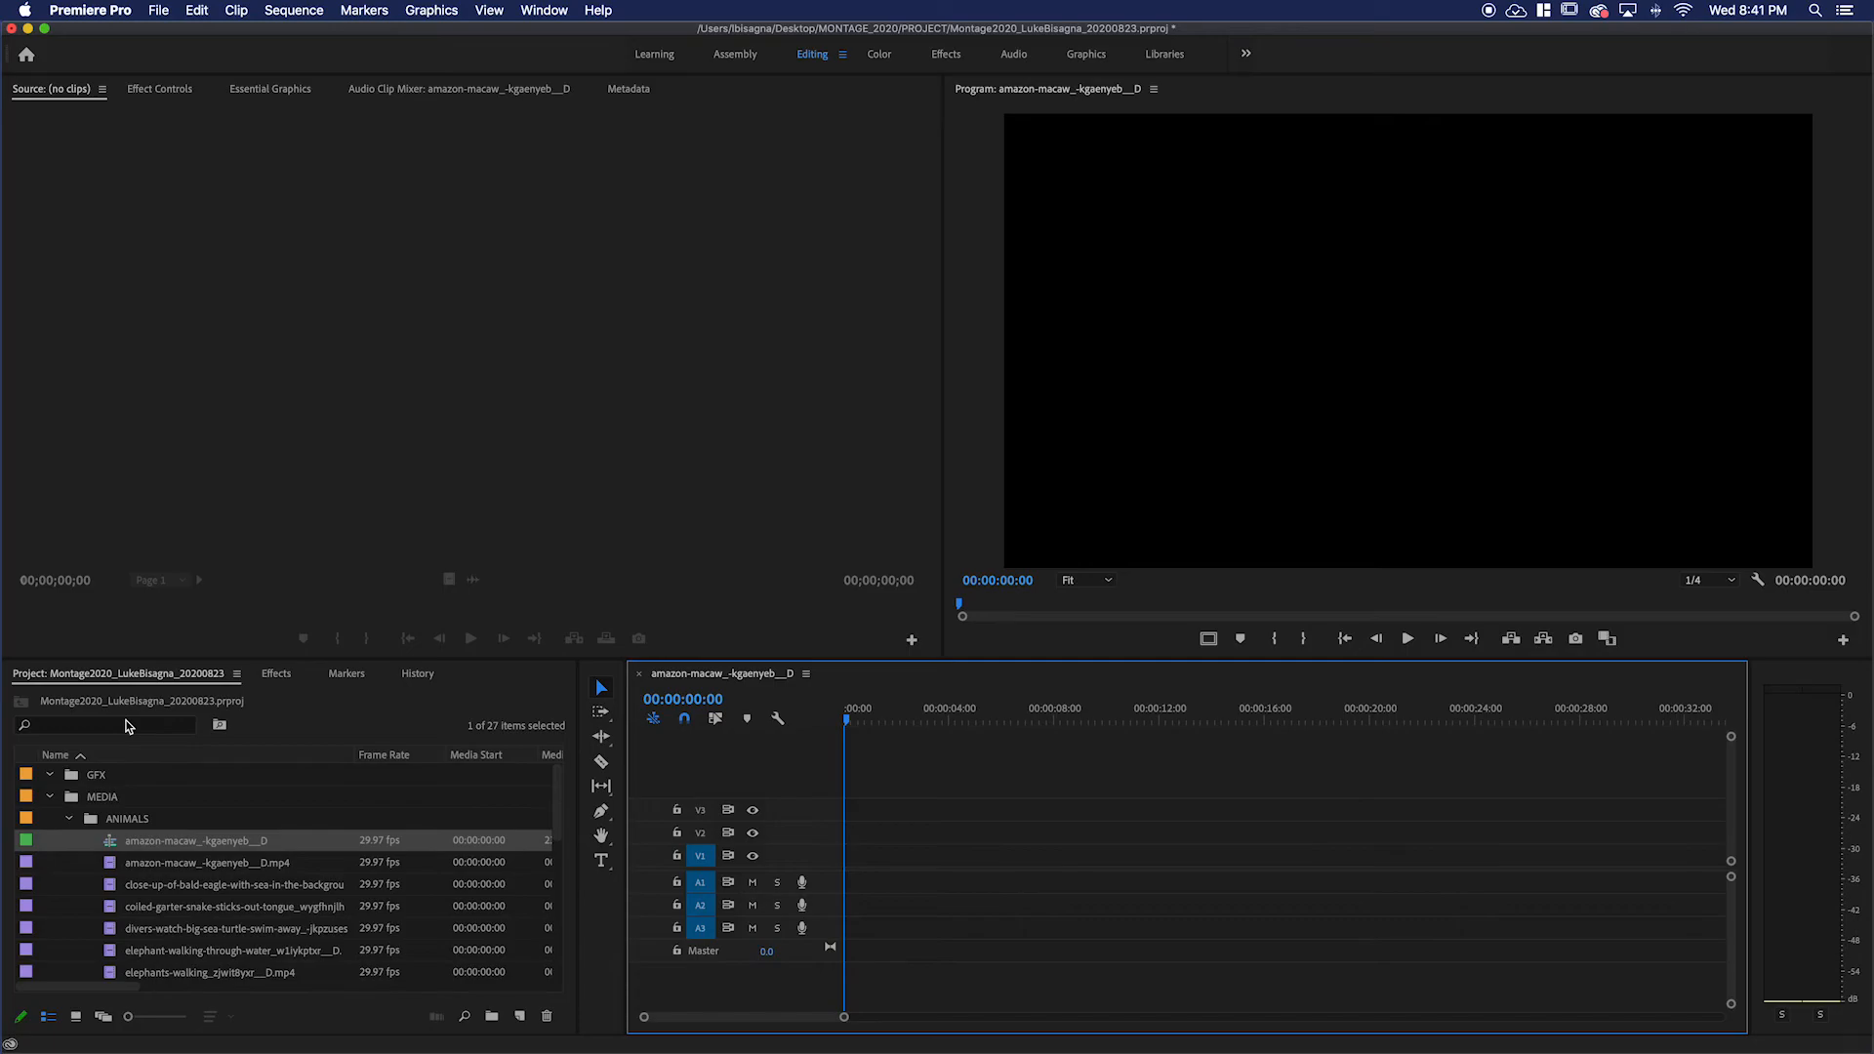
Rename the macaw sequence in the Project panel to Montage2020_LukeBisagna_20200823.
{"action": "double_click", "coordinate": [195, 841]}
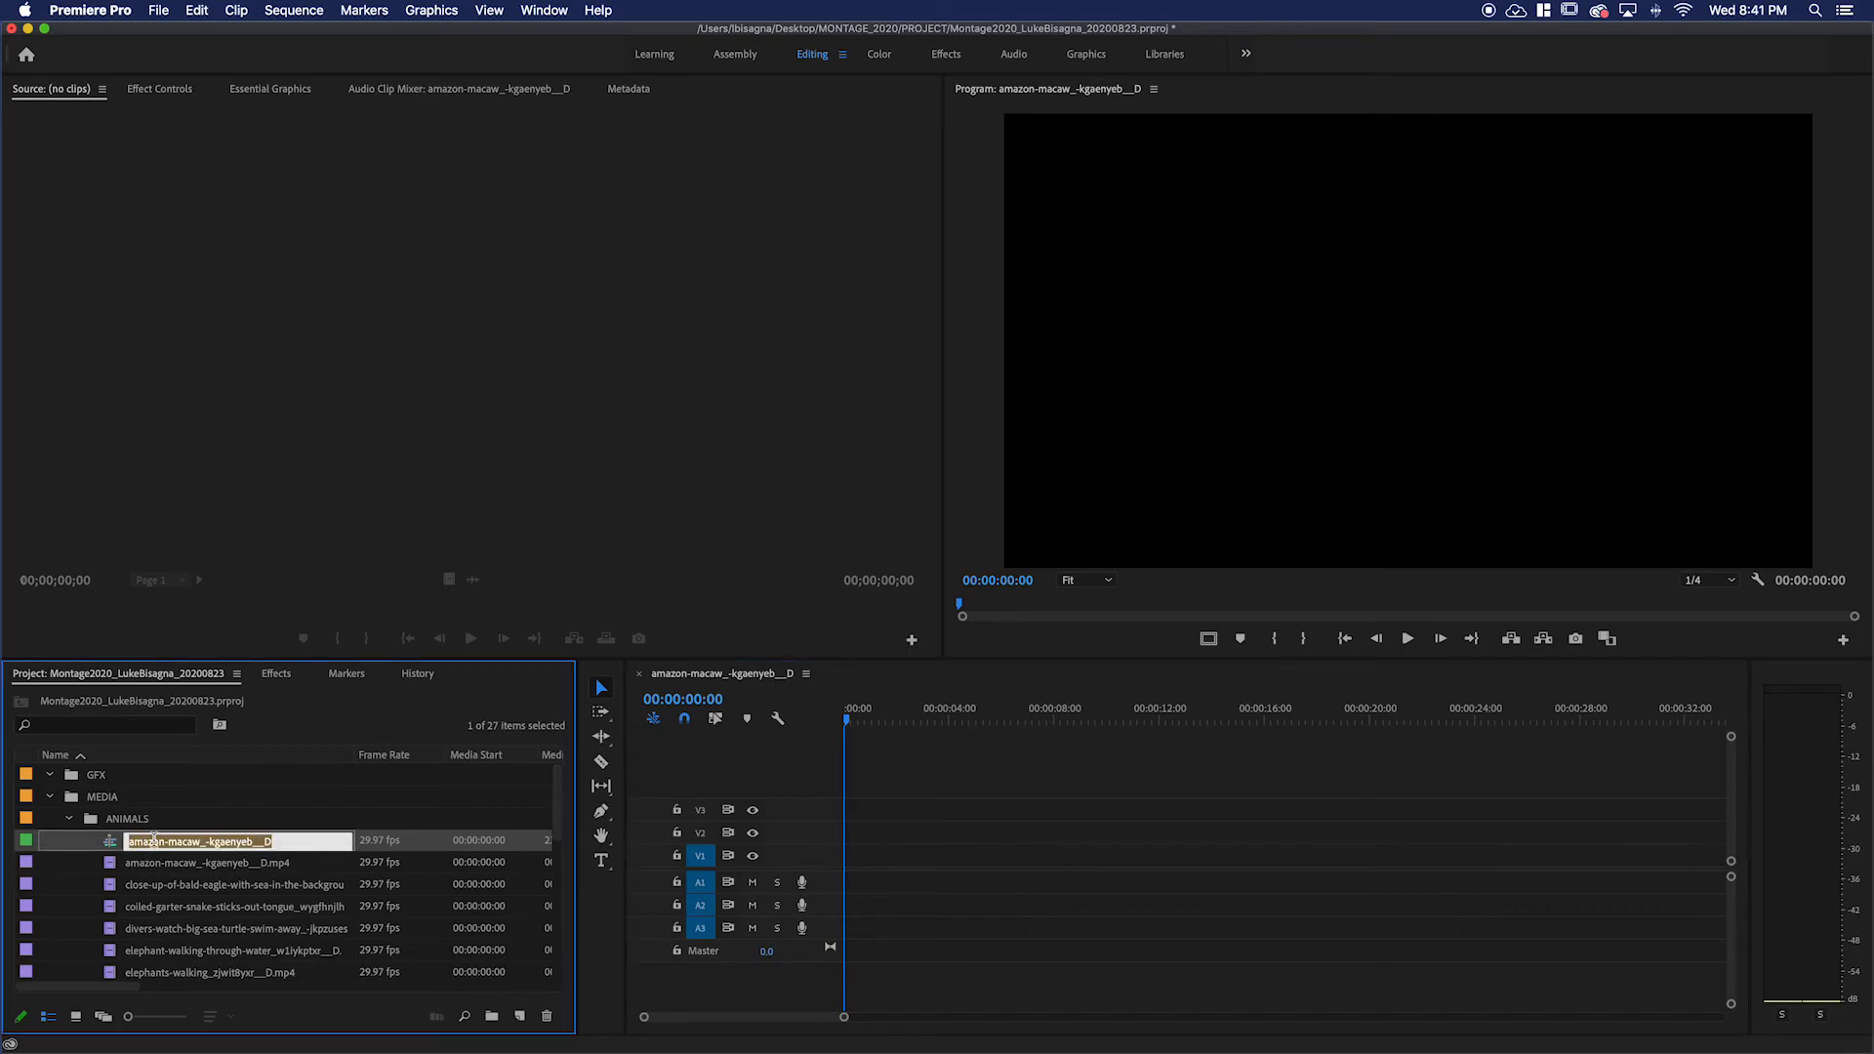
{"action": "type", "text": "Montage2020"}
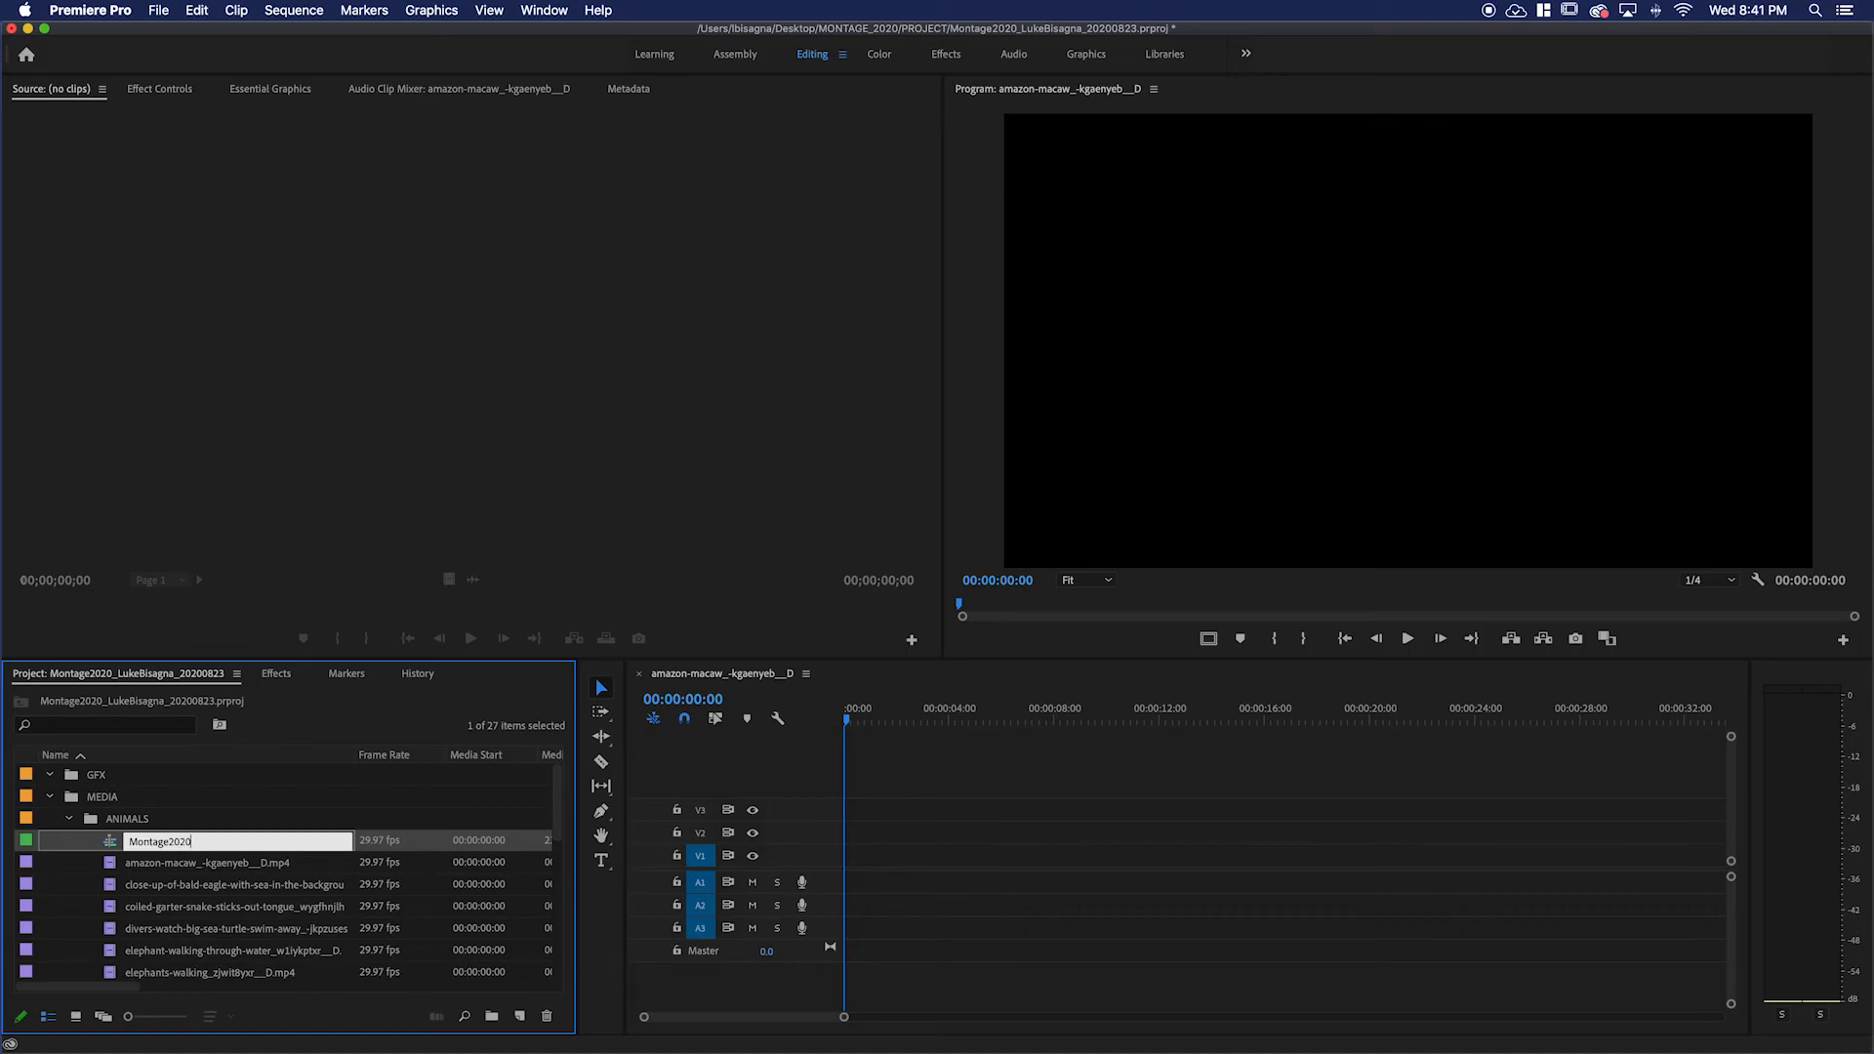
{"action": "type", "text": "_LukeBisagna_20200823"}
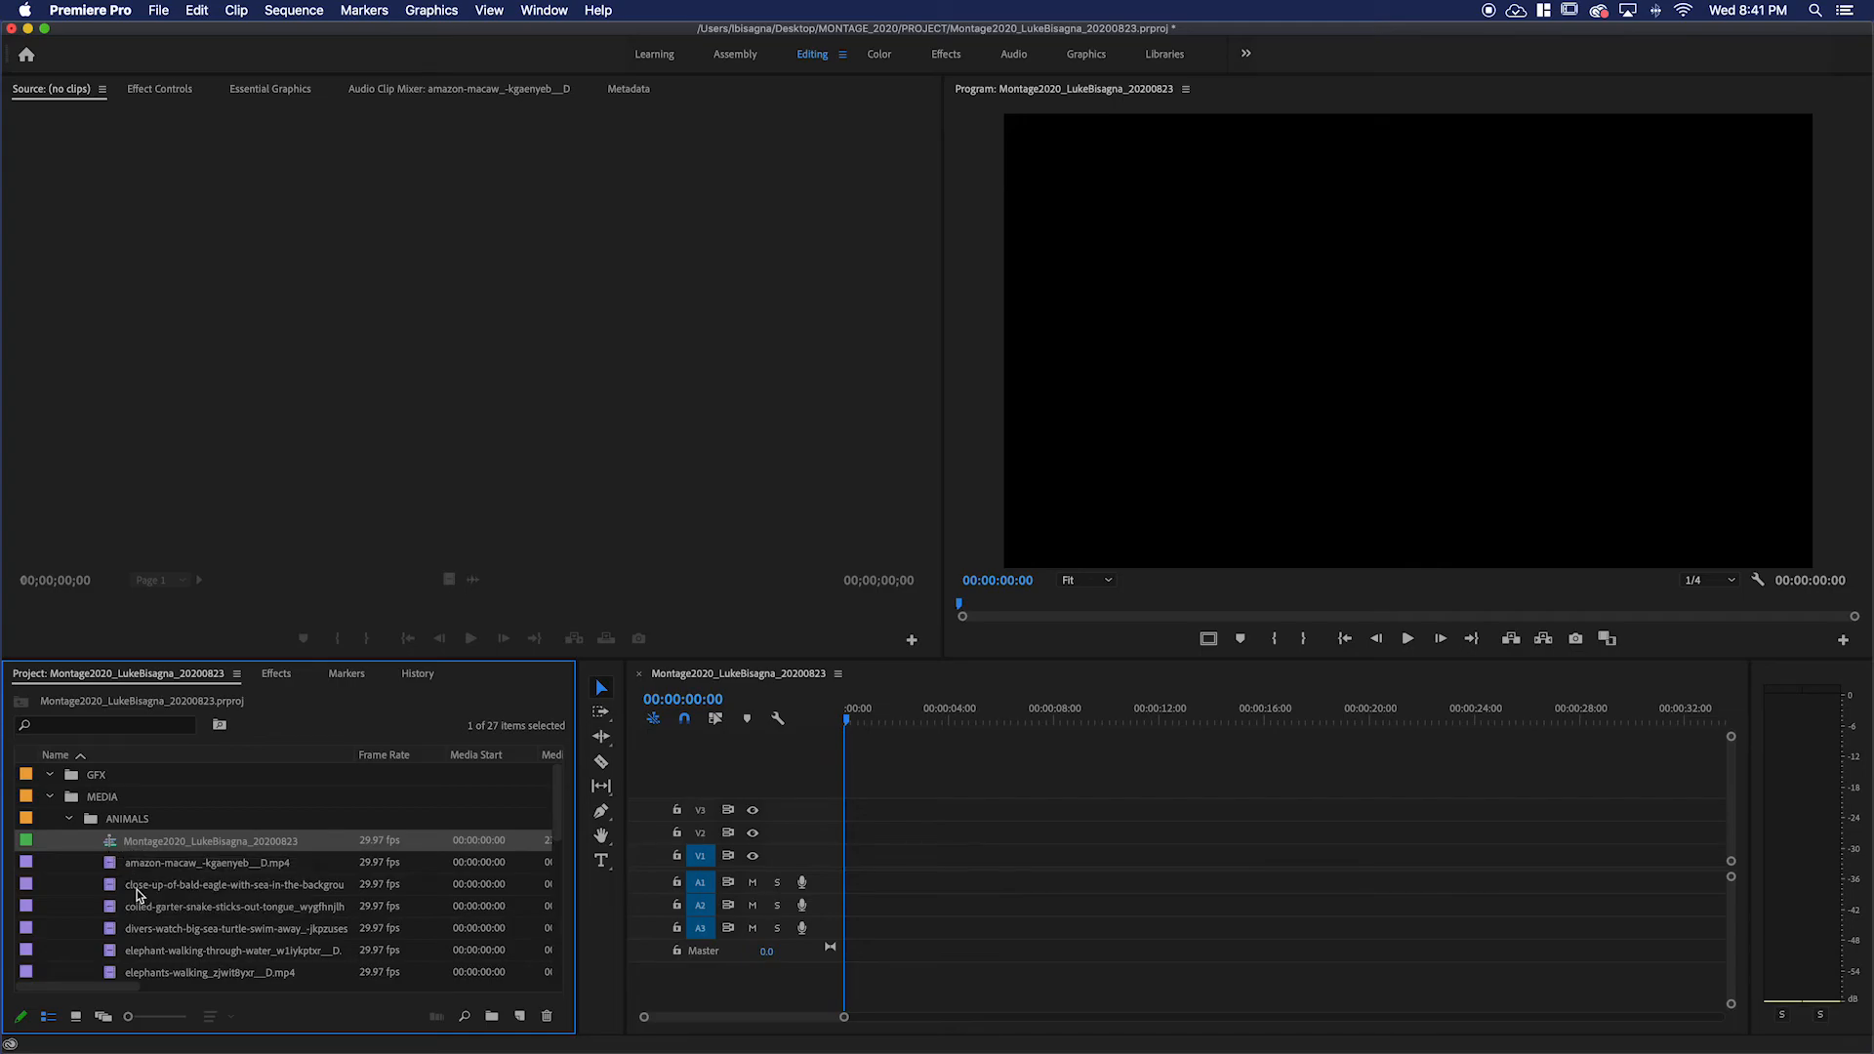
{"action": "mouse_move", "coordinate": [174, 905]}
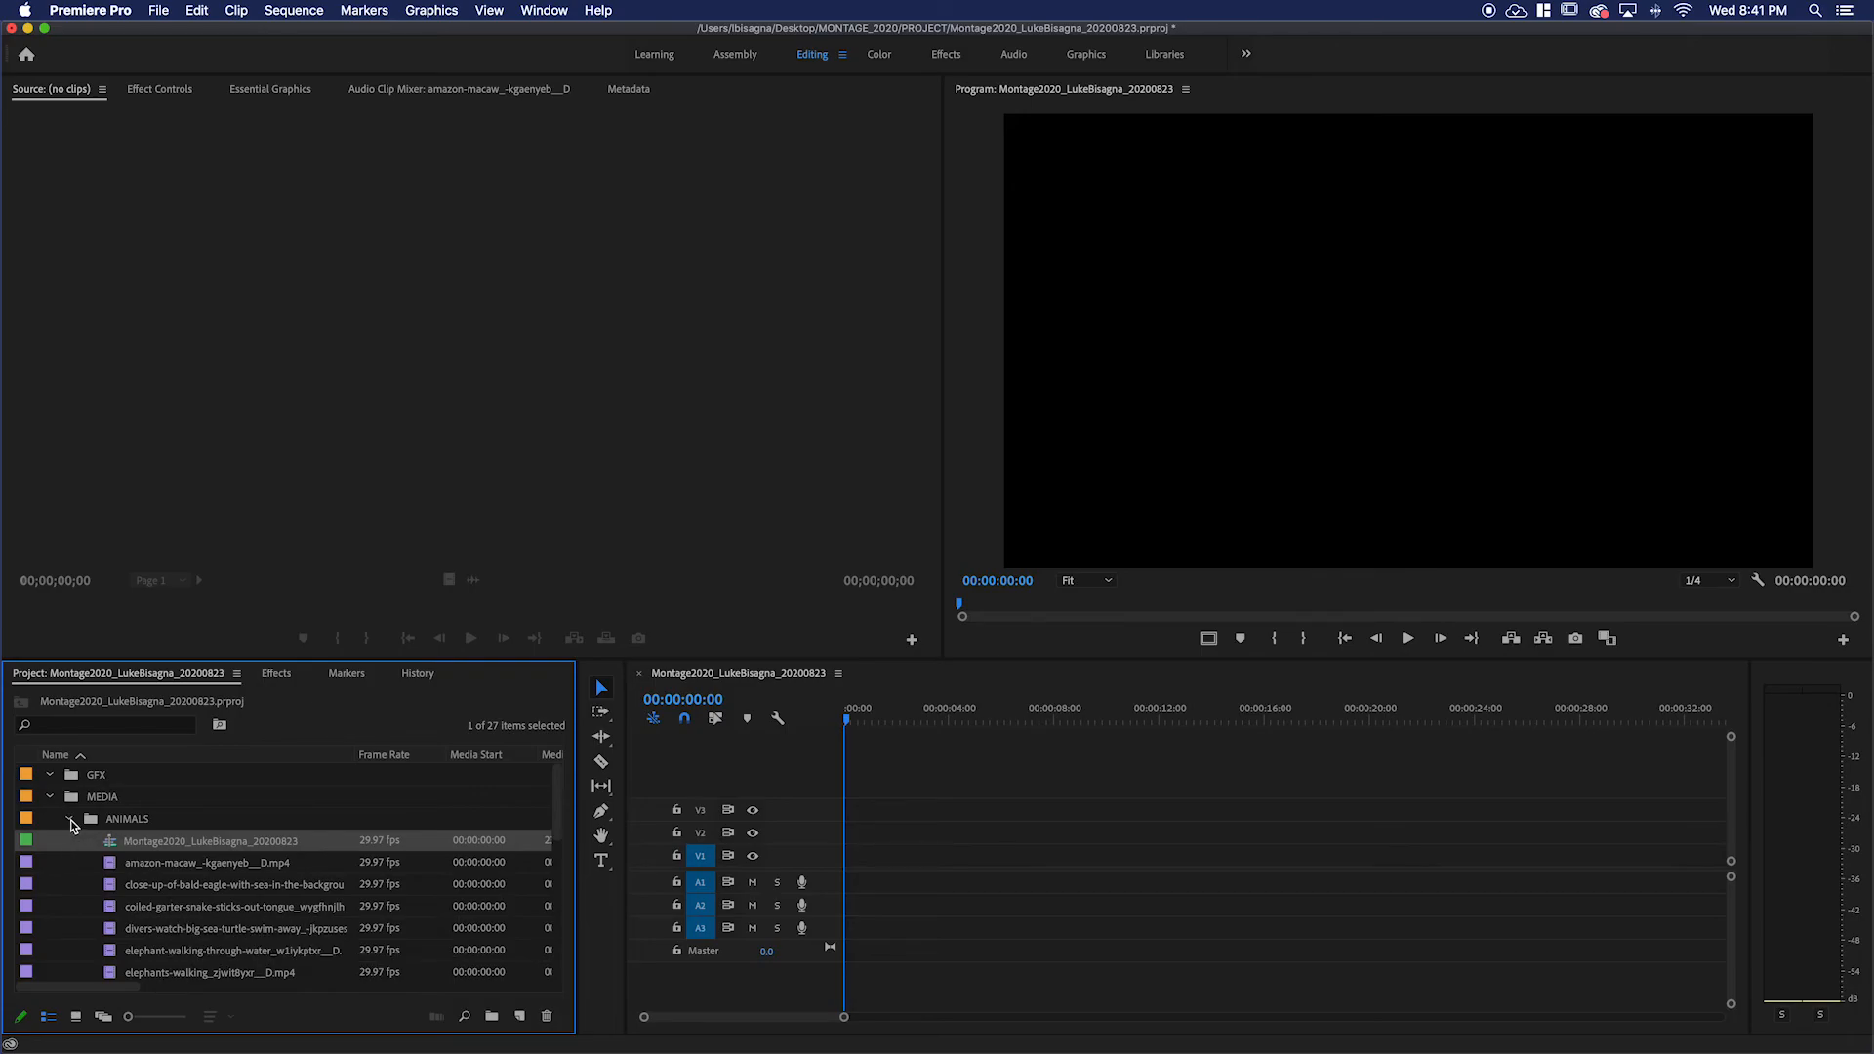
Collapse and re-expand the ANIMALS bin holding the renamed sequence.
{"action": "left_click", "coordinate": [69, 818]}
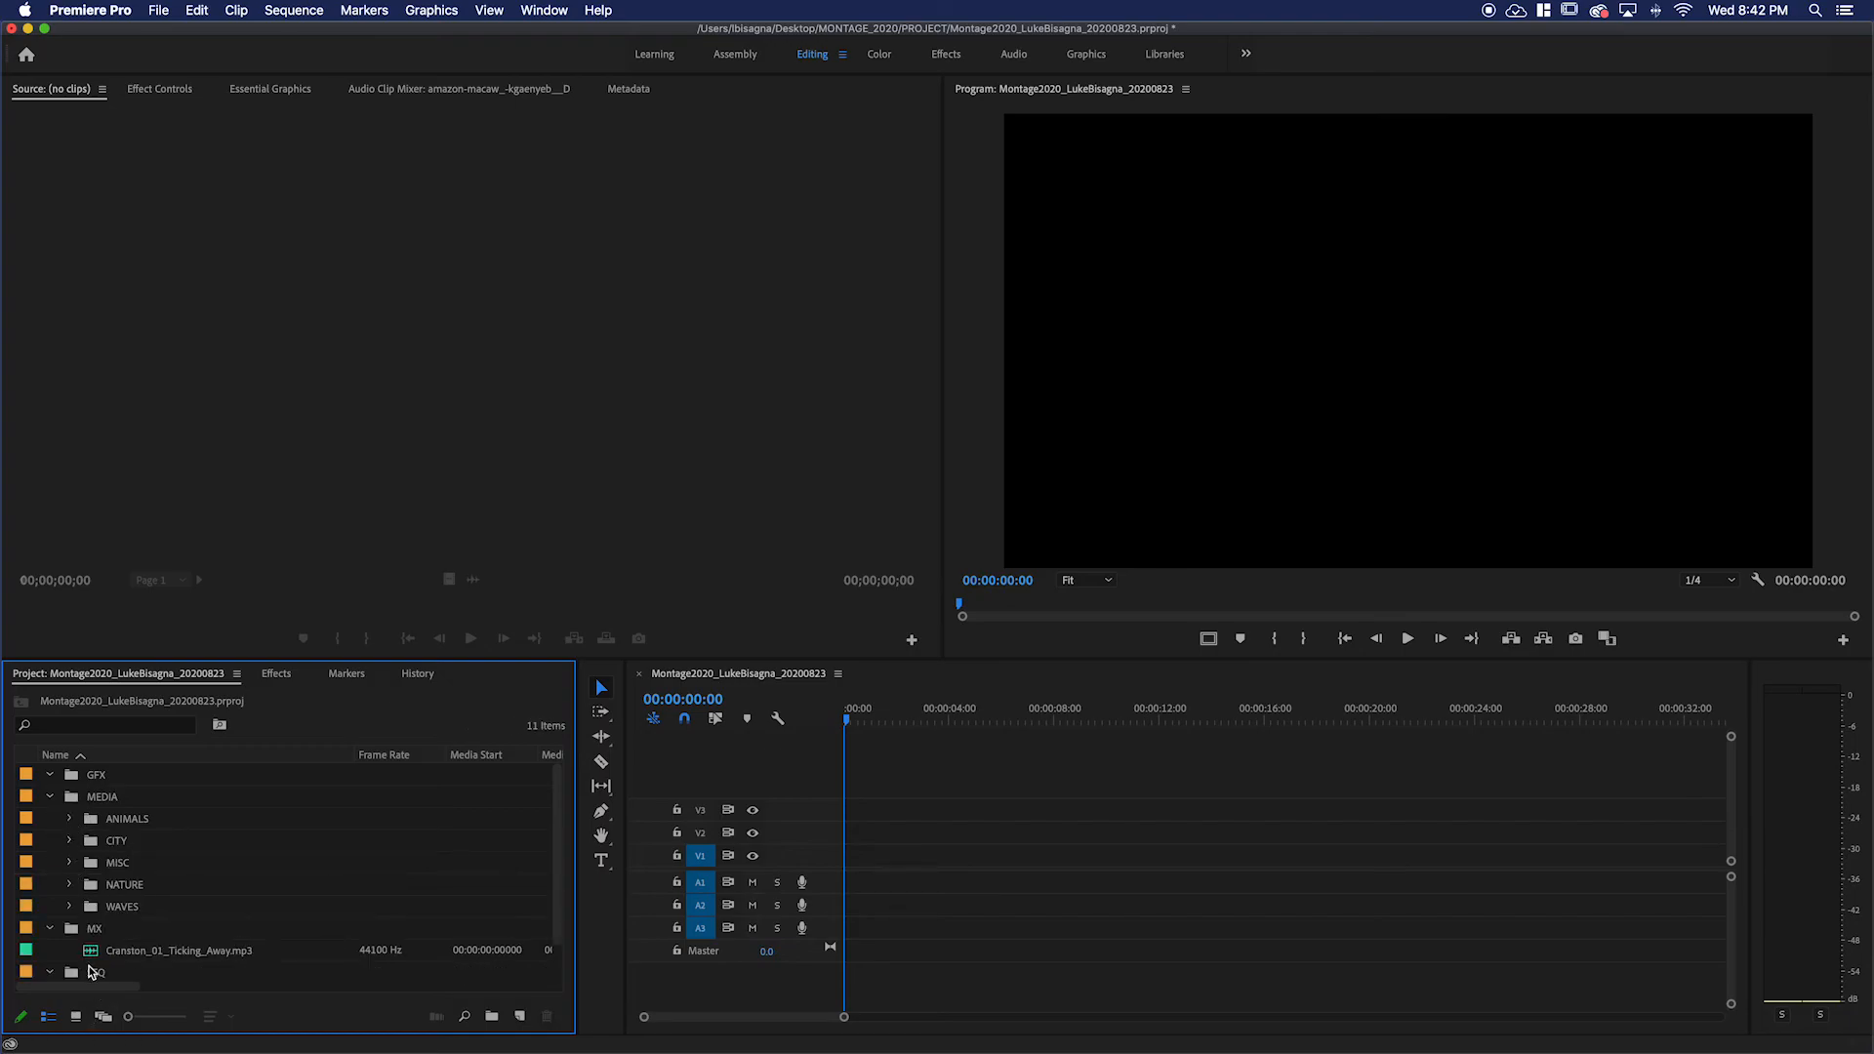
{"action": "mouse_move", "coordinate": [115, 841]}
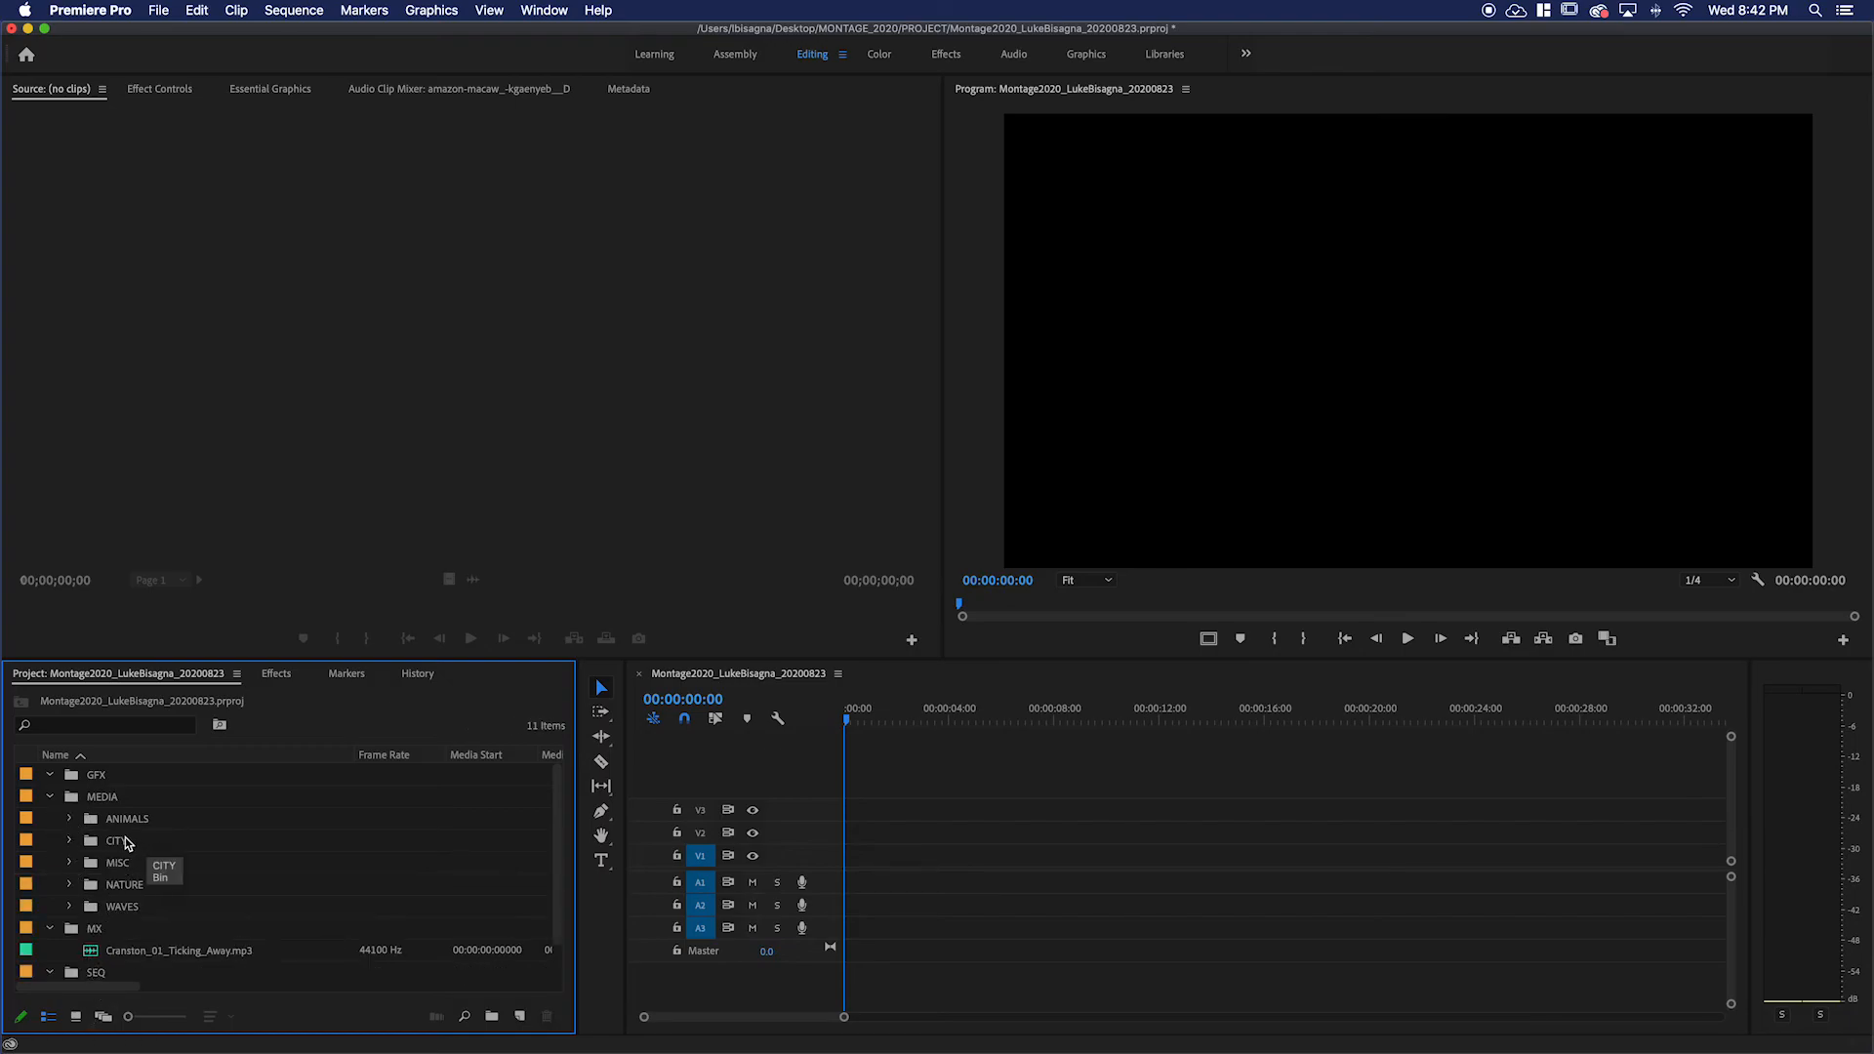
{"action": "left_click", "coordinate": [68, 818]}
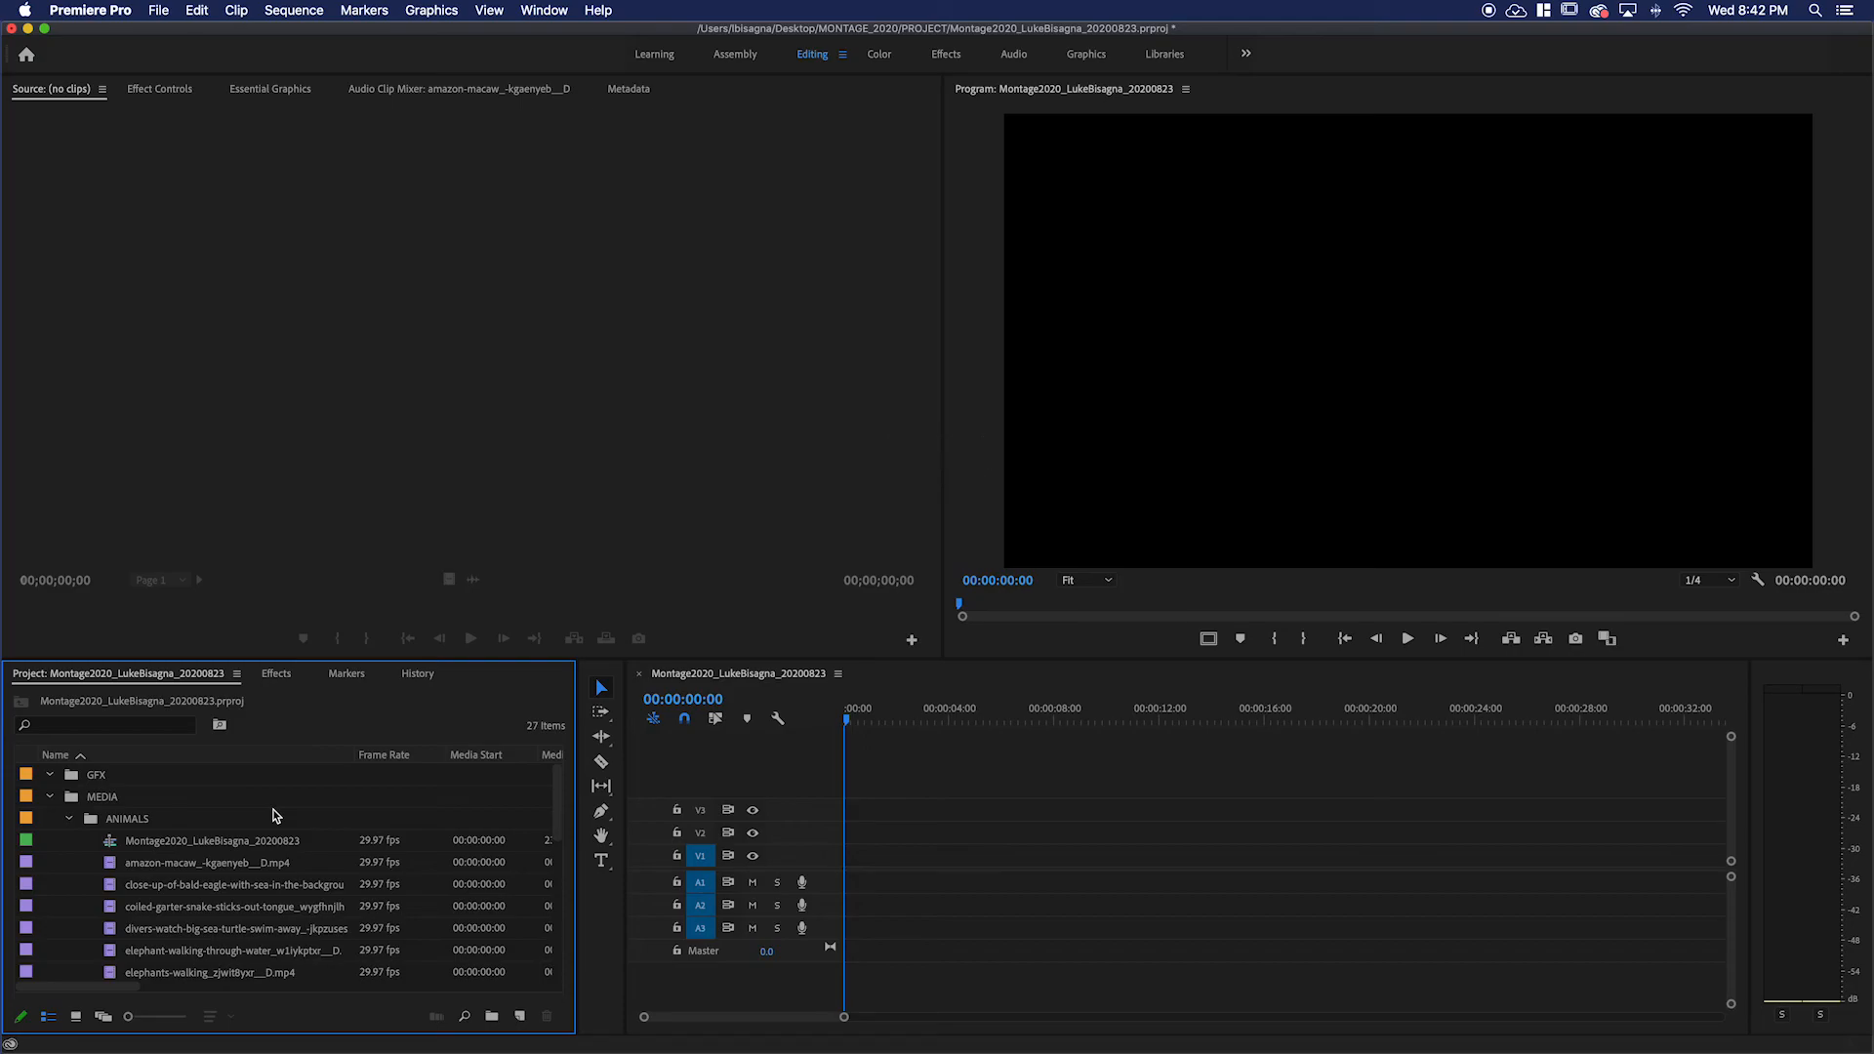
{"action": "mouse_move", "coordinate": [425, 862]}
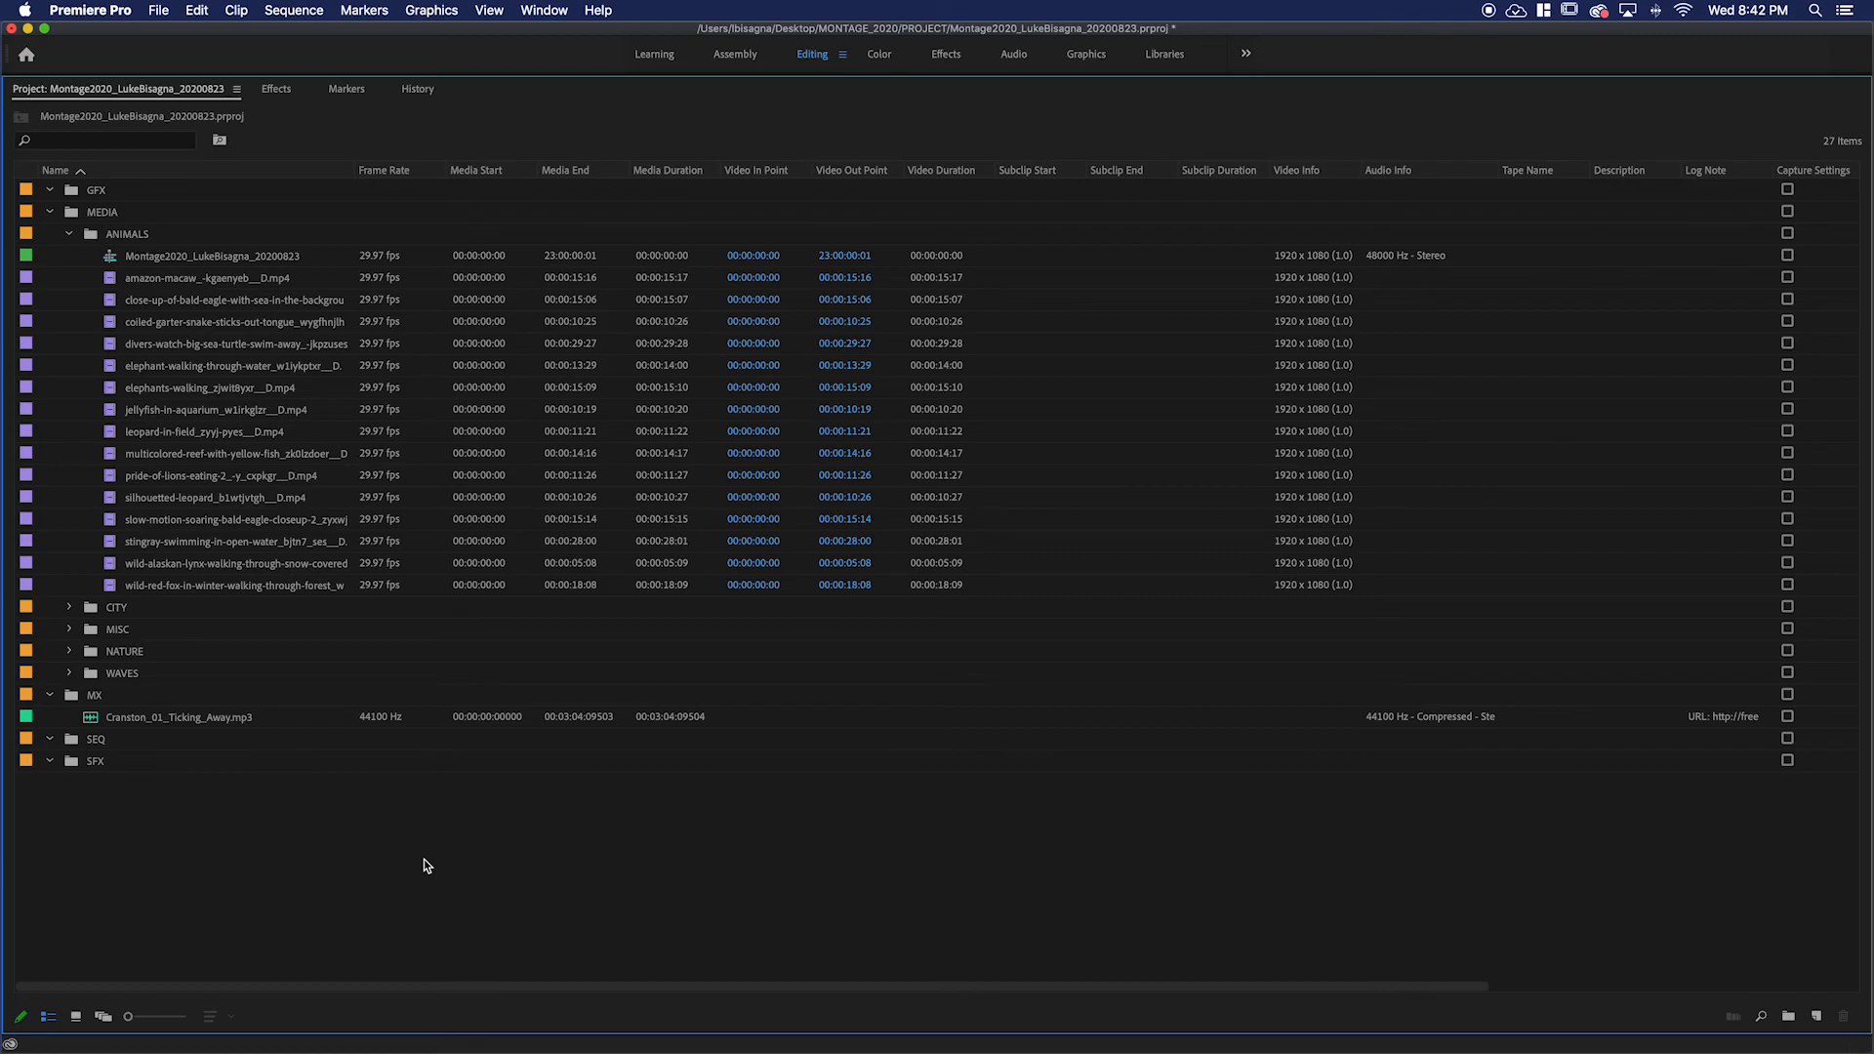
{"action": "mouse_move", "coordinate": [177, 247]}
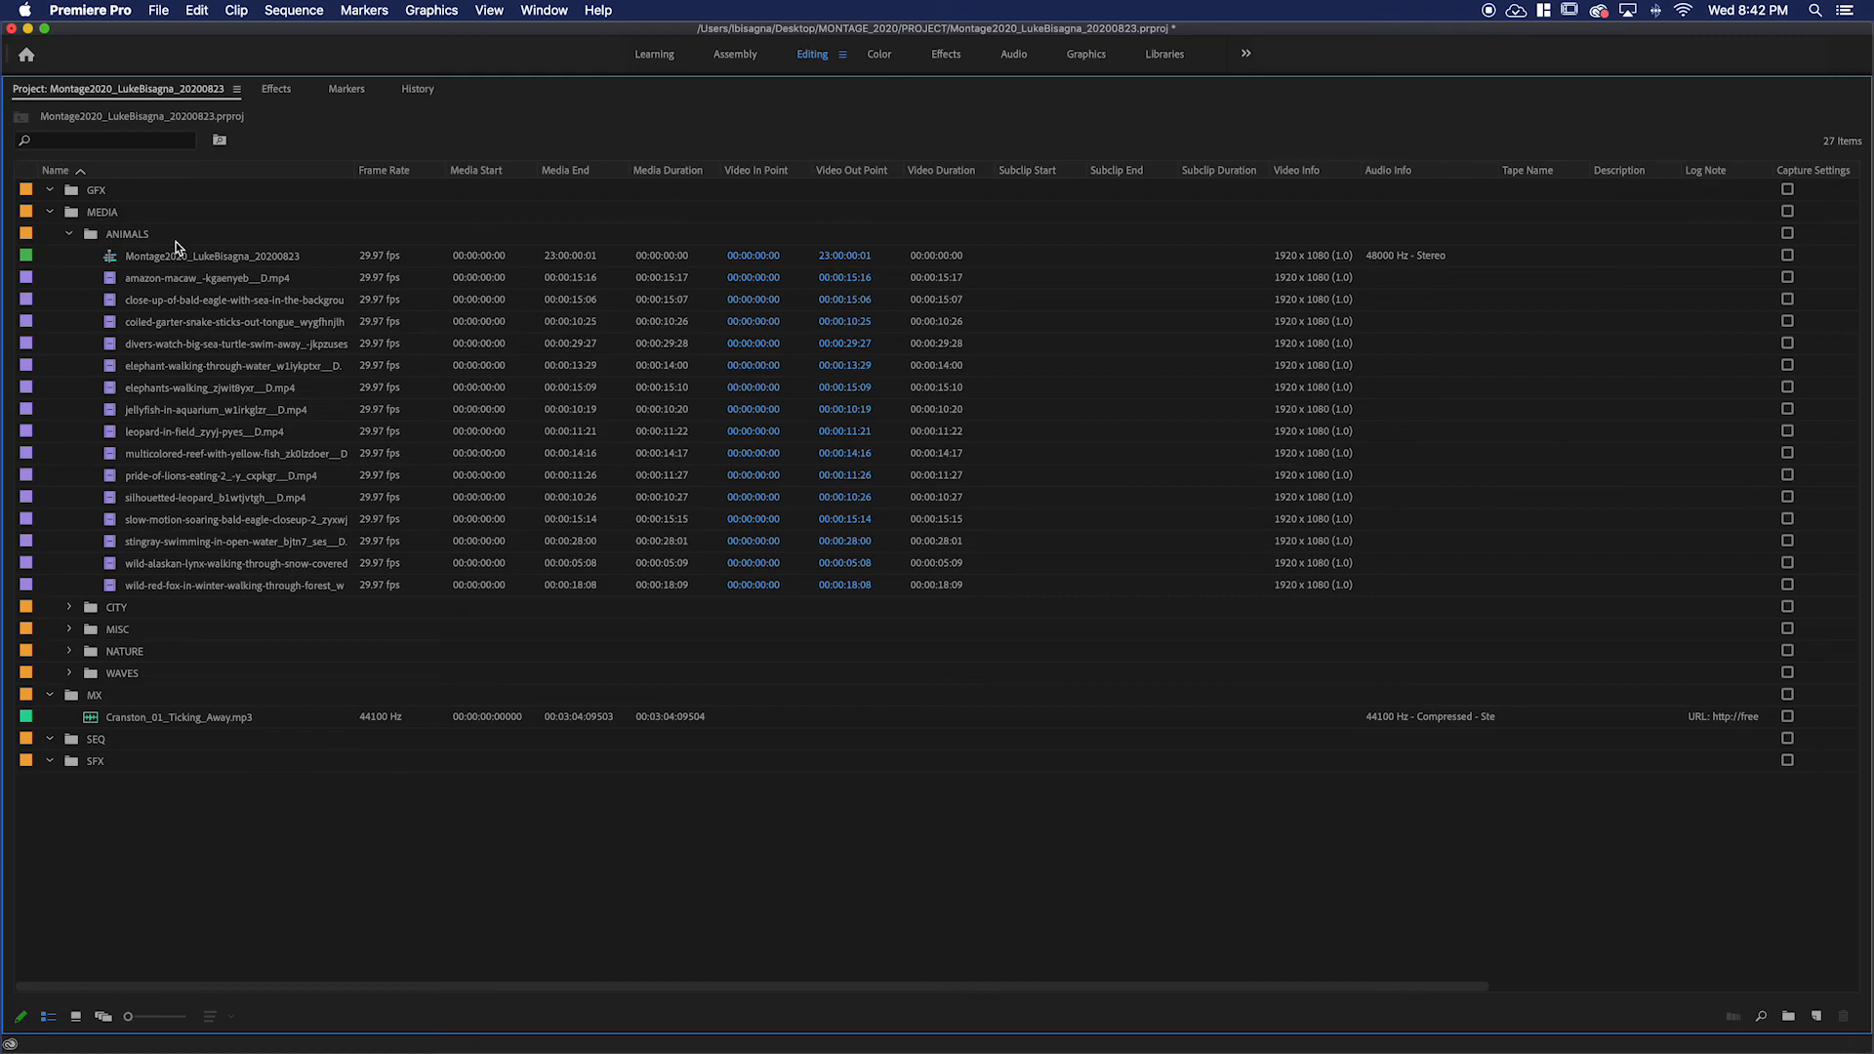
{"action": "mouse_move", "coordinate": [107, 265]}
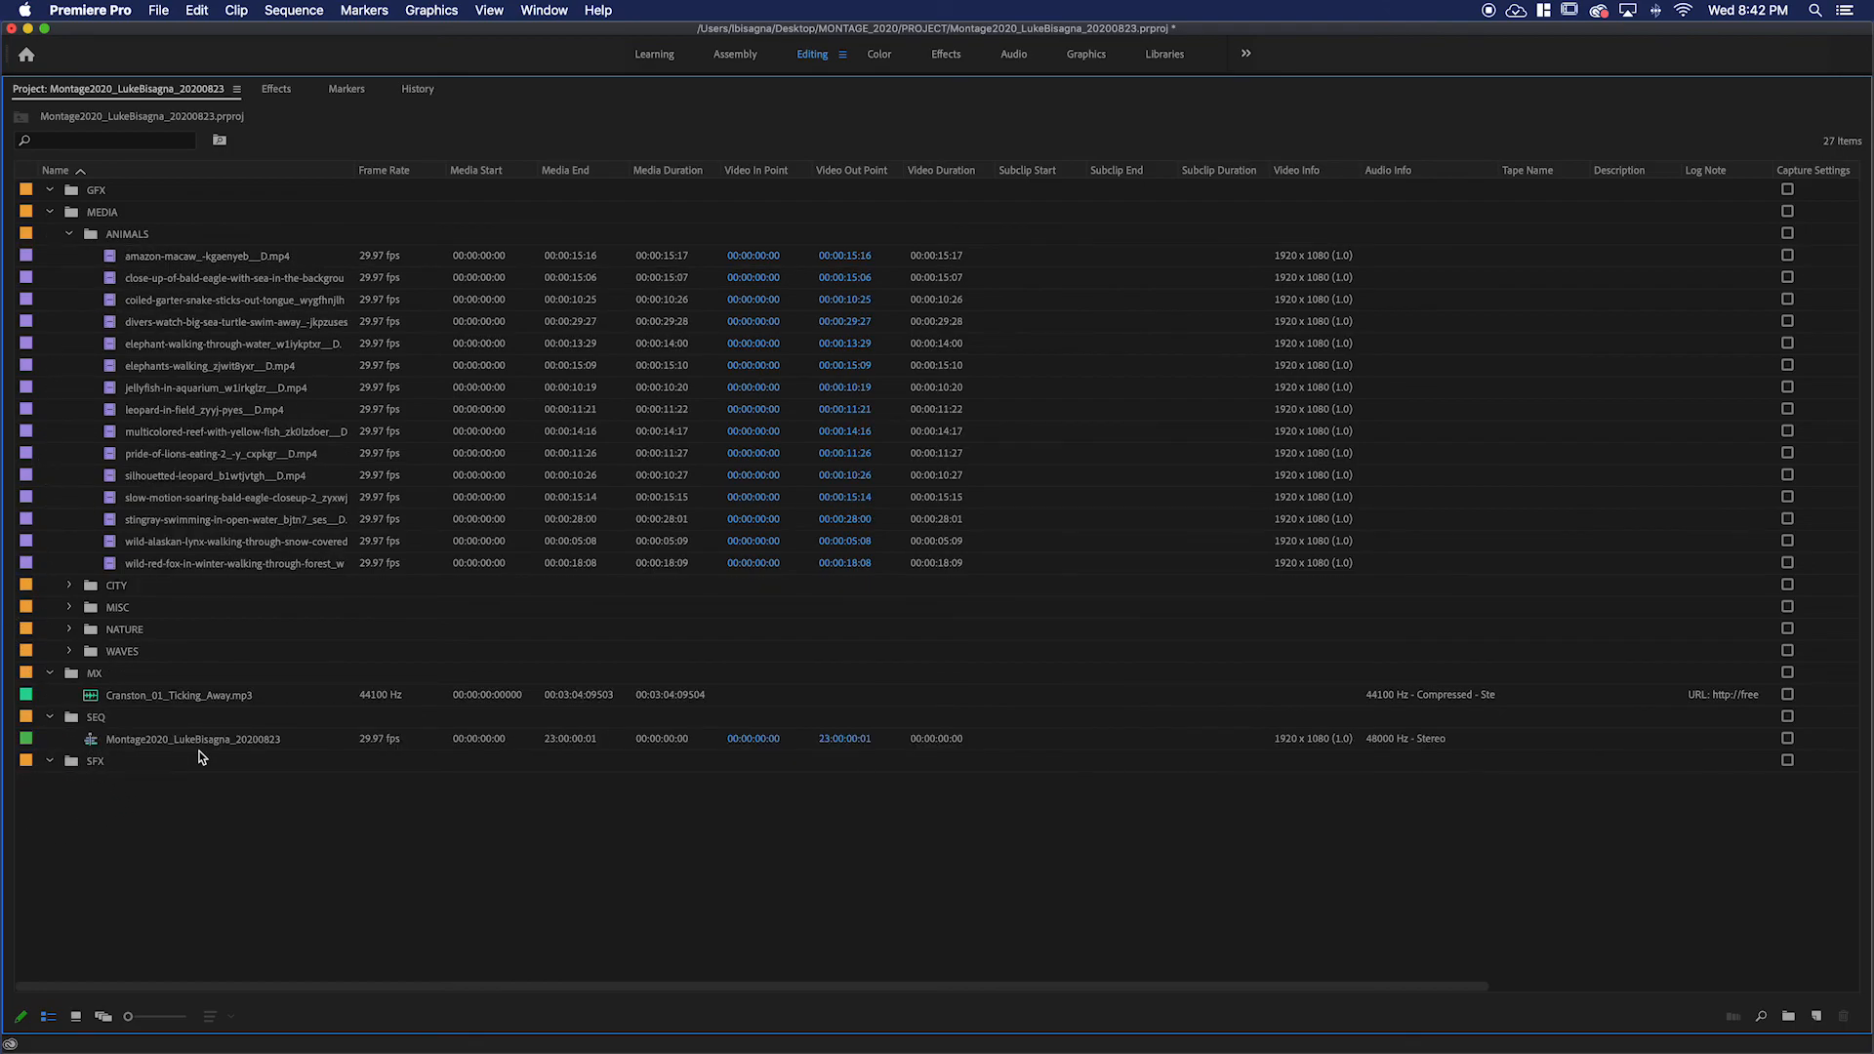
{"action": "mouse_move", "coordinate": [406, 564]}
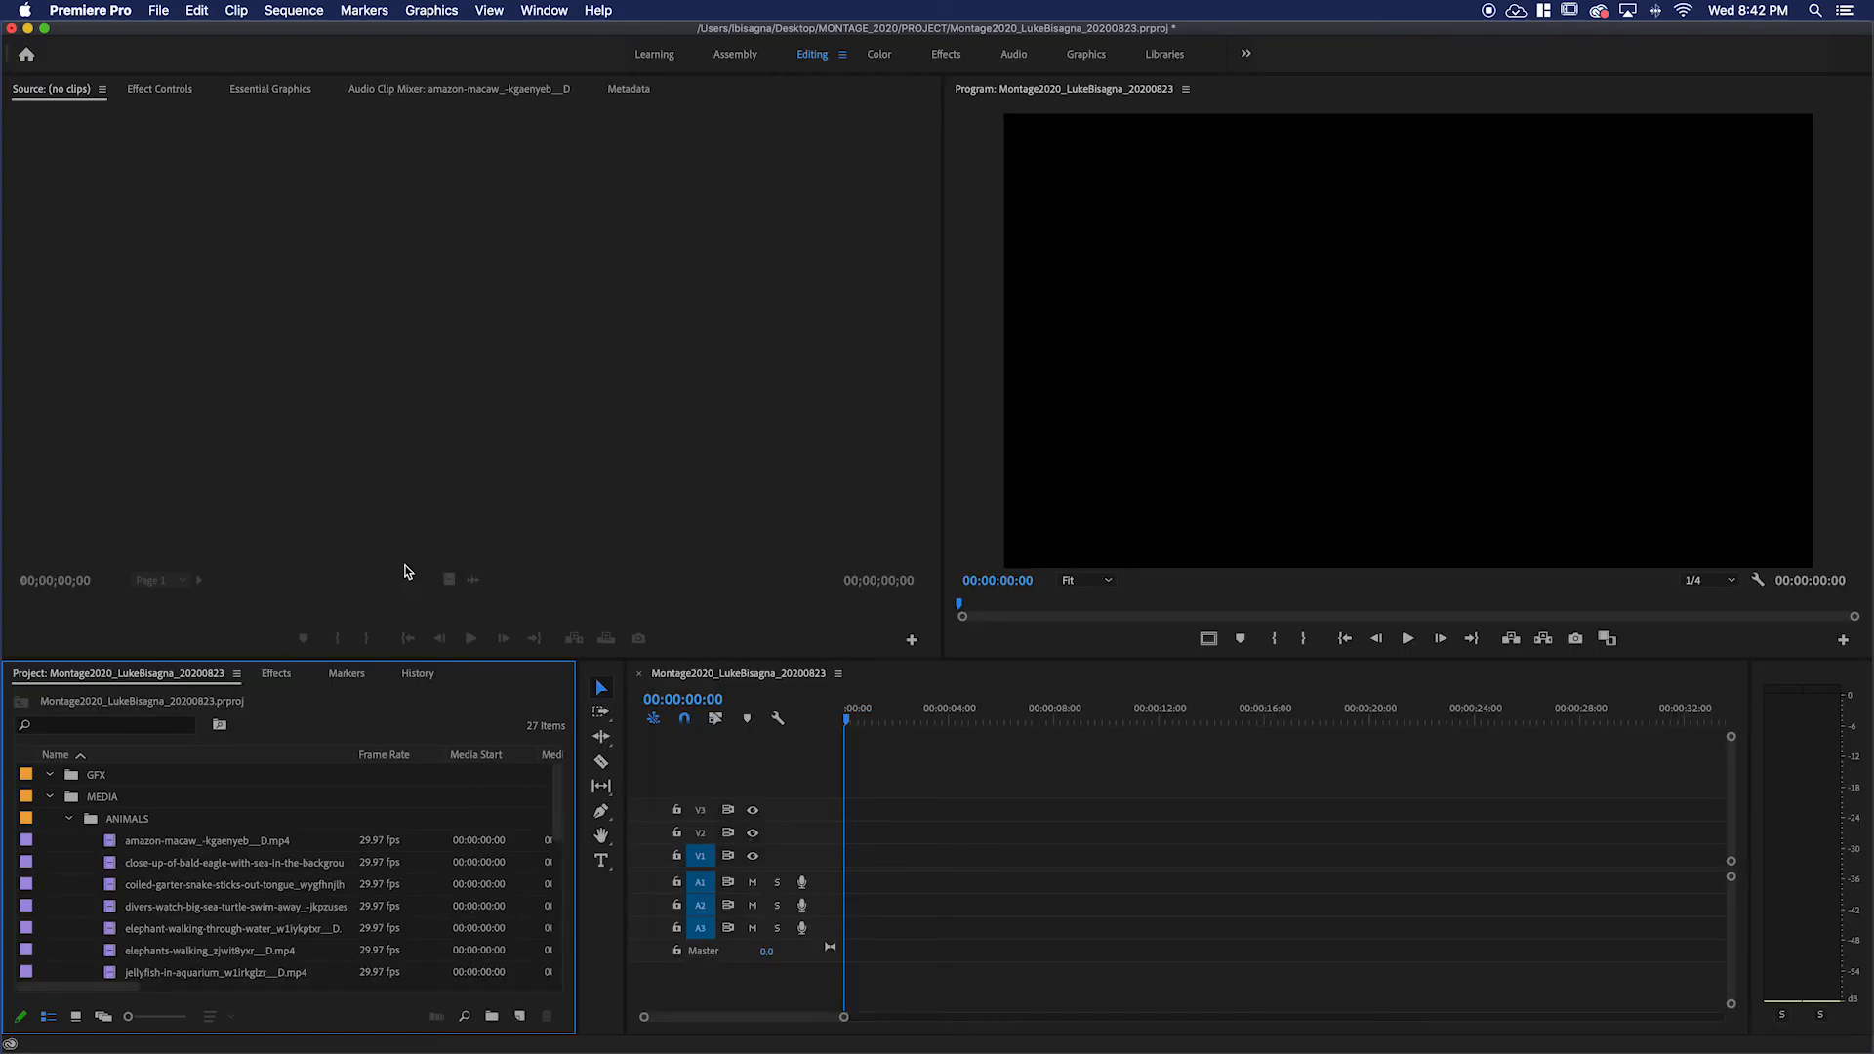
{"action": "mouse_move", "coordinate": [1109, 368]}
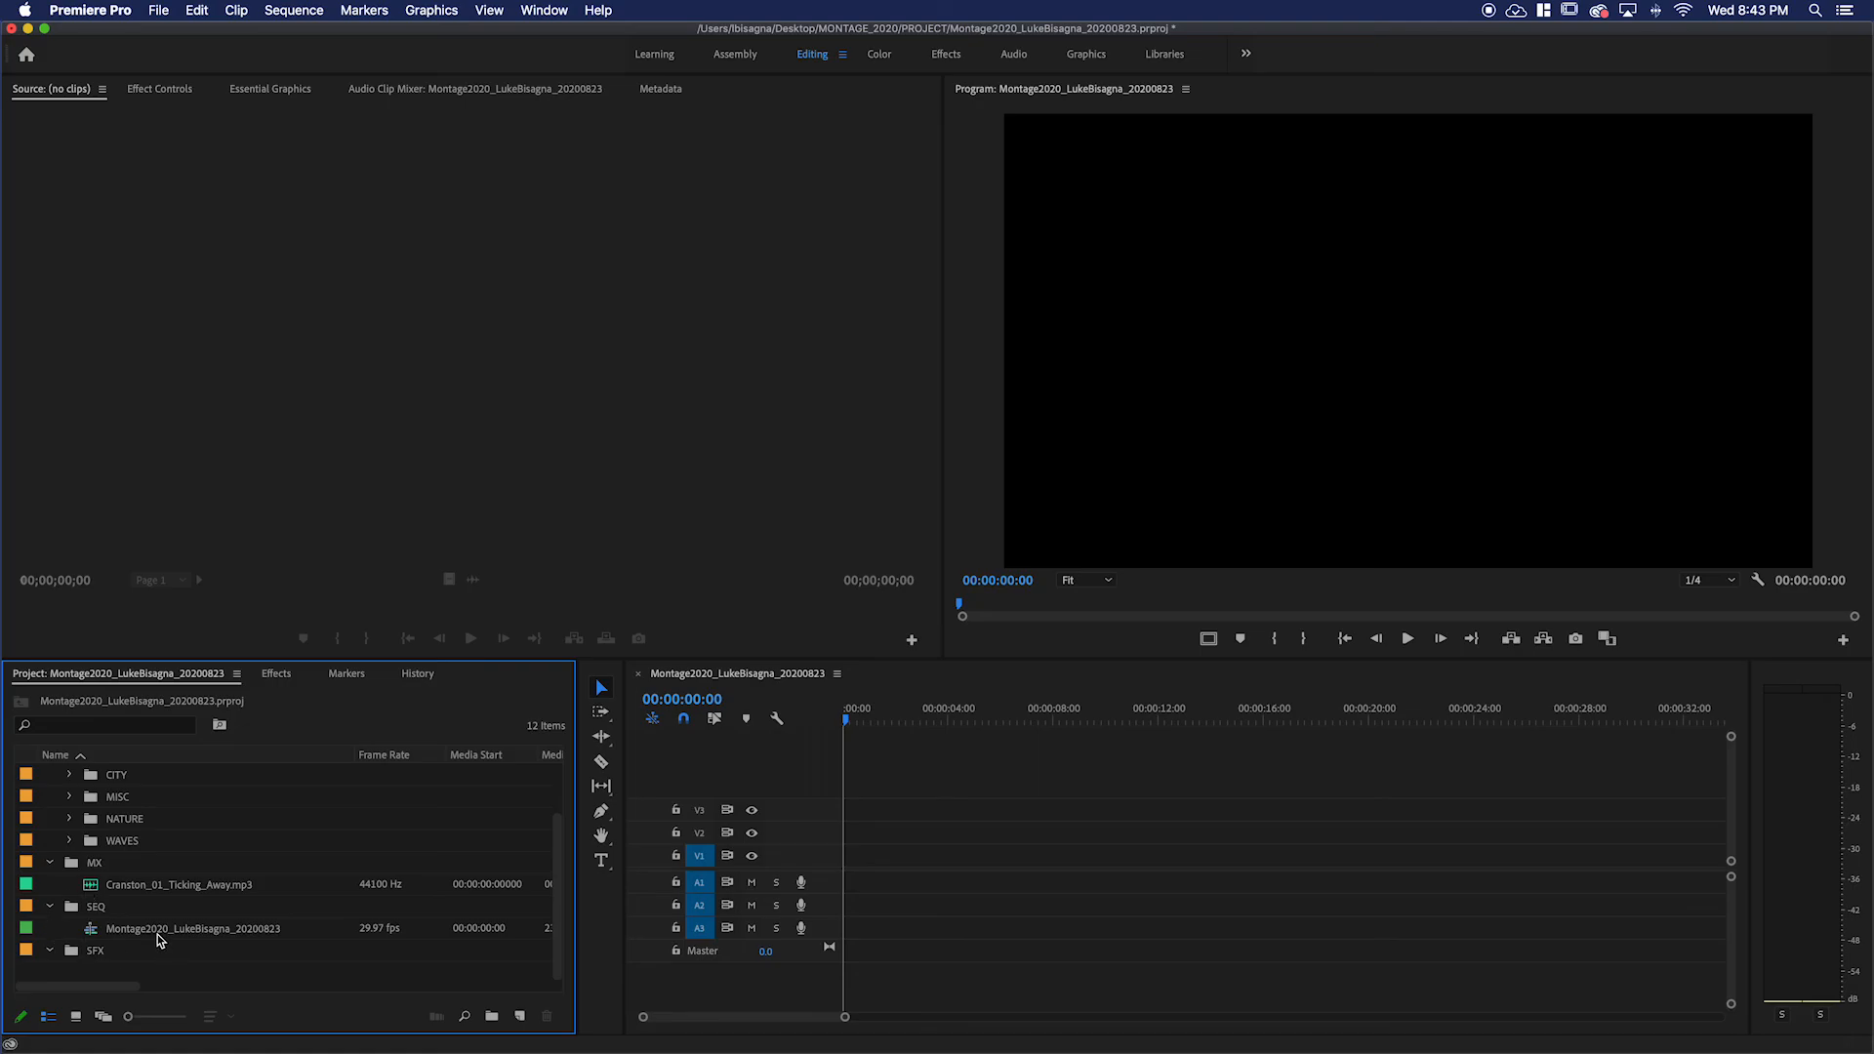
{"action": "mouse_move", "coordinate": [161, 941]}
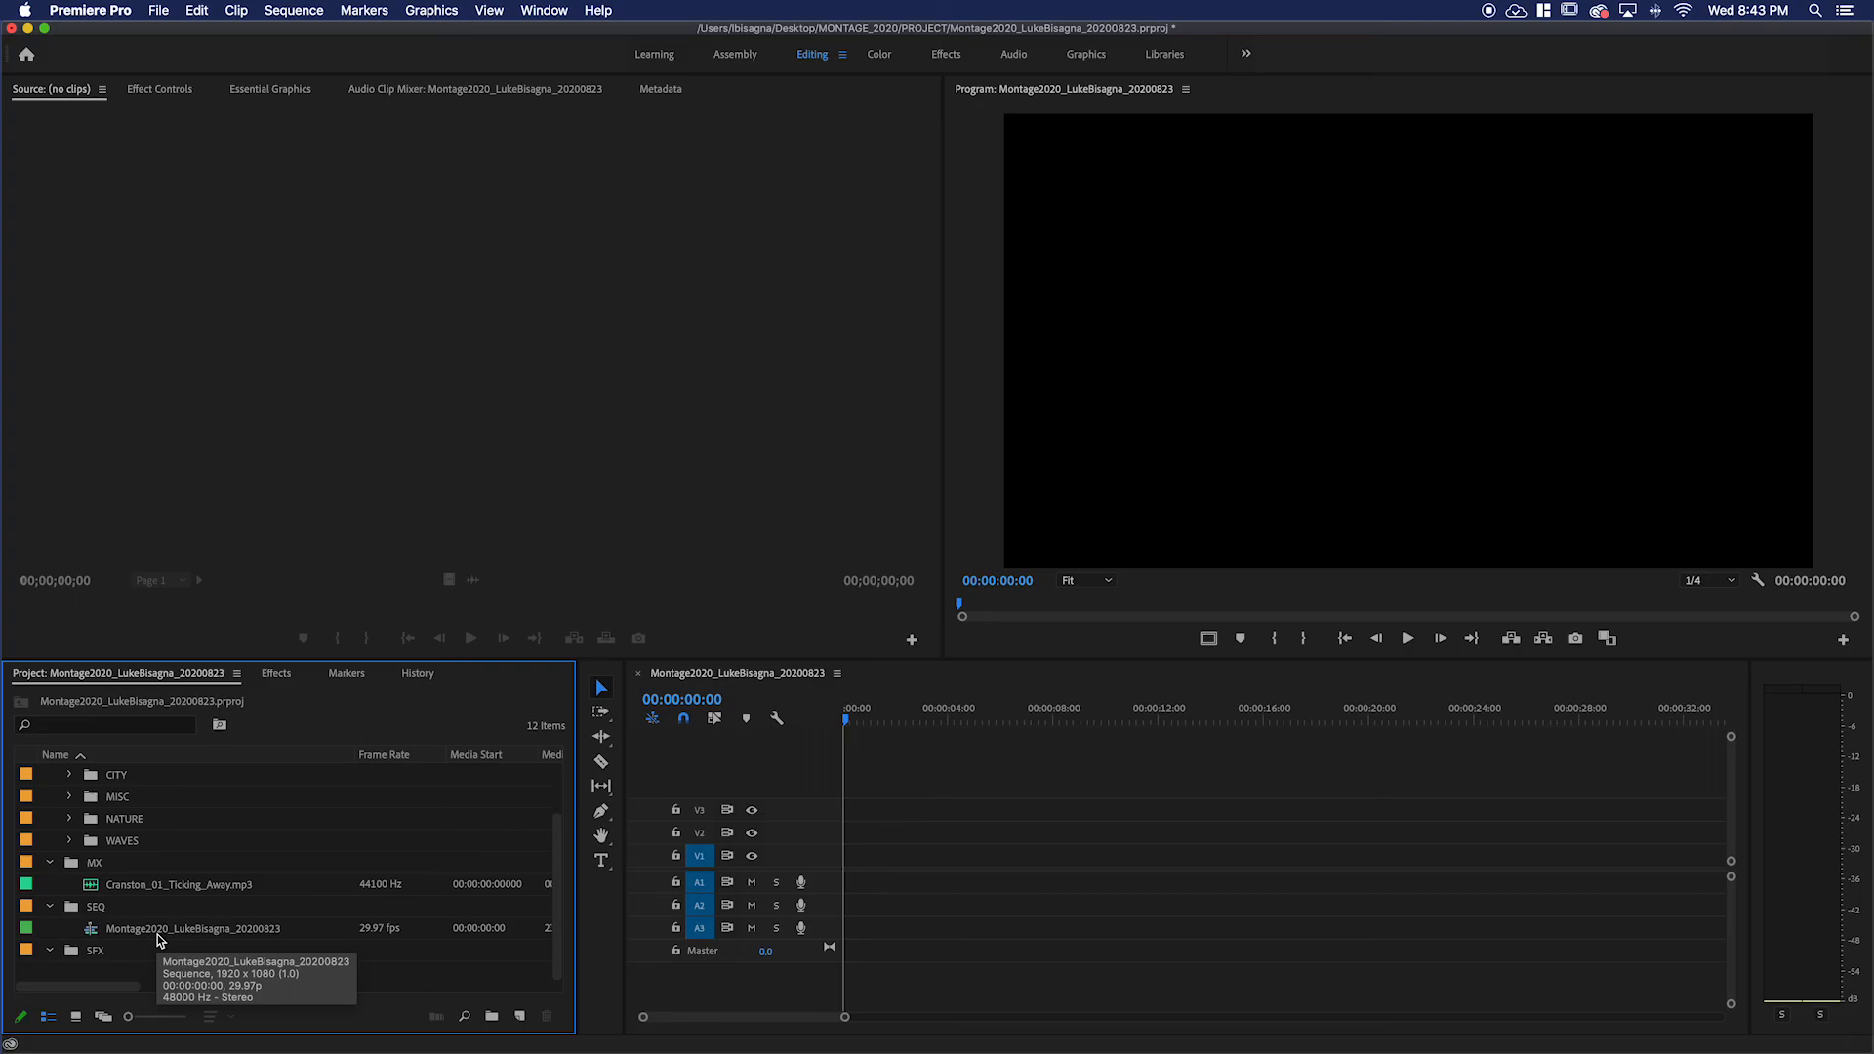
{"action": "mouse_move", "coordinate": [192, 927]}
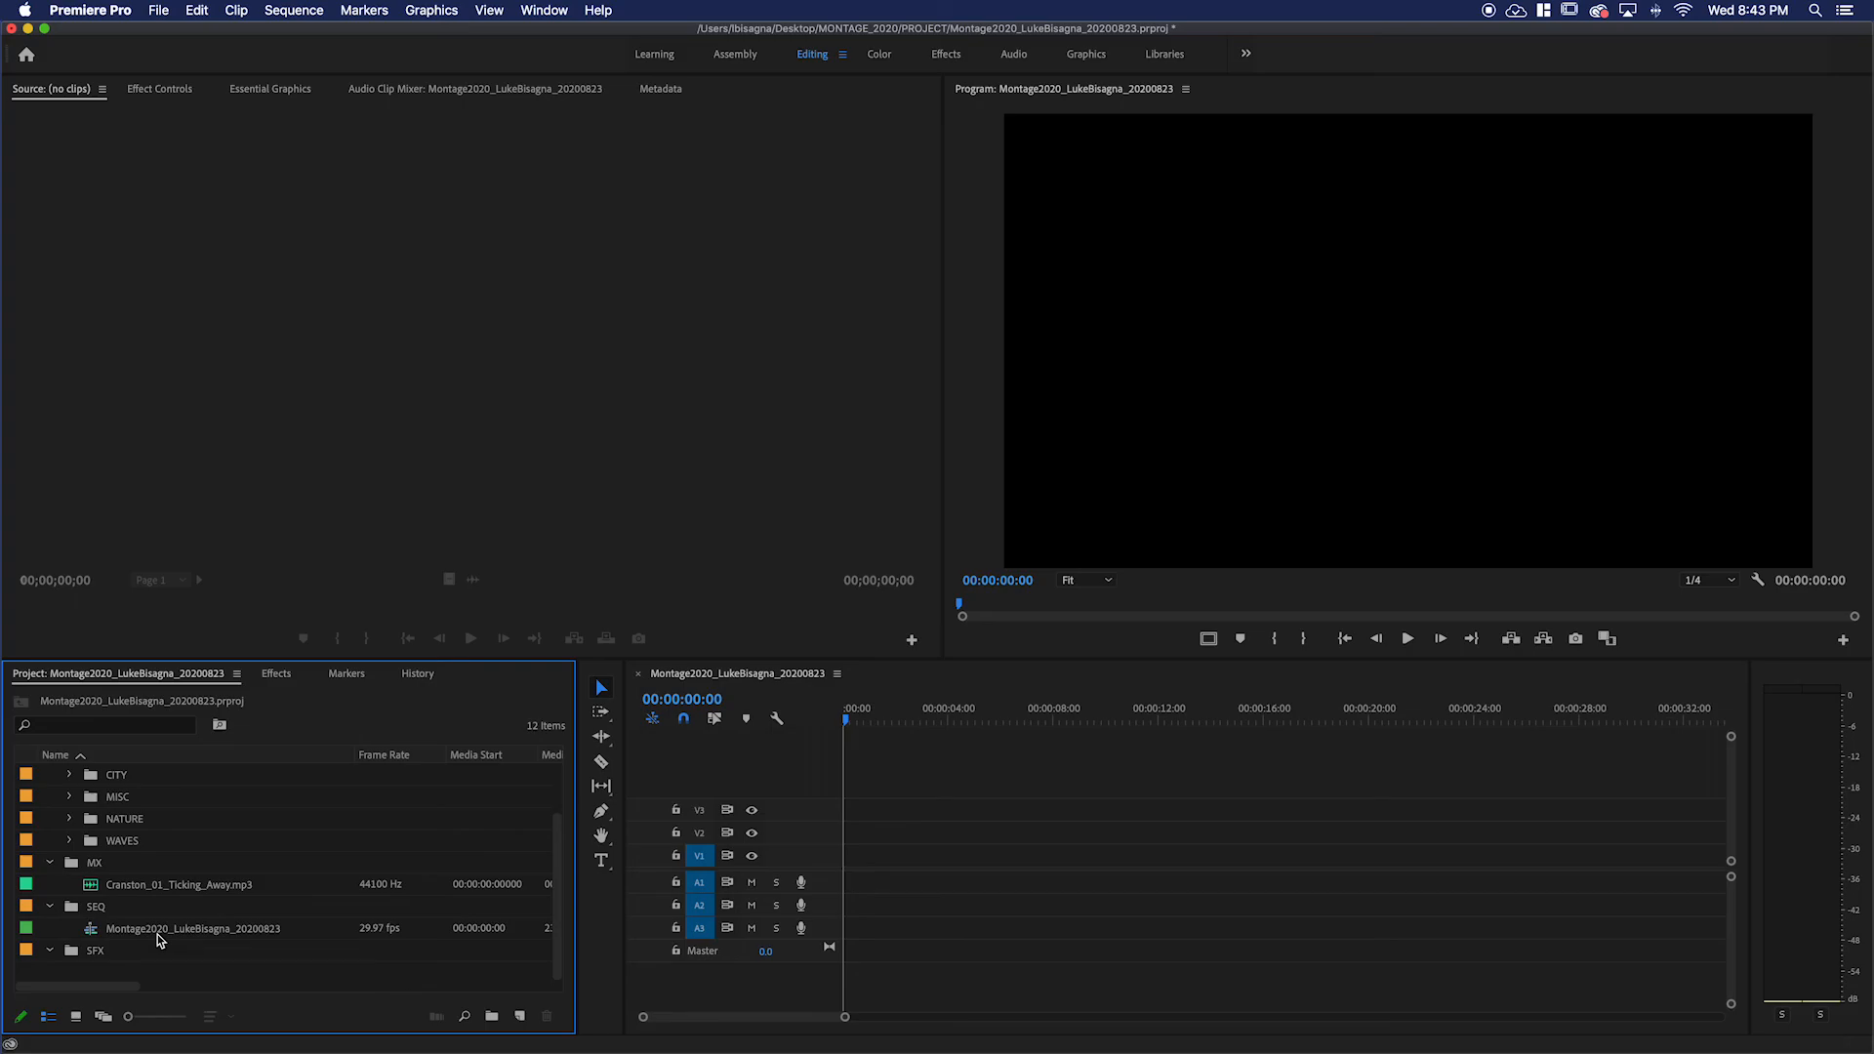